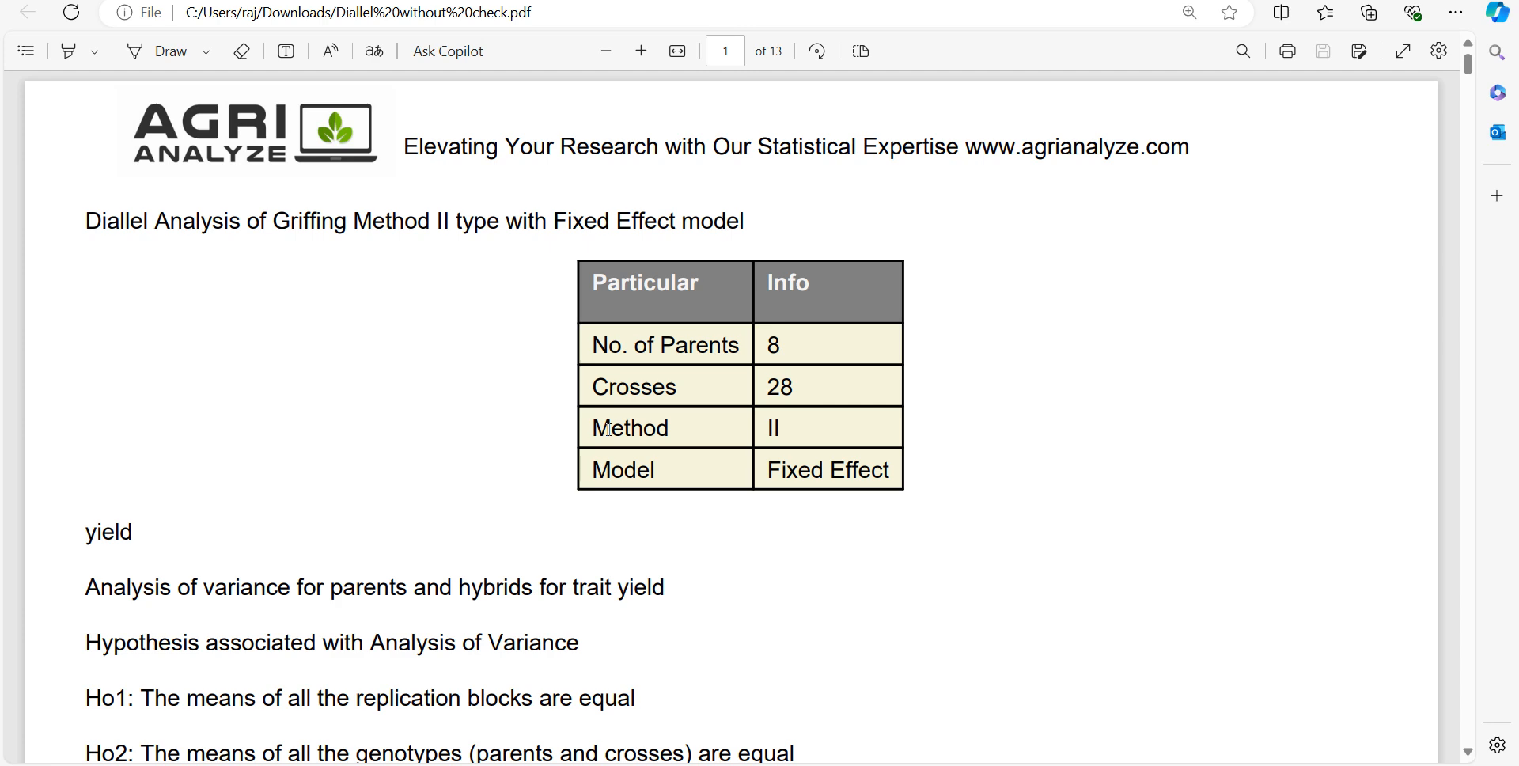
mouse_move(722, 486)
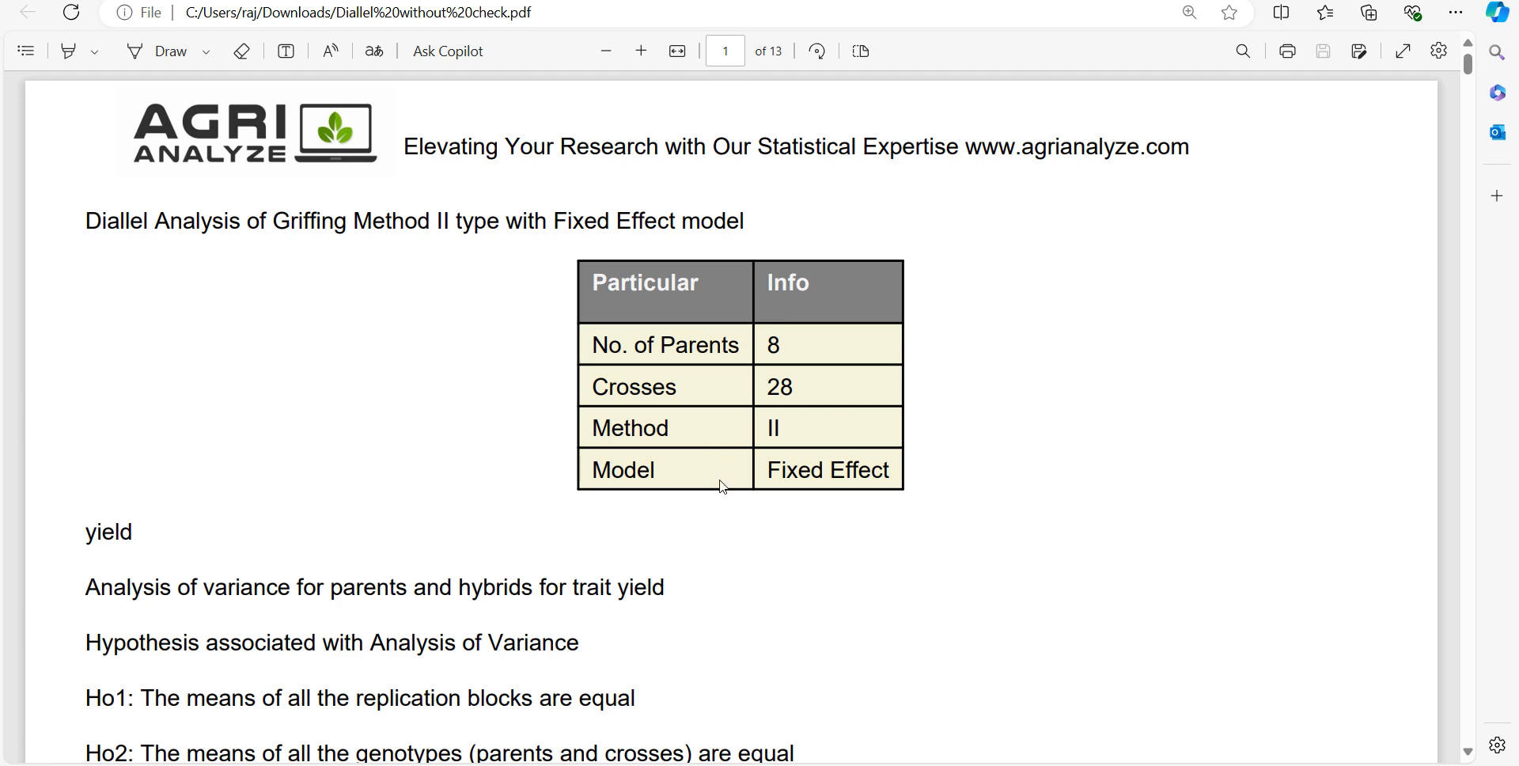
mouse_move(764, 473)
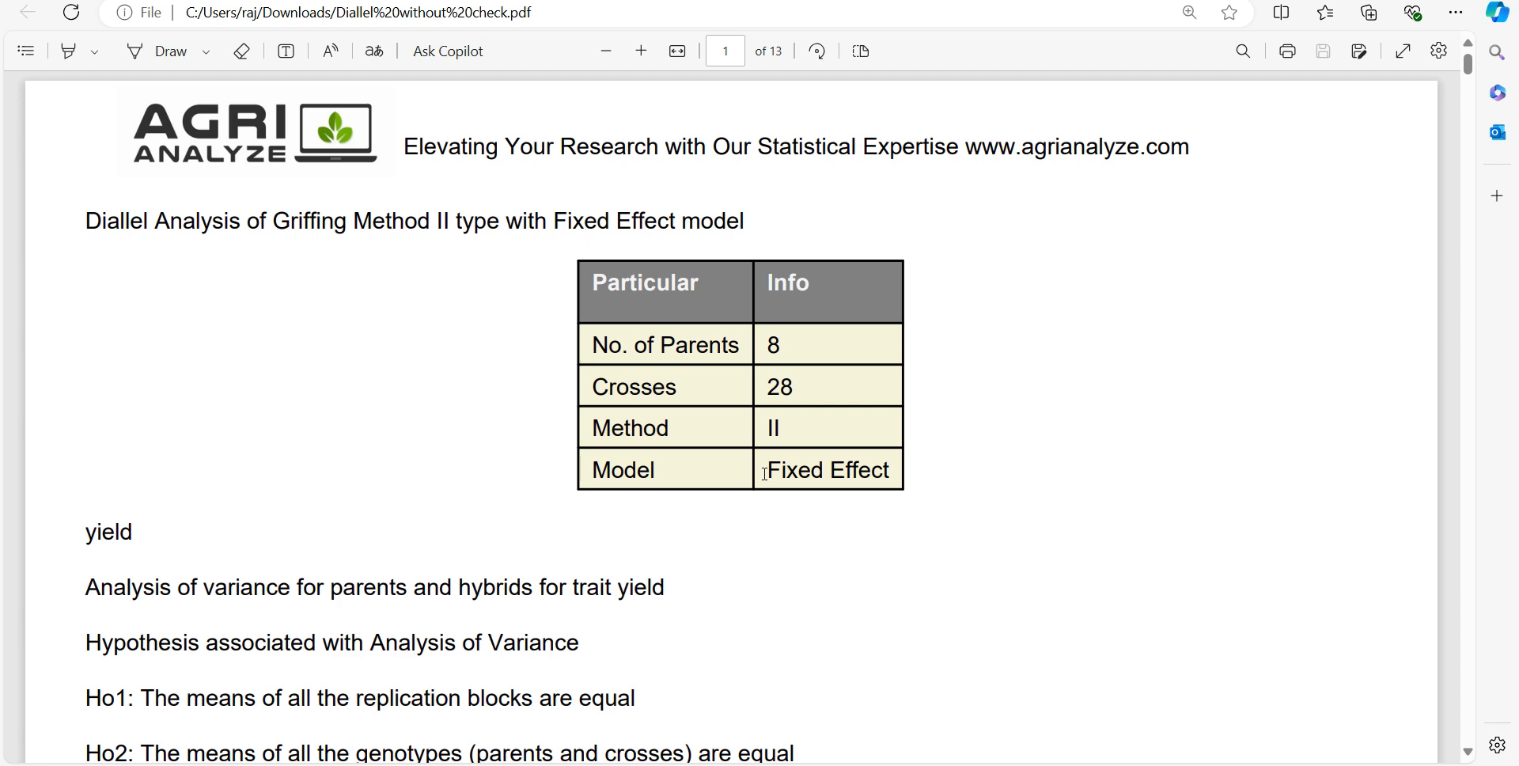
mouse_move(746, 488)
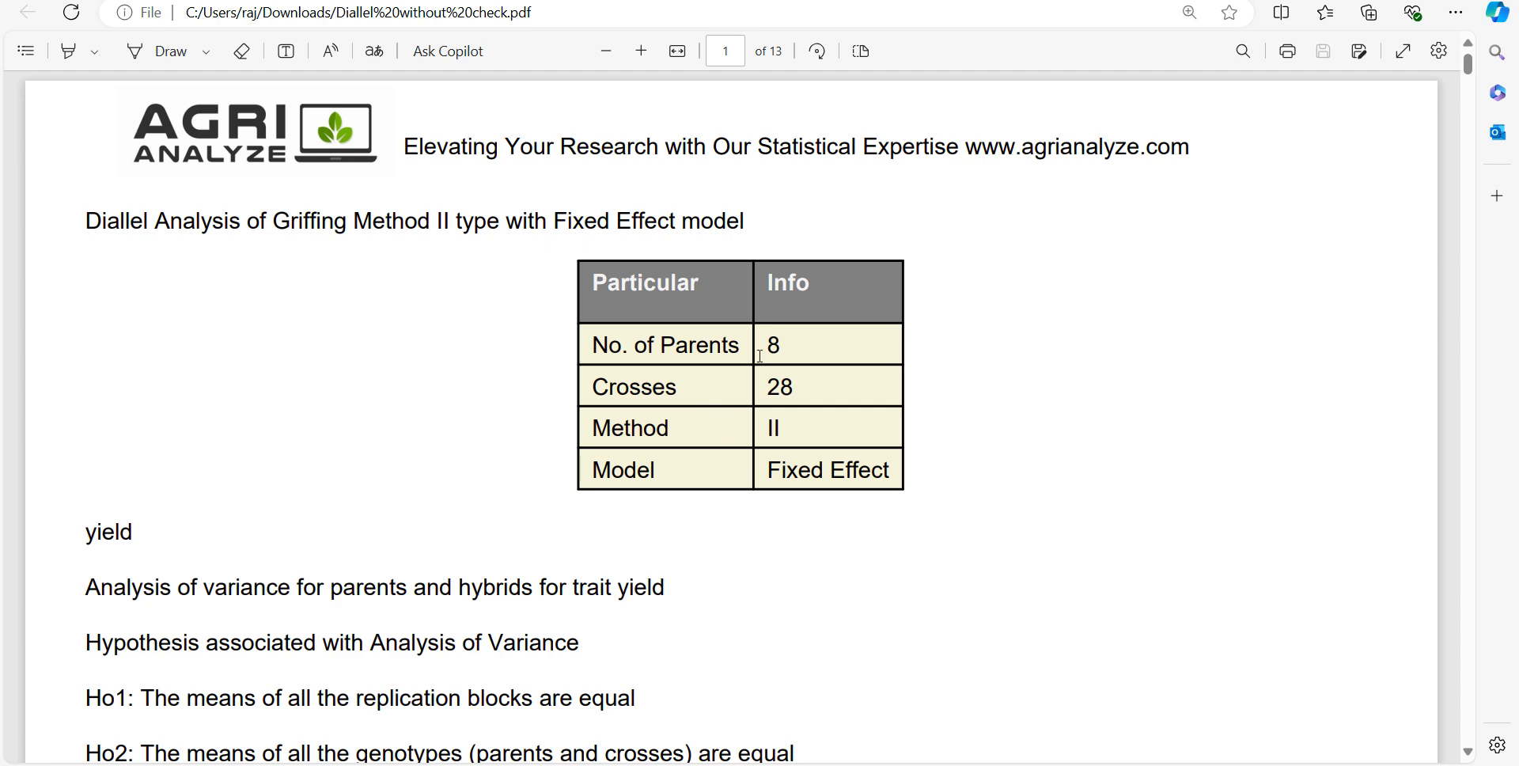
Highlight the Crosses value 28 and the five null hypotheses Ho1 to Ho5.
double_click(773, 345)
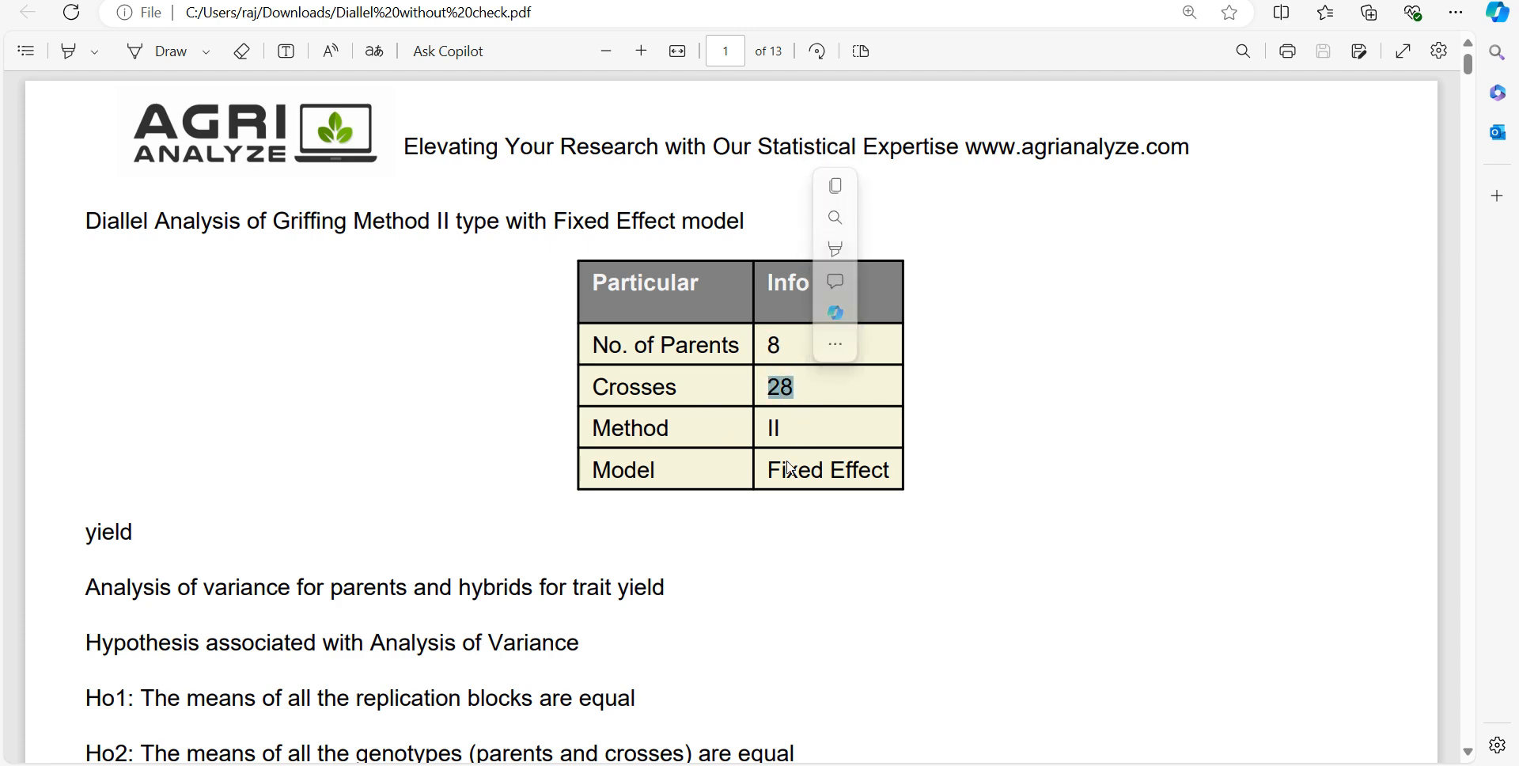
mouse_move(784, 468)
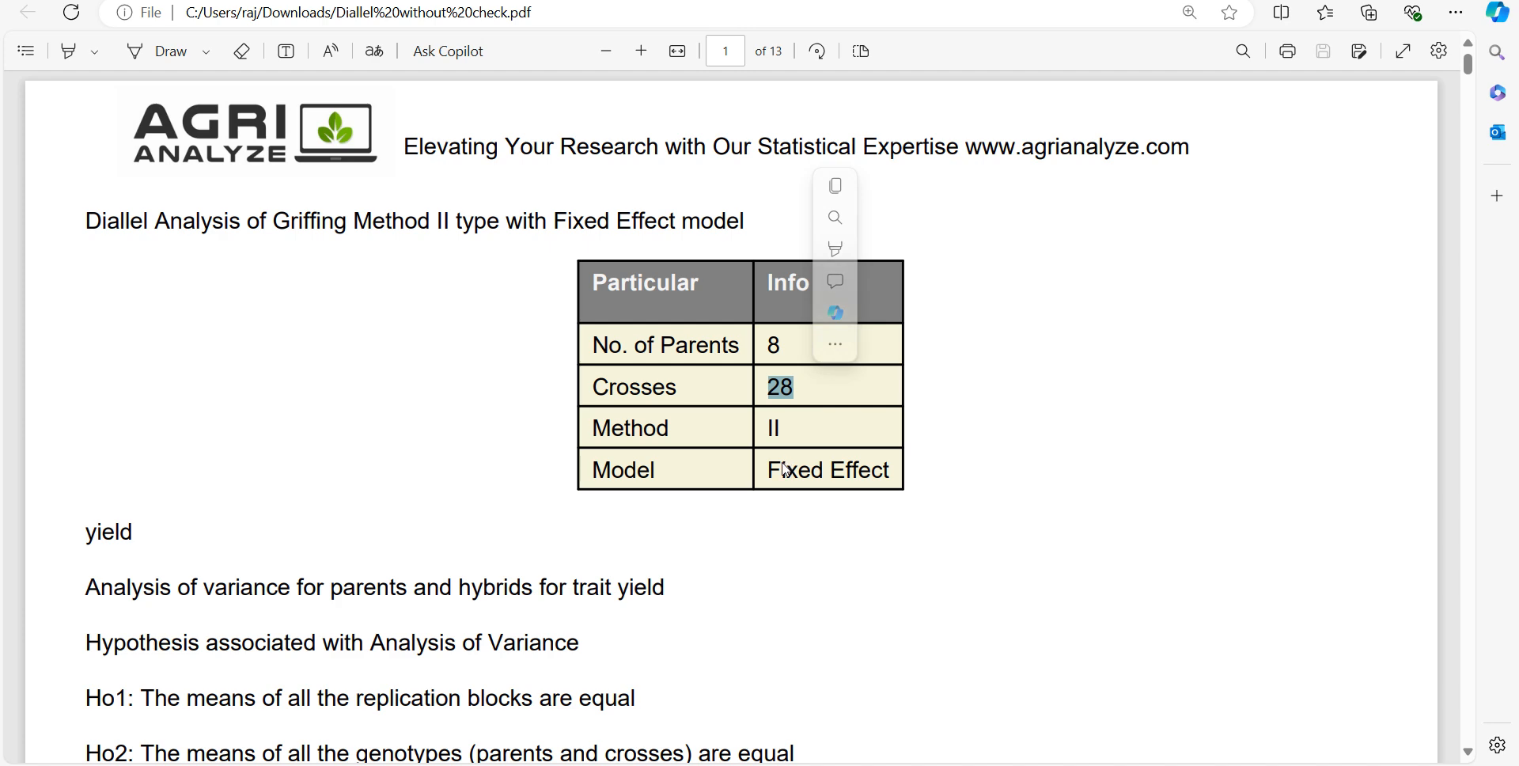
scroll(down, 3)
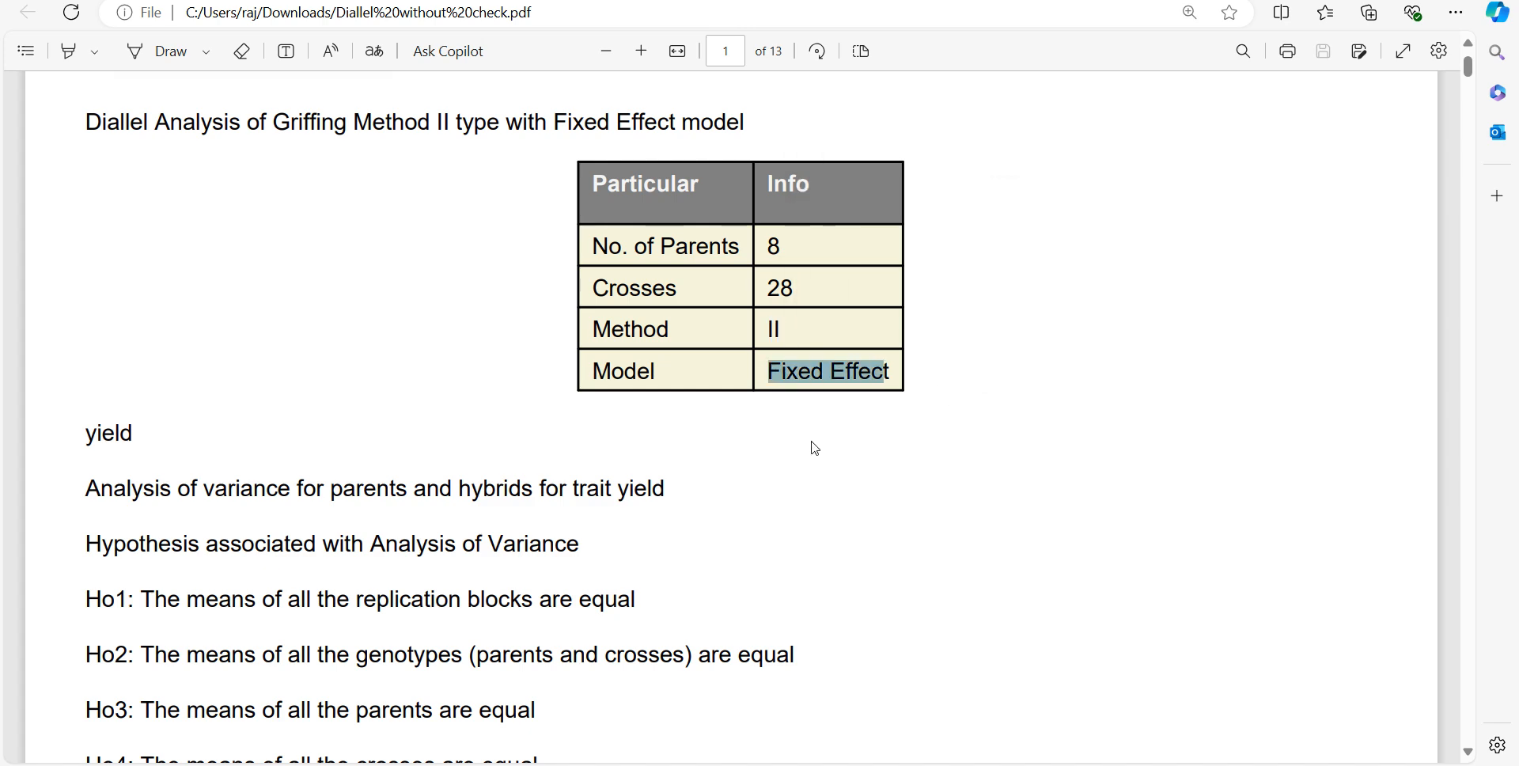
mouse_move(807, 462)
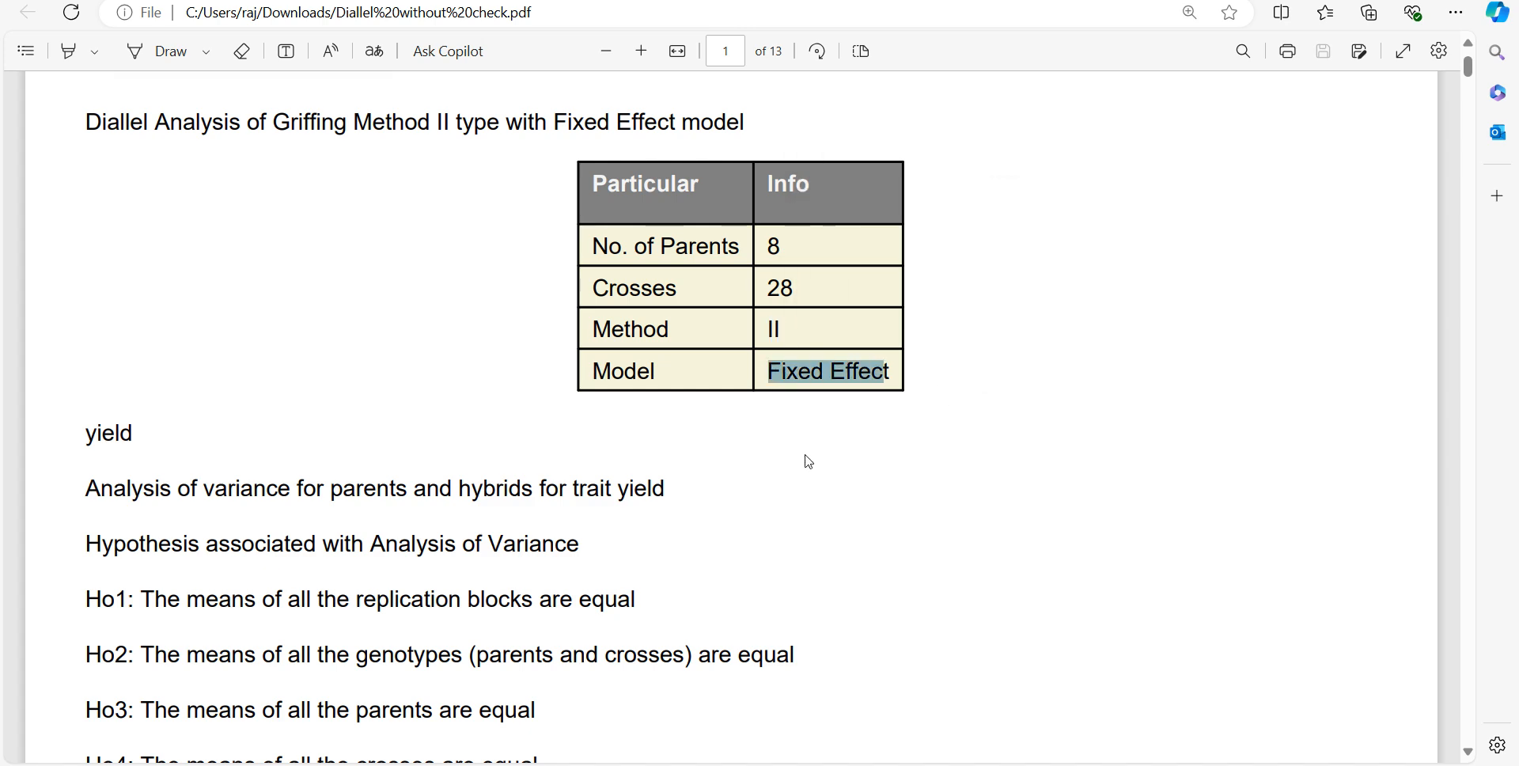
scroll(down, 3)
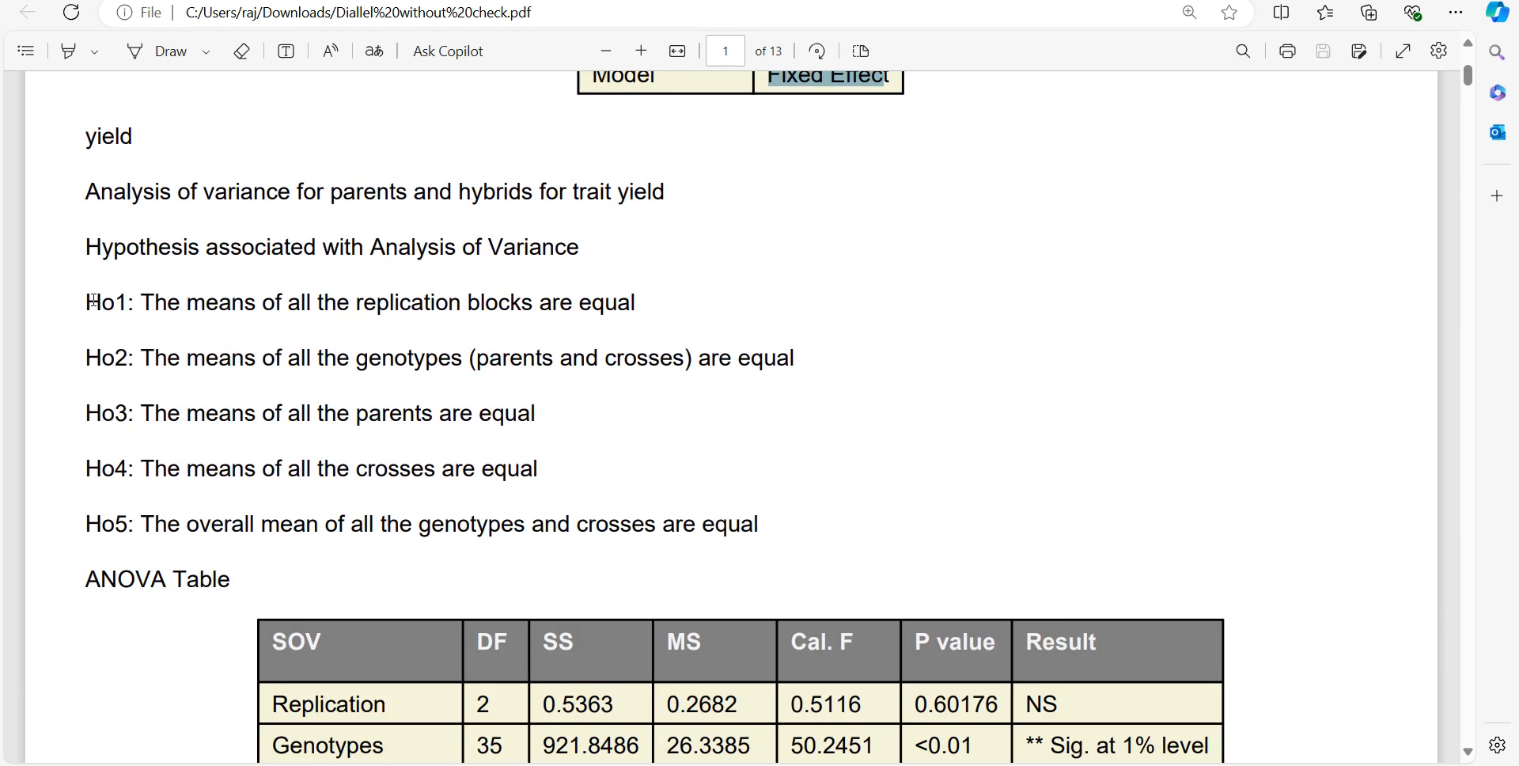
drag(86, 302, 760, 524)
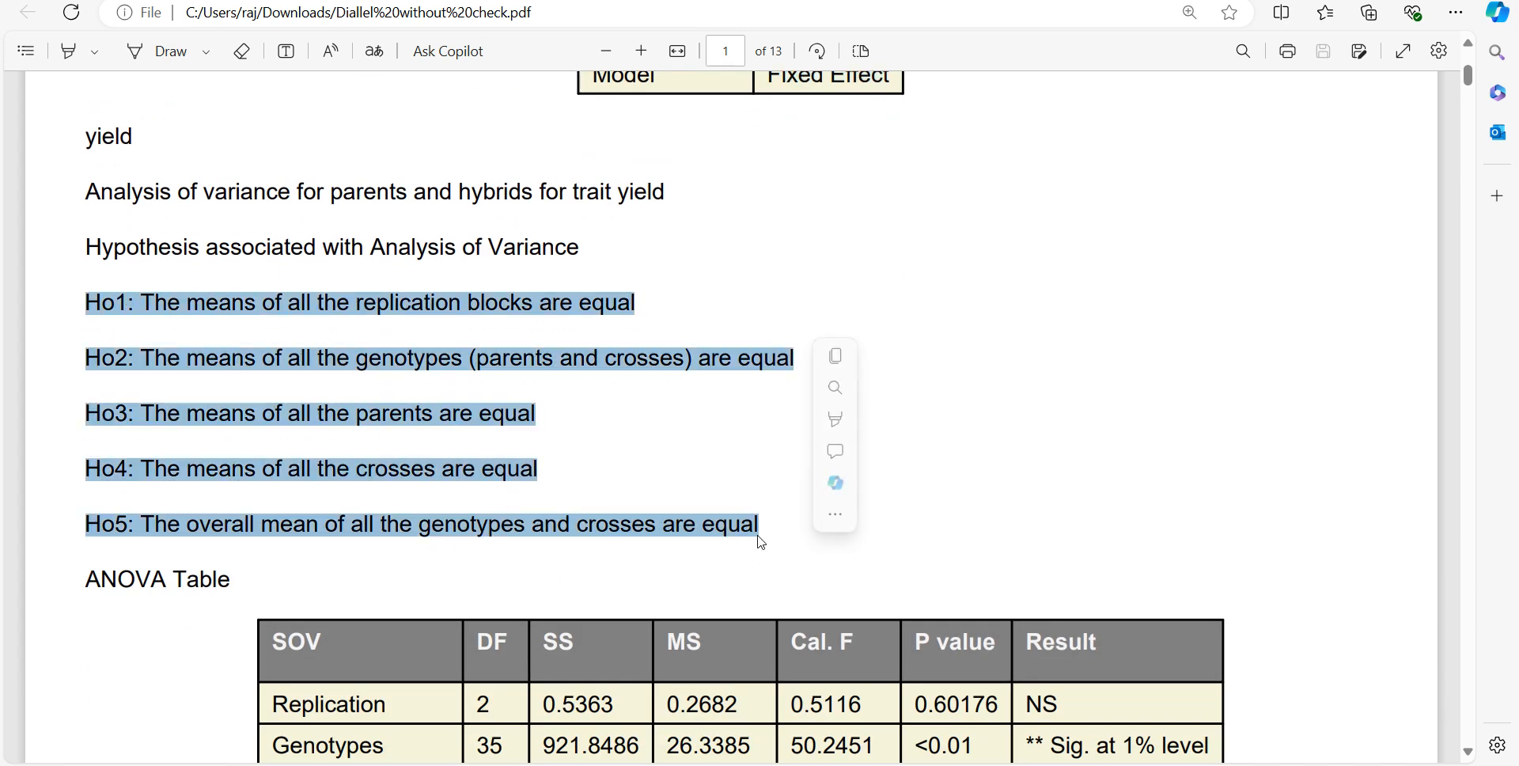
Highlight the Genotypes, Parents and Parent vs Hybrid ANOVA rows, SEm and the LSD heading.
scroll(down, 3)
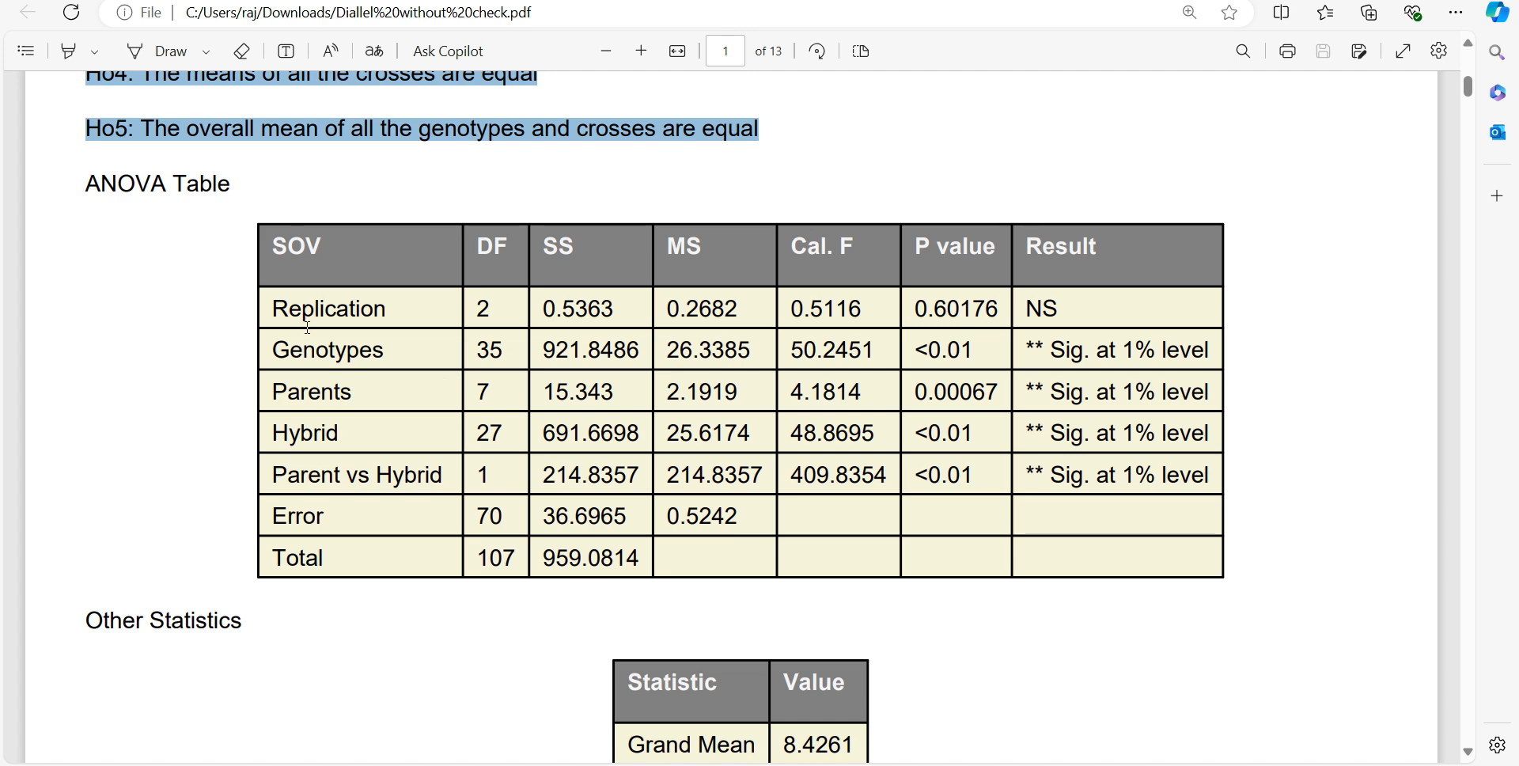
double_click(327, 350)
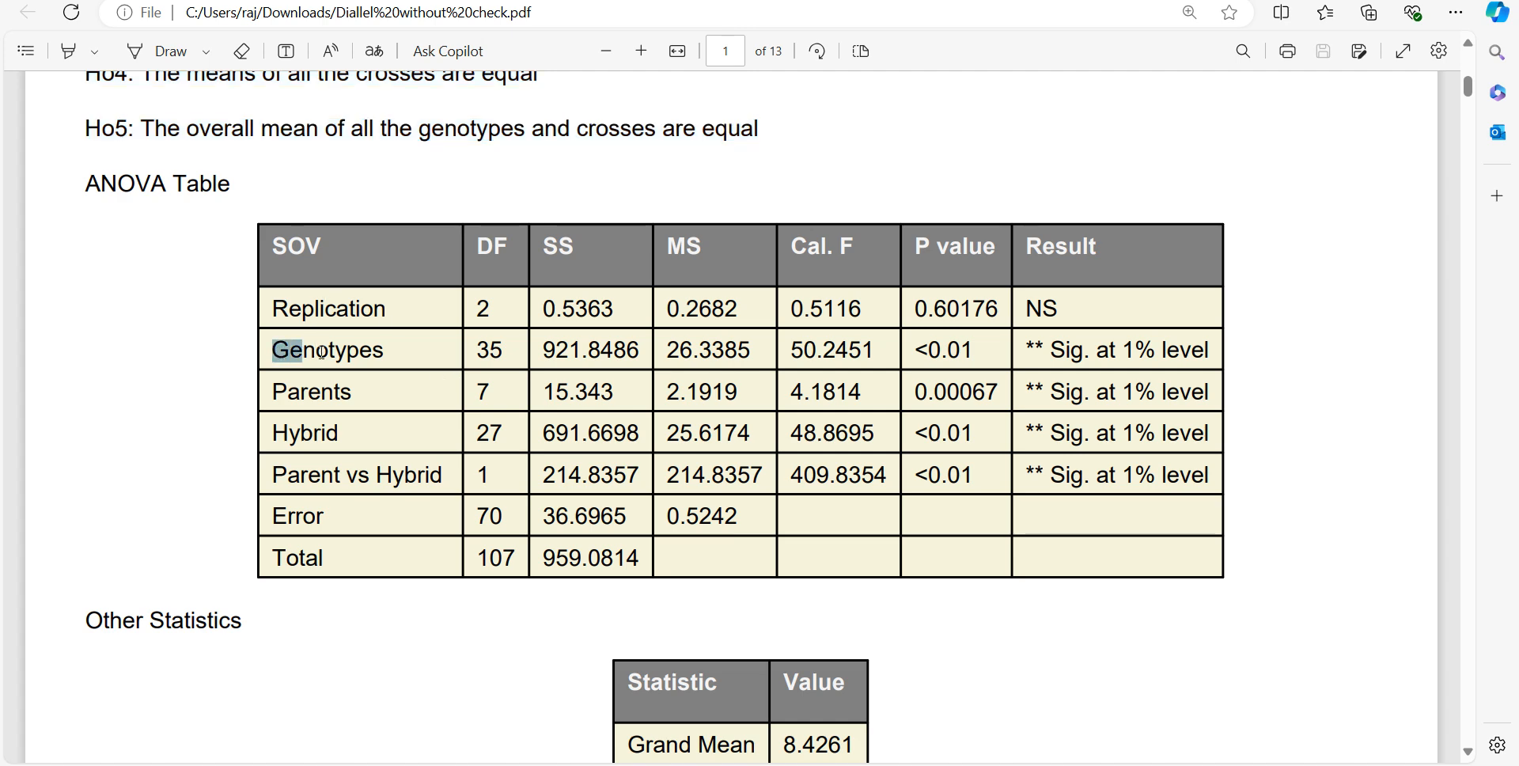
double_click(325, 349)
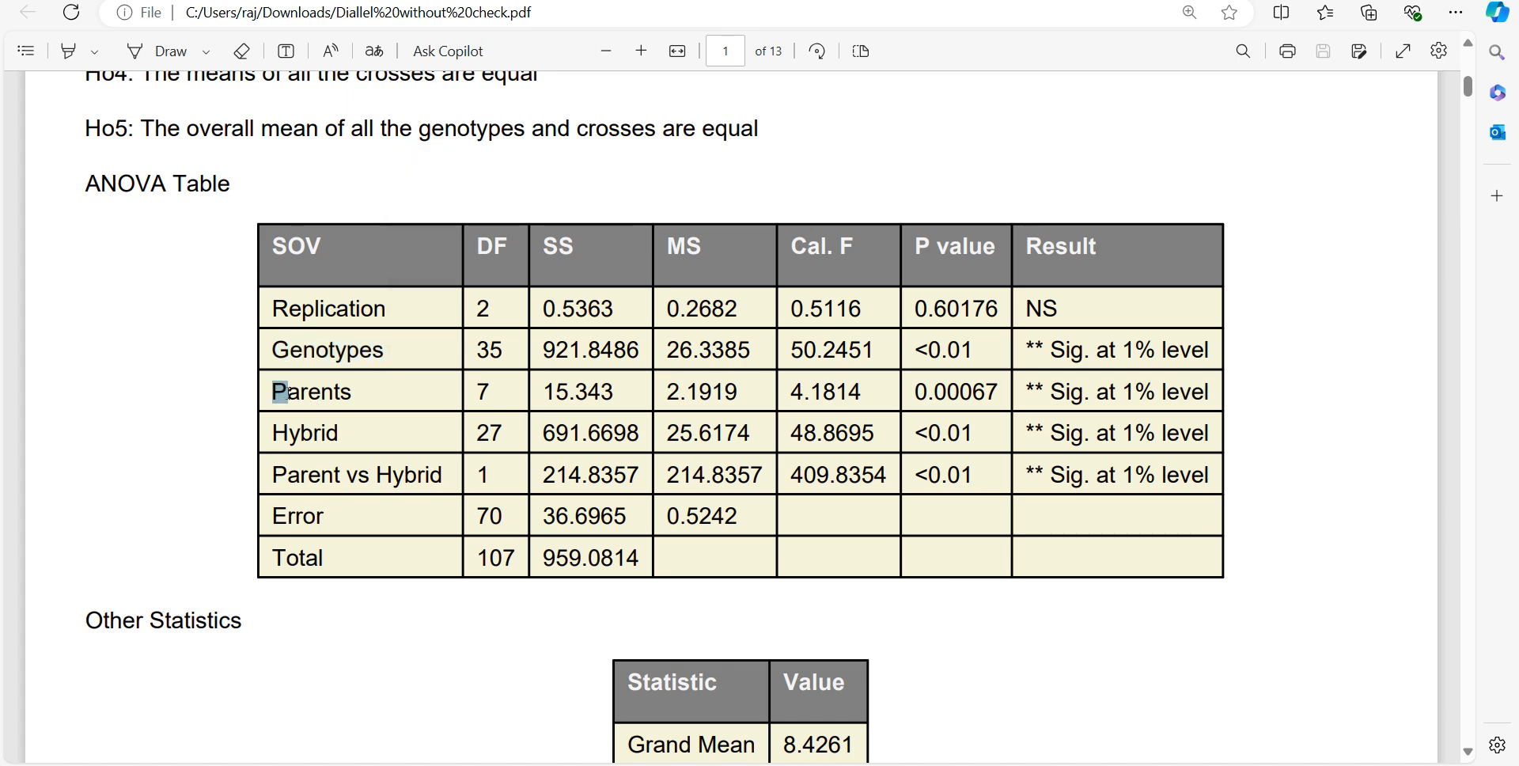
double_click(306, 432)
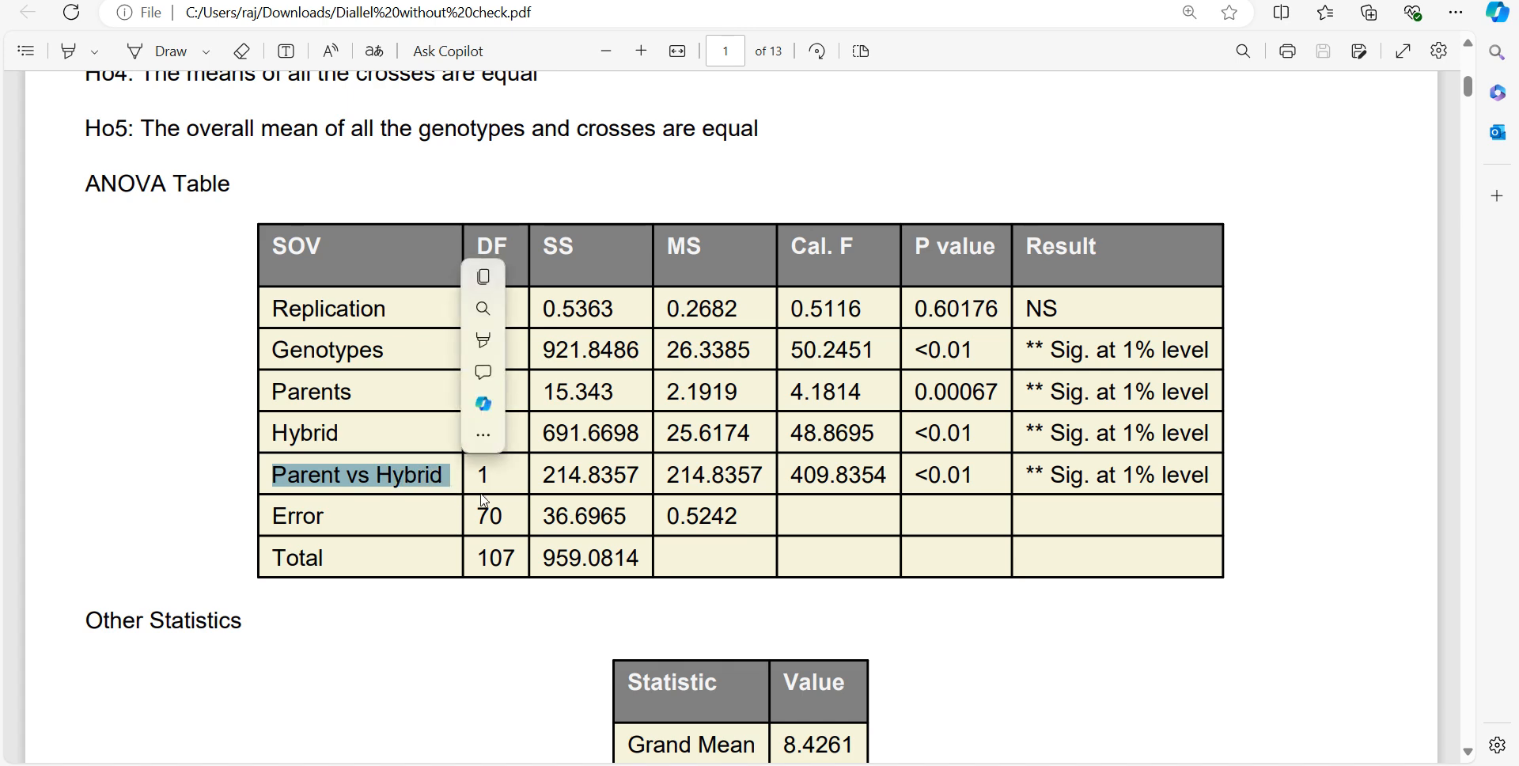
scroll(down, 3)
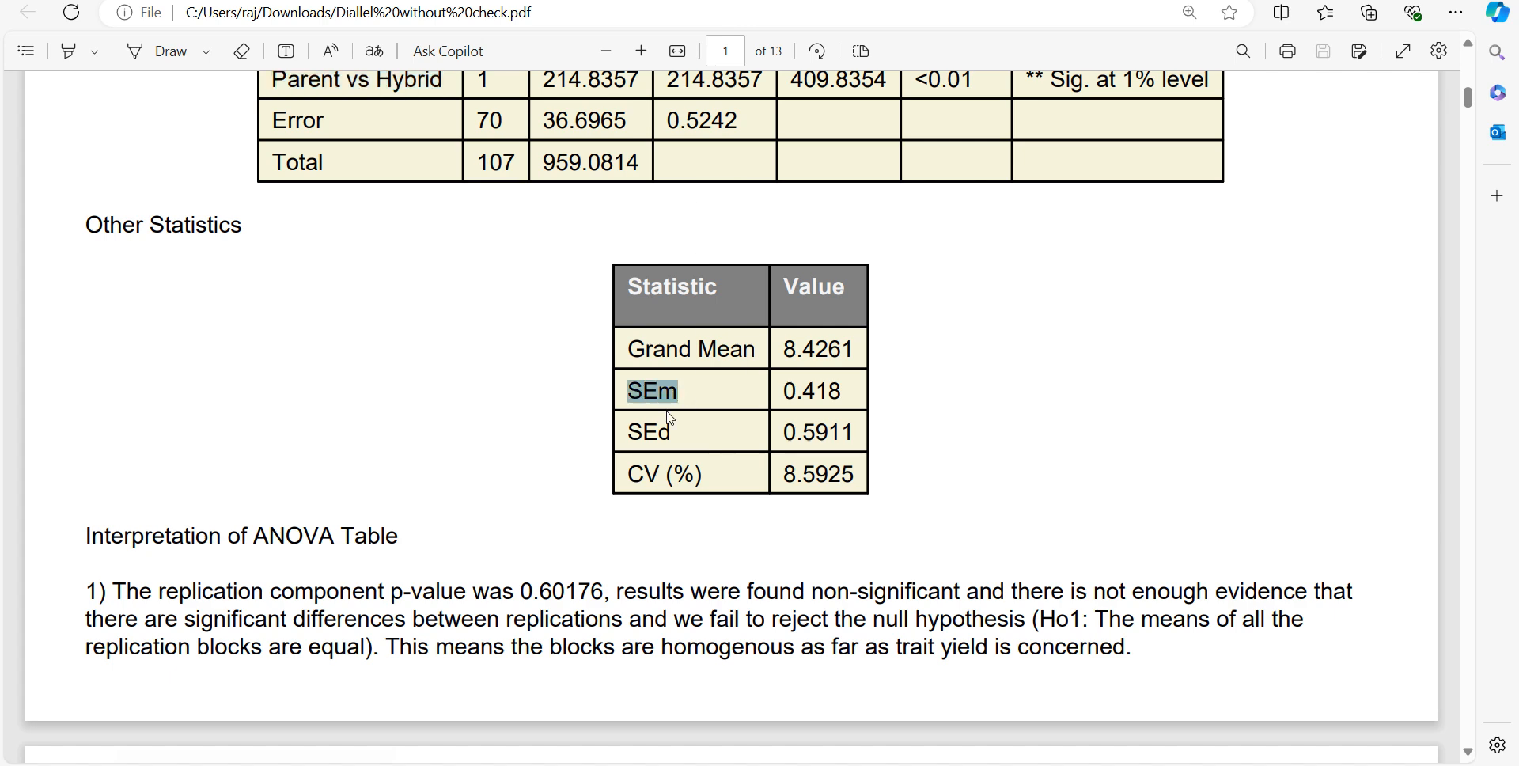
double_click(661, 473)
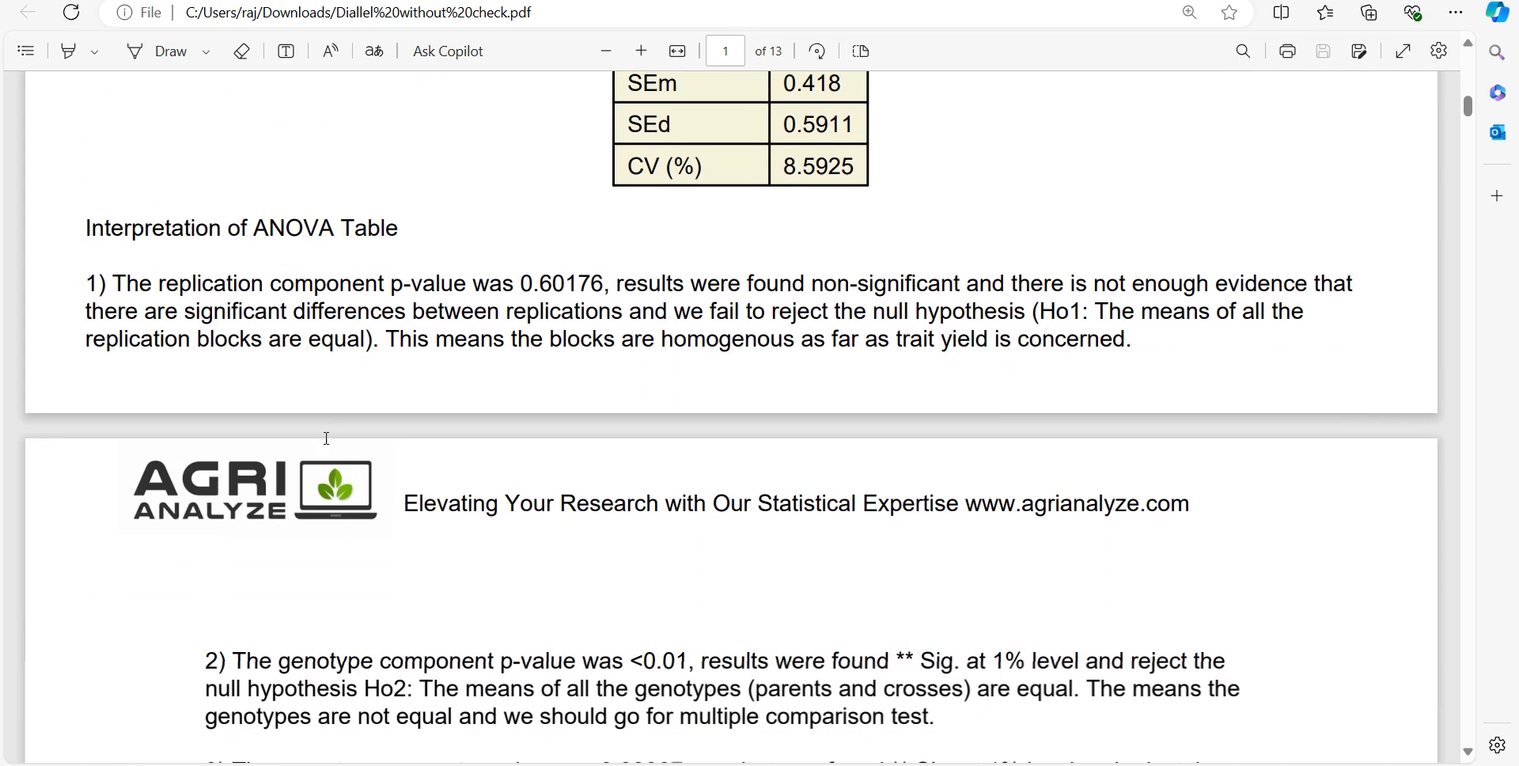
scroll(down, 3)
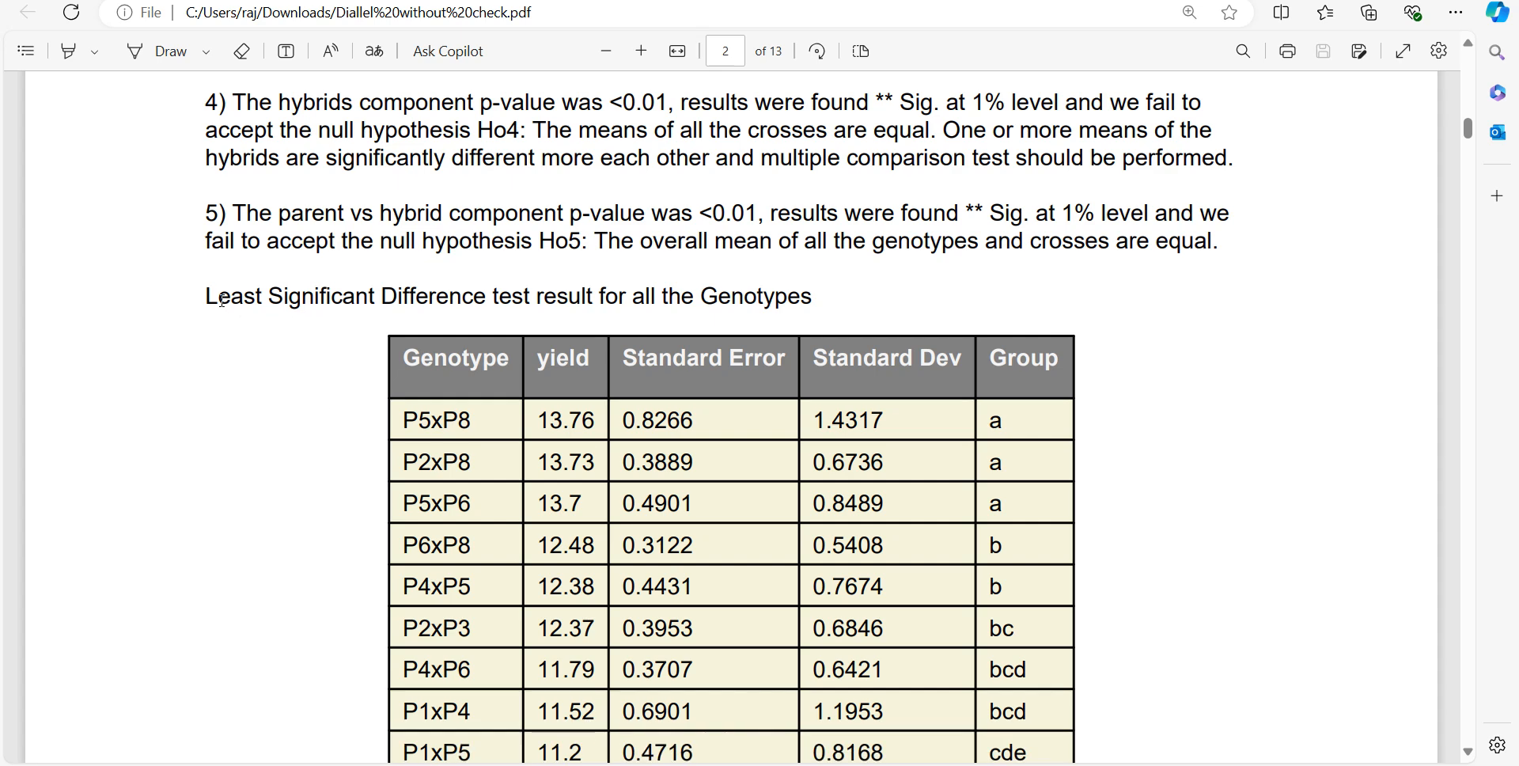
drag(204, 296, 812, 295)
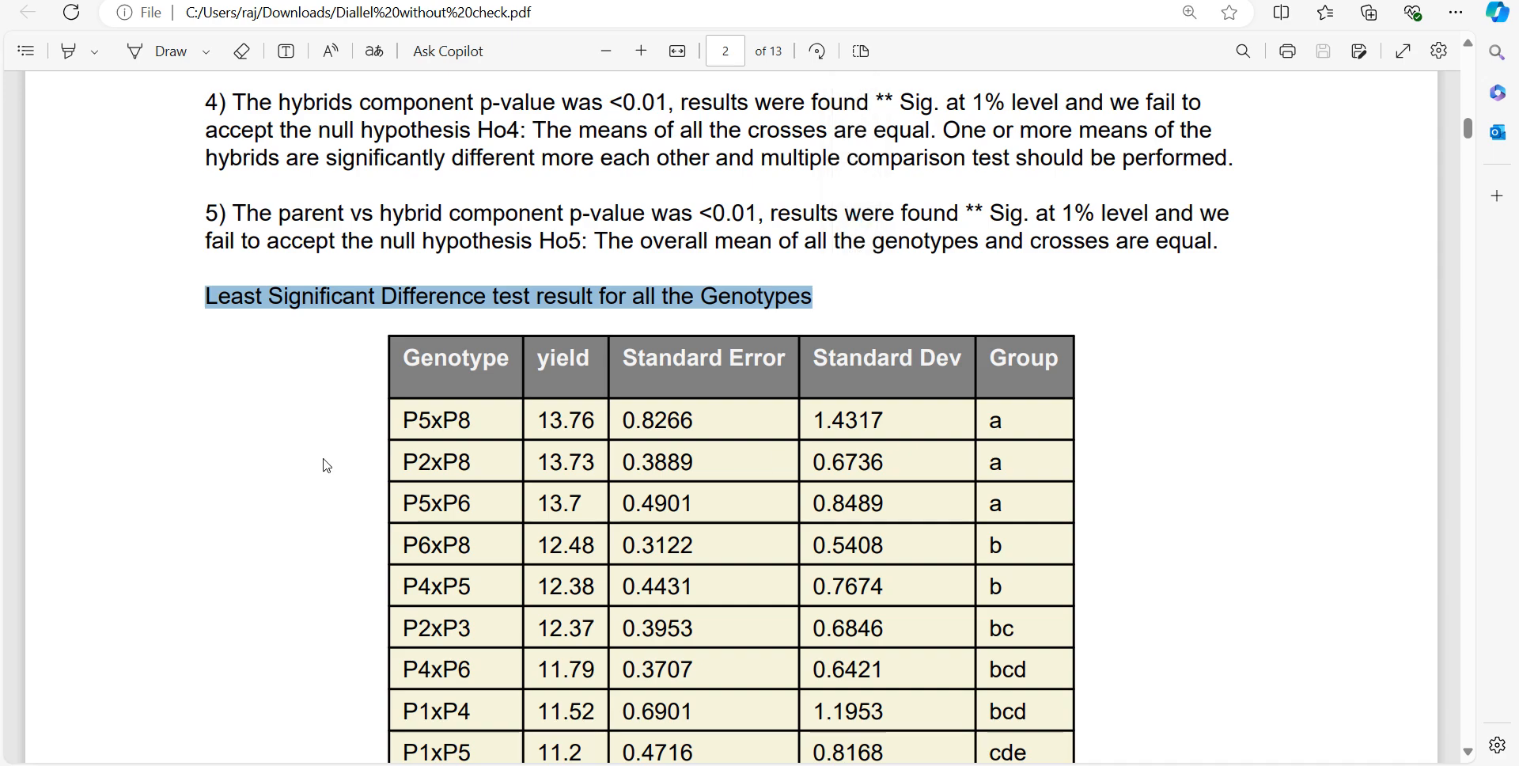
scroll(down, 3)
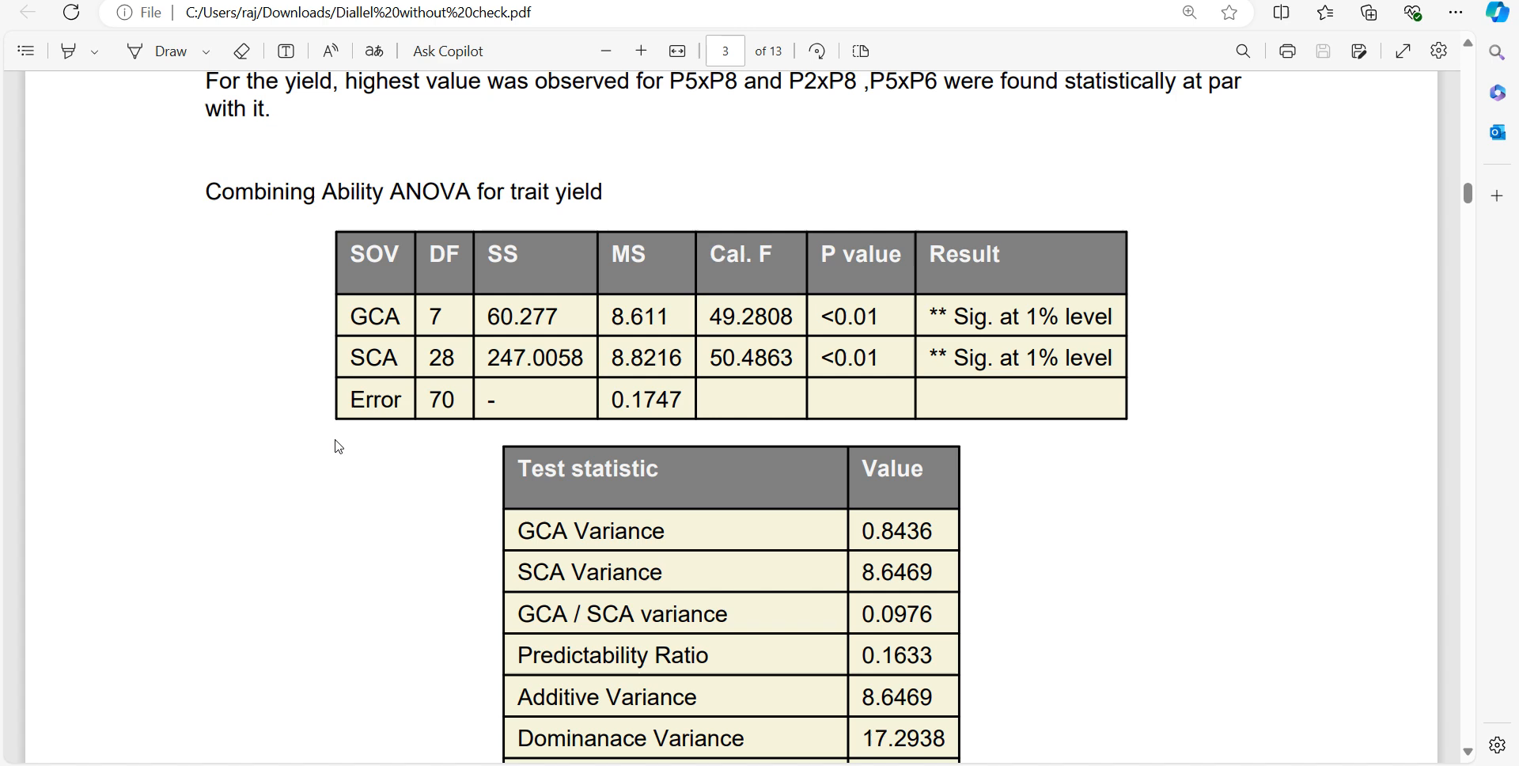
Highlight the yield combining ability ANOVA heading and scroll through the GCA and SCA tables.
drag(204, 191, 600, 191)
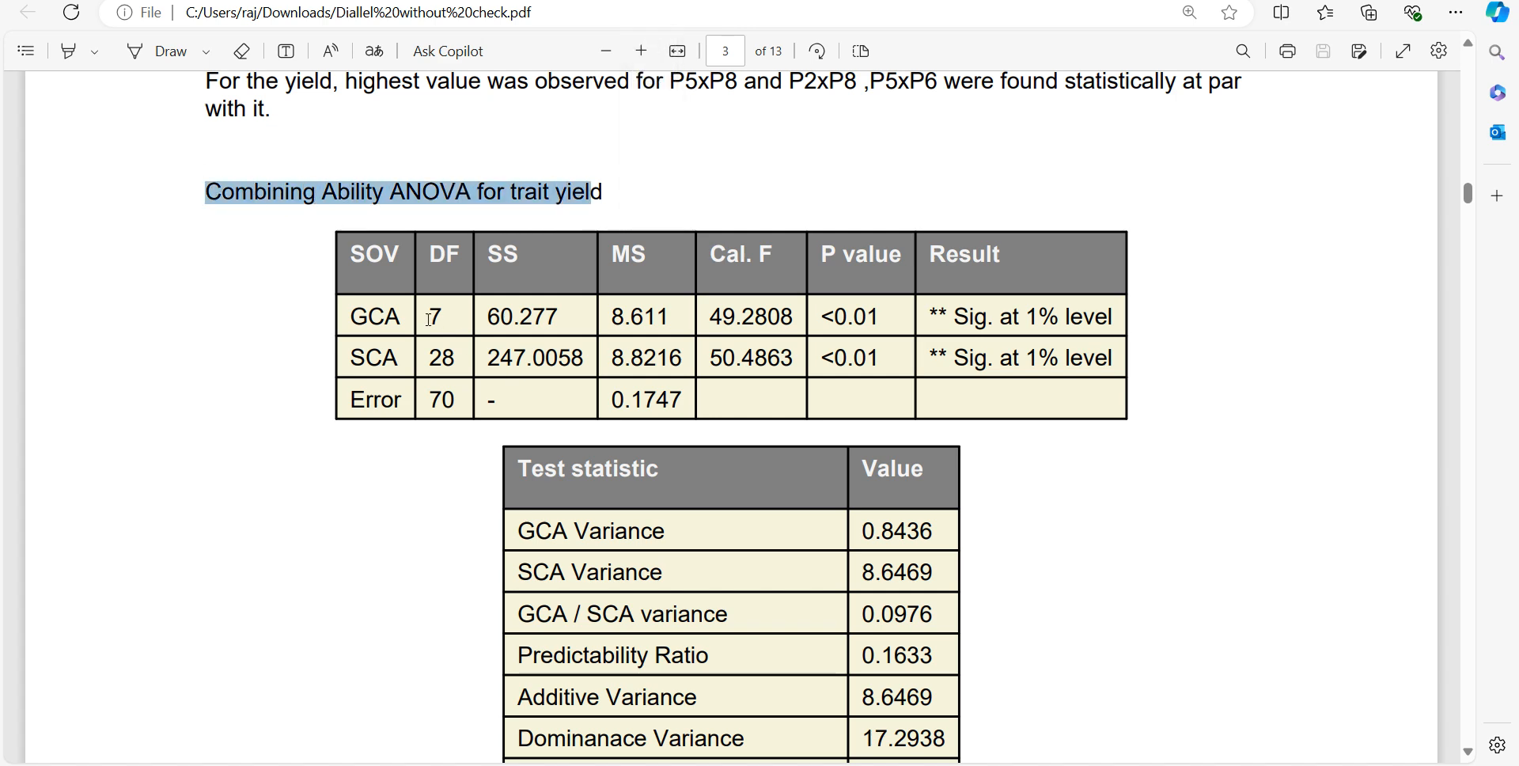
scroll(down, 3)
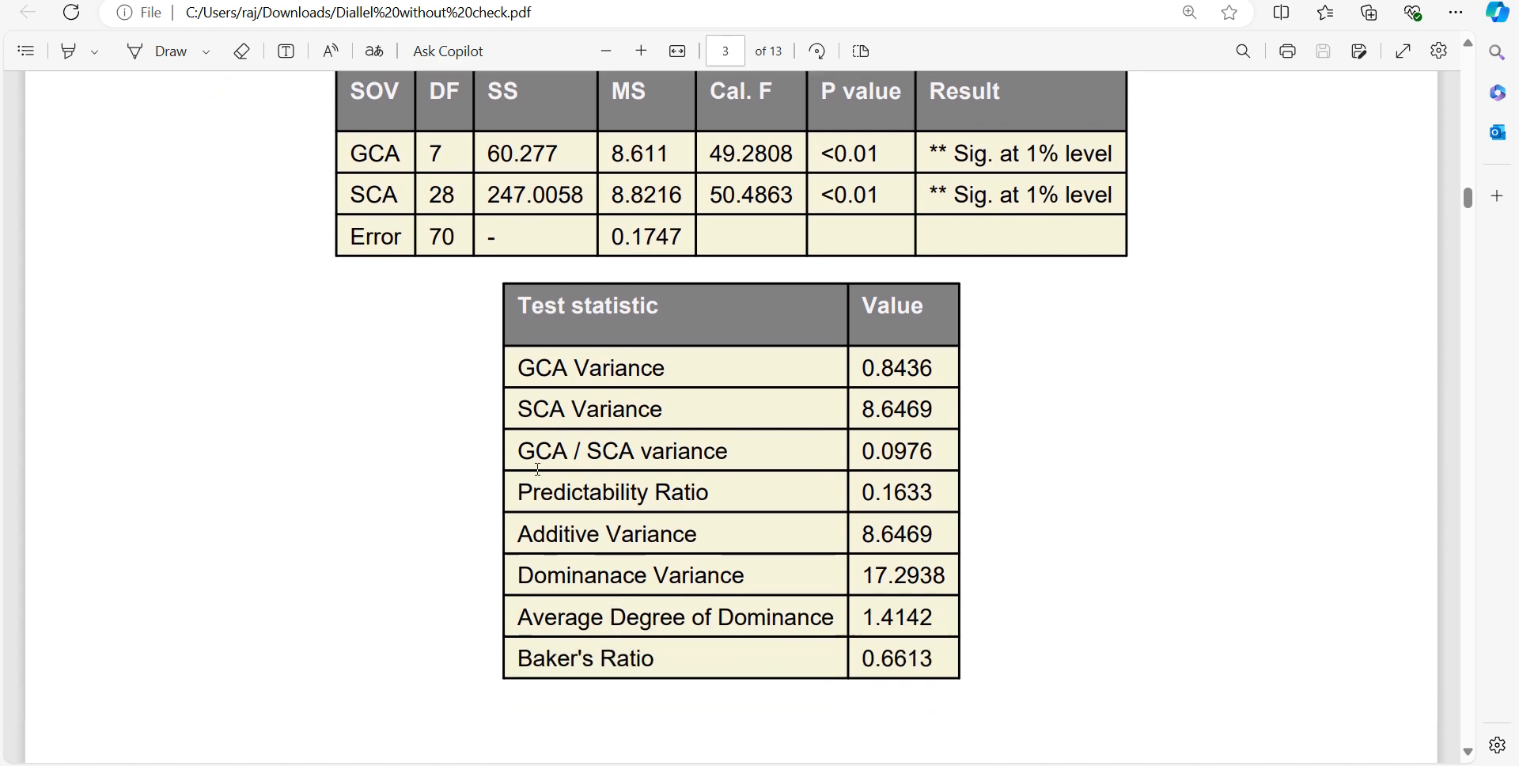
scroll(down, 3)
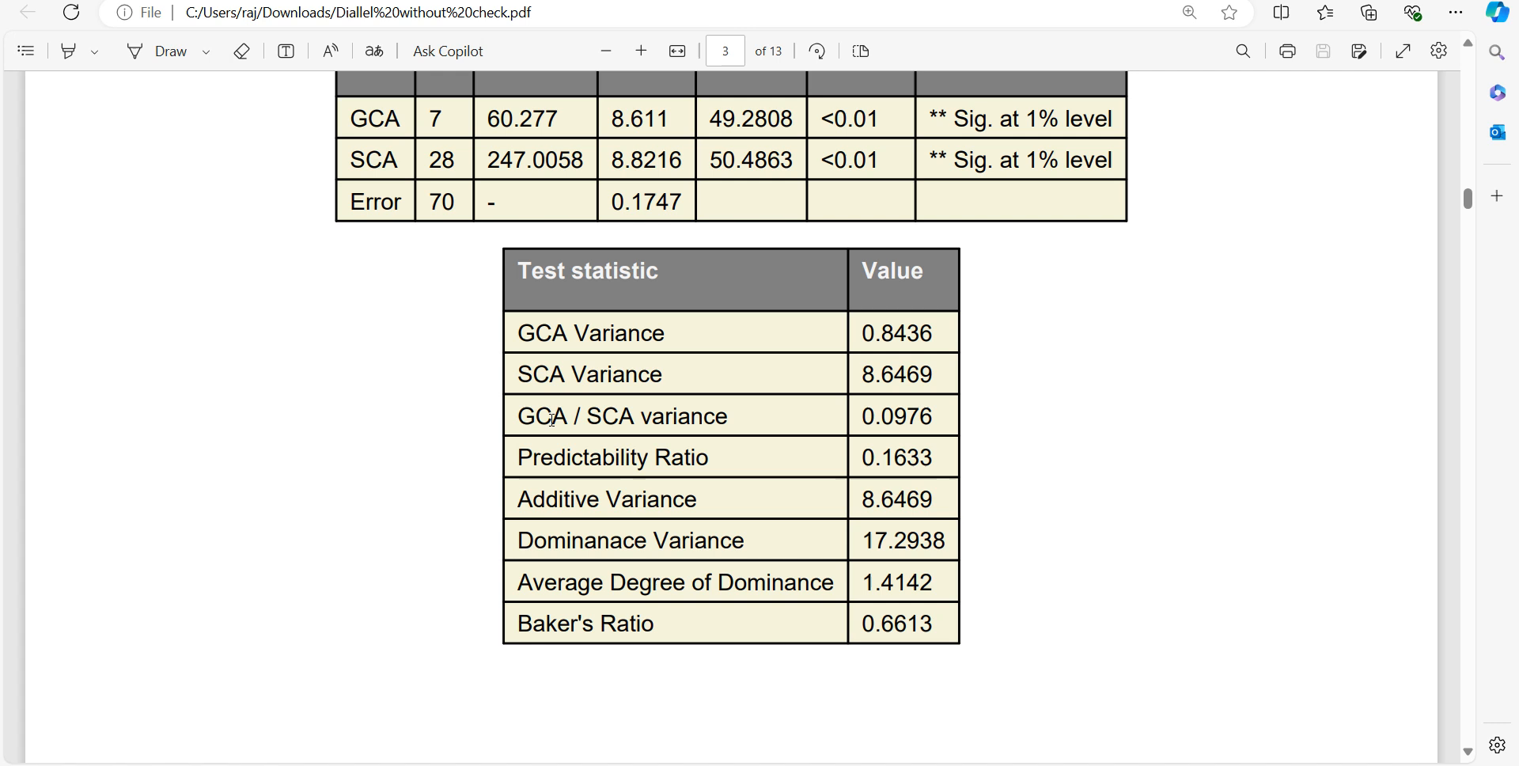
mouse_move(544, 499)
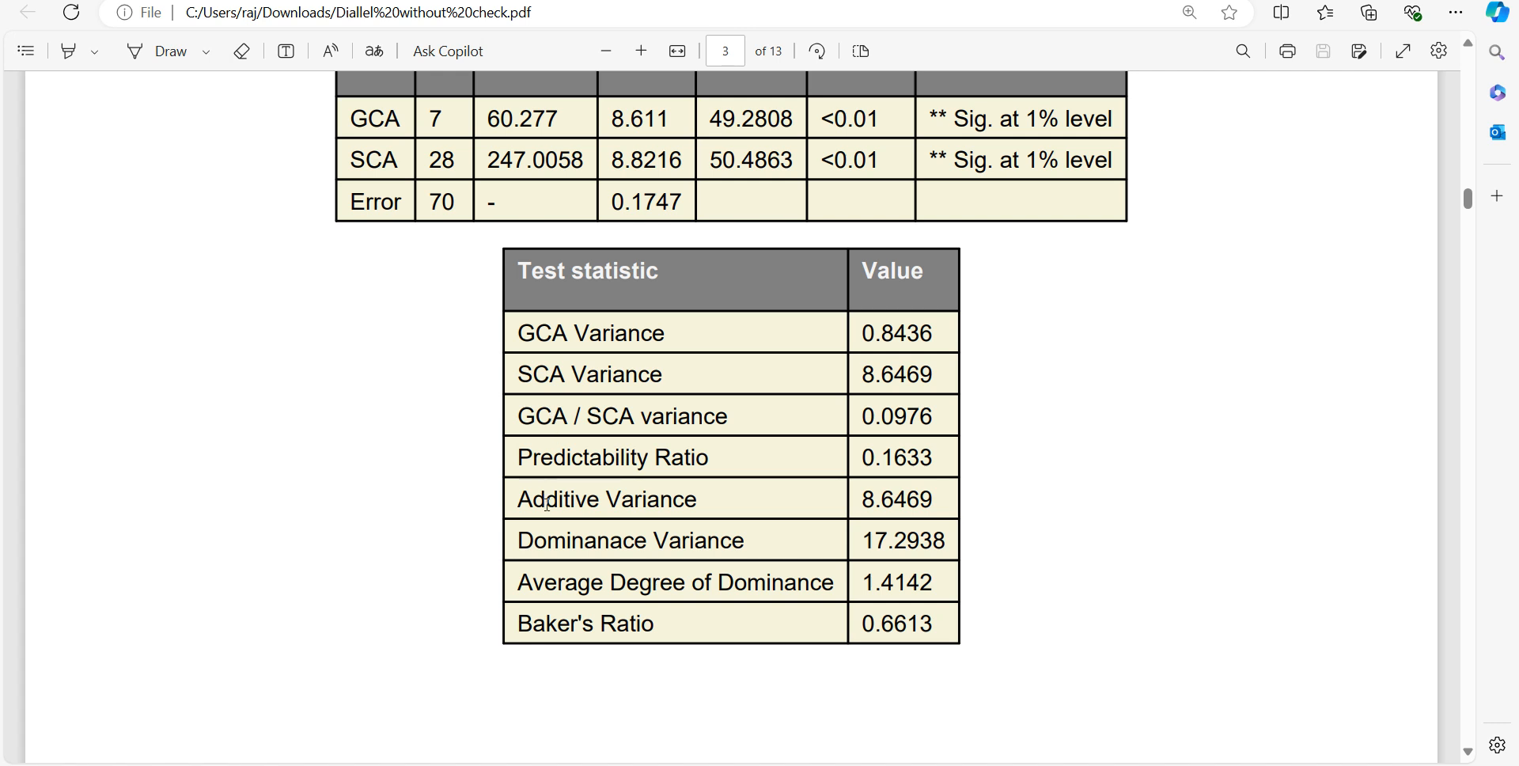
mouse_move(539, 610)
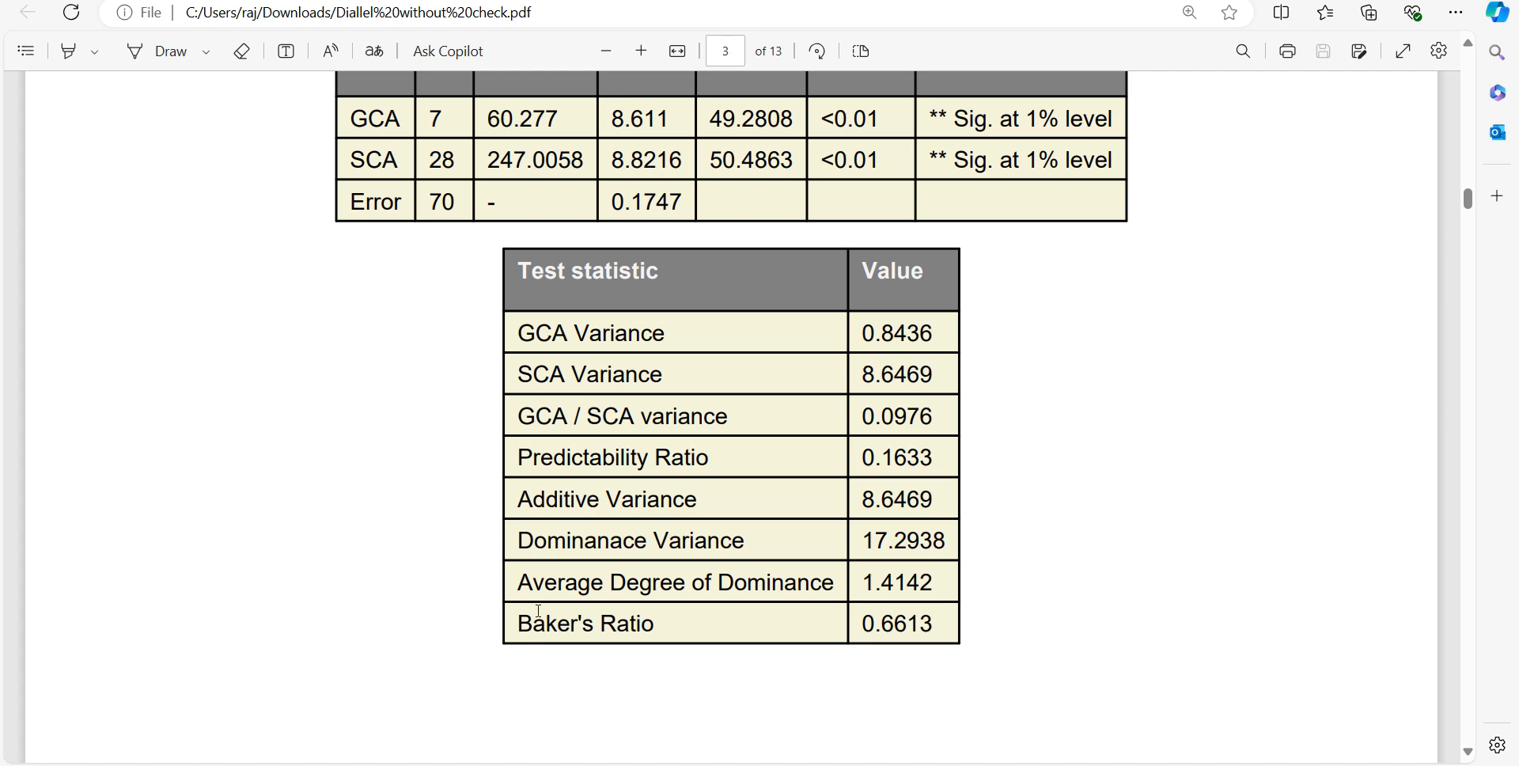
scroll(down, 3)
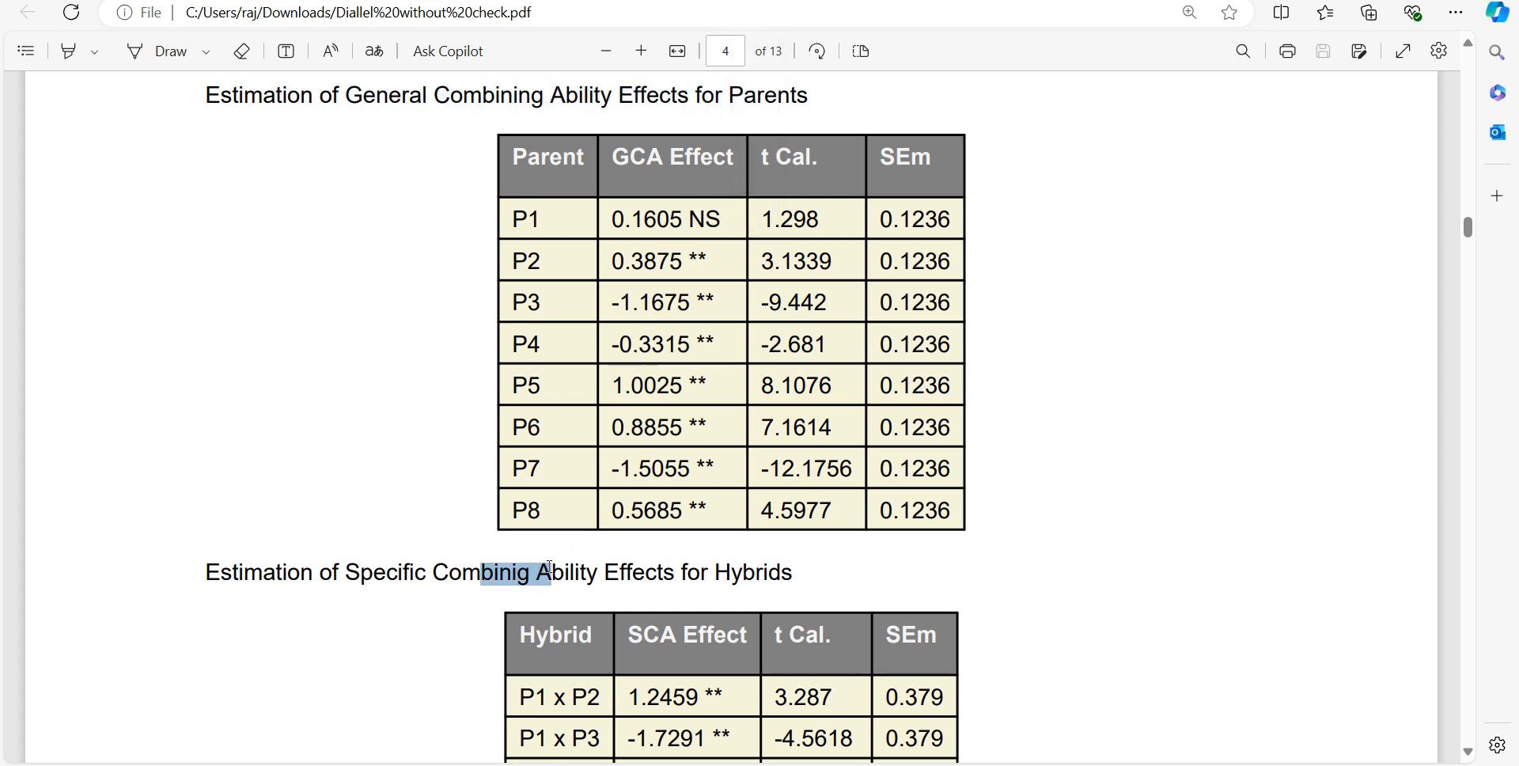
scroll(down, 3)
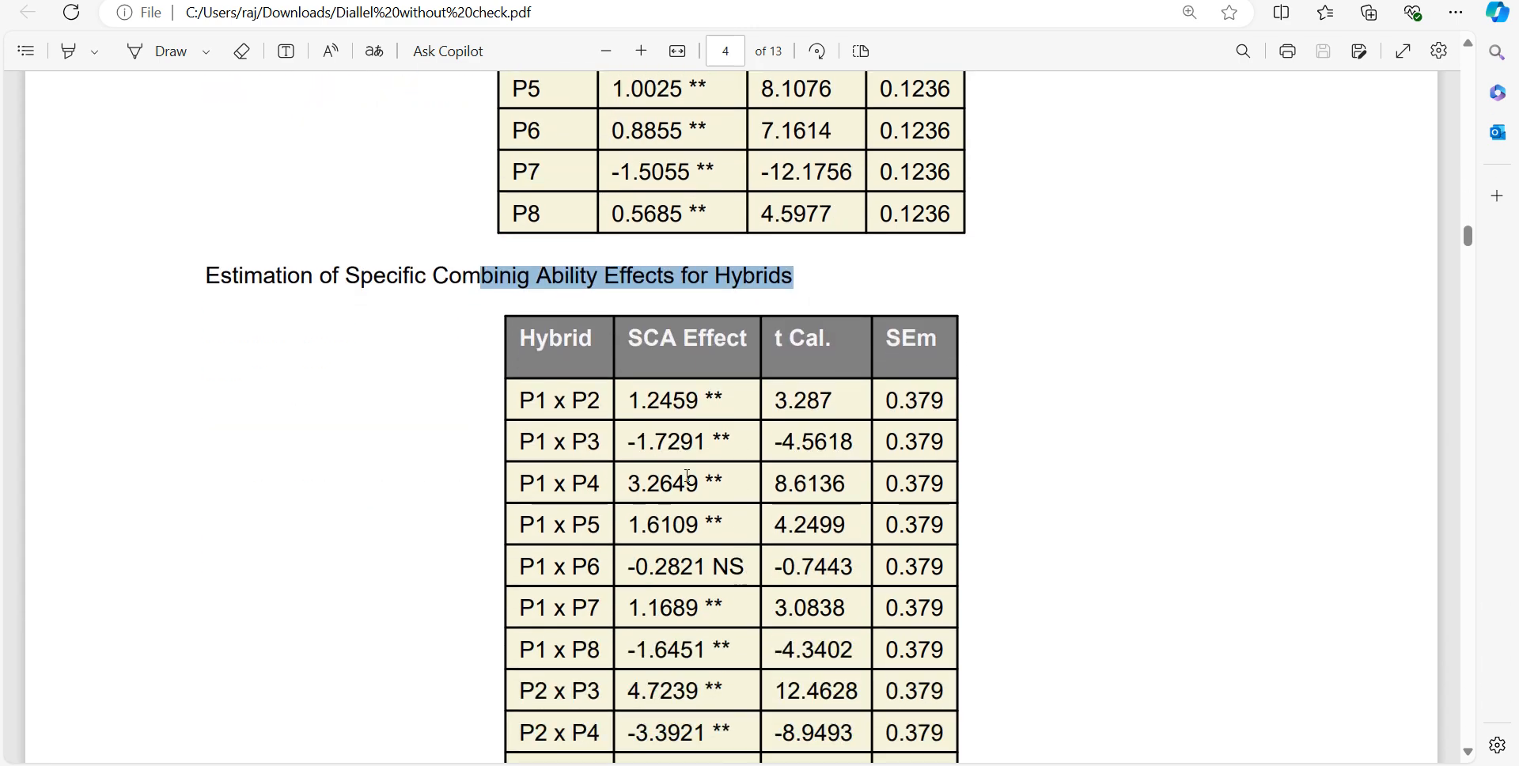
scroll(down, 3)
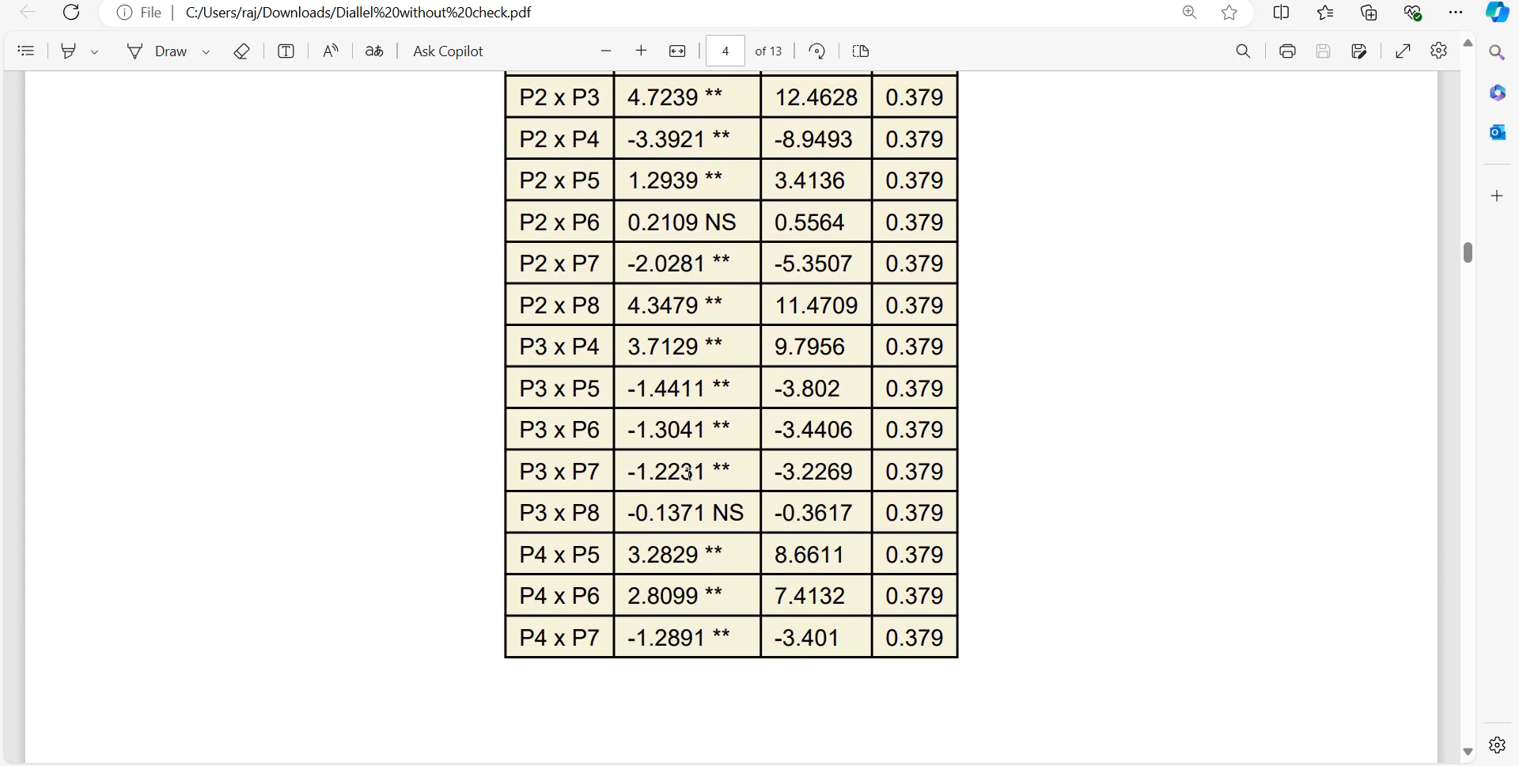
scroll(down, 3)
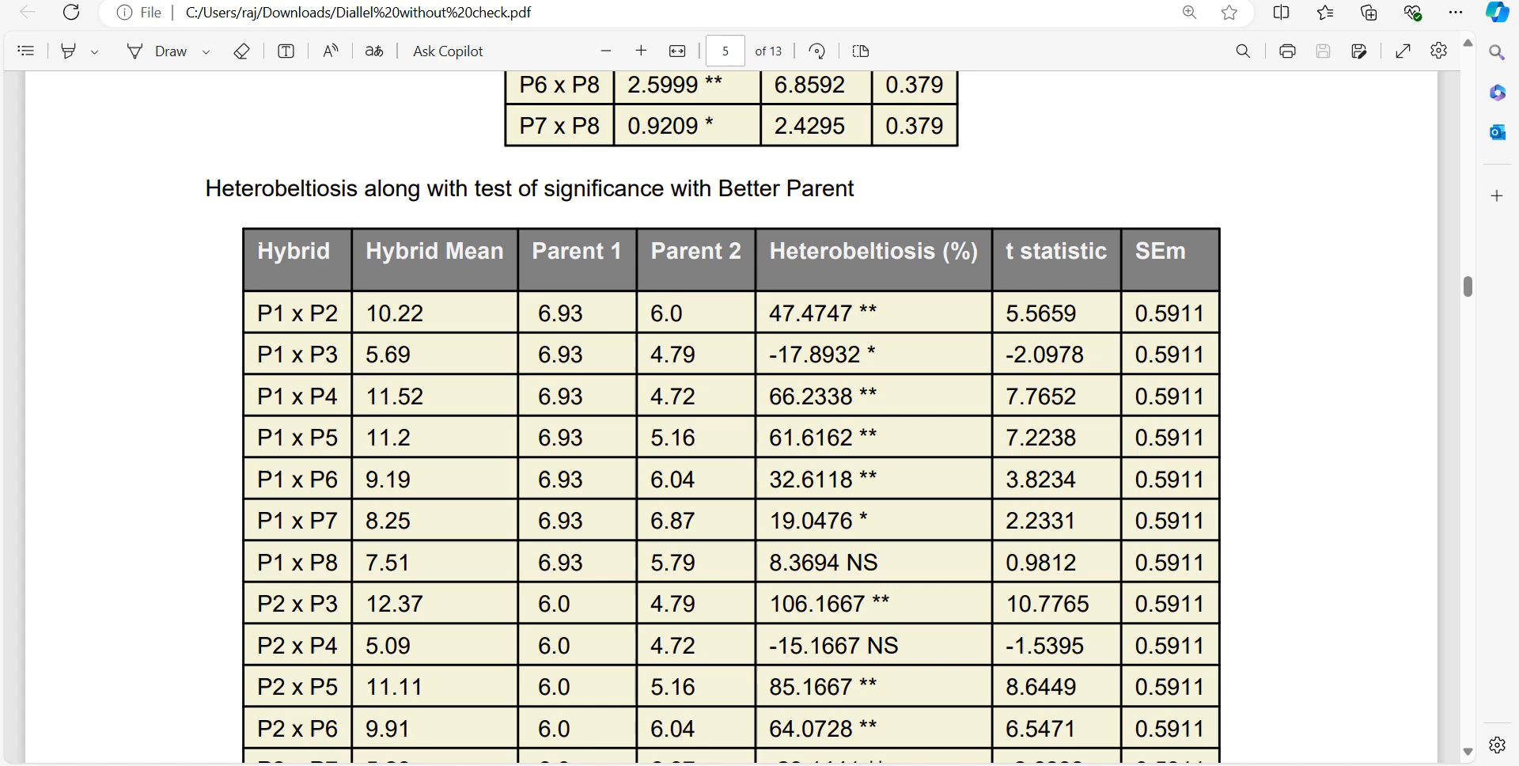
Highlight the heterobeltiosis table heading and right-click the plant height text.
drag(206, 189, 746, 189)
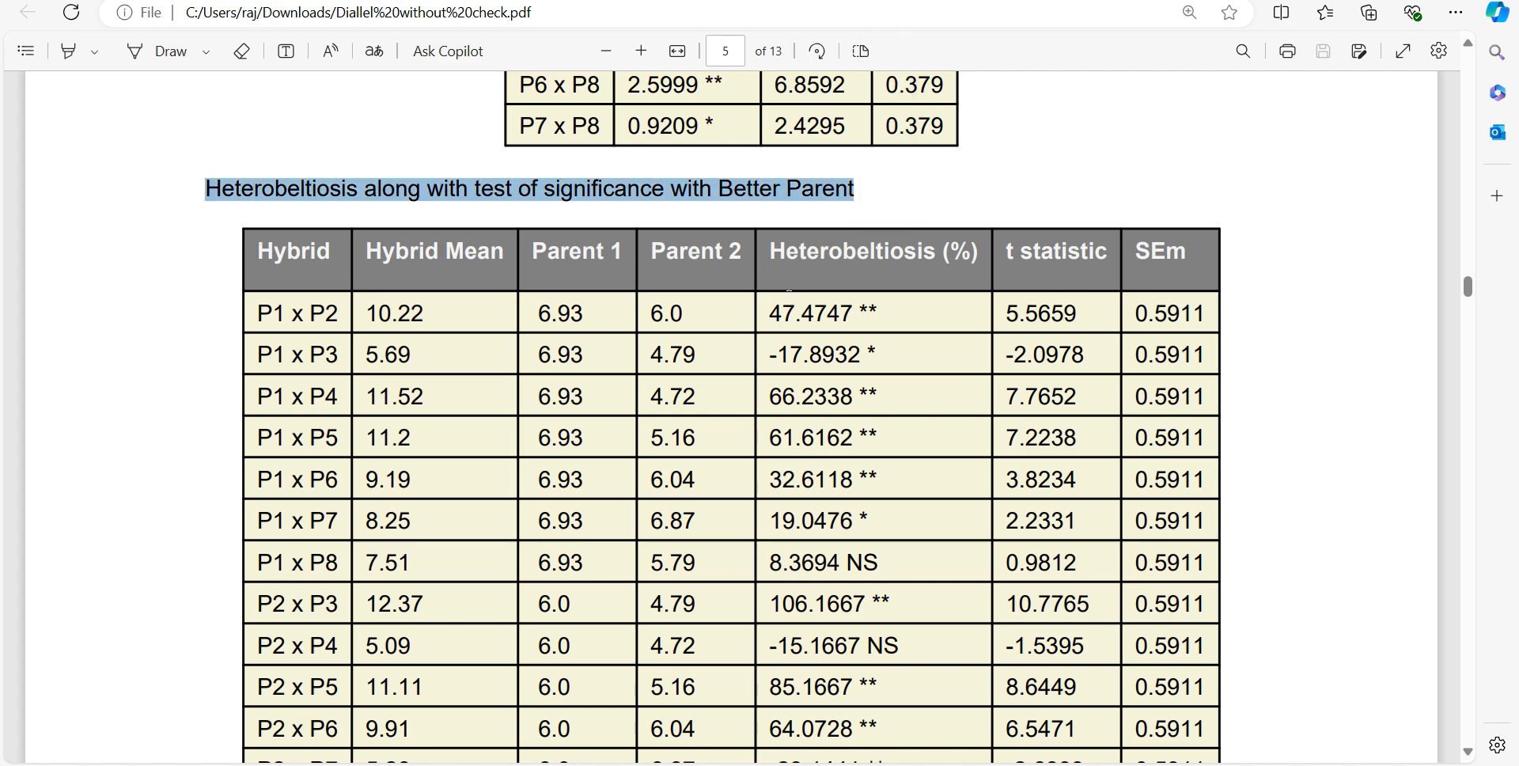
scroll(down, 3)
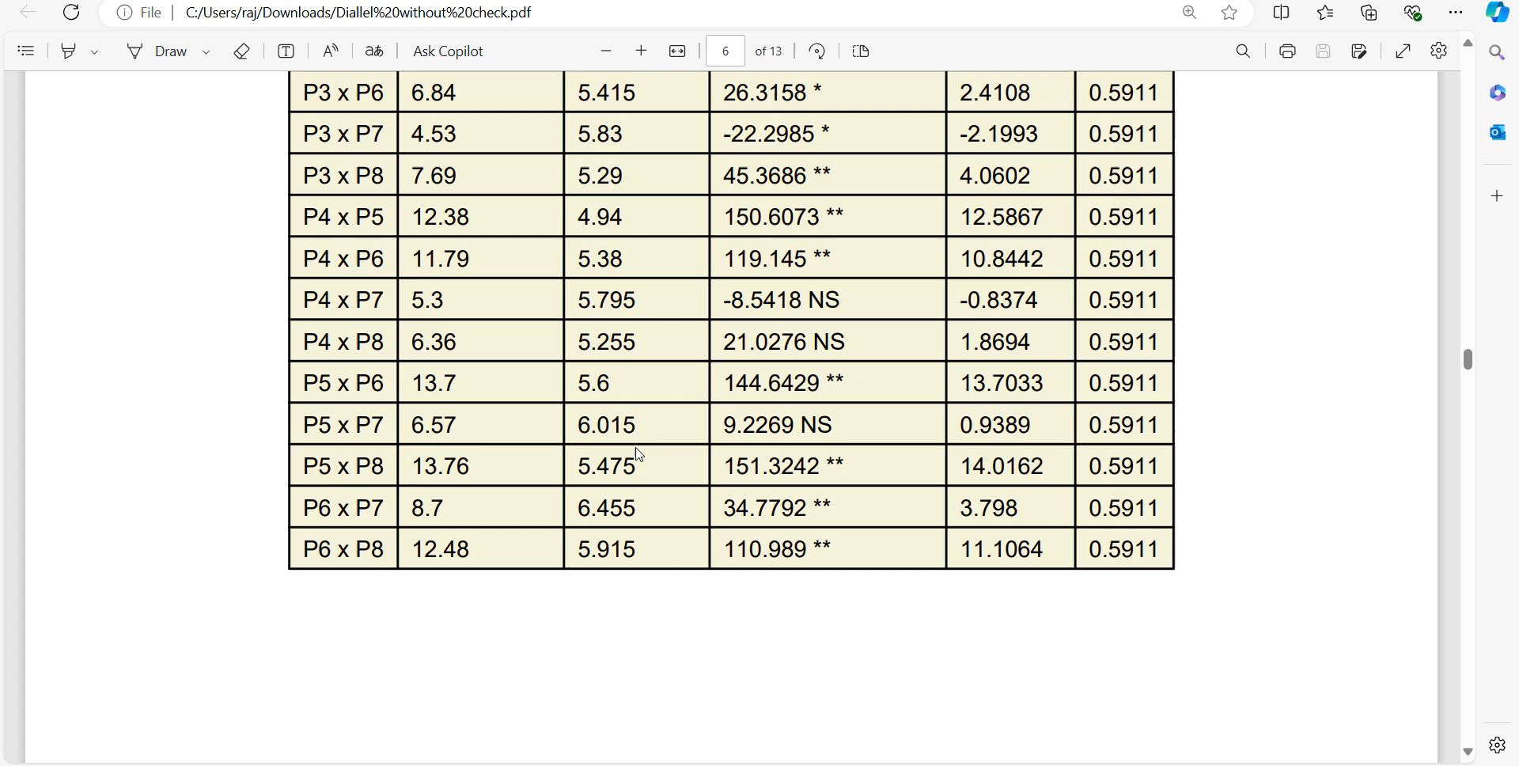
scroll(down, 3)
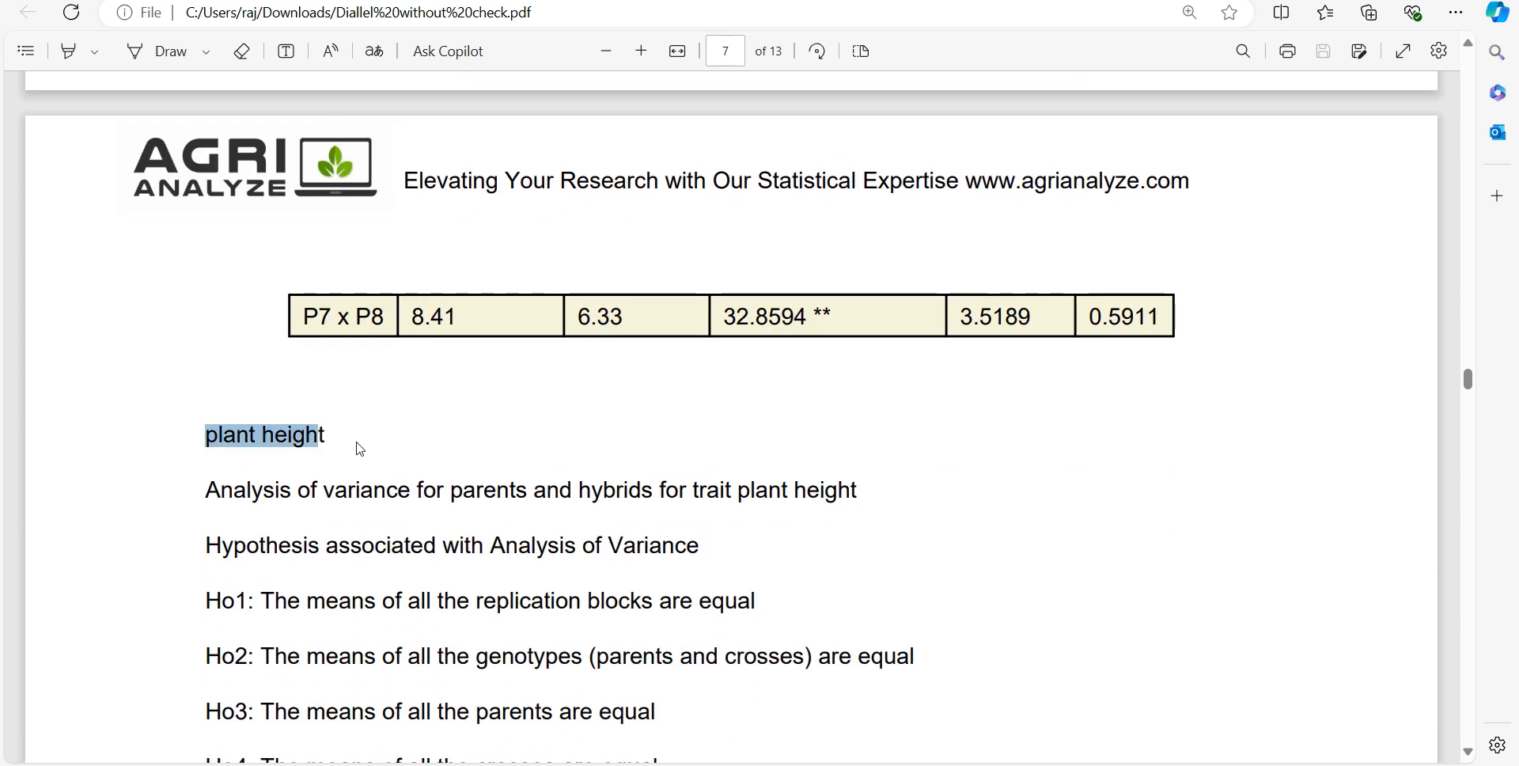
right_click(264, 434)
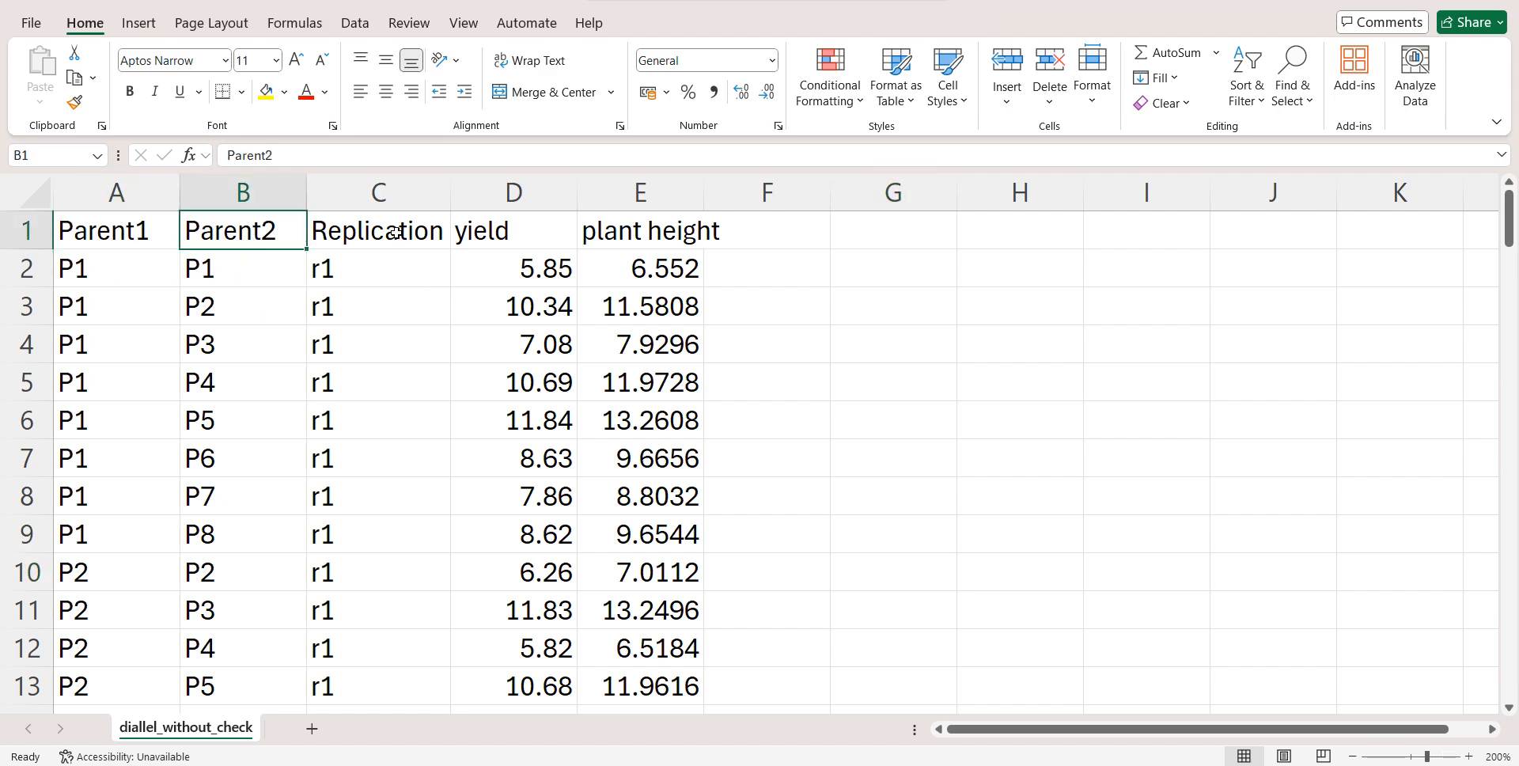
Point out the yield and plant height headings and the first cross's two parent cells.
click(512, 230)
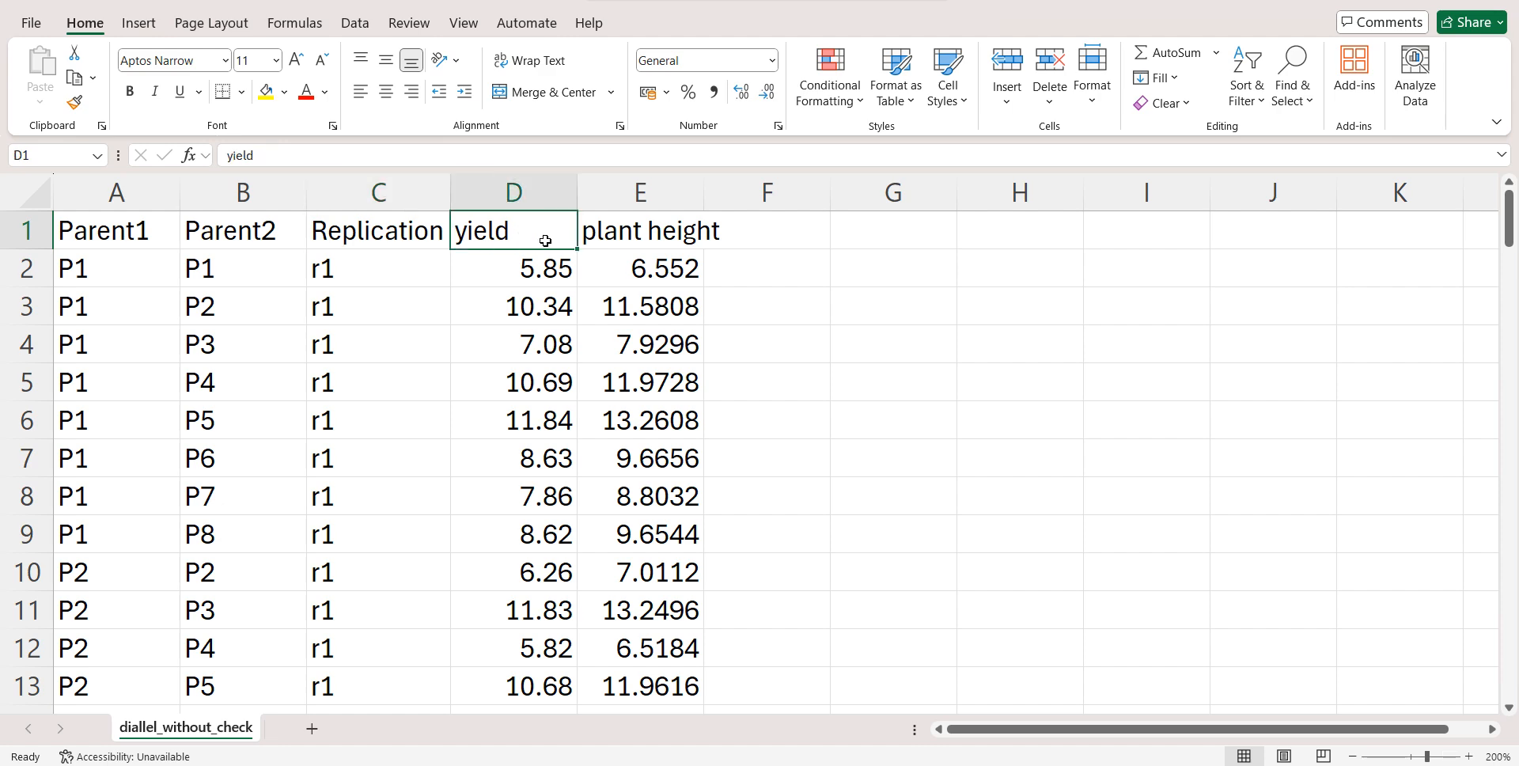
mouse_move(636, 286)
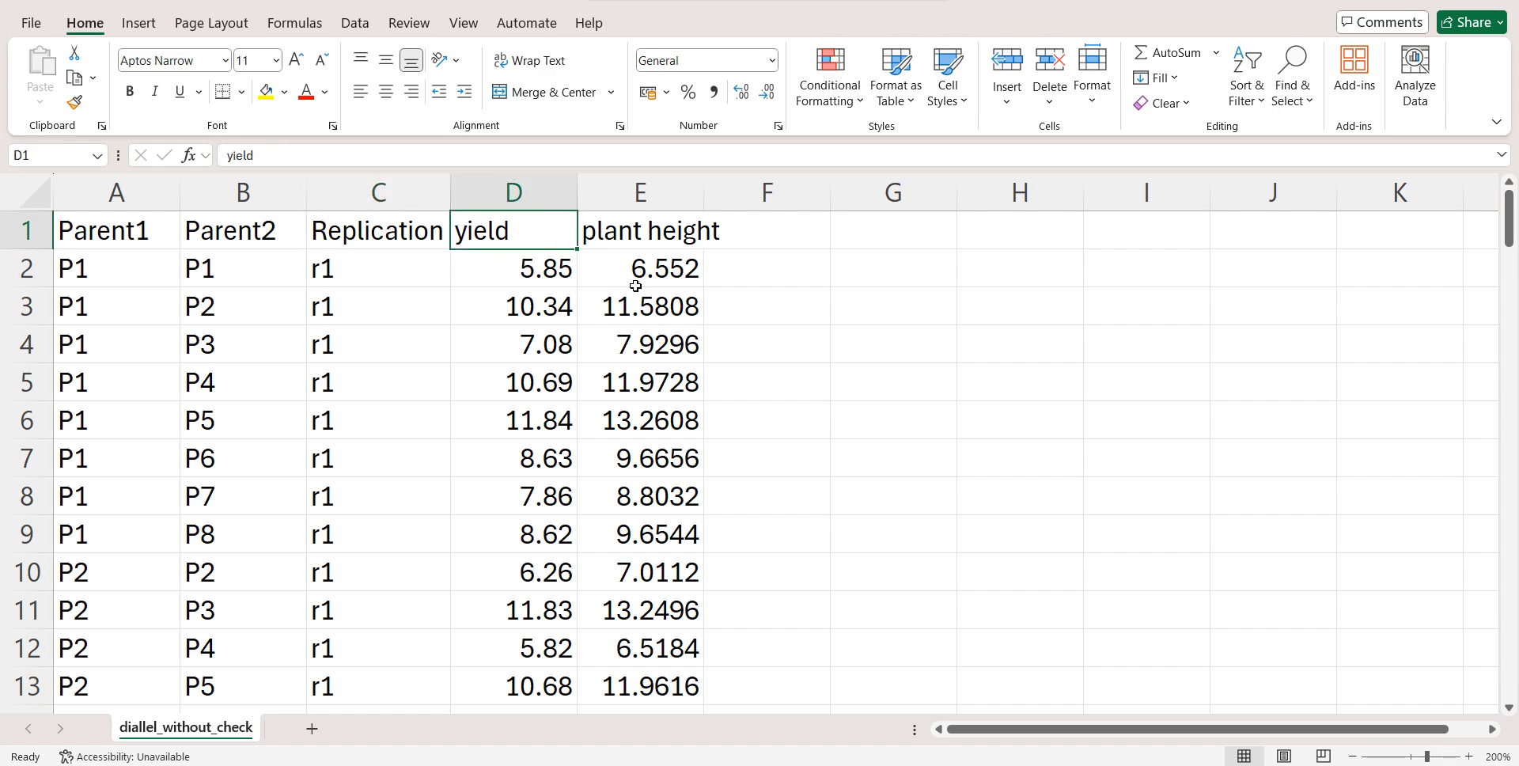
click(767, 192)
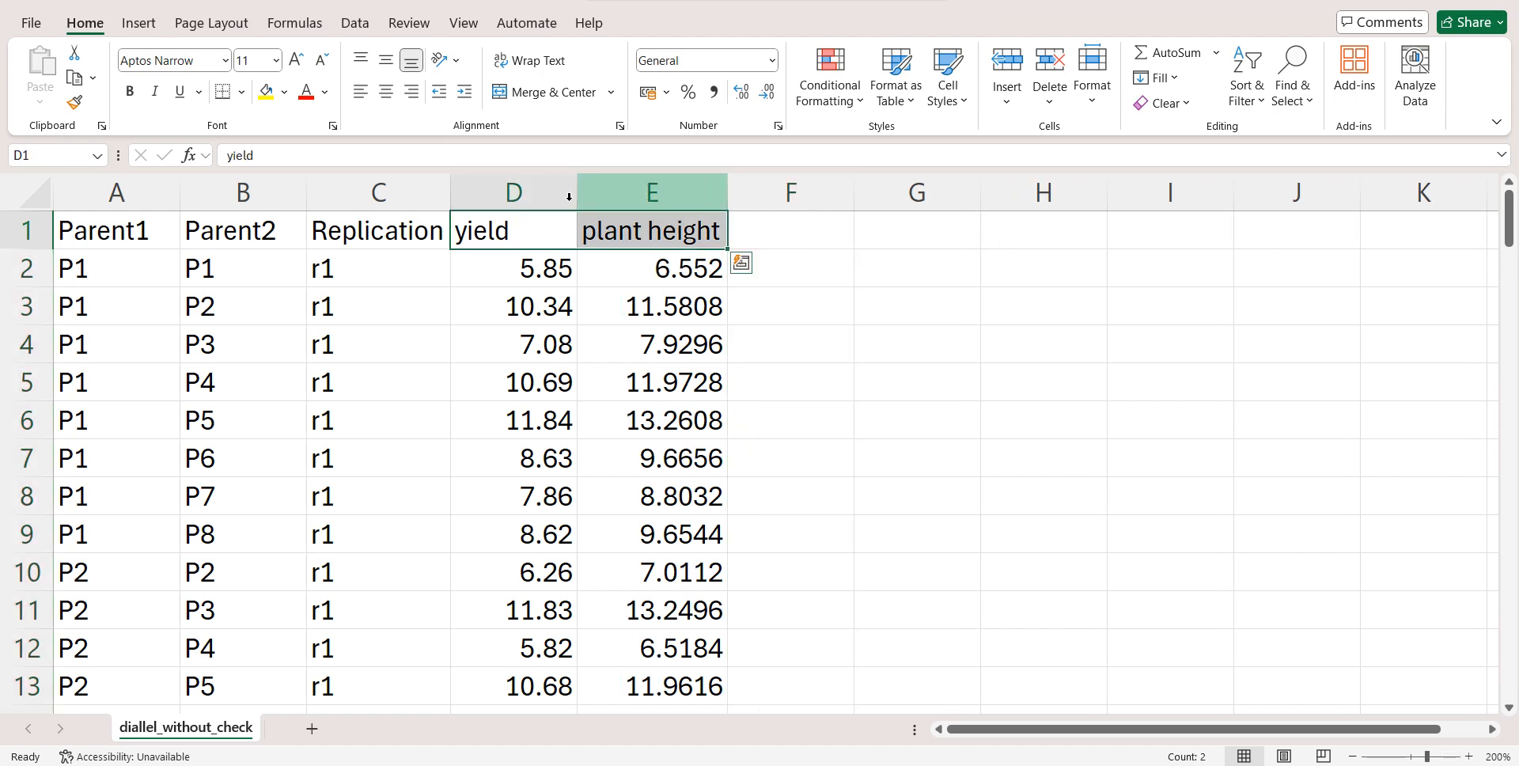
click(116, 268)
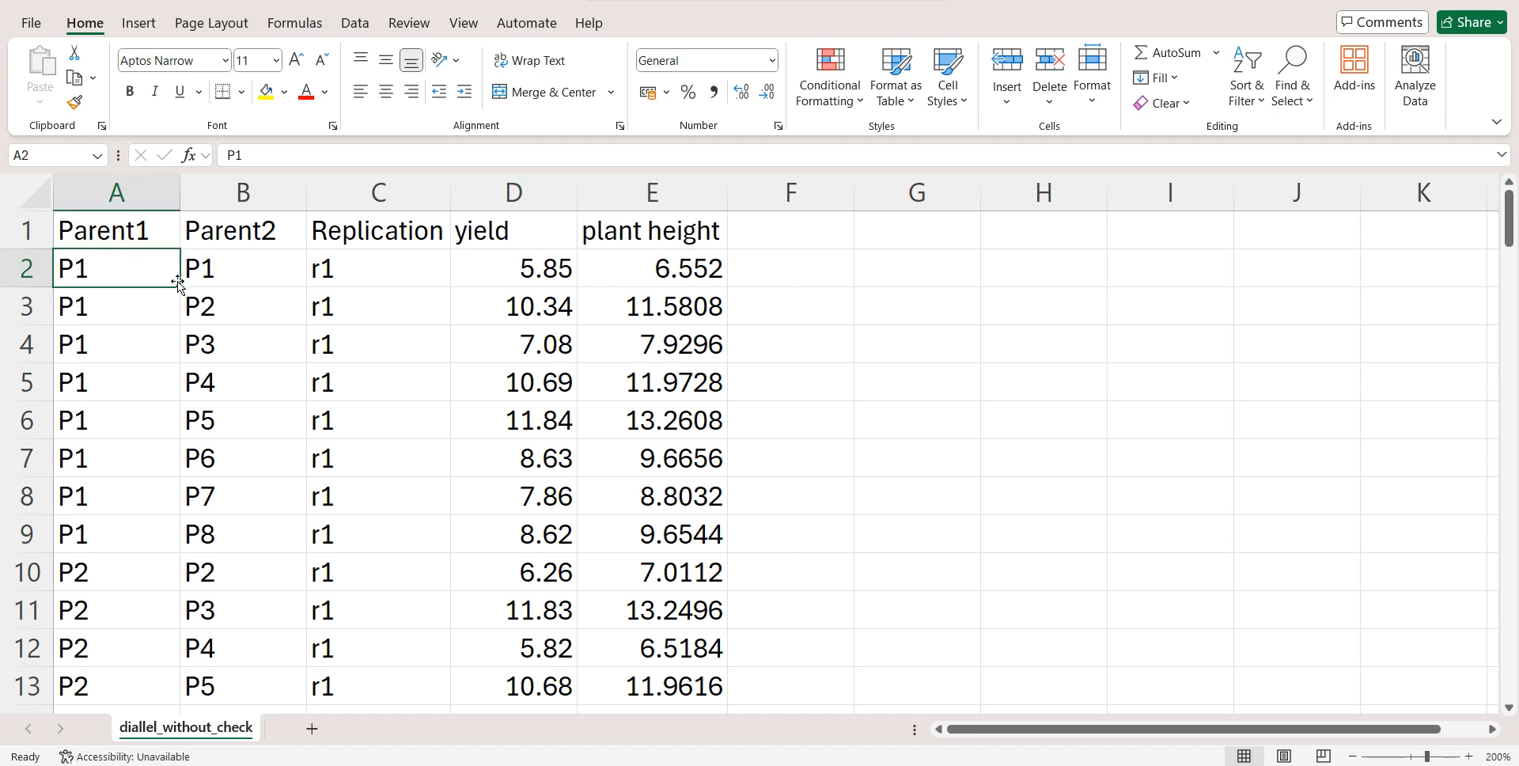
drag(117, 268, 242, 268)
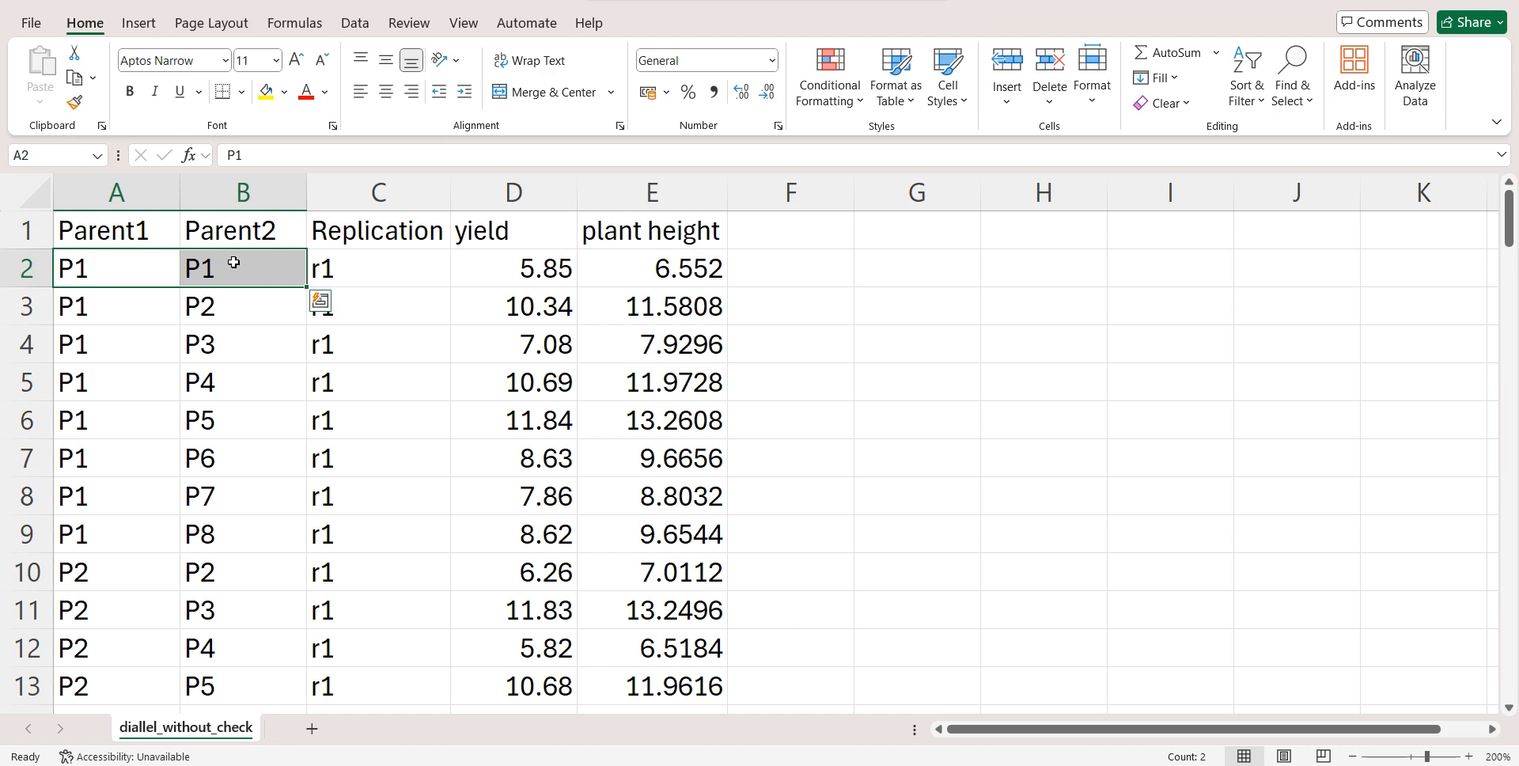
mouse_move(242, 294)
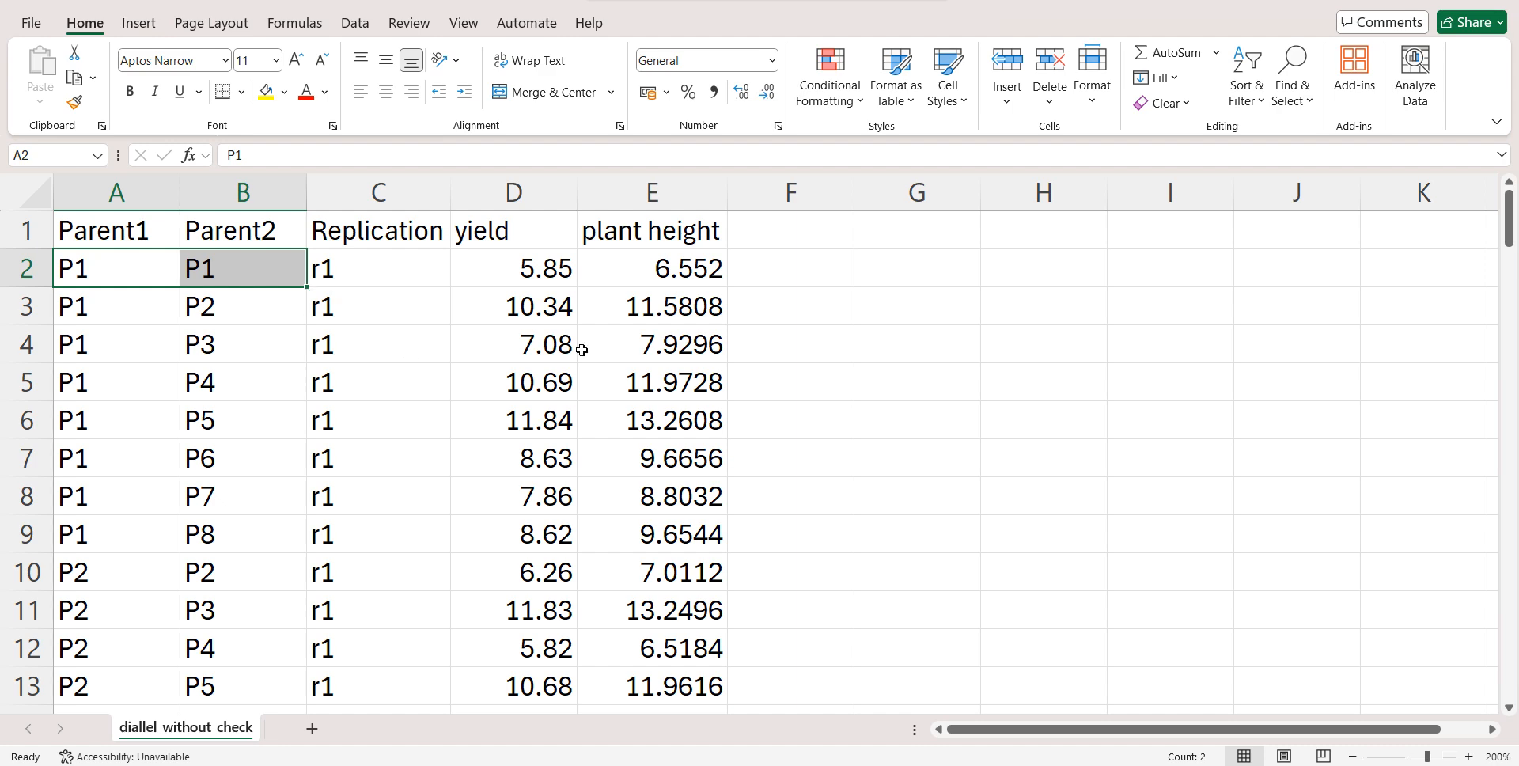
click(916, 268)
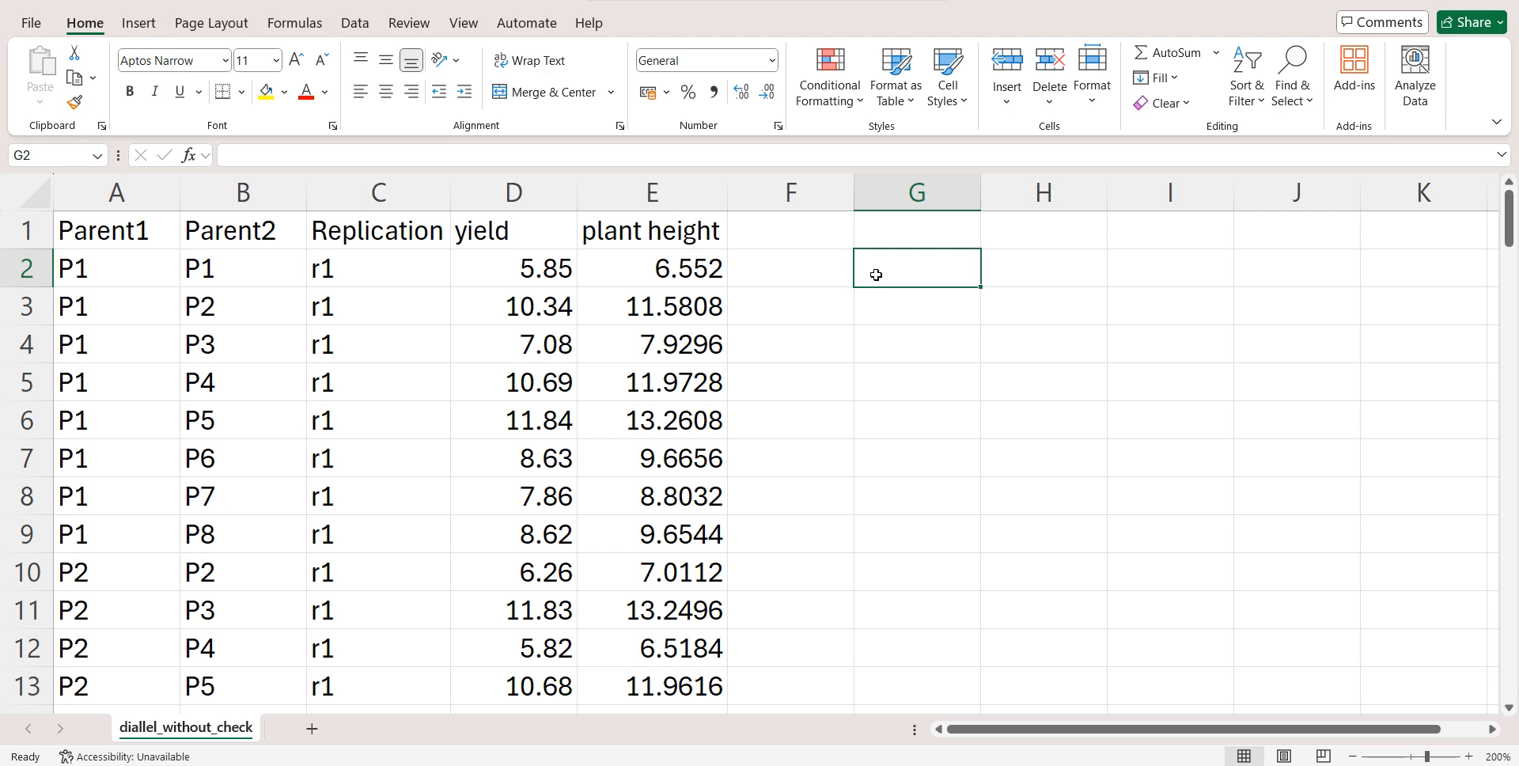
text(parents=8)
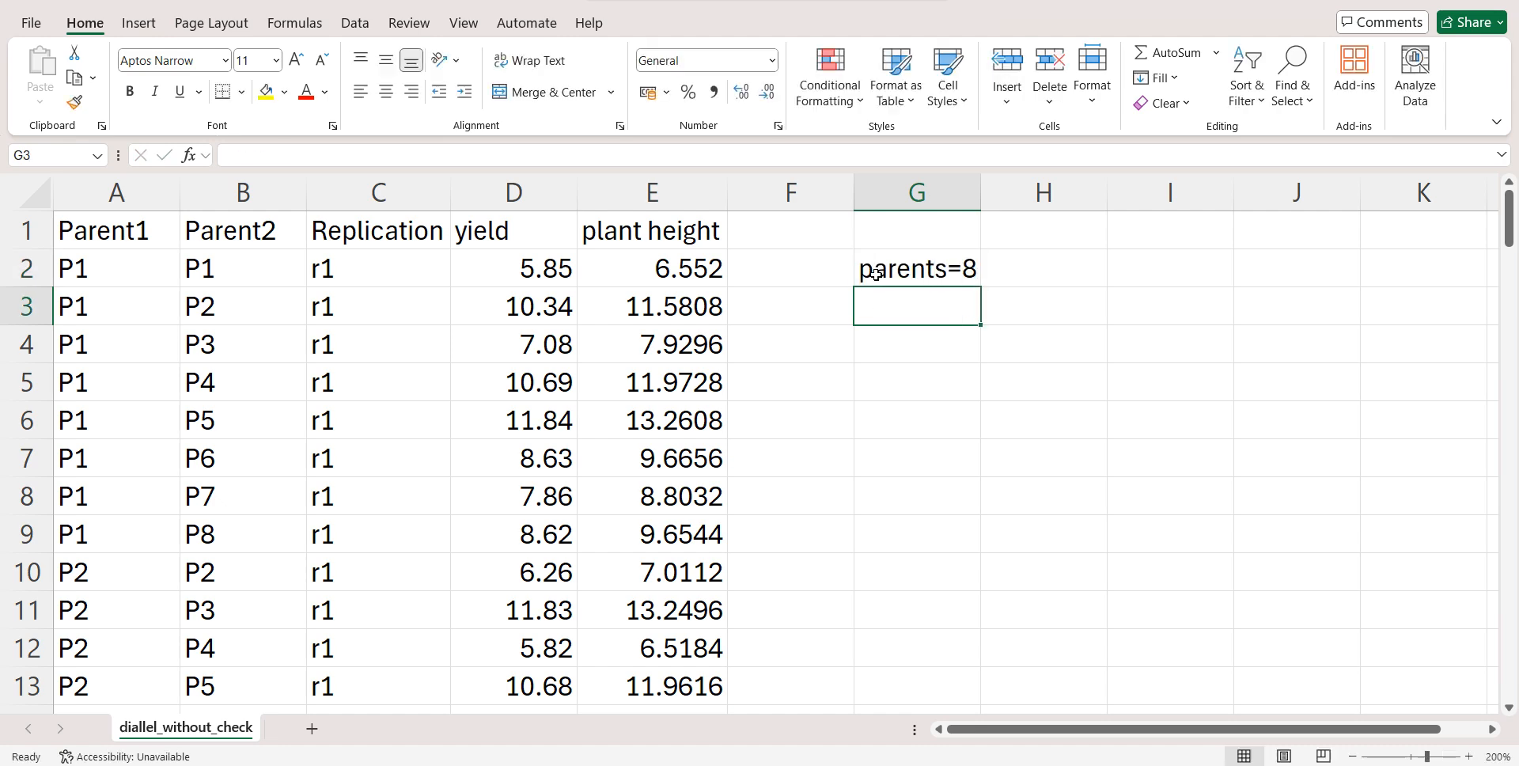
text(crosses)
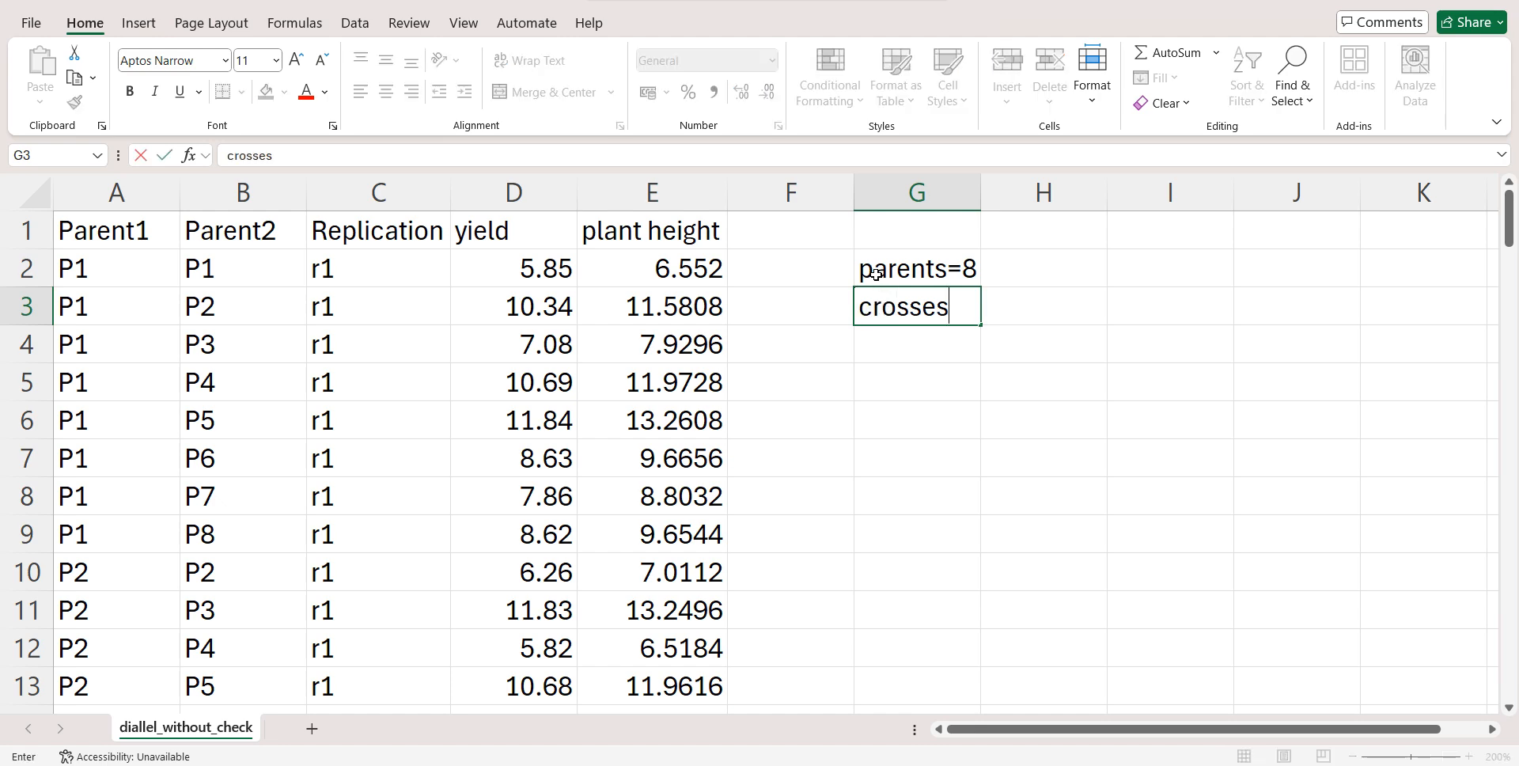
text(=28)
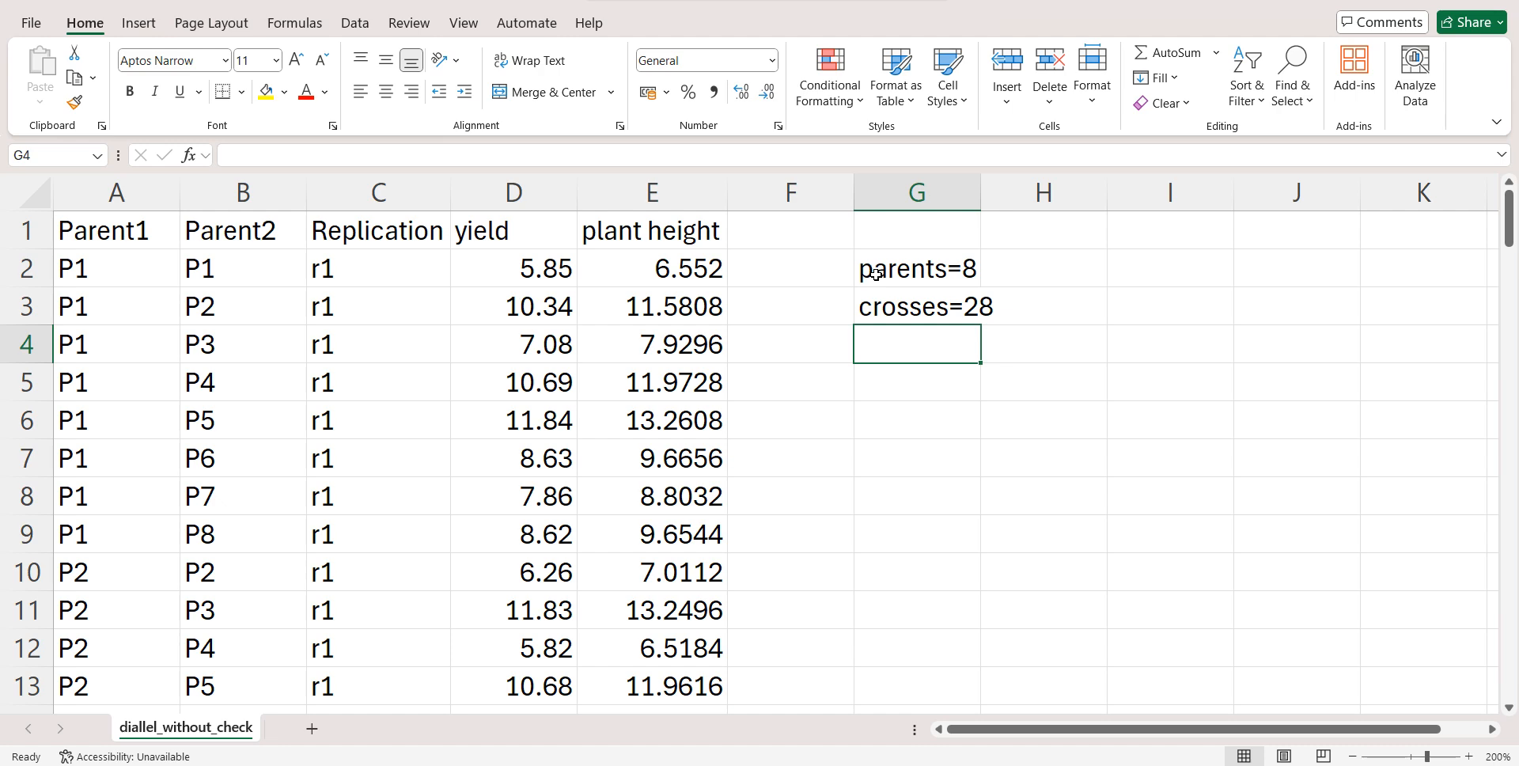
drag(915, 269, 915, 343)
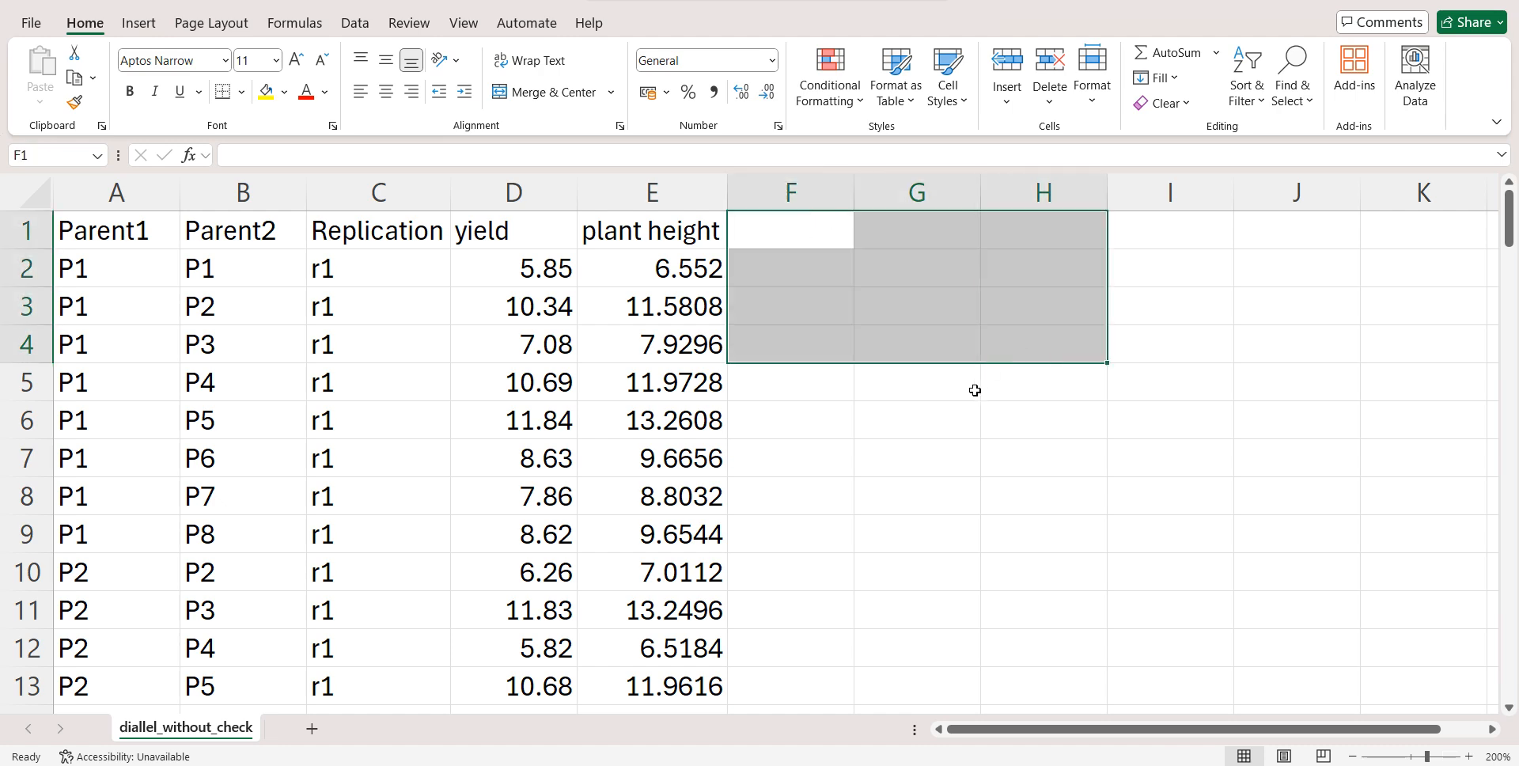
click(915, 458)
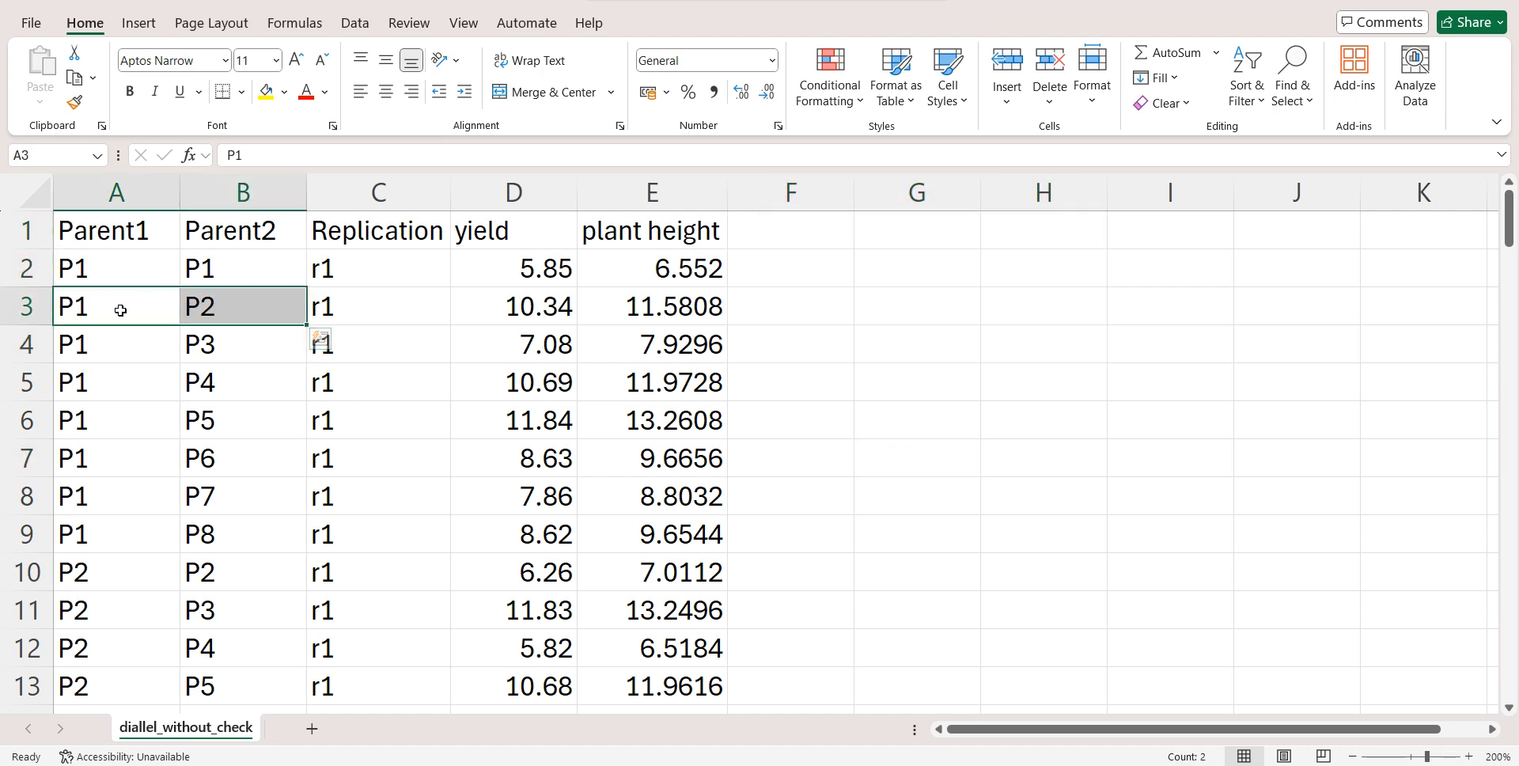
click(242, 306)
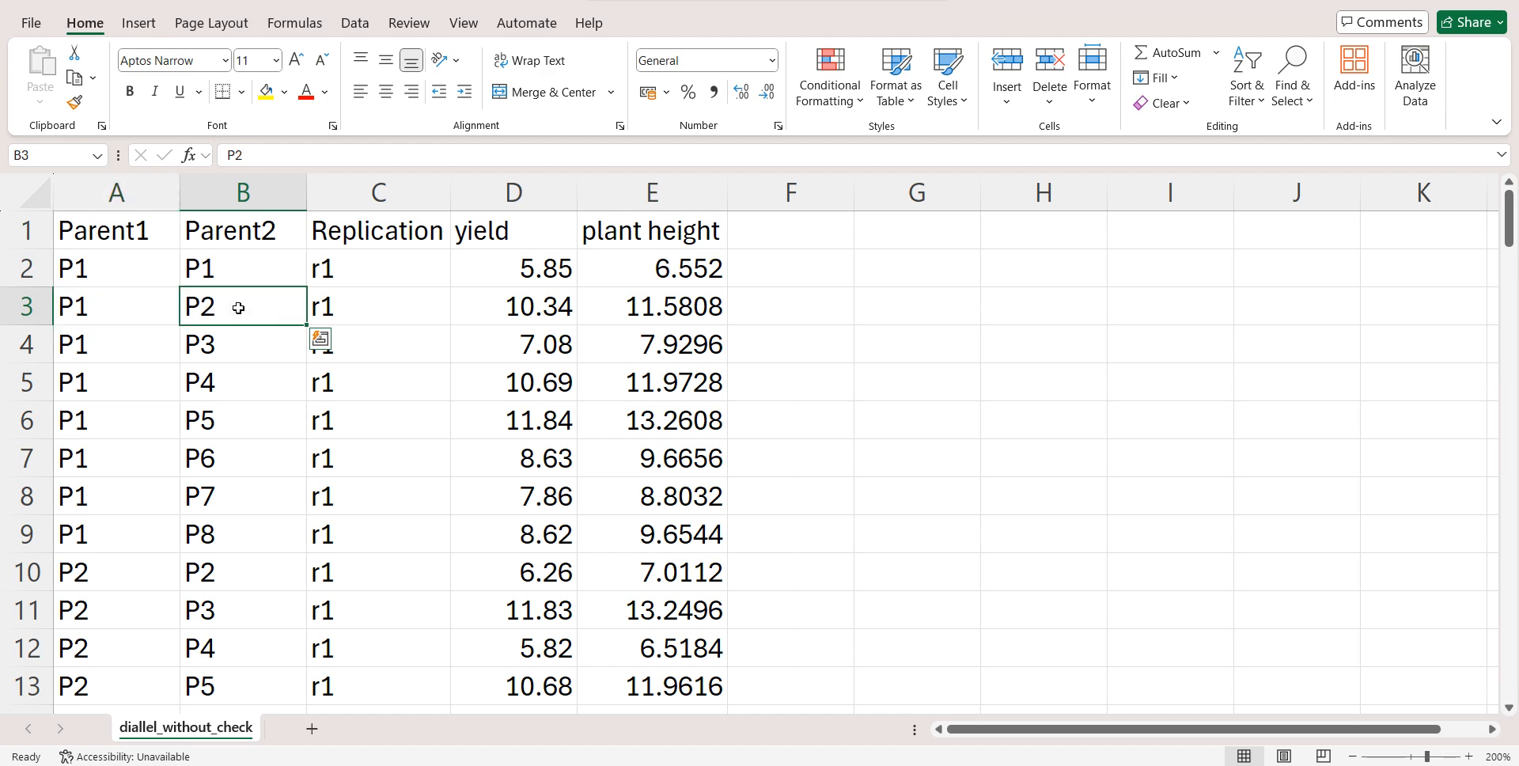
drag(242, 306, 242, 533)
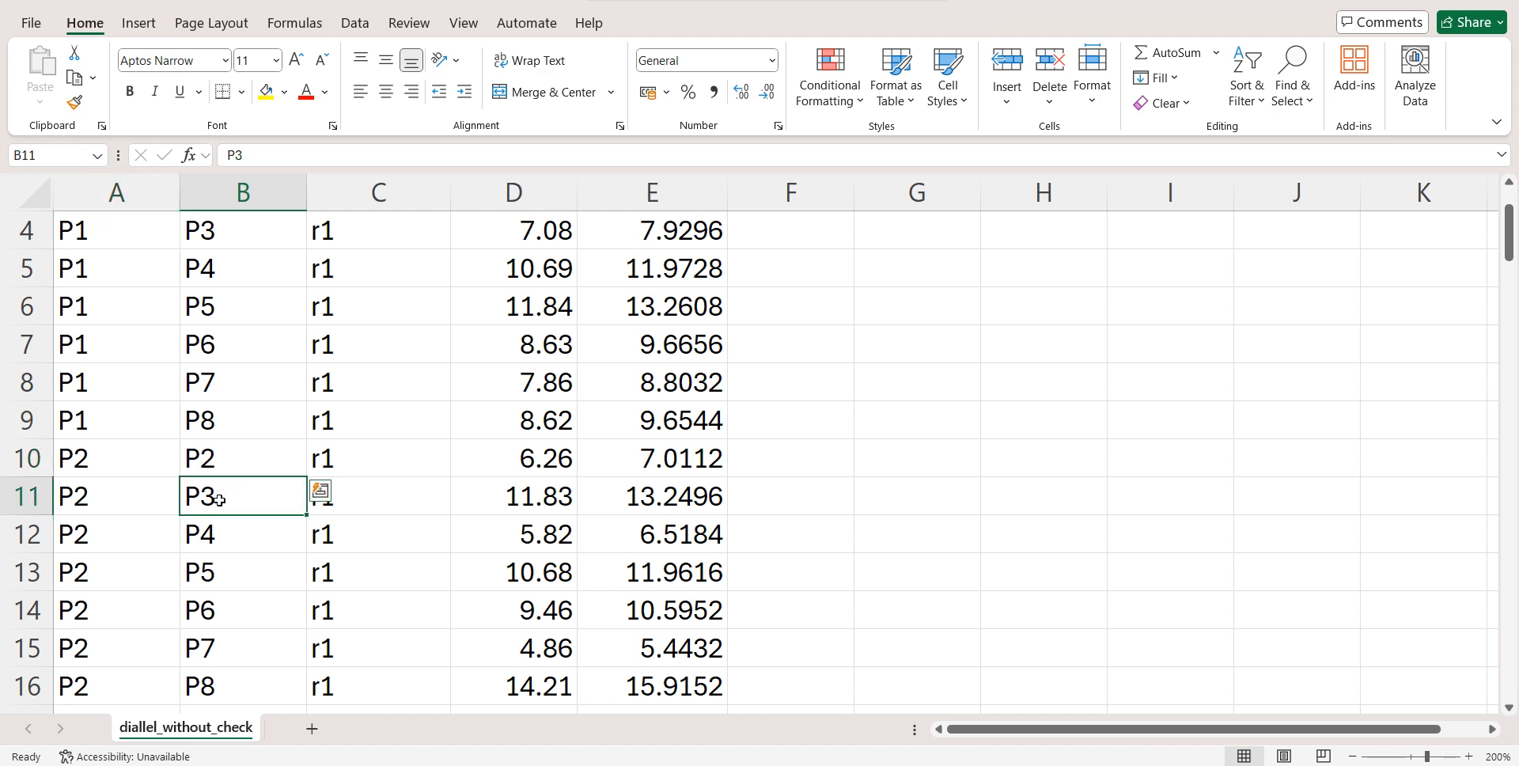
Mark the P3 × P3 cells and scroll to the r1 end at P8 × P8.
drag(241, 494, 242, 533)
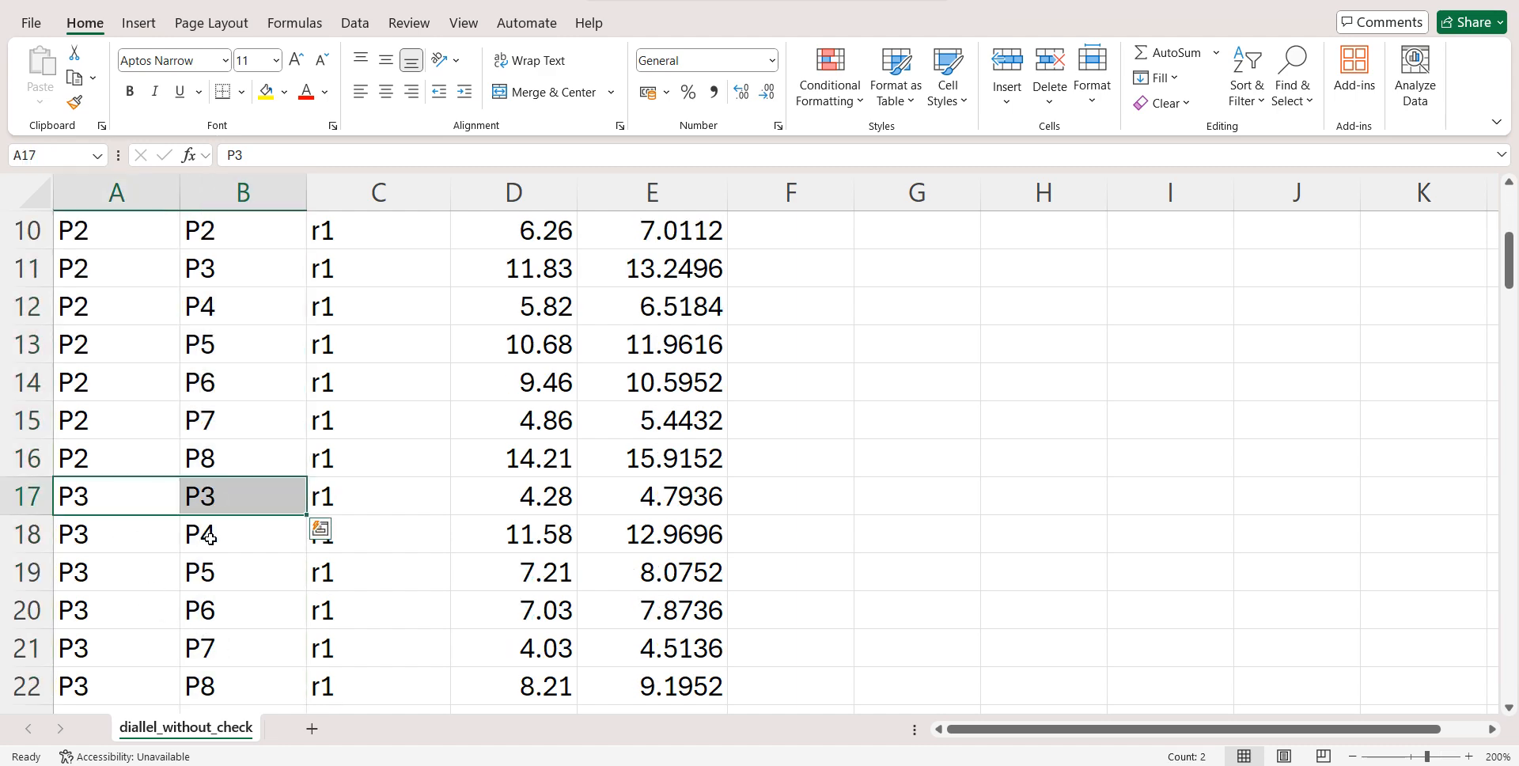
scroll(down, 3)
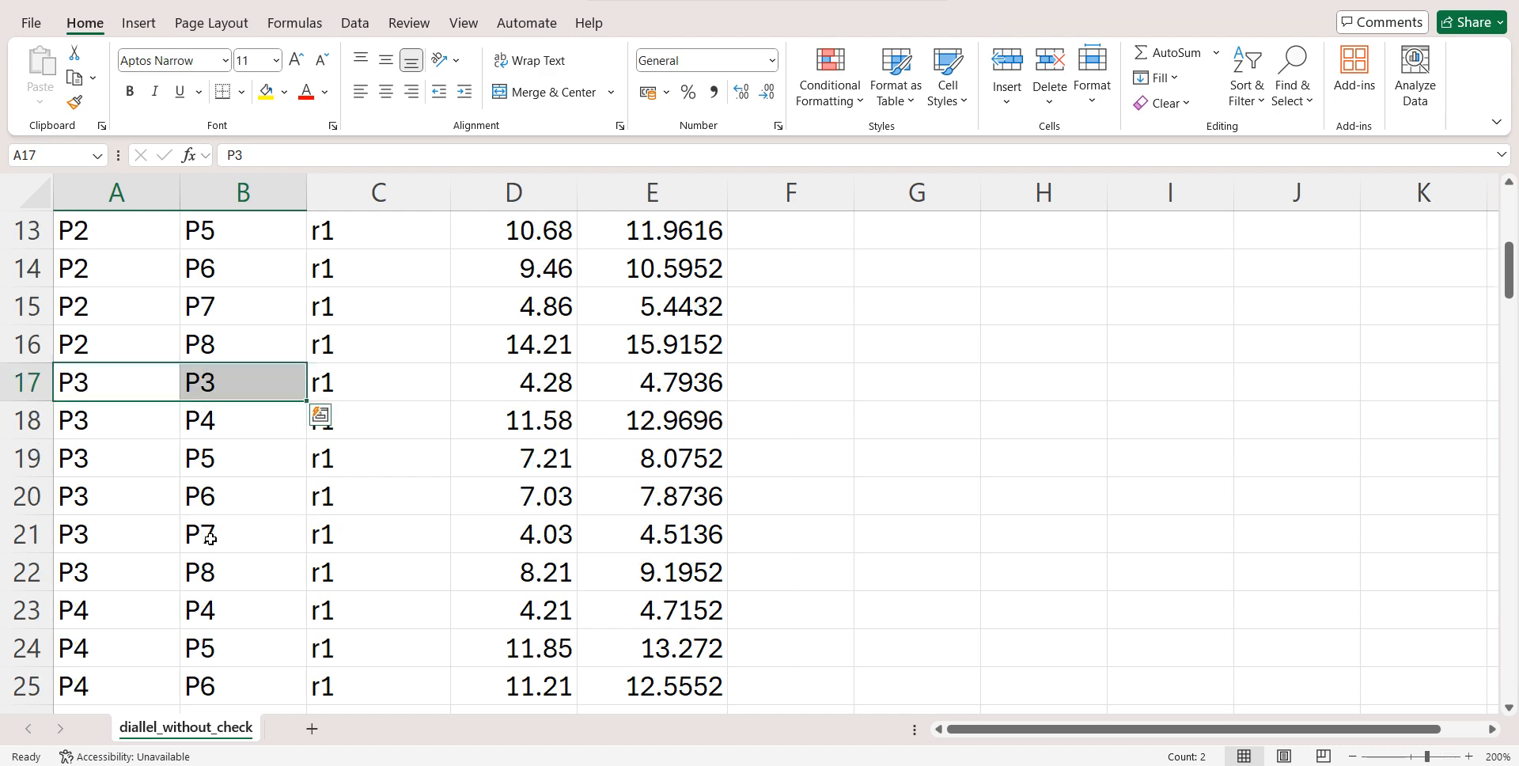
scroll(down, 3)
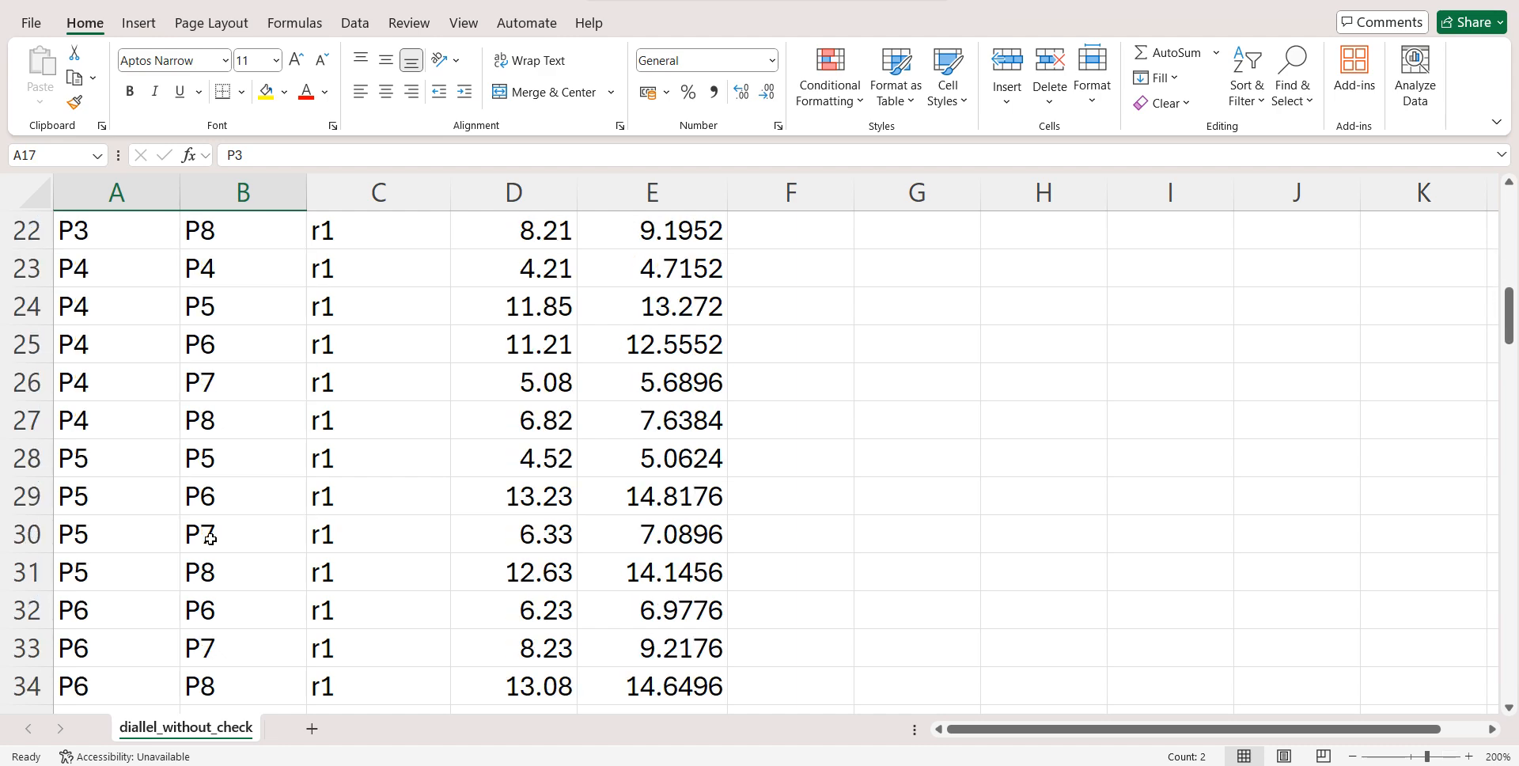
scroll(down, 3)
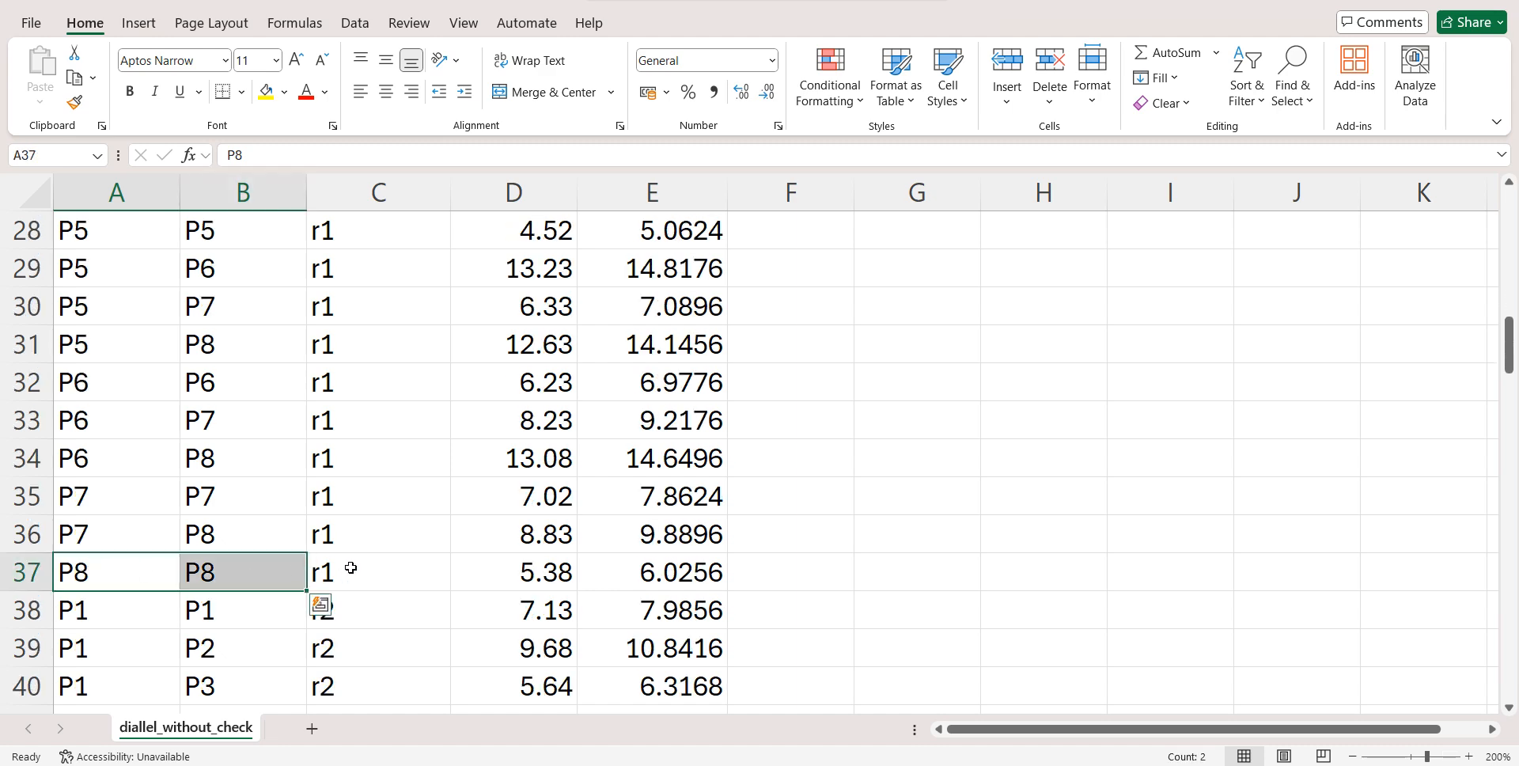
Select the run of r1 entries in the Replication column, then scroll down.
click(378, 571)
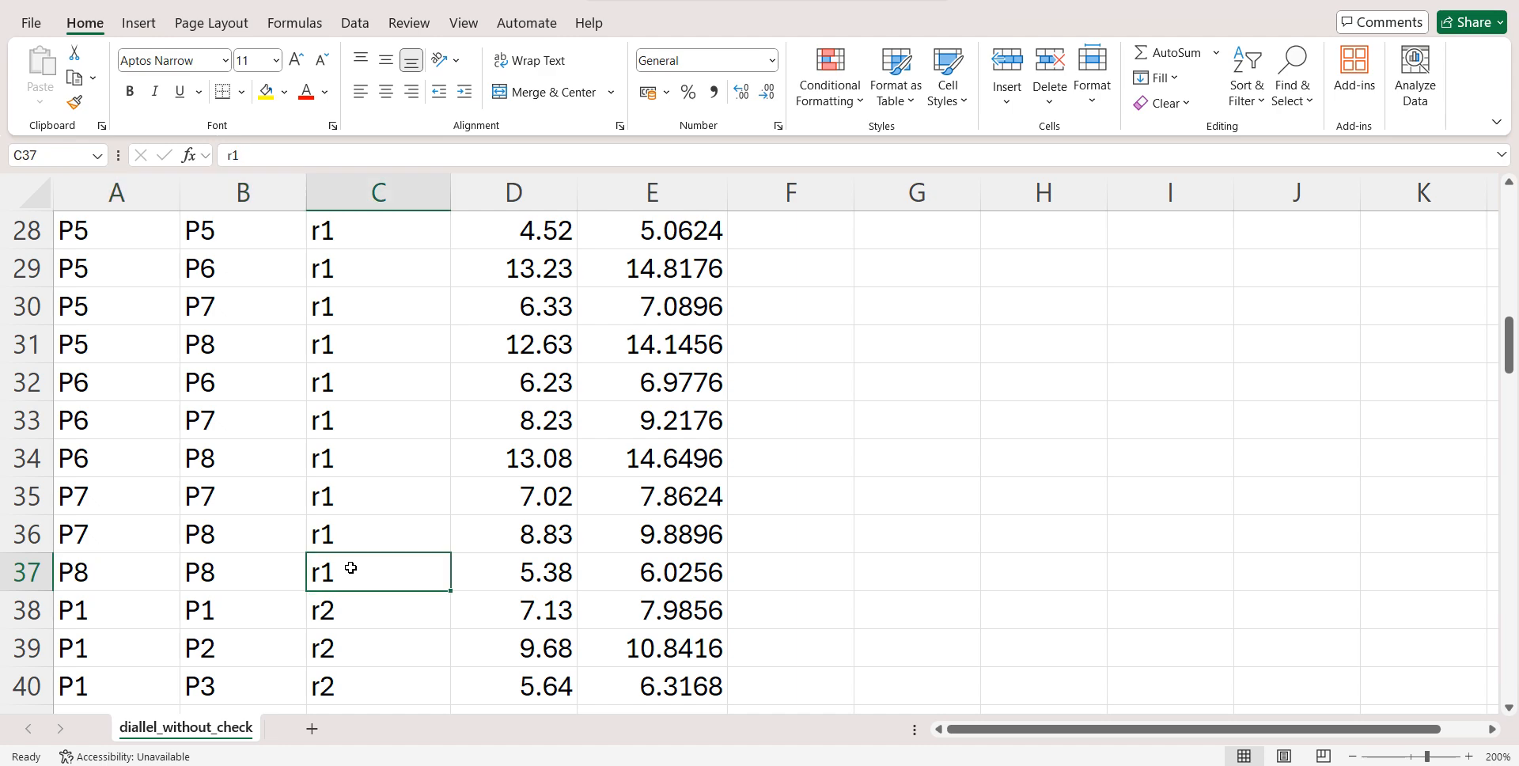
drag(377, 571, 377, 306)
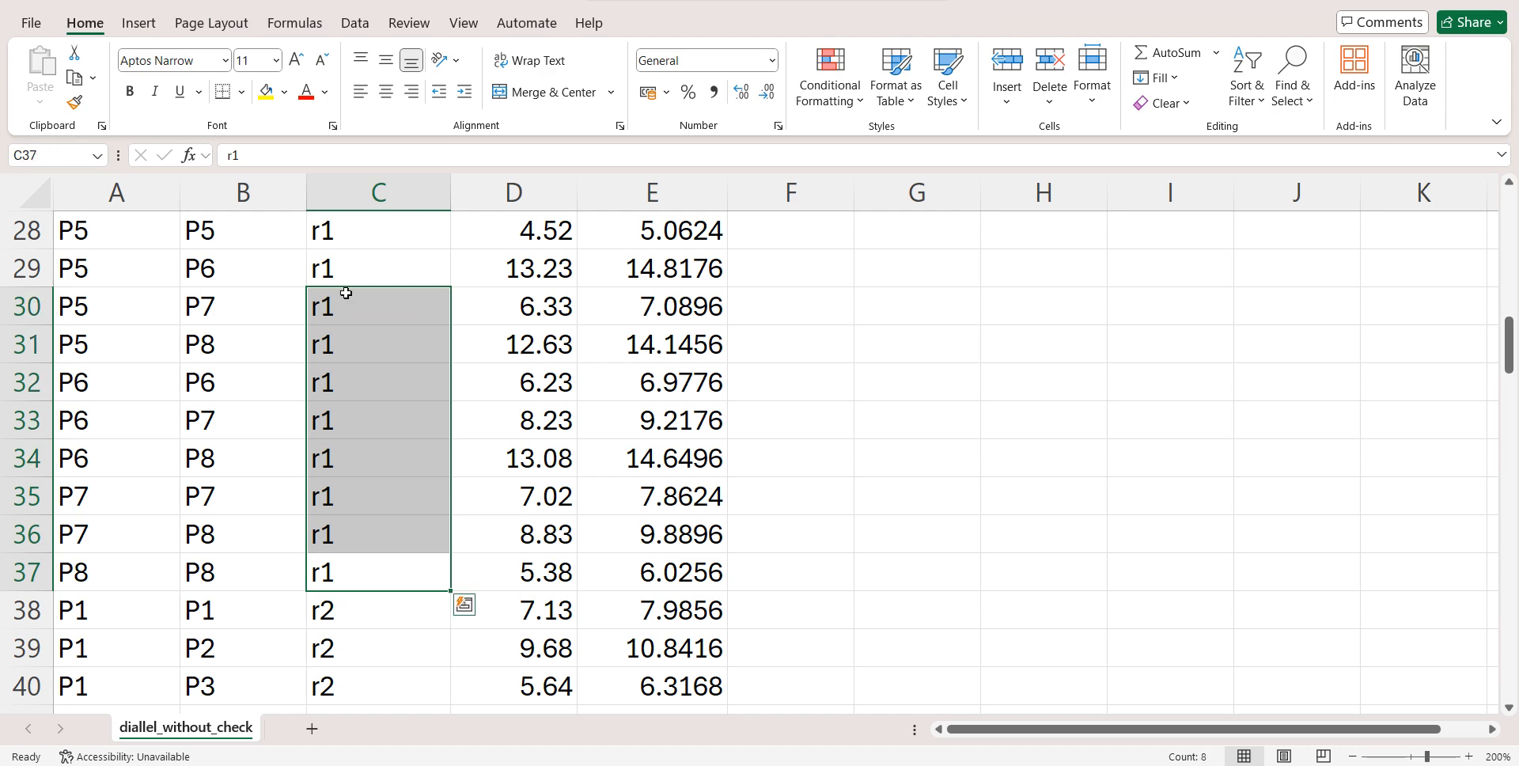
scroll(down, 3)
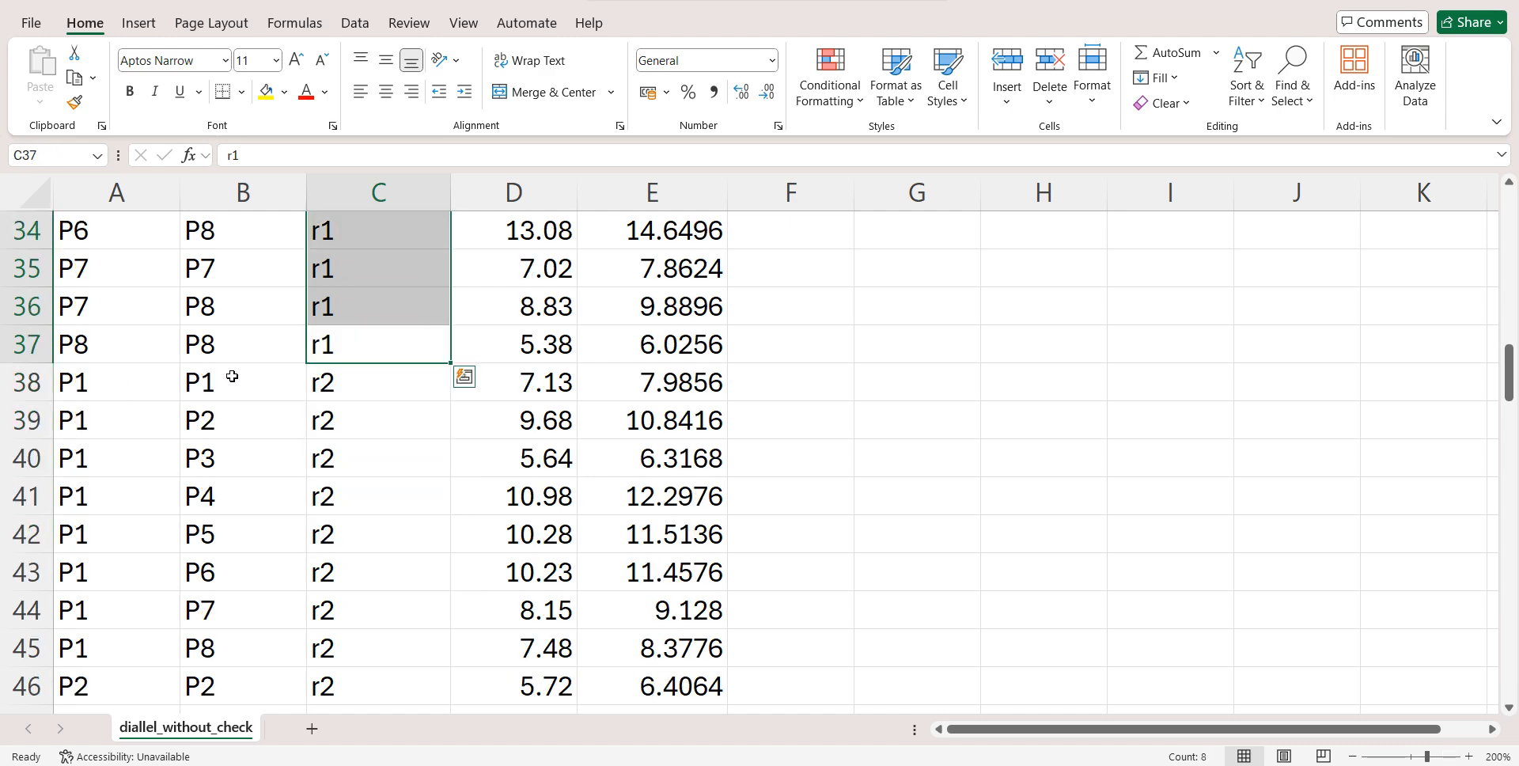
mouse_move(280, 382)
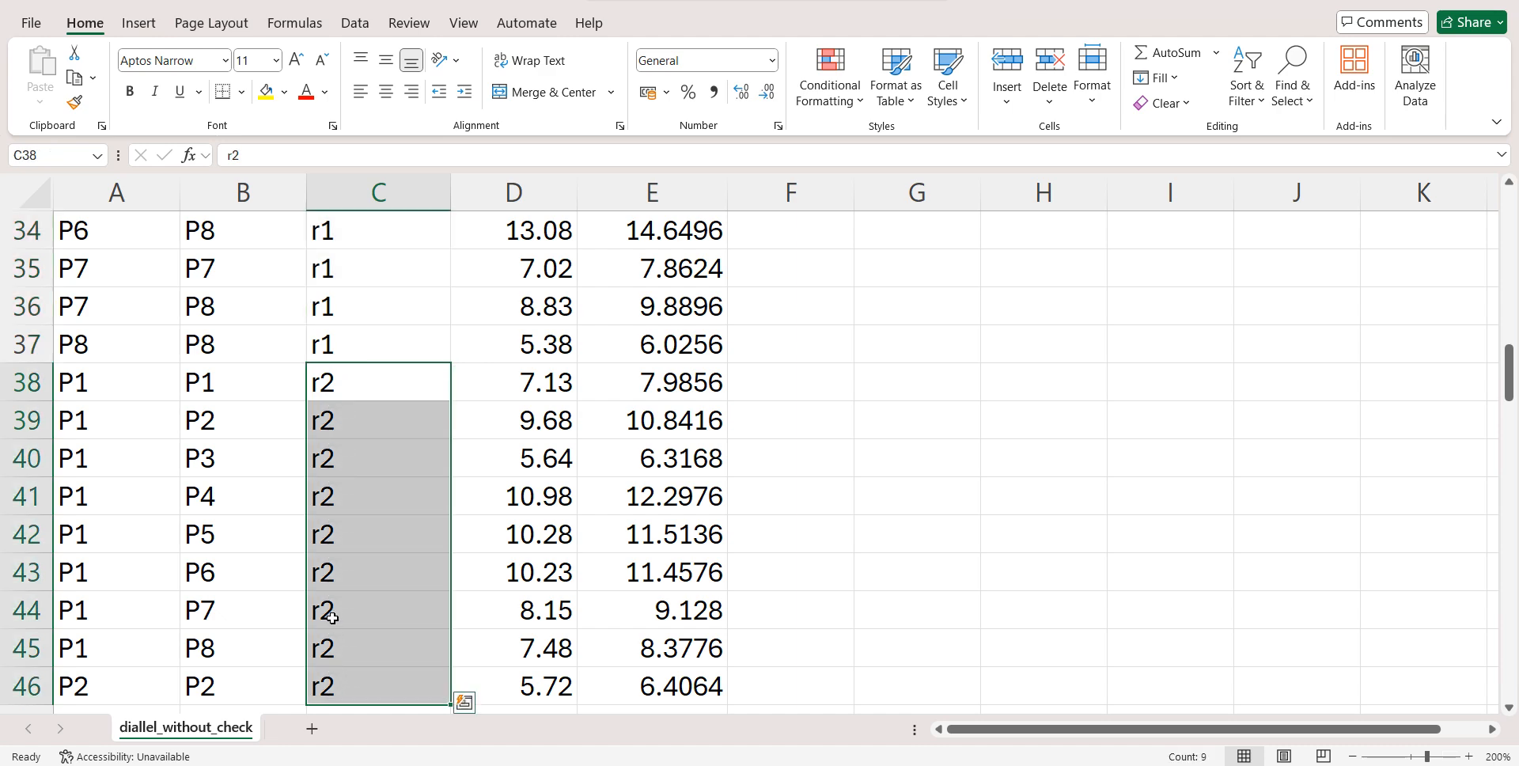
mouse_move(724, 416)
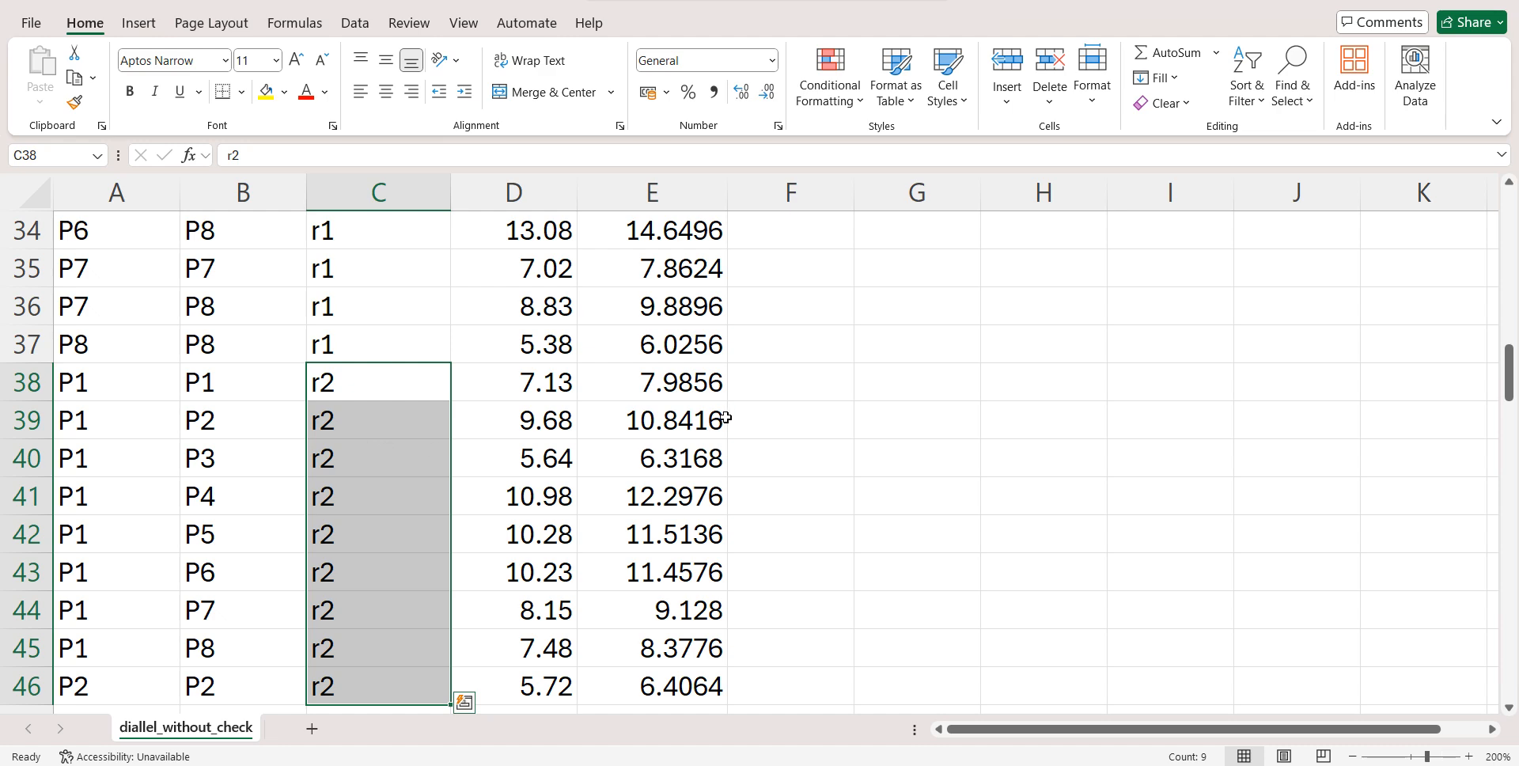
mouse_move(705, 426)
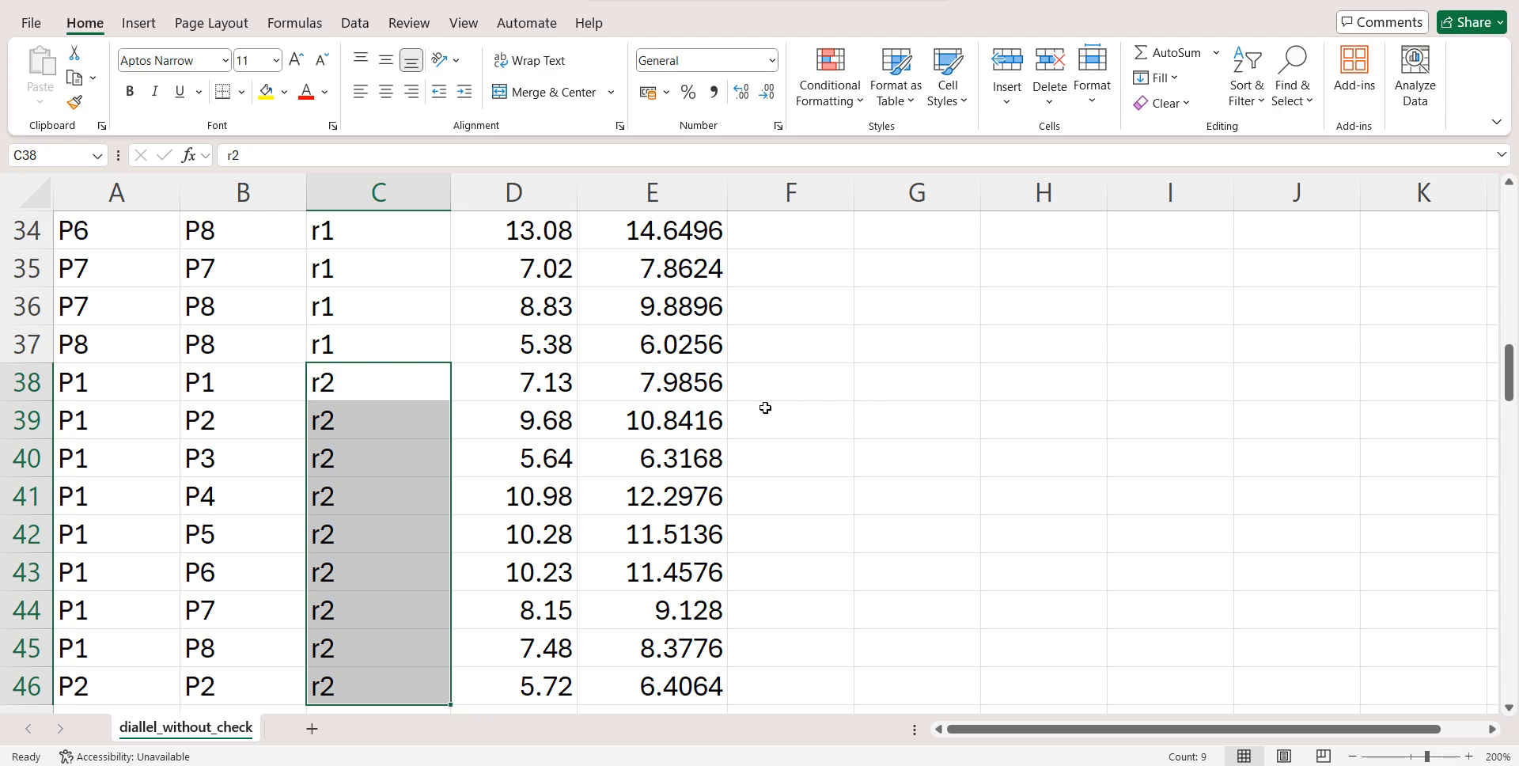
mouse_move(686, 406)
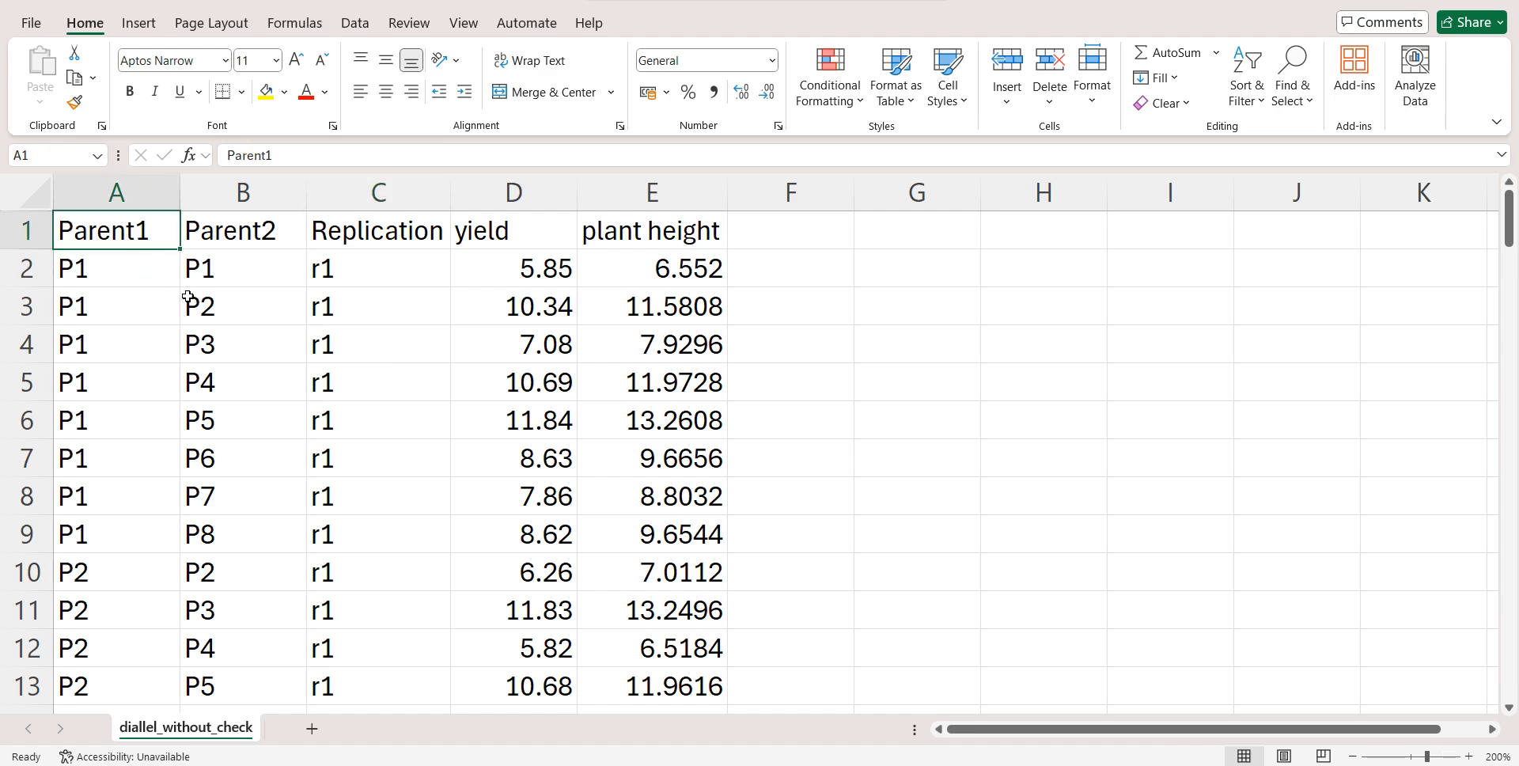
Save as CSV UTF-8 (Comma delimited), then close Excel and answer the save prompt.
click(30, 22)
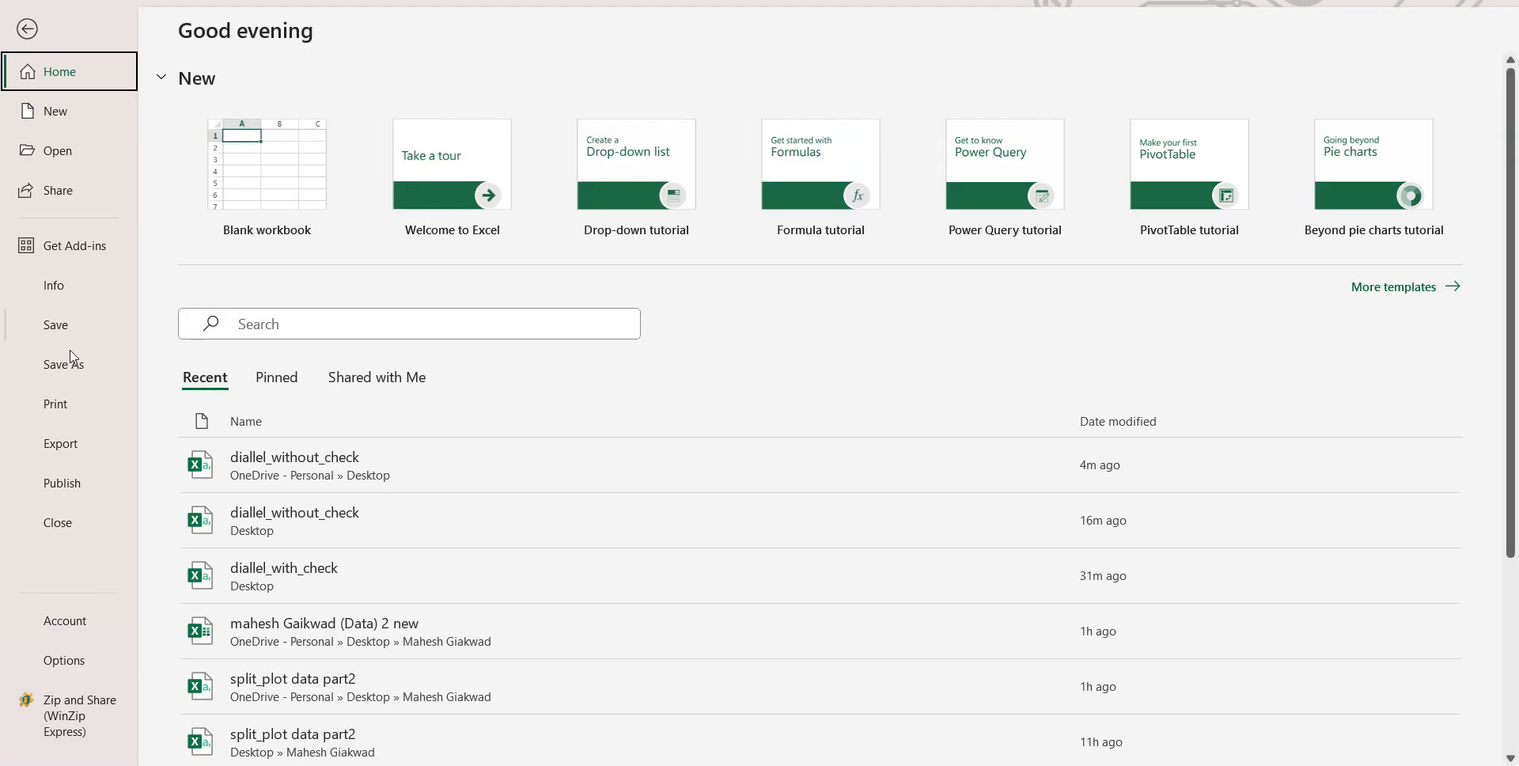
click(64, 363)
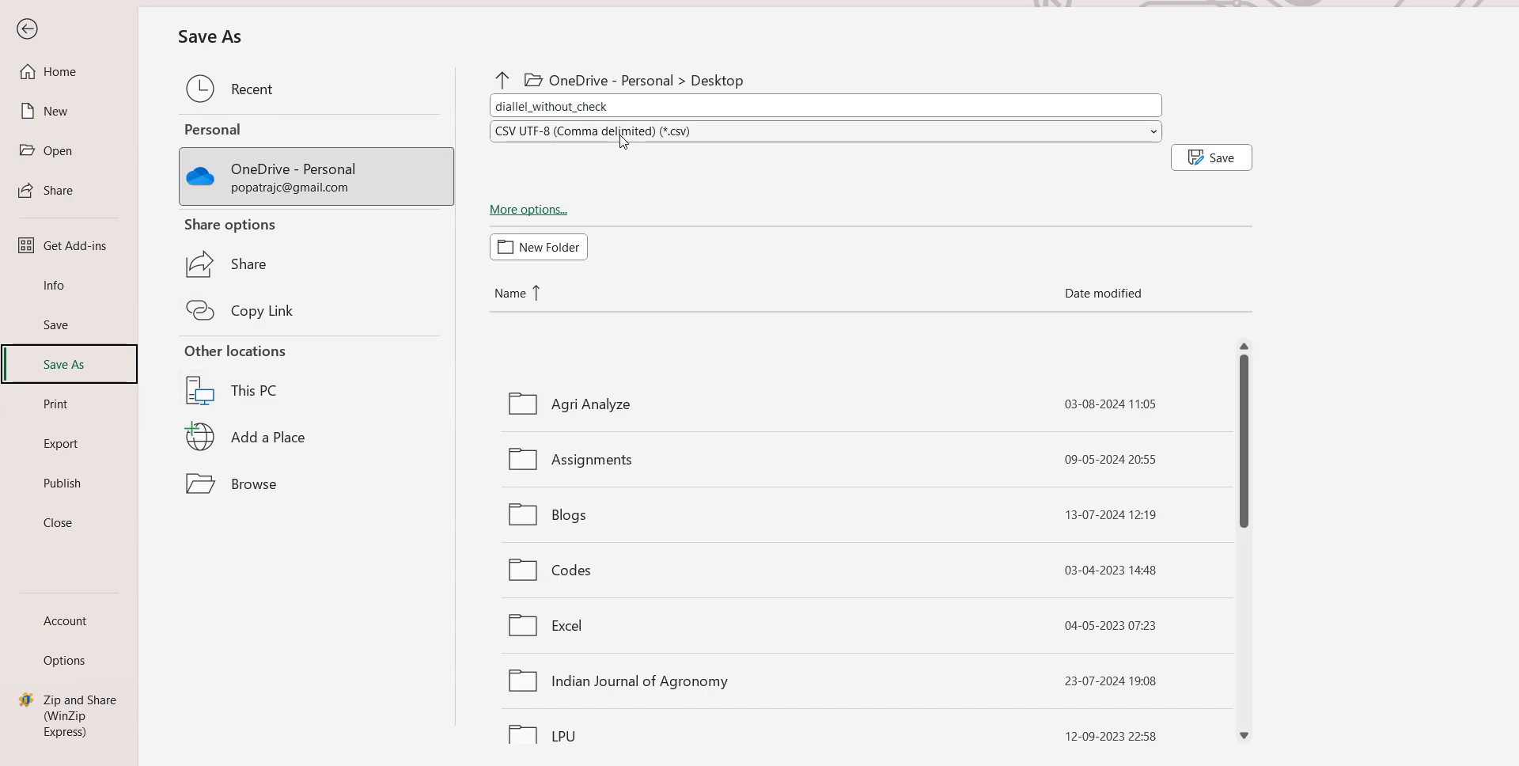
click(824, 130)
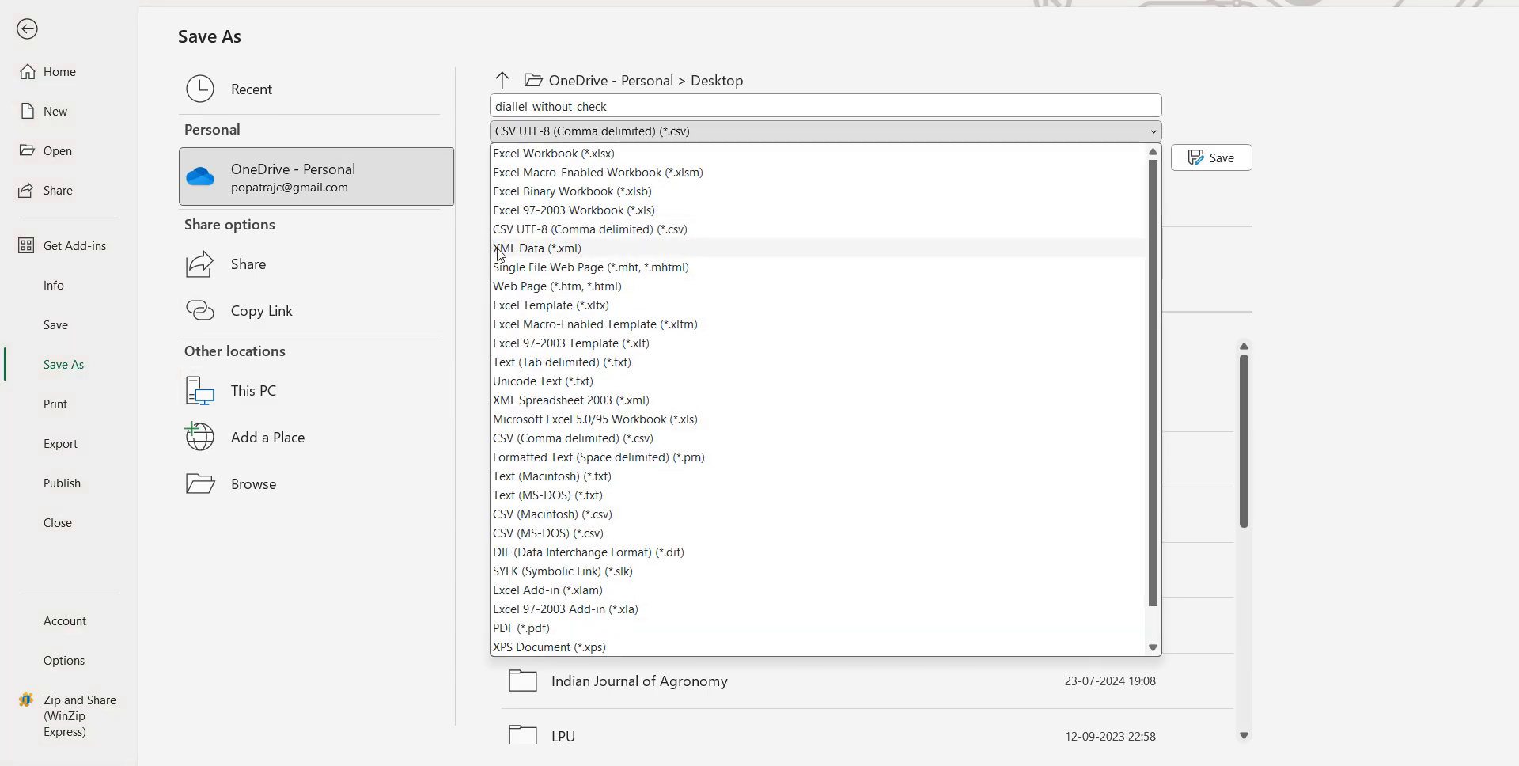
mouse_move(675, 250)
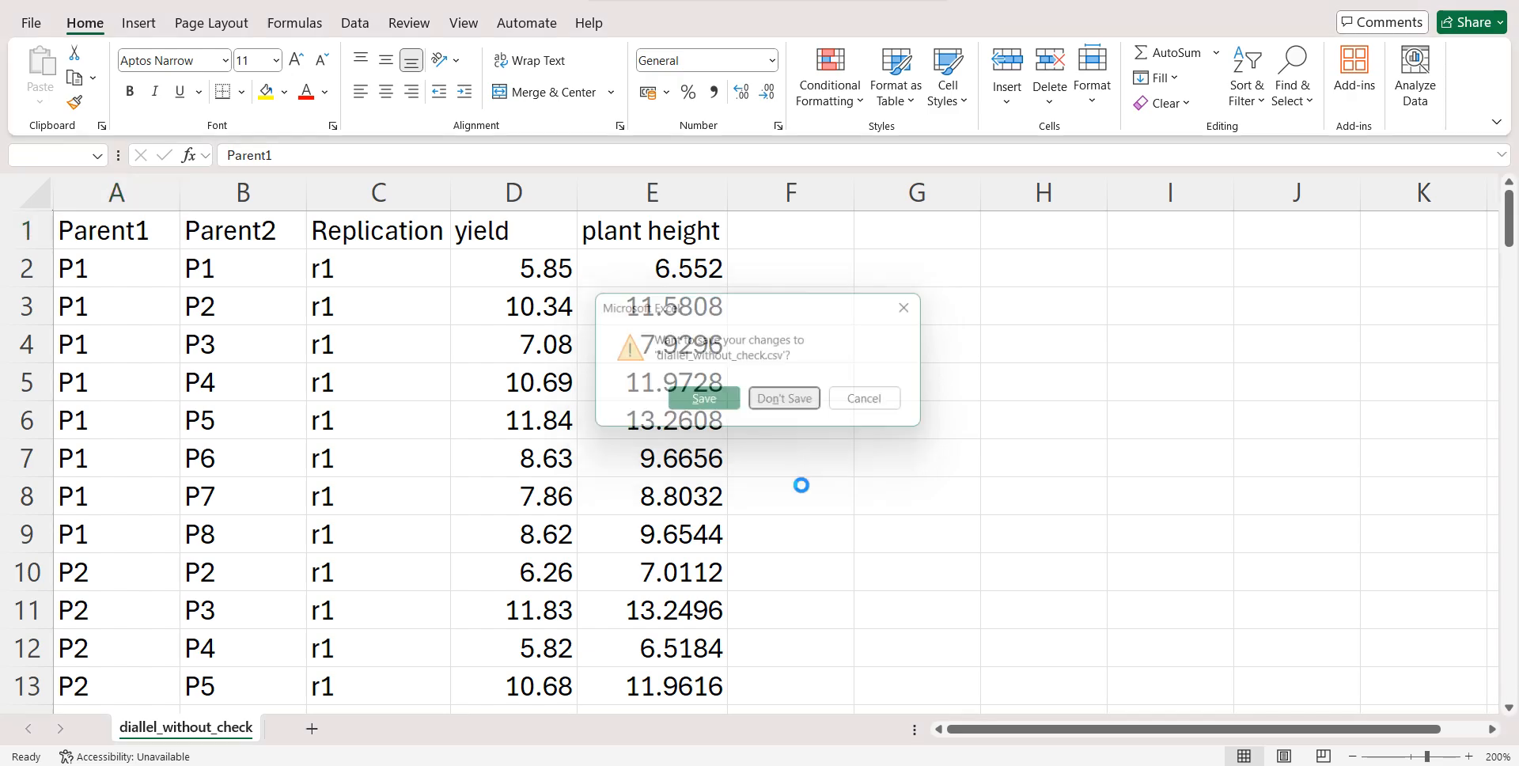
click(782, 398)
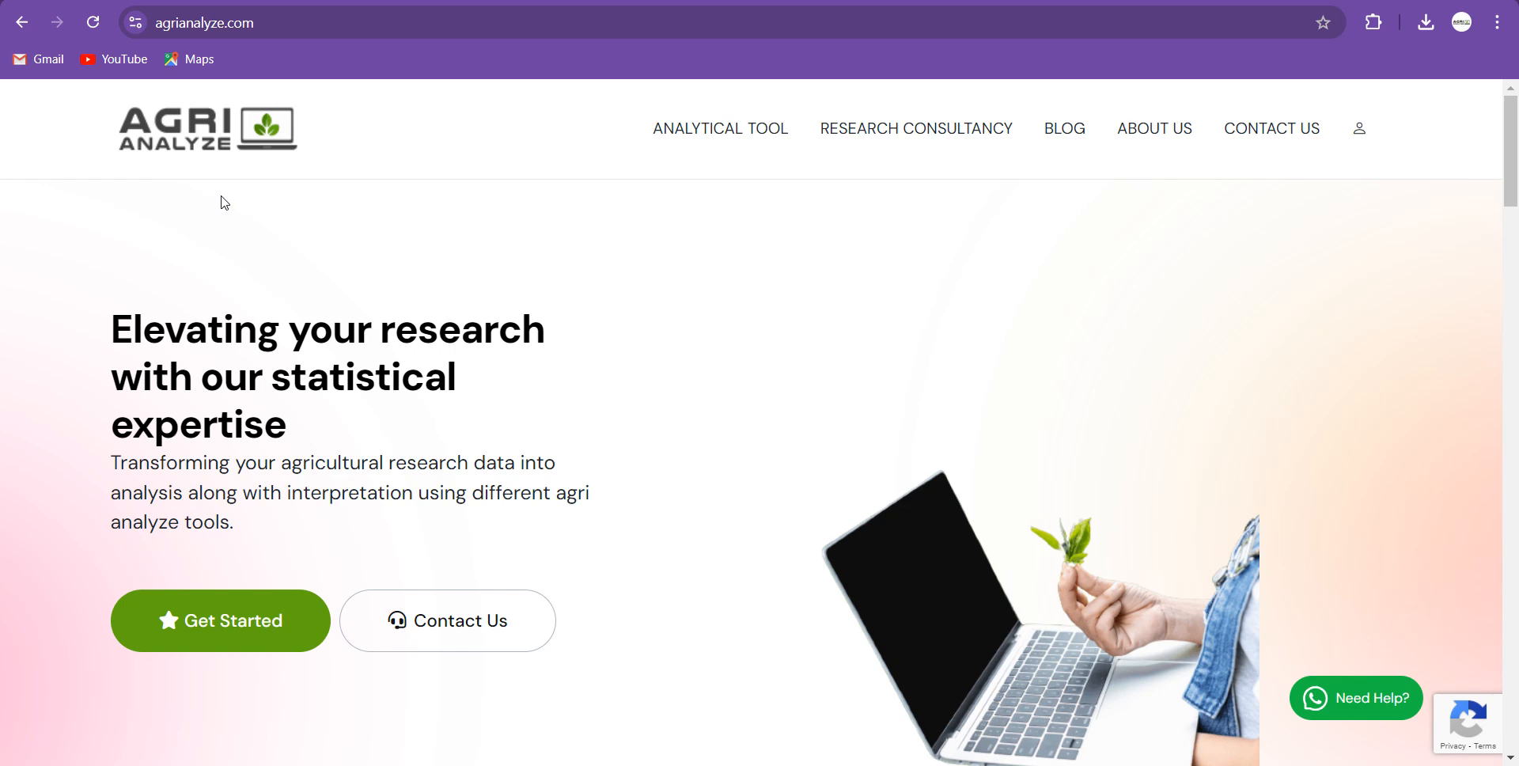
mouse_move(251, 219)
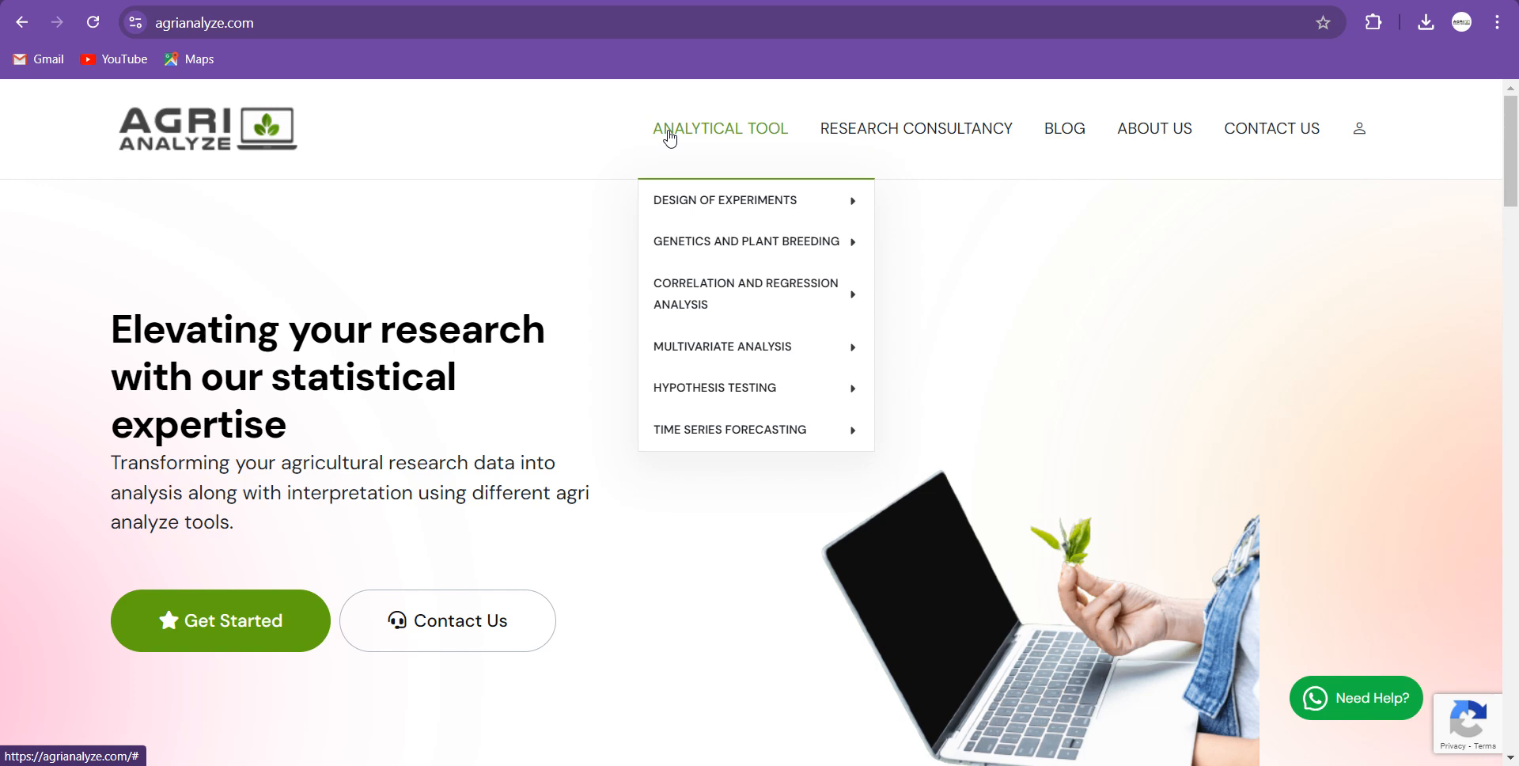
mouse_move(724, 200)
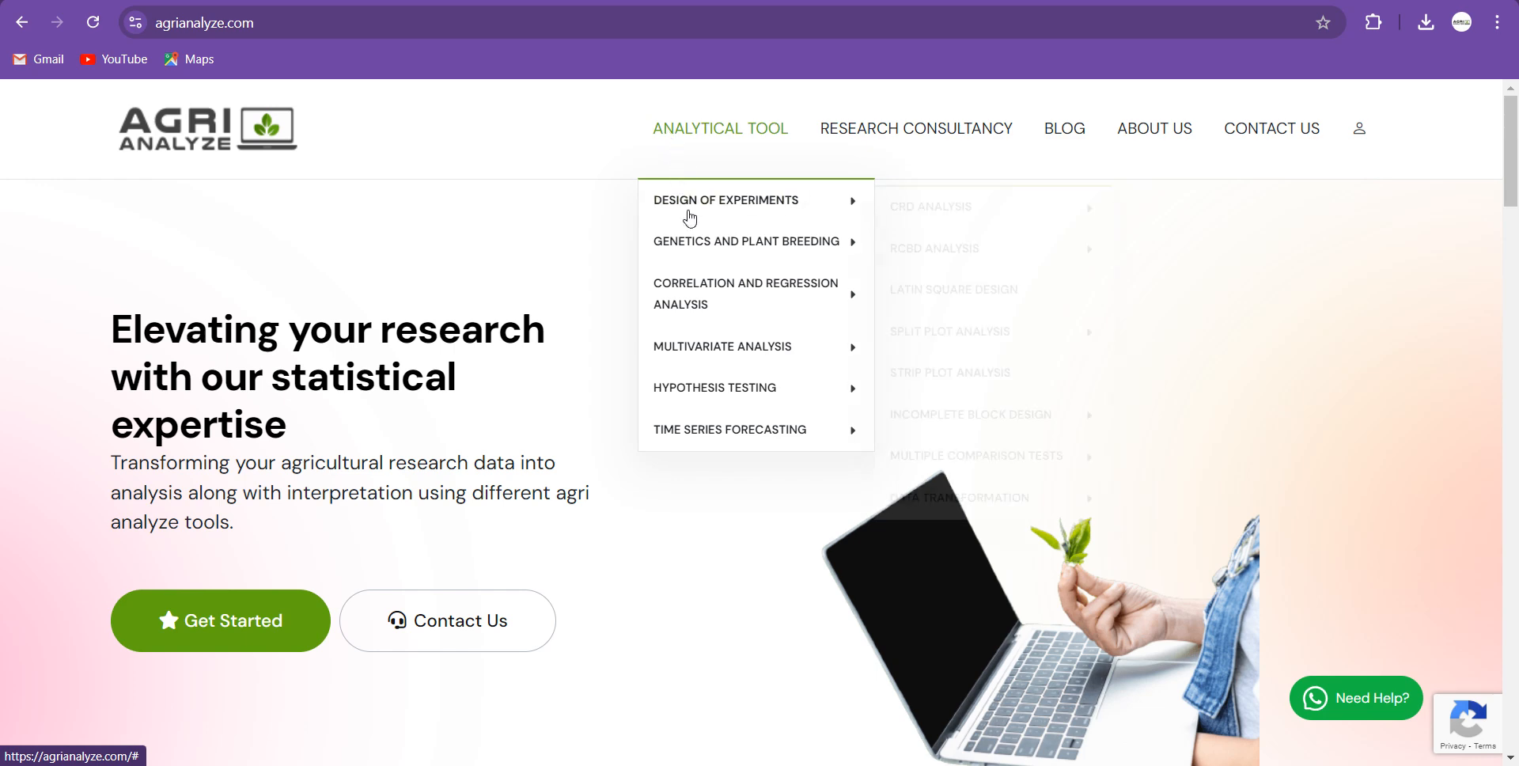
mouse_move(751, 241)
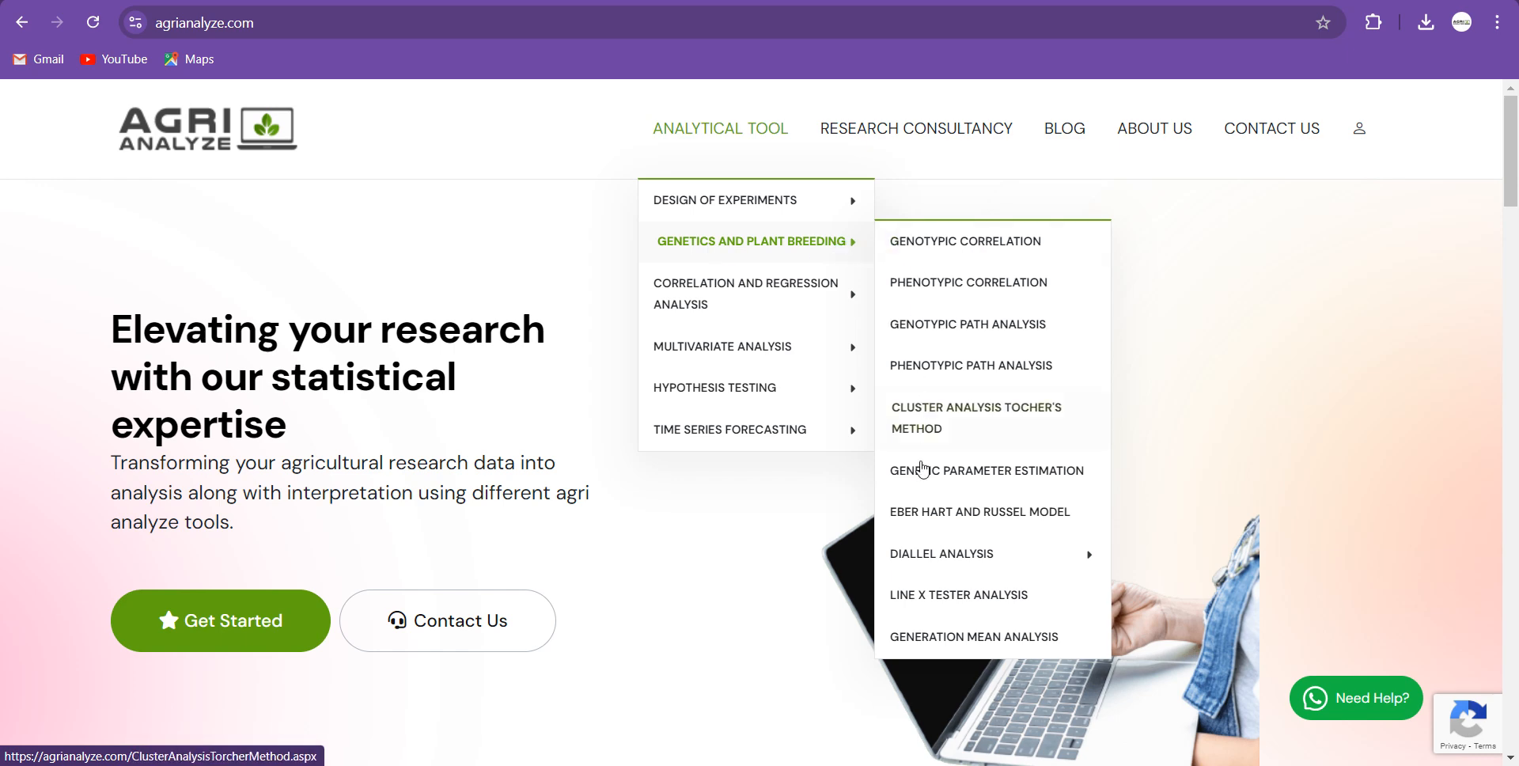
mouse_move(939, 553)
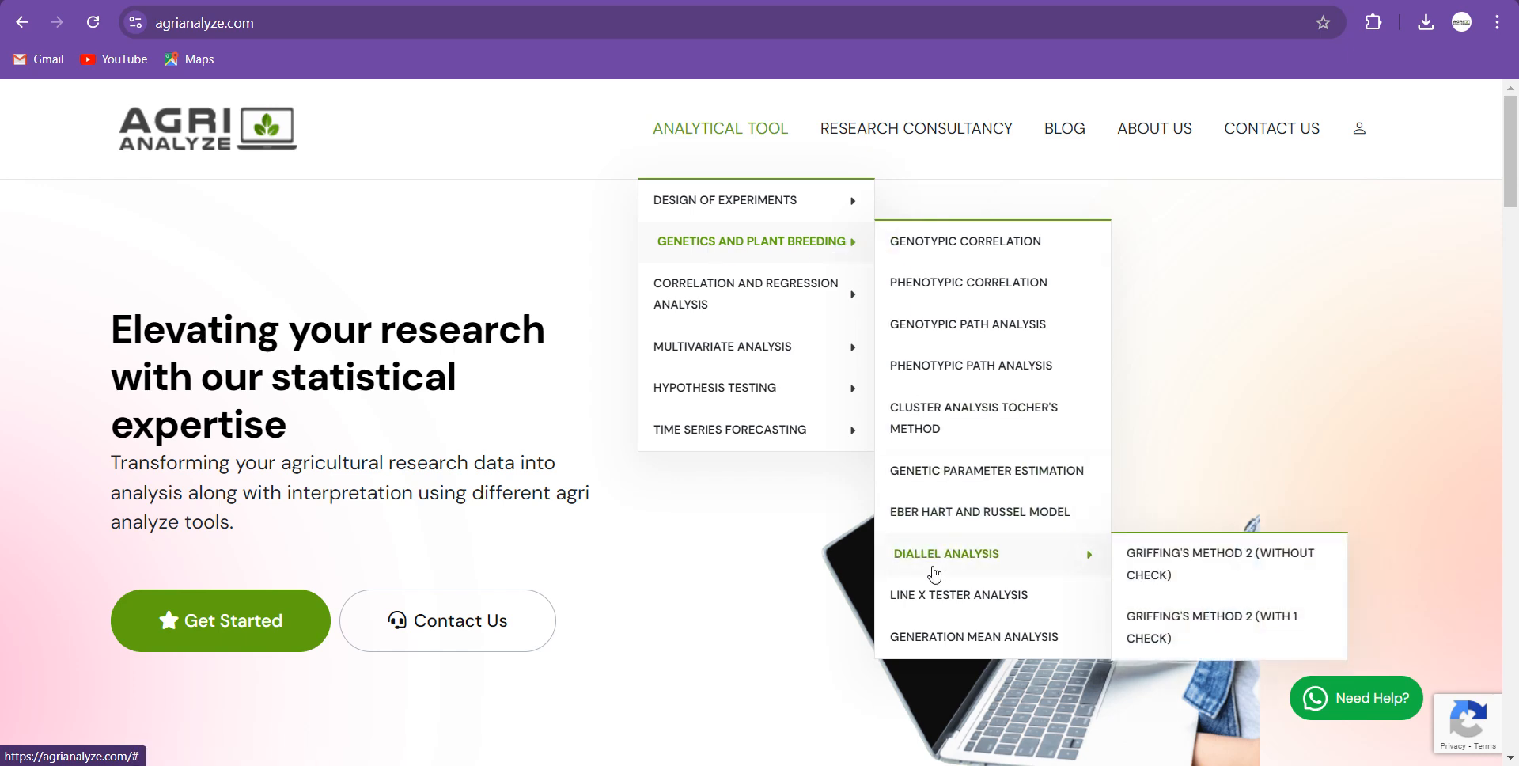
mouse_move(1226, 562)
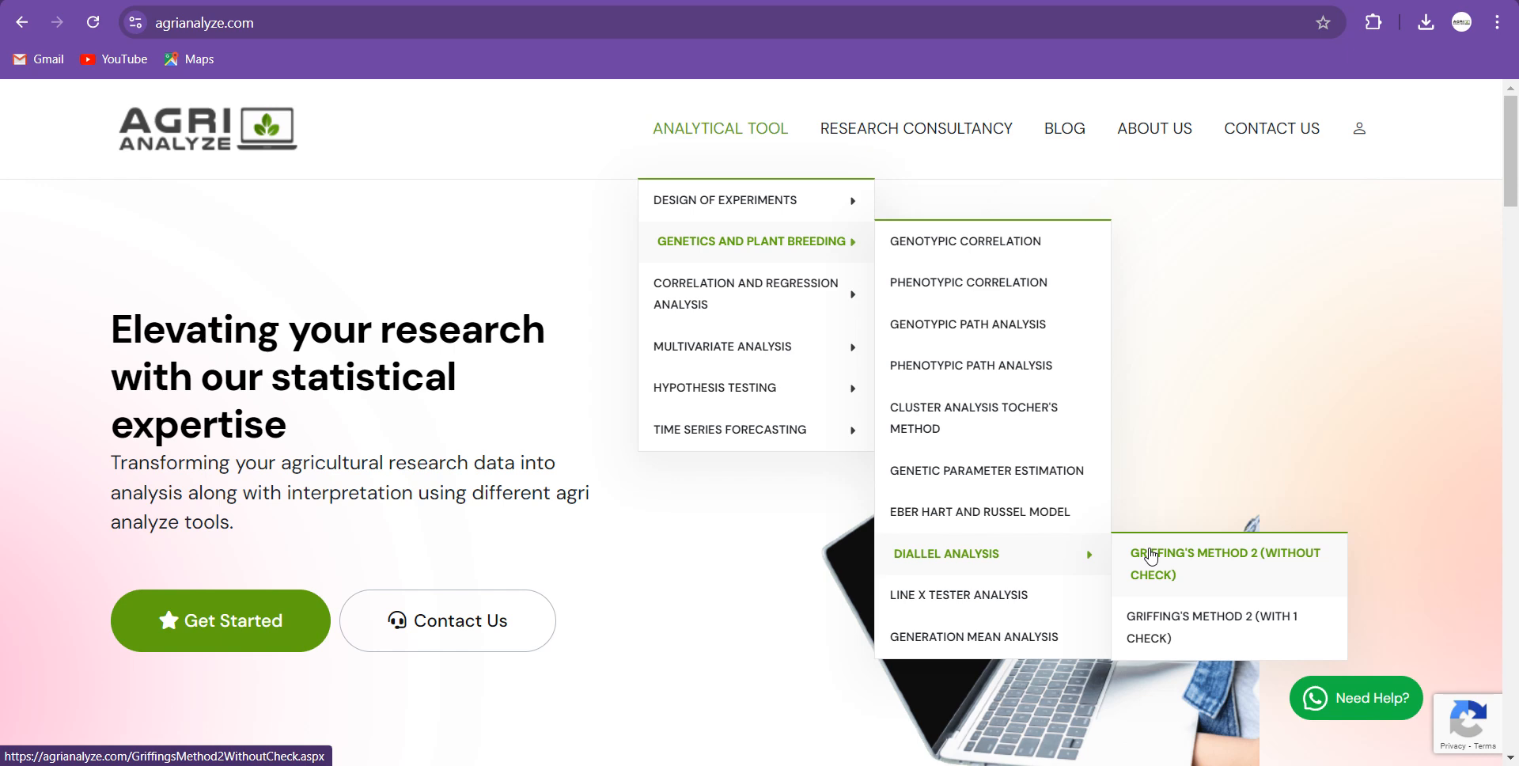
Choose Griffing's Method 2 (Without Check) under Genetics and Plant Breeding > Diallel Analysis.
click(1225, 563)
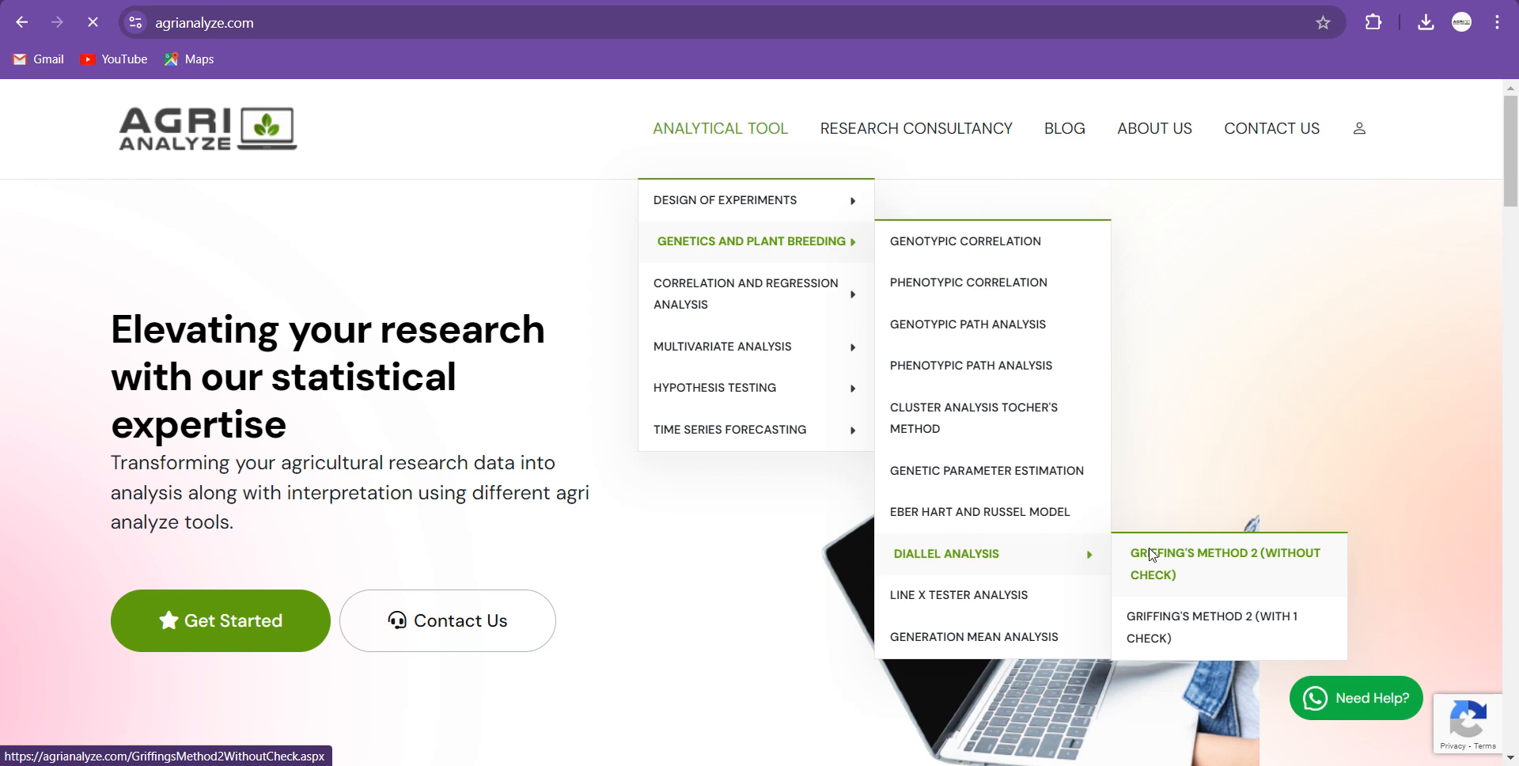
click(1224, 563)
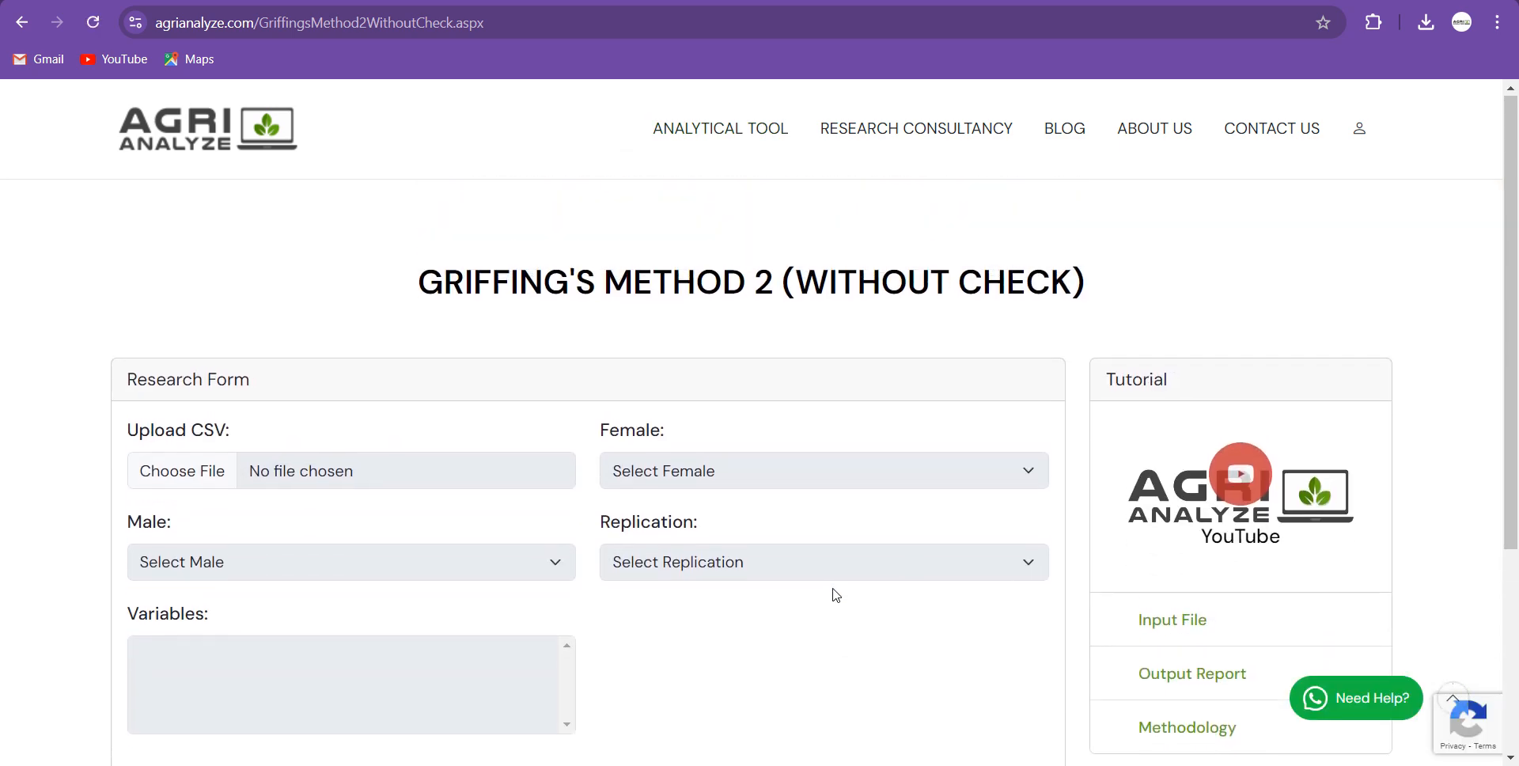
mouse_move(181, 471)
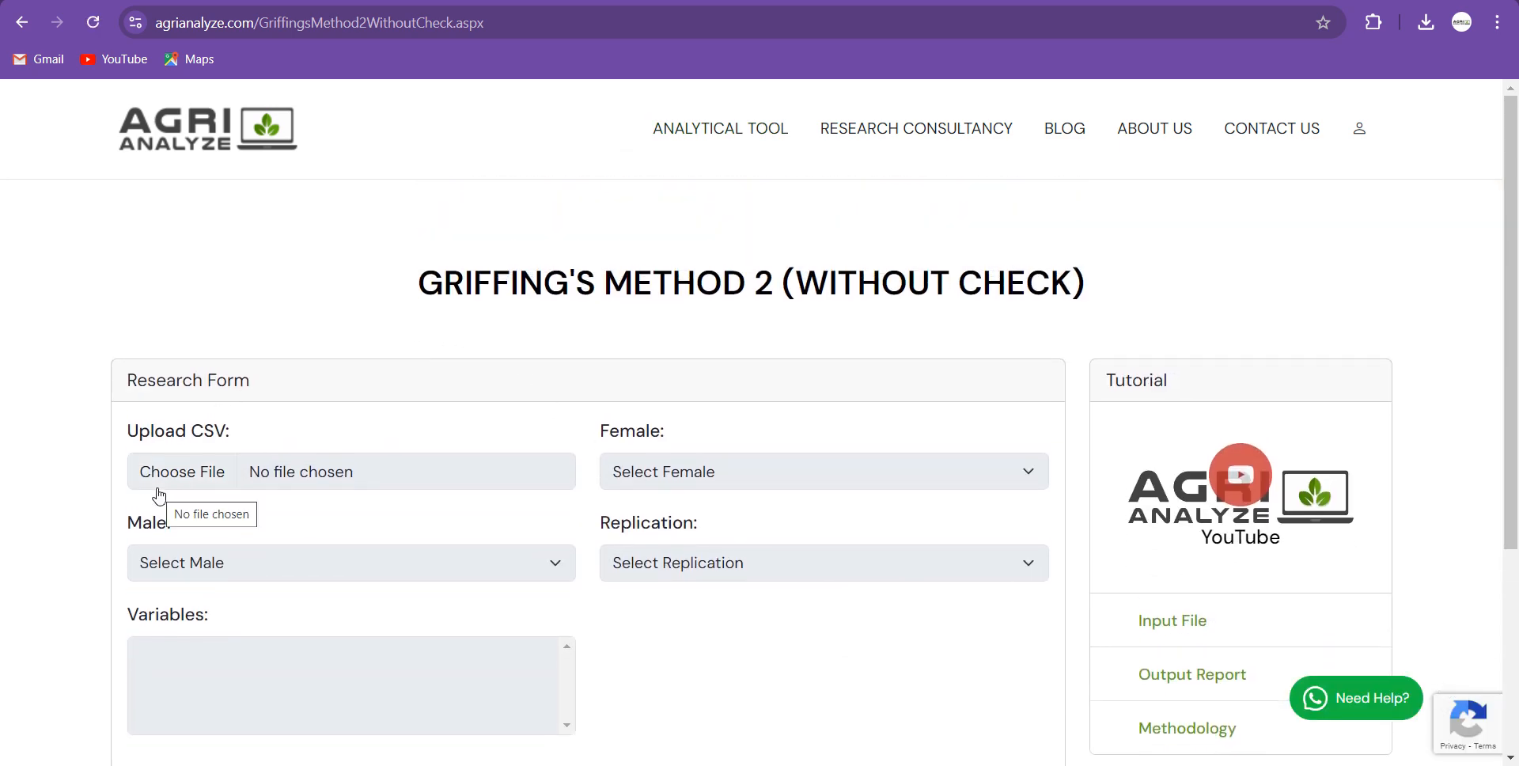
Upload diallel_without_check.csv from the Desktop.
click(181, 472)
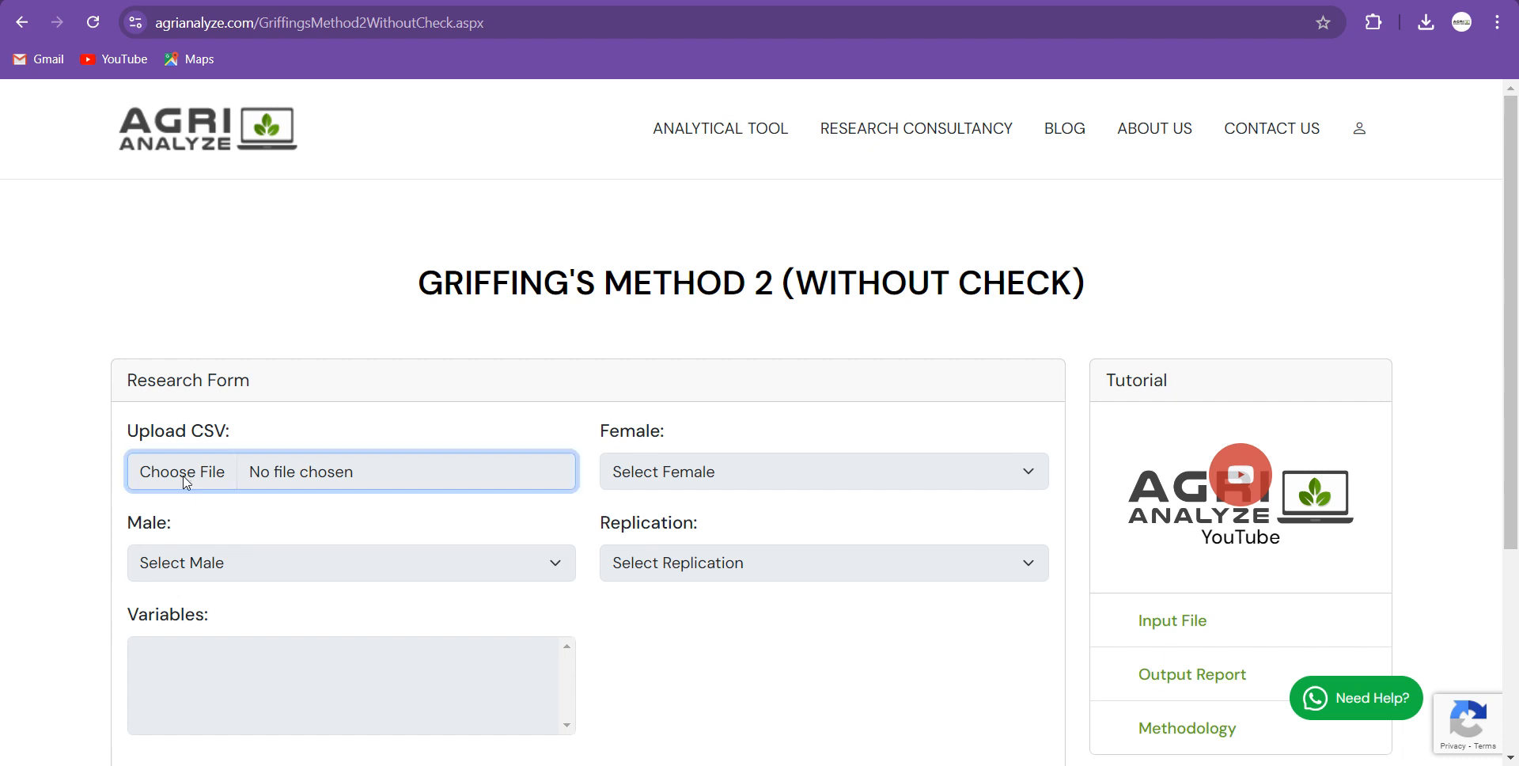
click(181, 472)
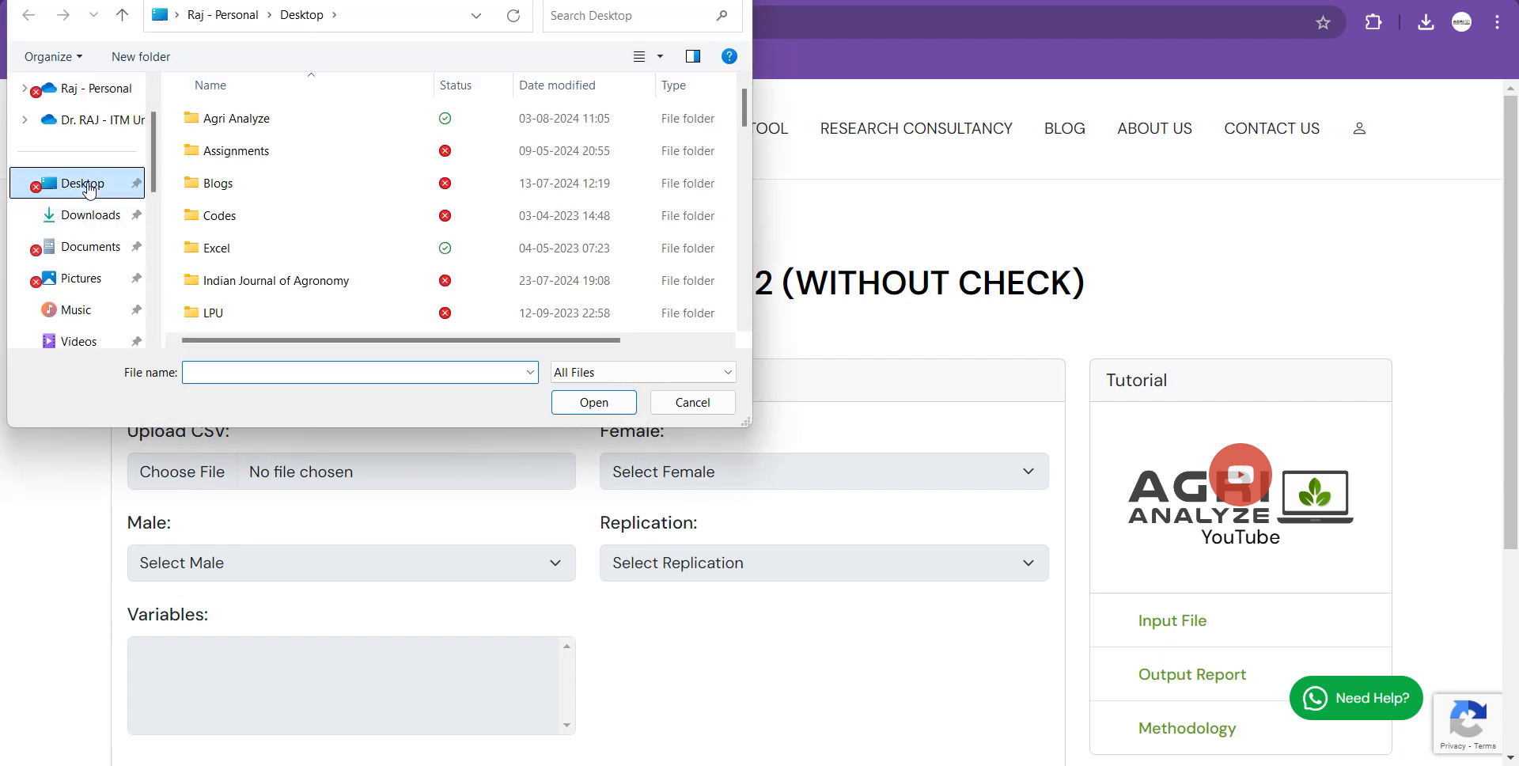
click(358, 372)
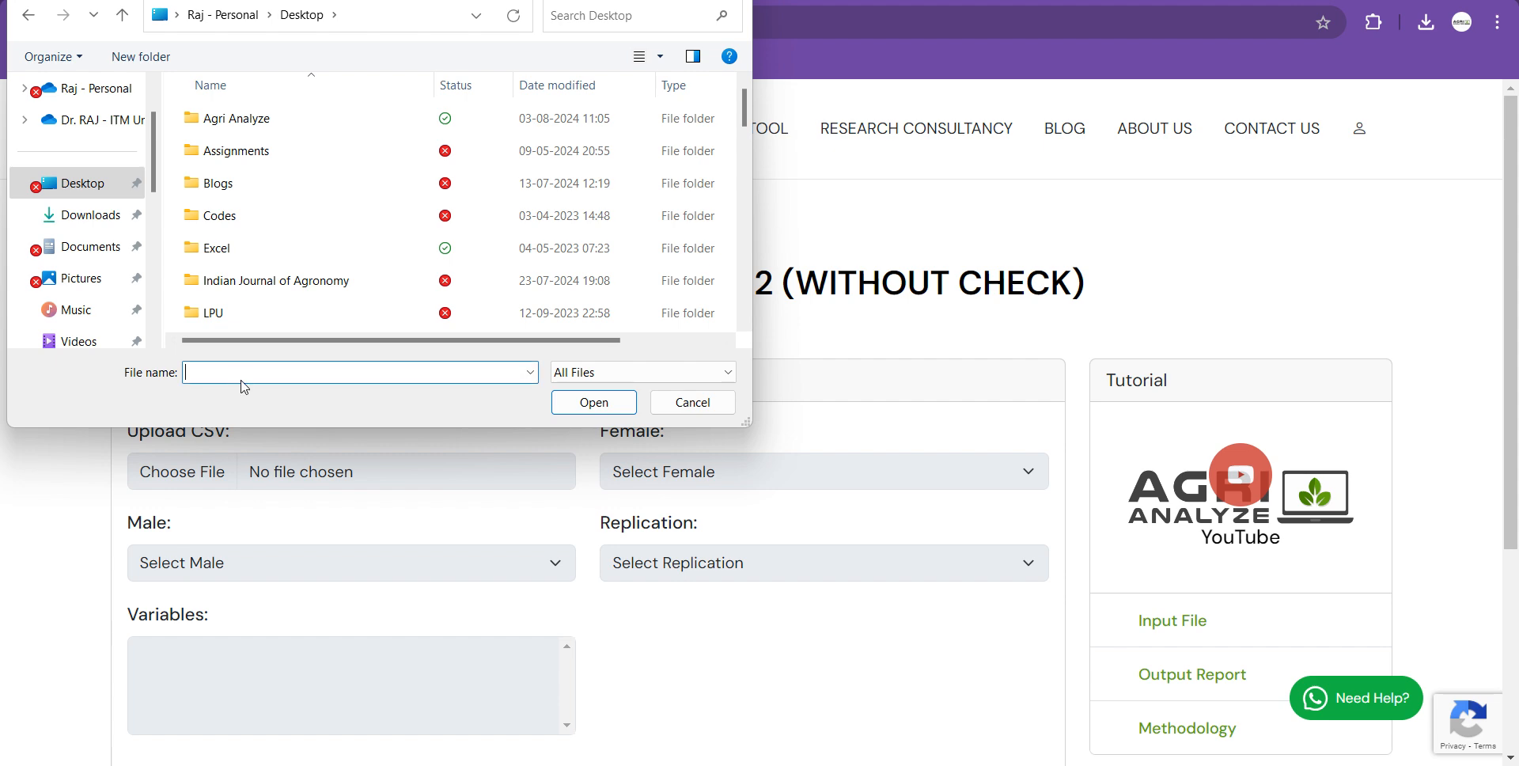
text(diallel_without_check.csv)
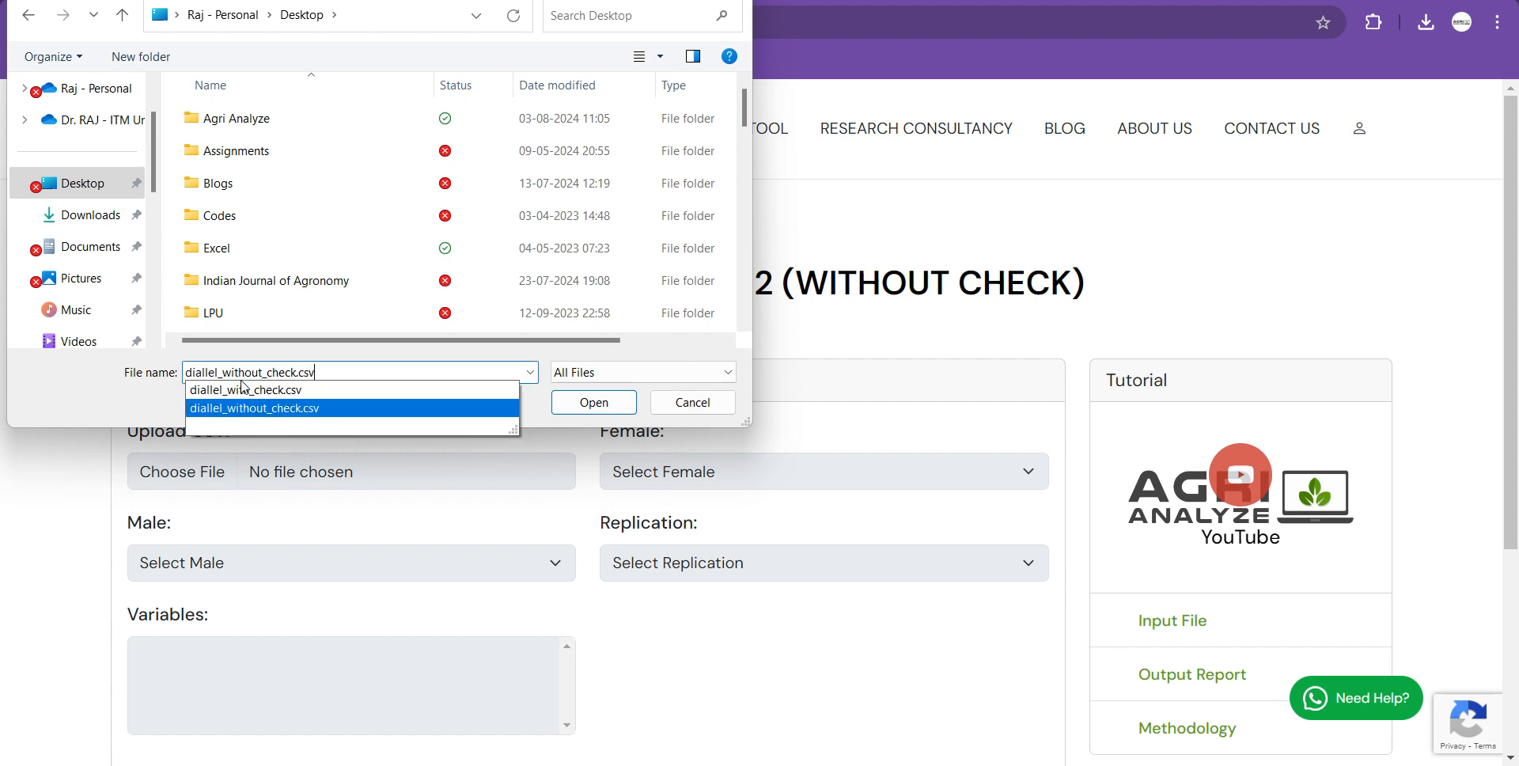
click(592, 402)
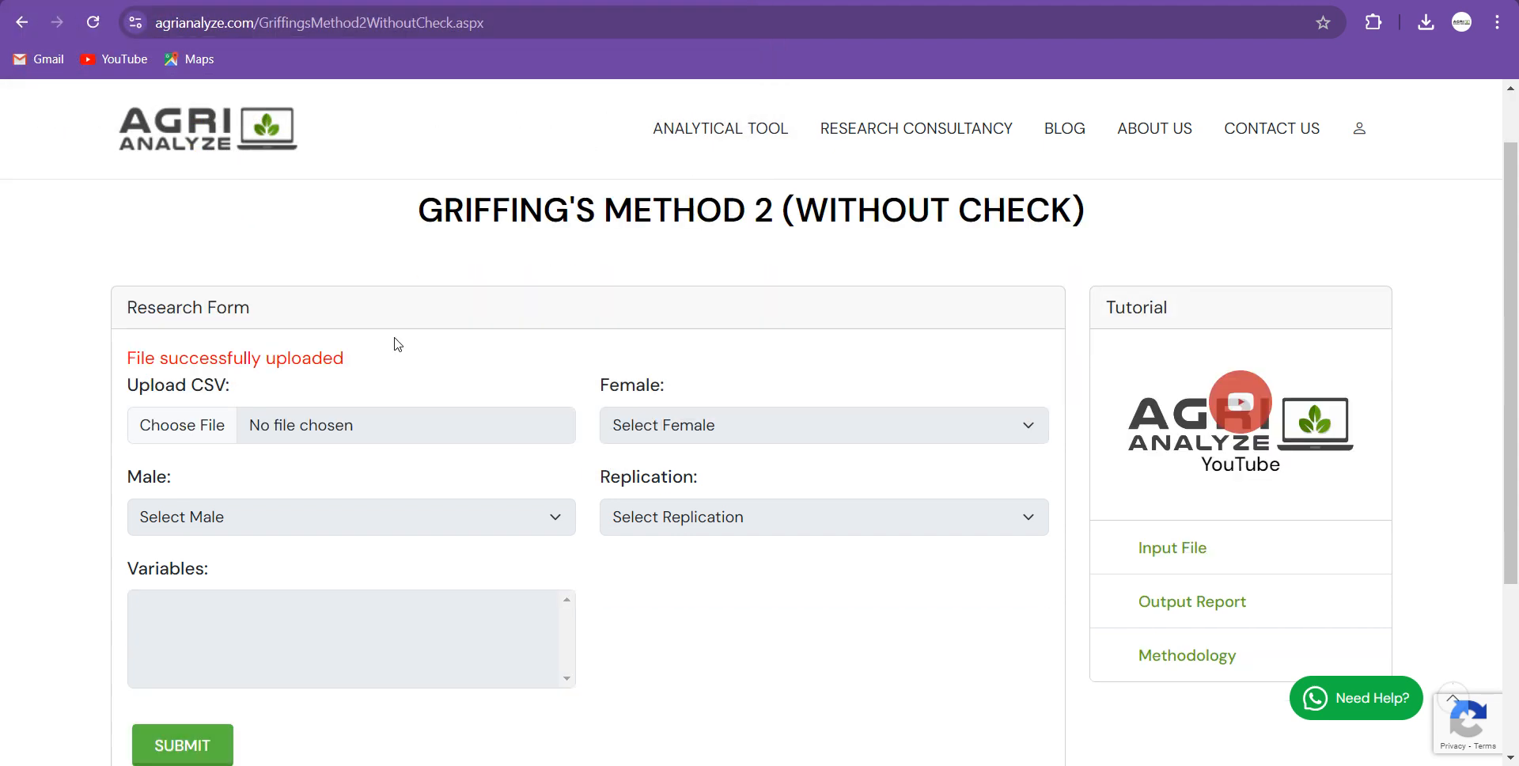
mouse_move(674, 433)
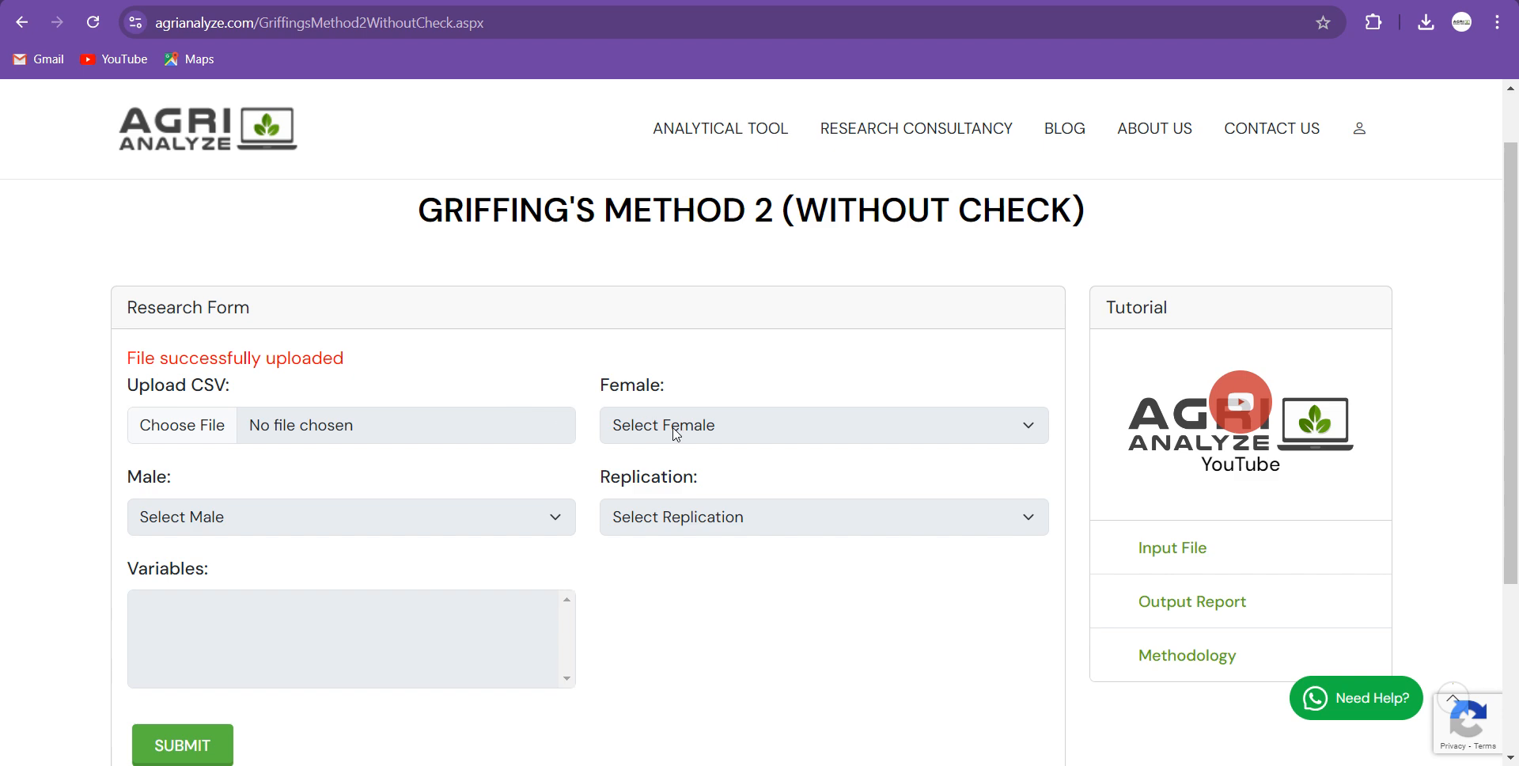
Set the Female column to Parent1 and the Male column to Parent2.
click(823, 425)
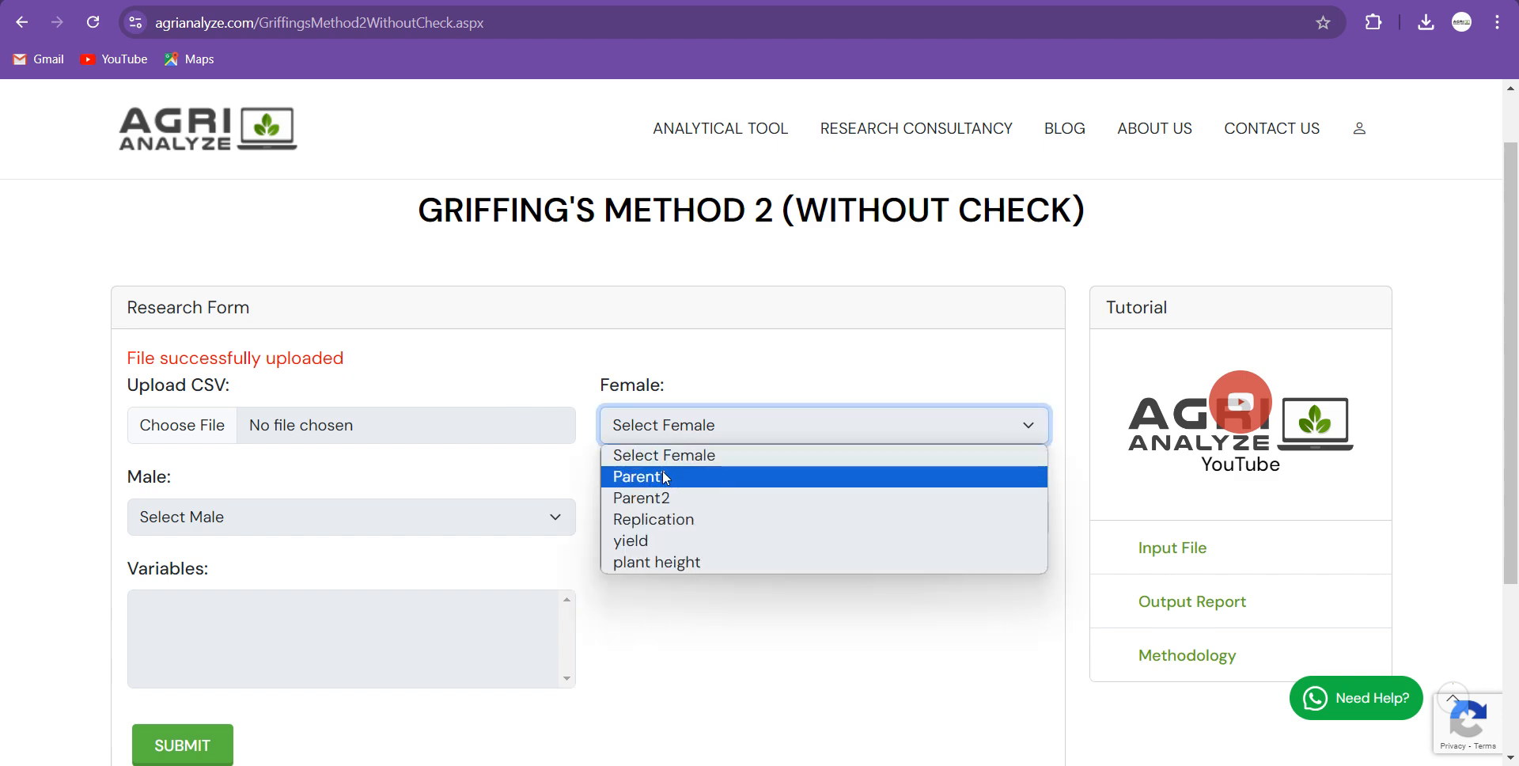
click(639, 476)
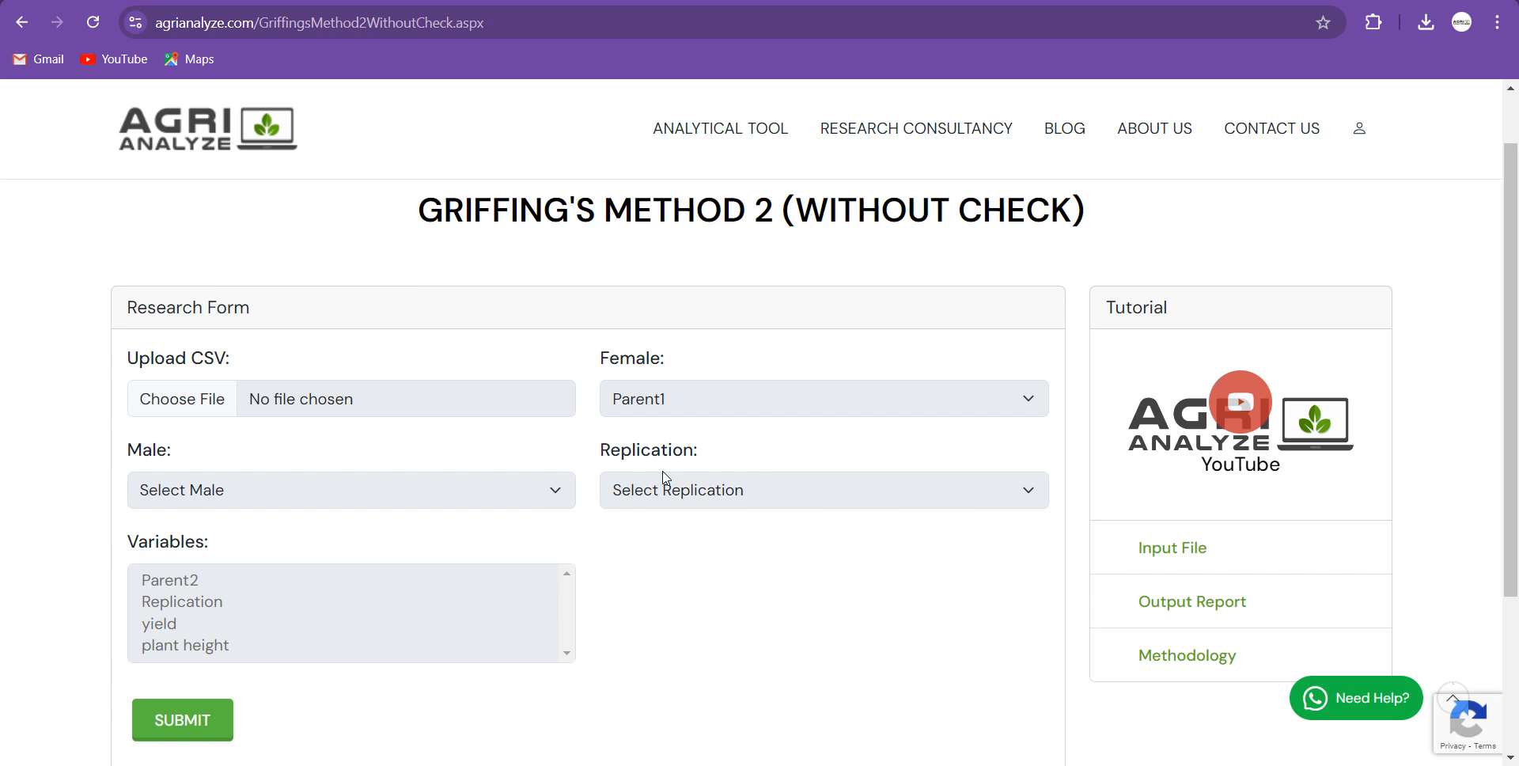
mouse_move(466, 524)
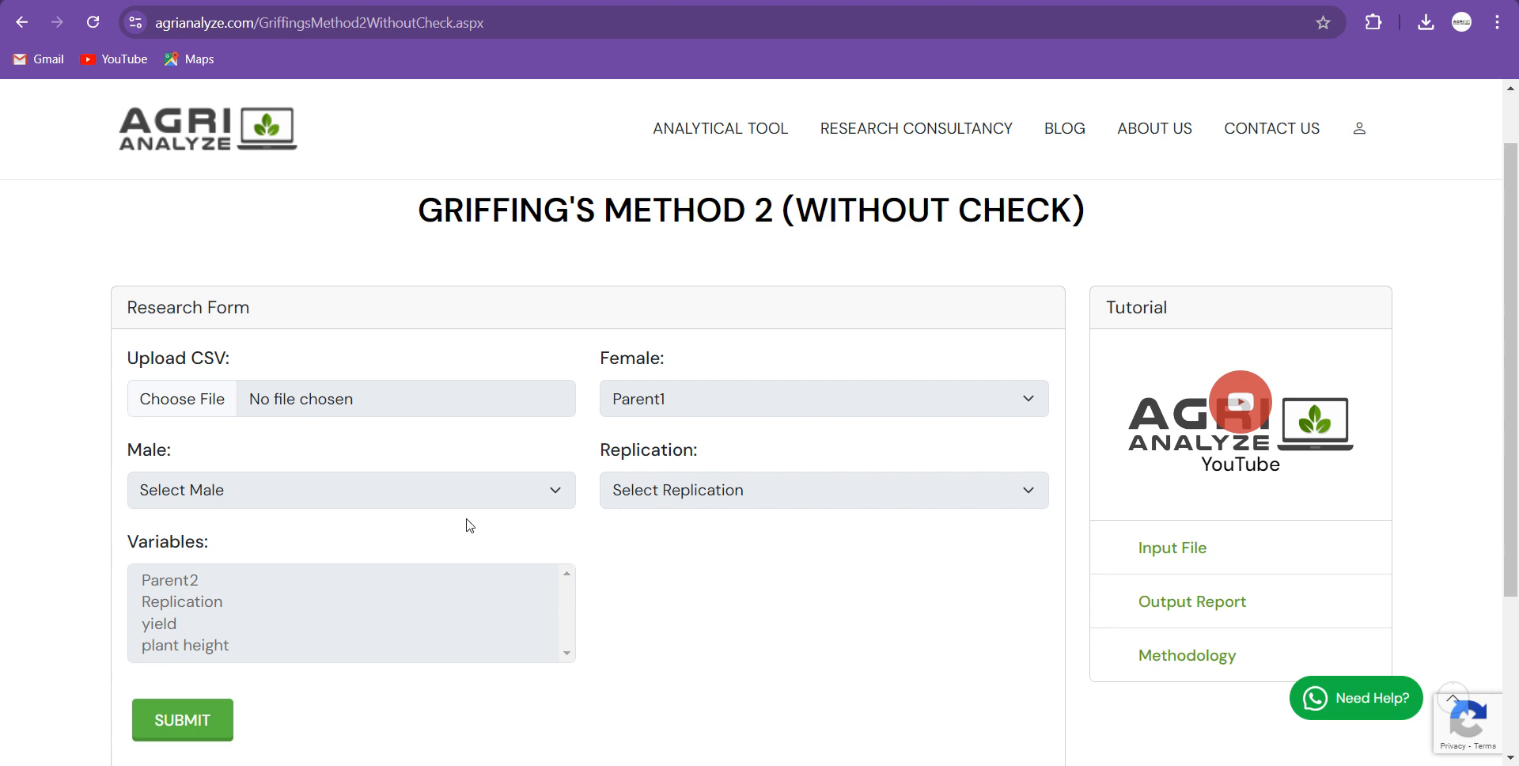
click(349, 489)
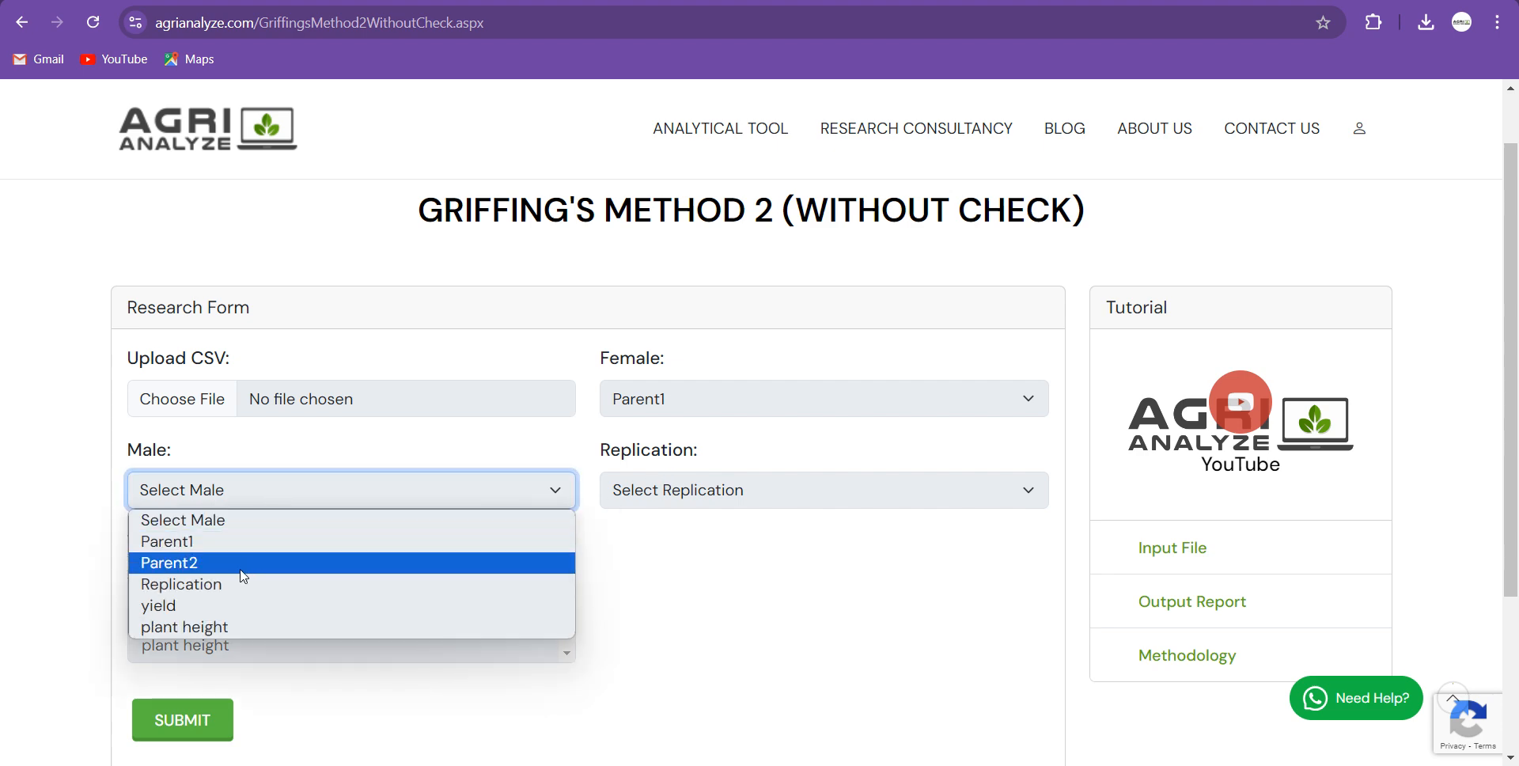
click(169, 563)
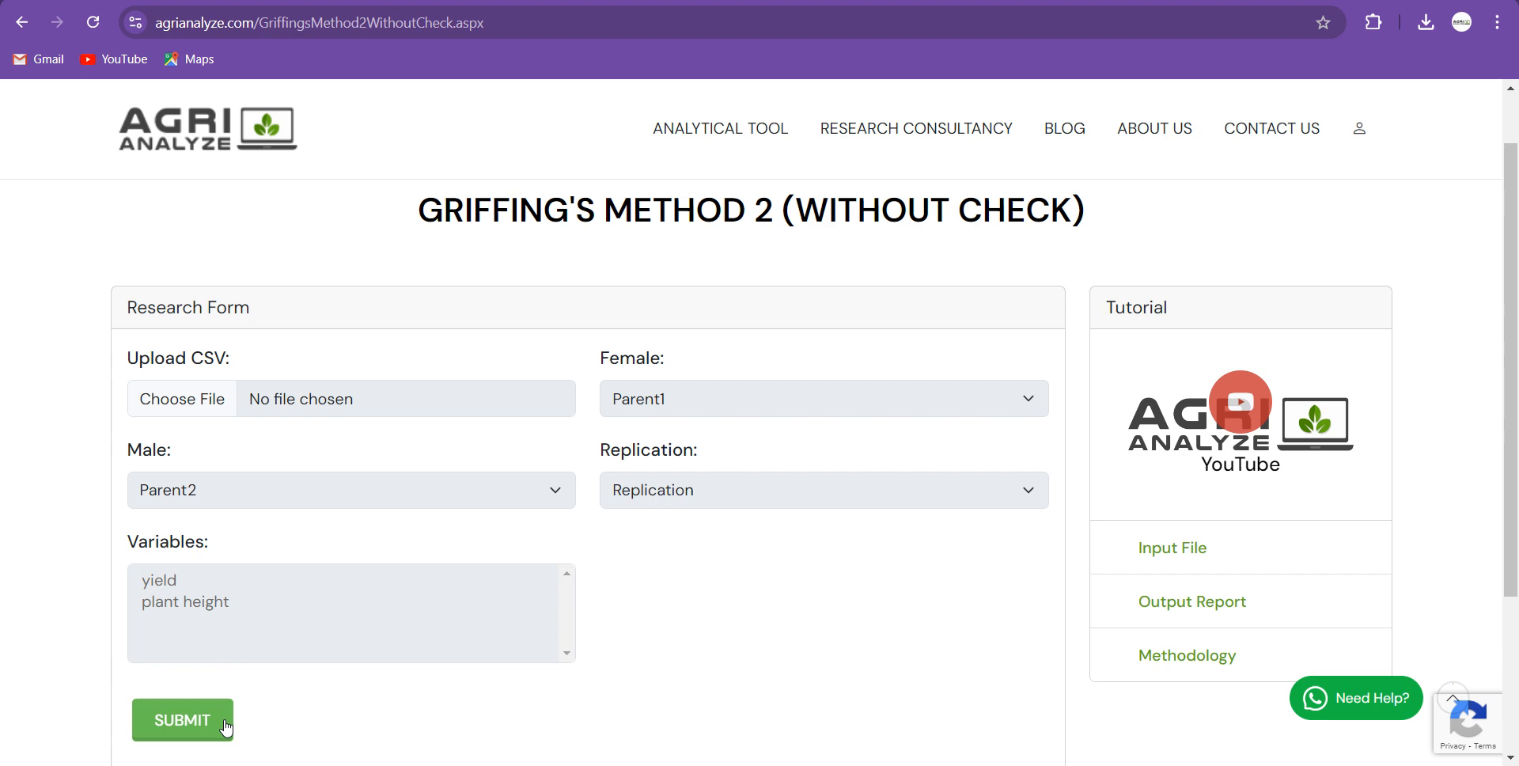
Review the total replications in the summary, submit the analysis, and download the PDF report.
click(182, 719)
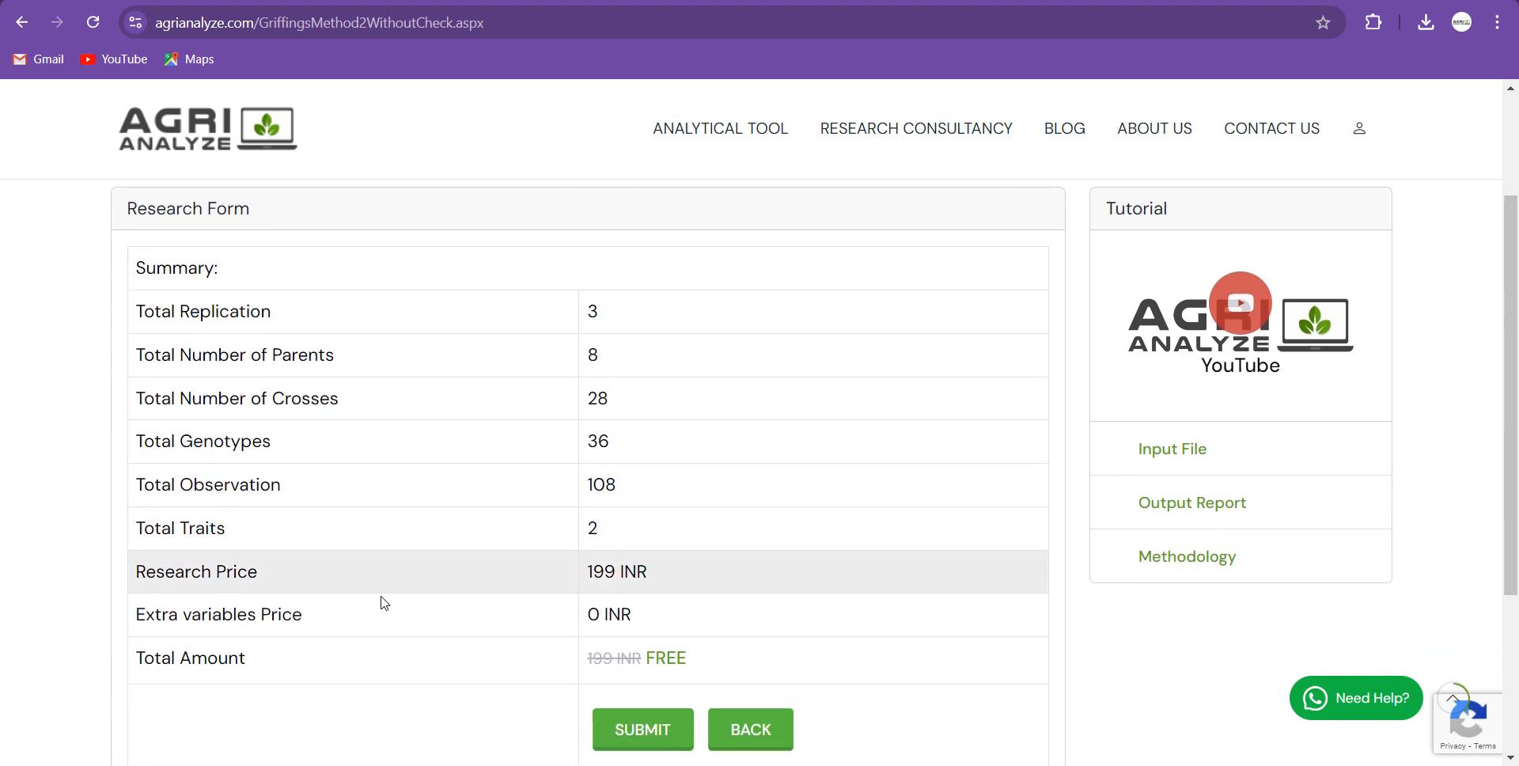
mouse_move(581, 328)
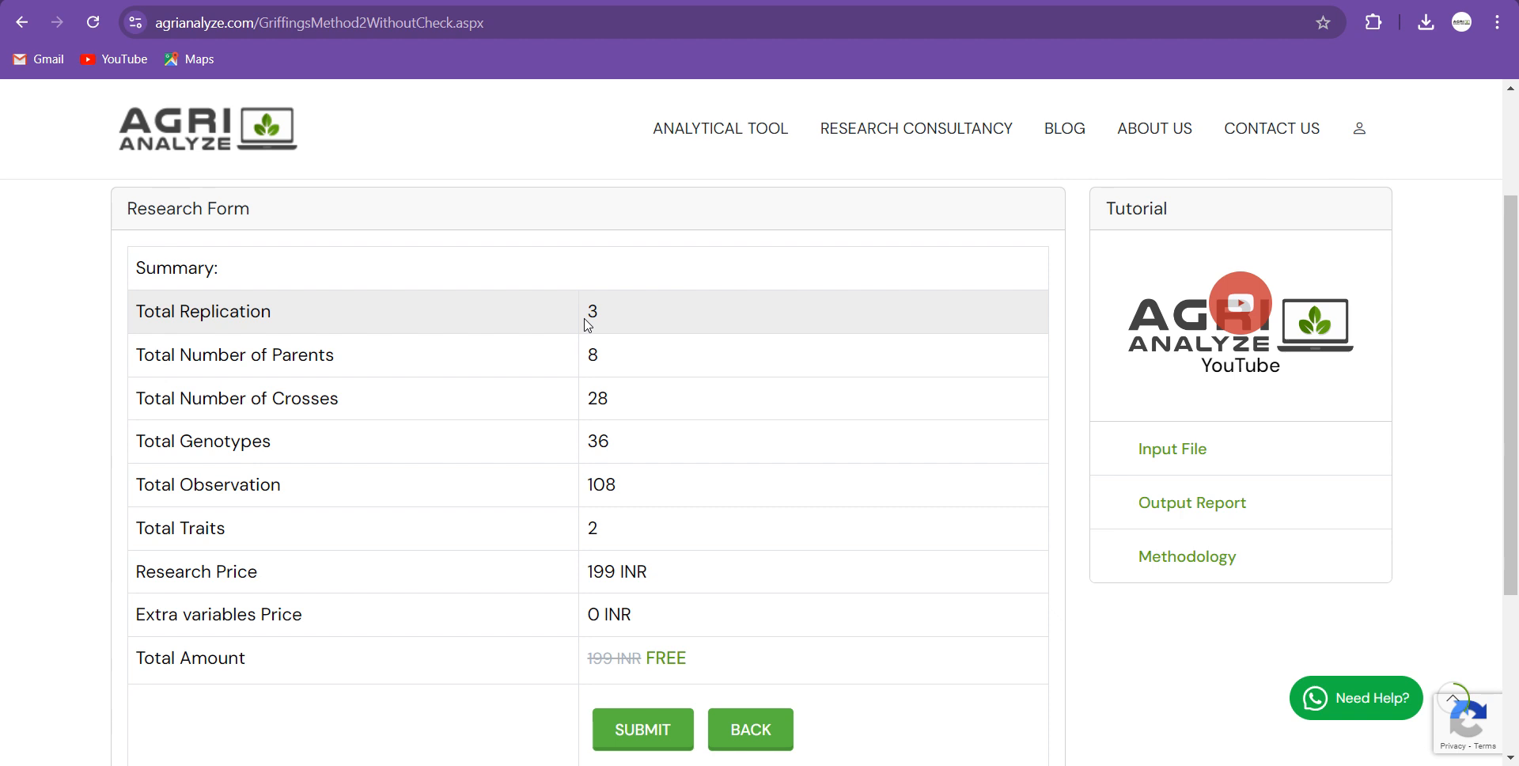
mouse_move(580, 326)
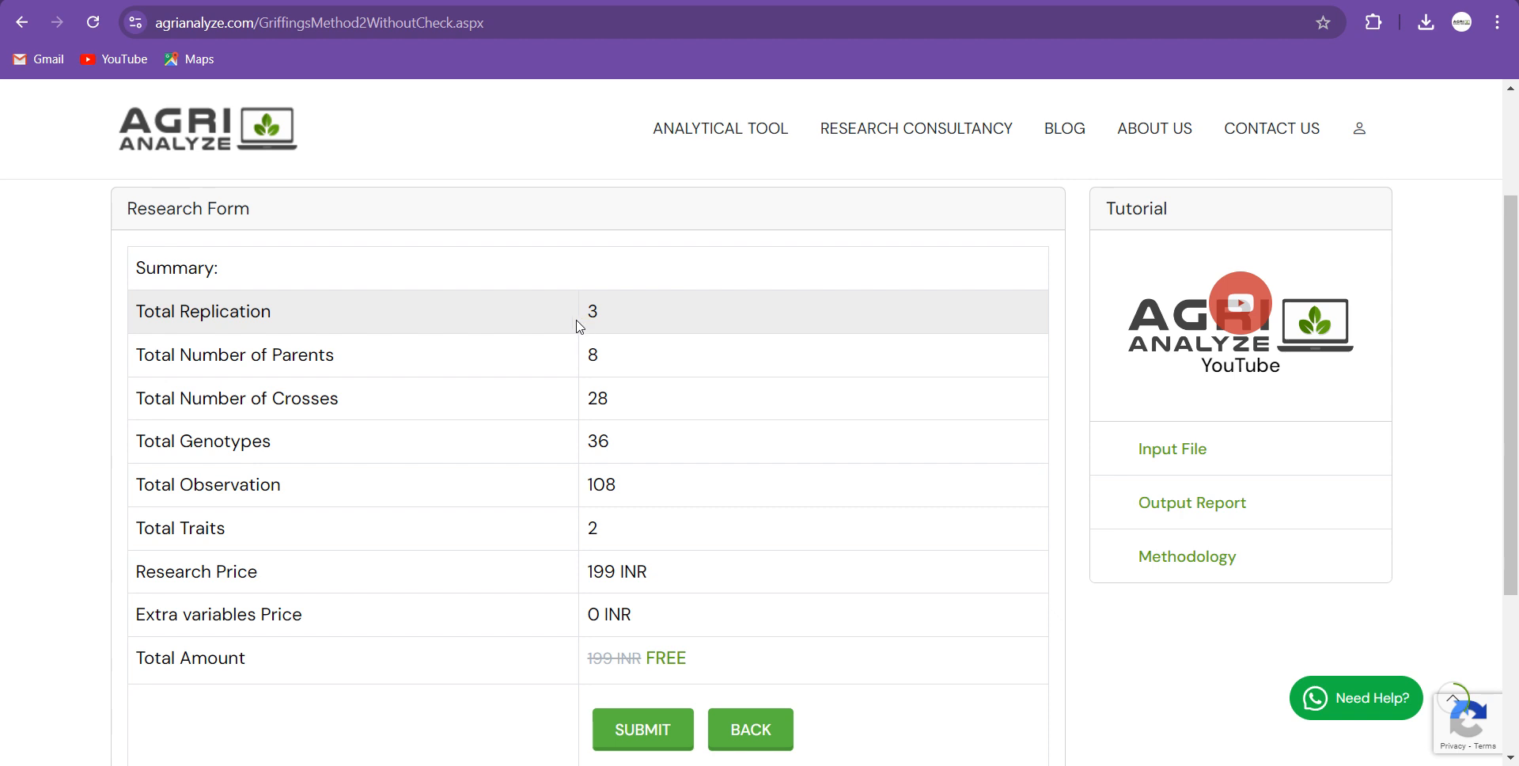
double_click(592, 310)
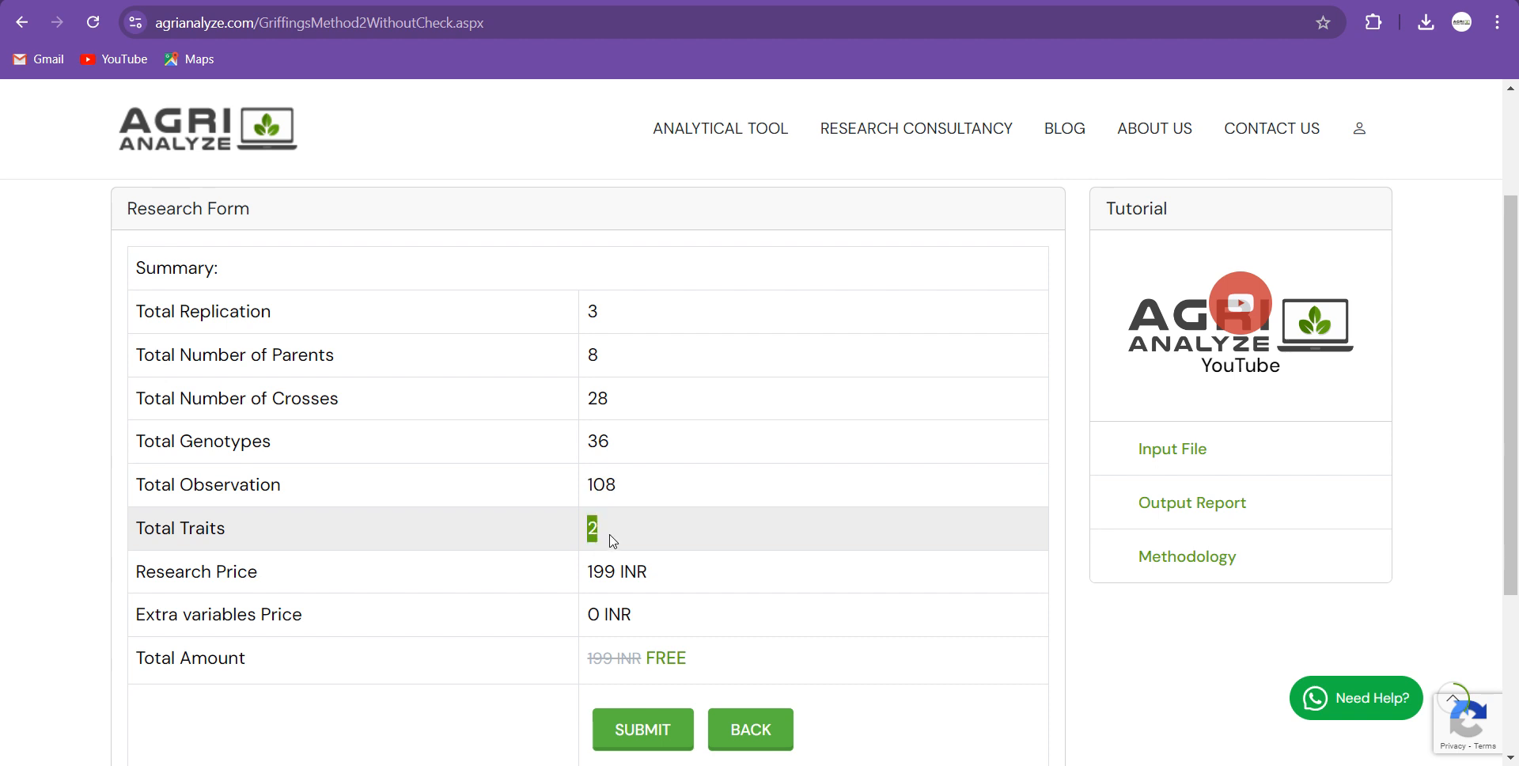
mouse_move(573, 598)
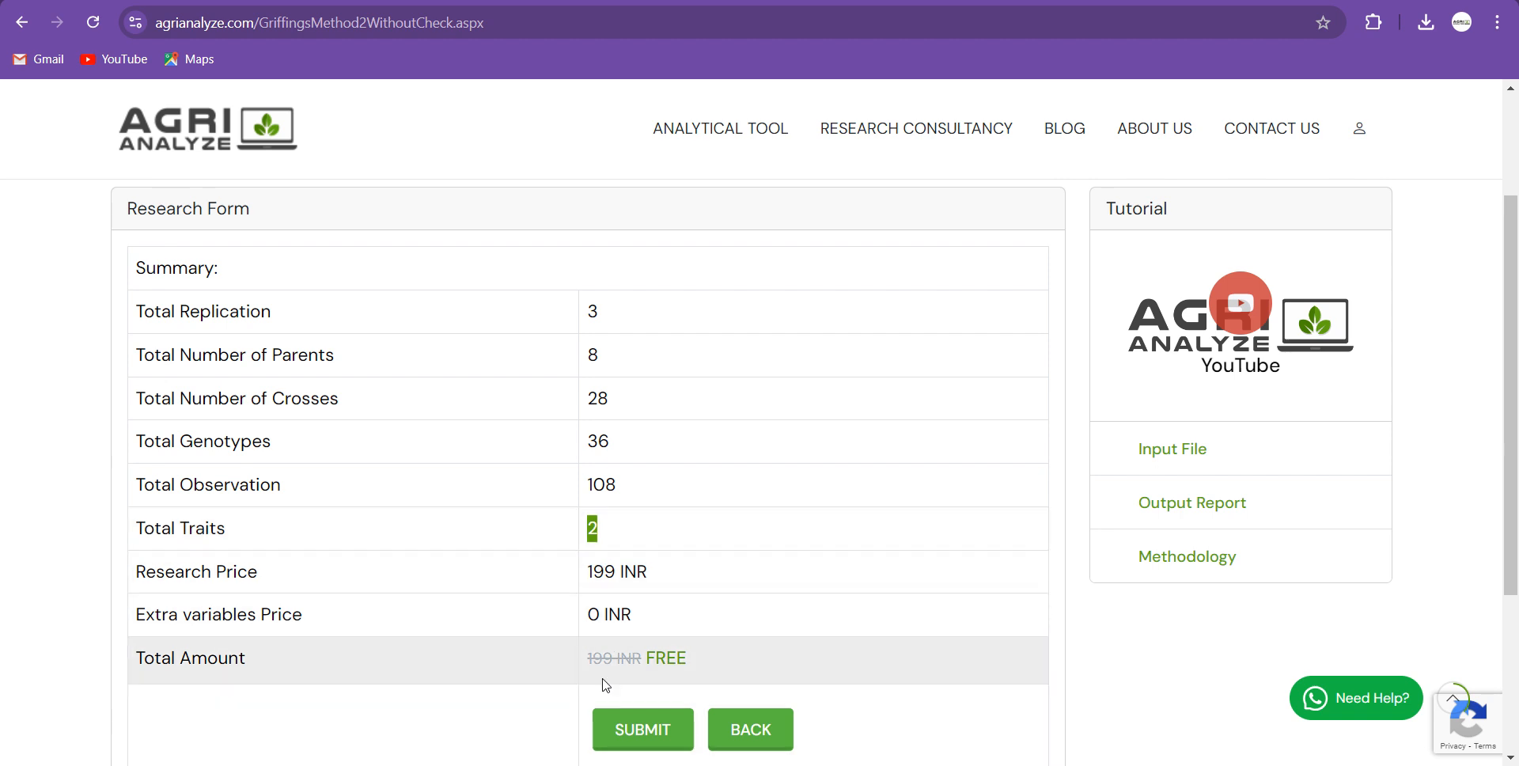
mouse_move(623, 494)
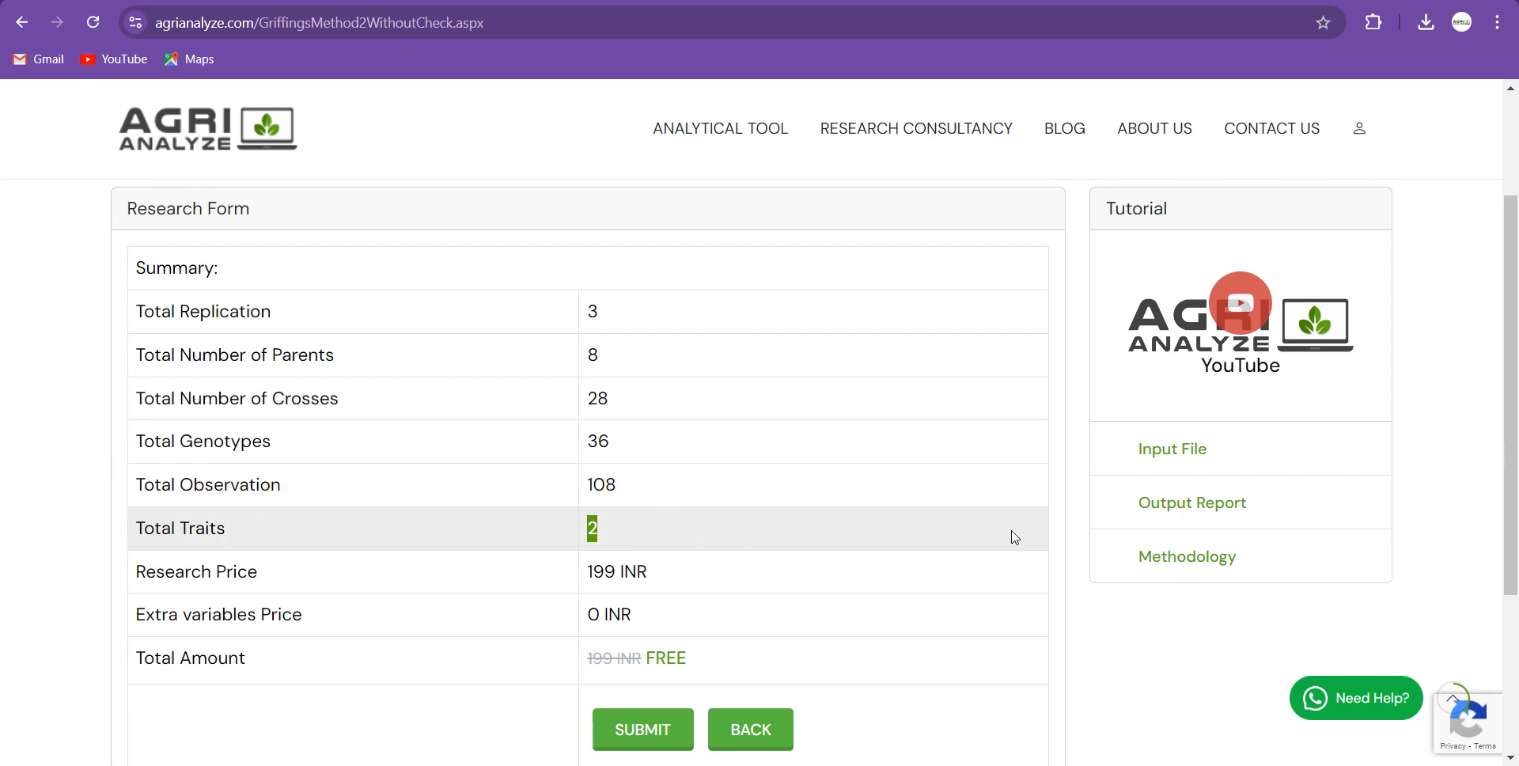
mouse_move(1170, 448)
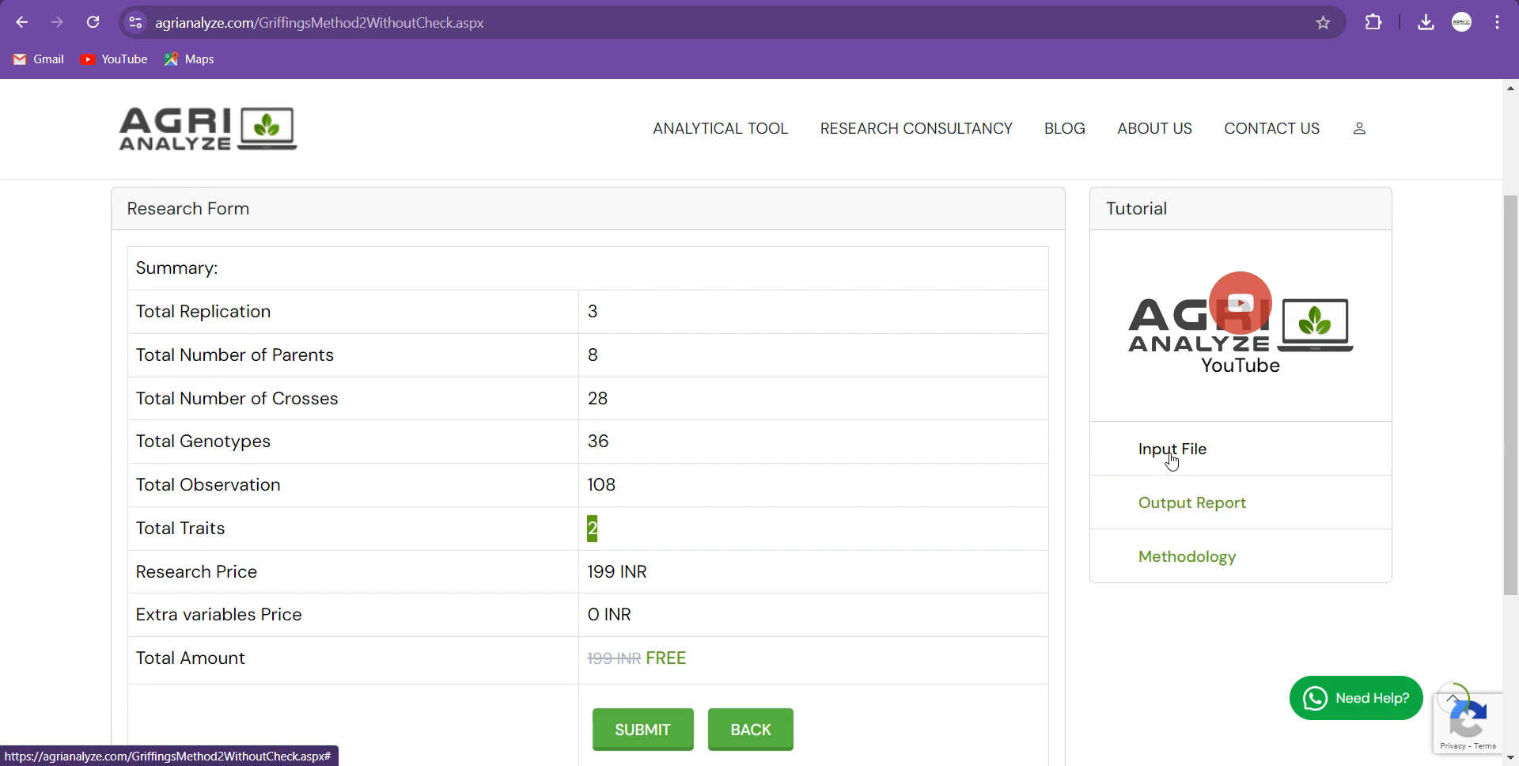
mouse_move(1169, 464)
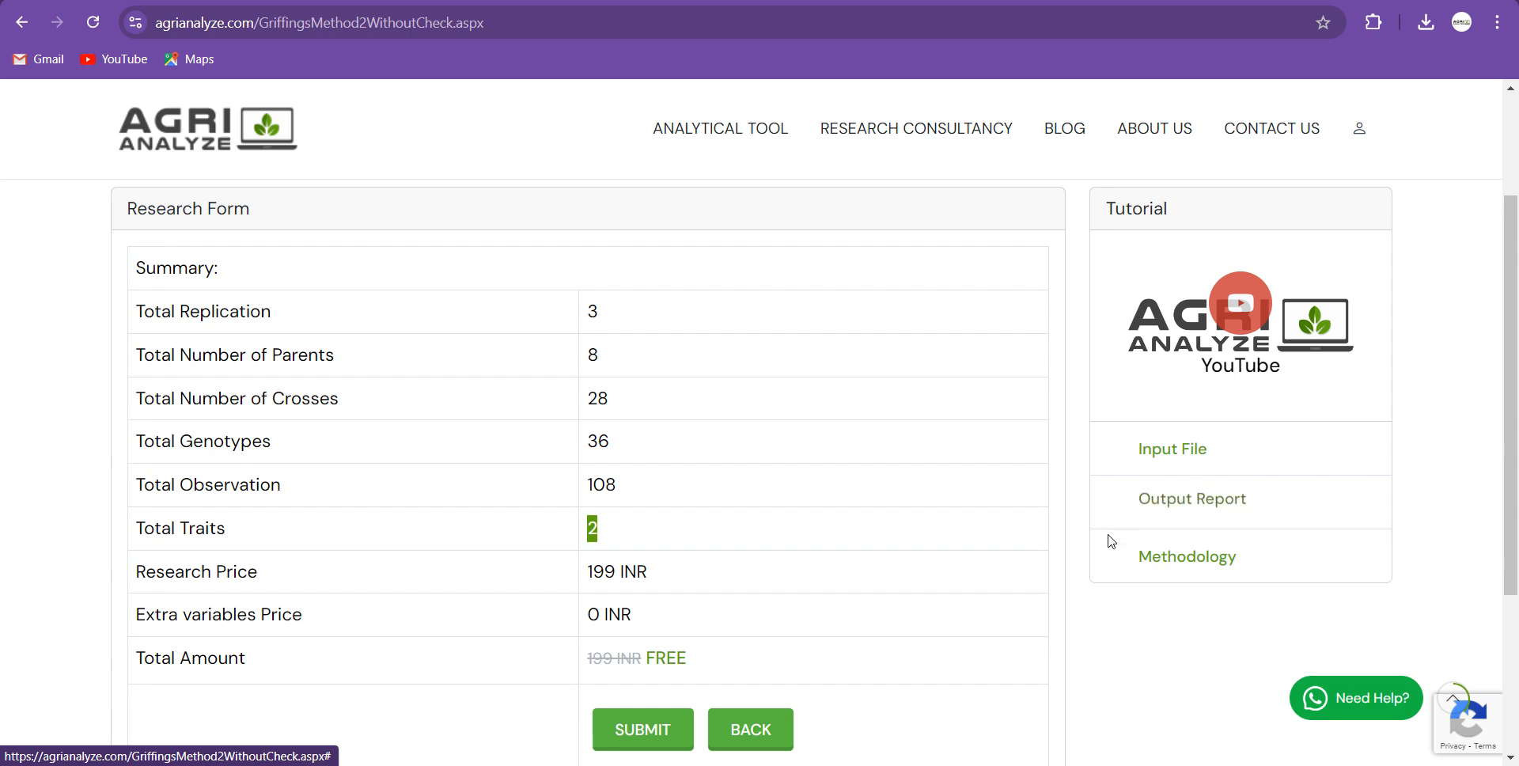
mouse_move(1351, 710)
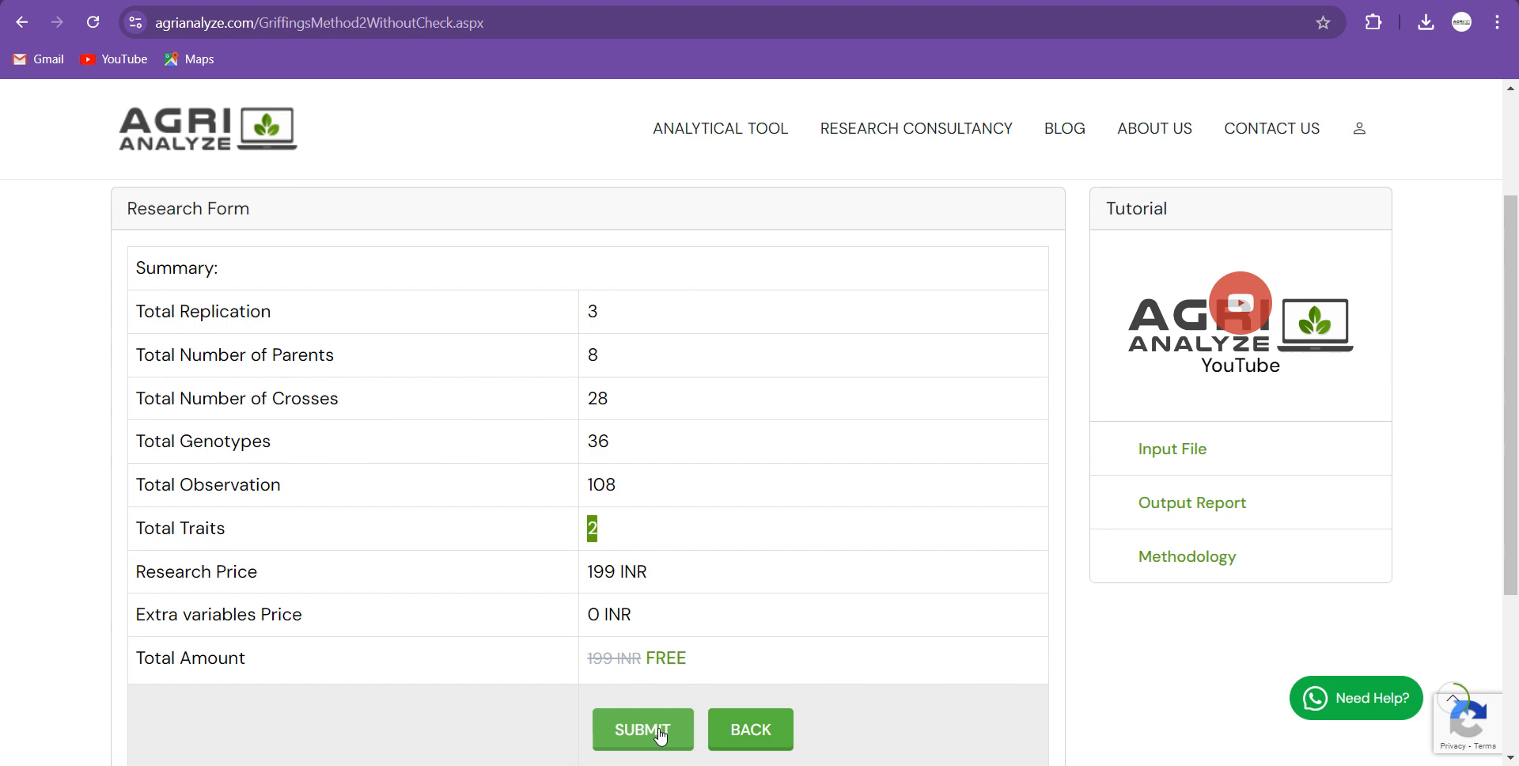
click(642, 729)
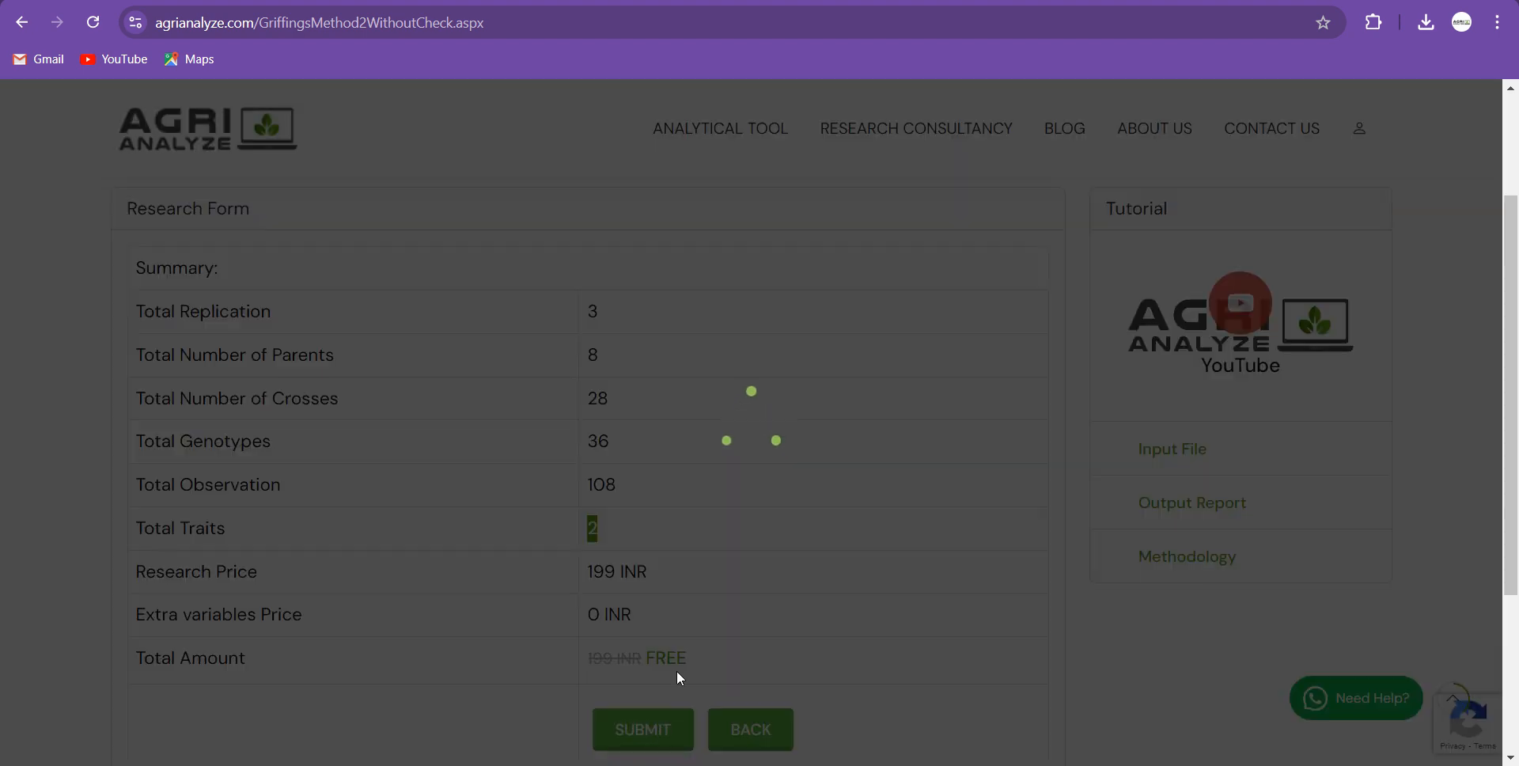
click(642, 729)
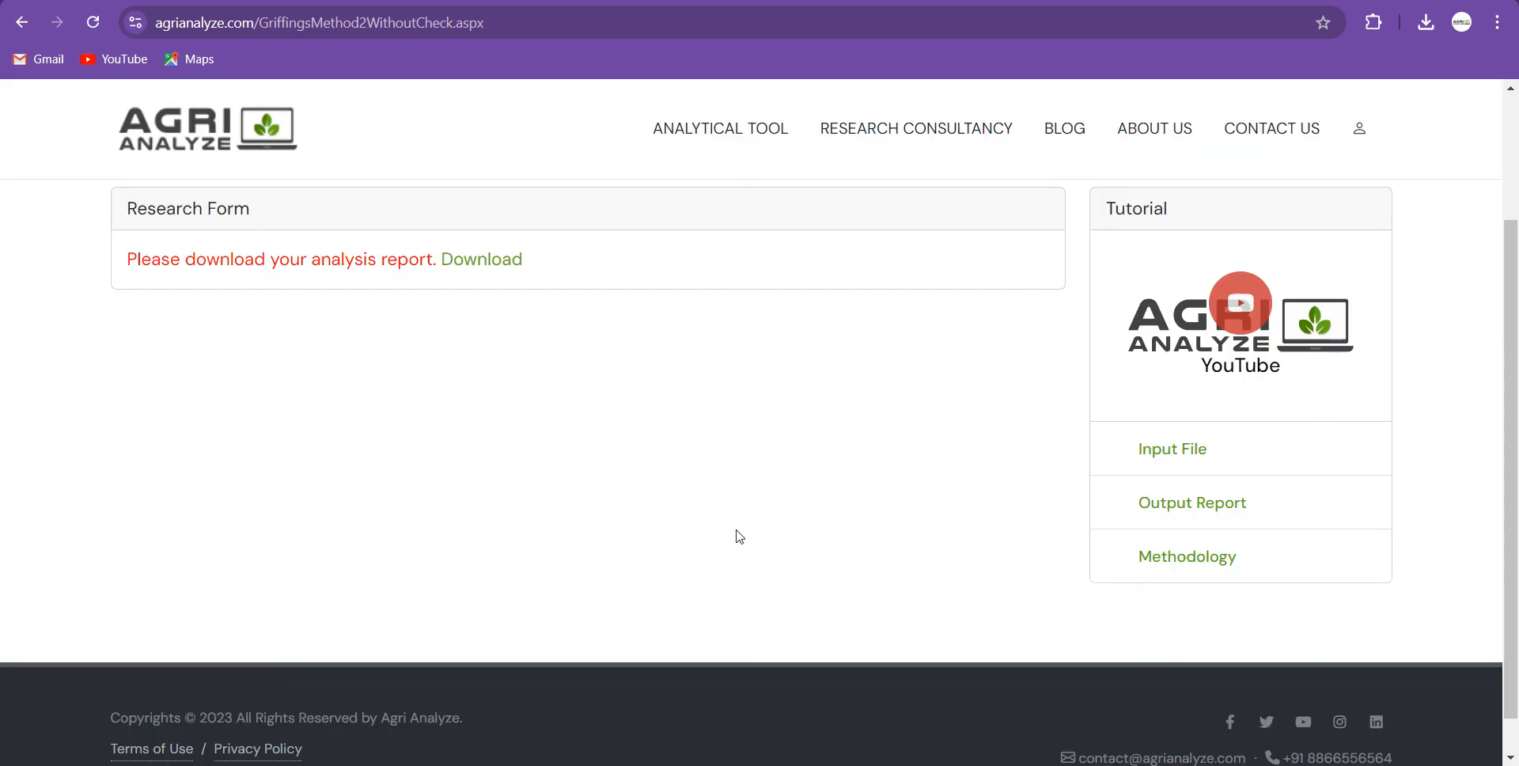
mouse_move(402, 452)
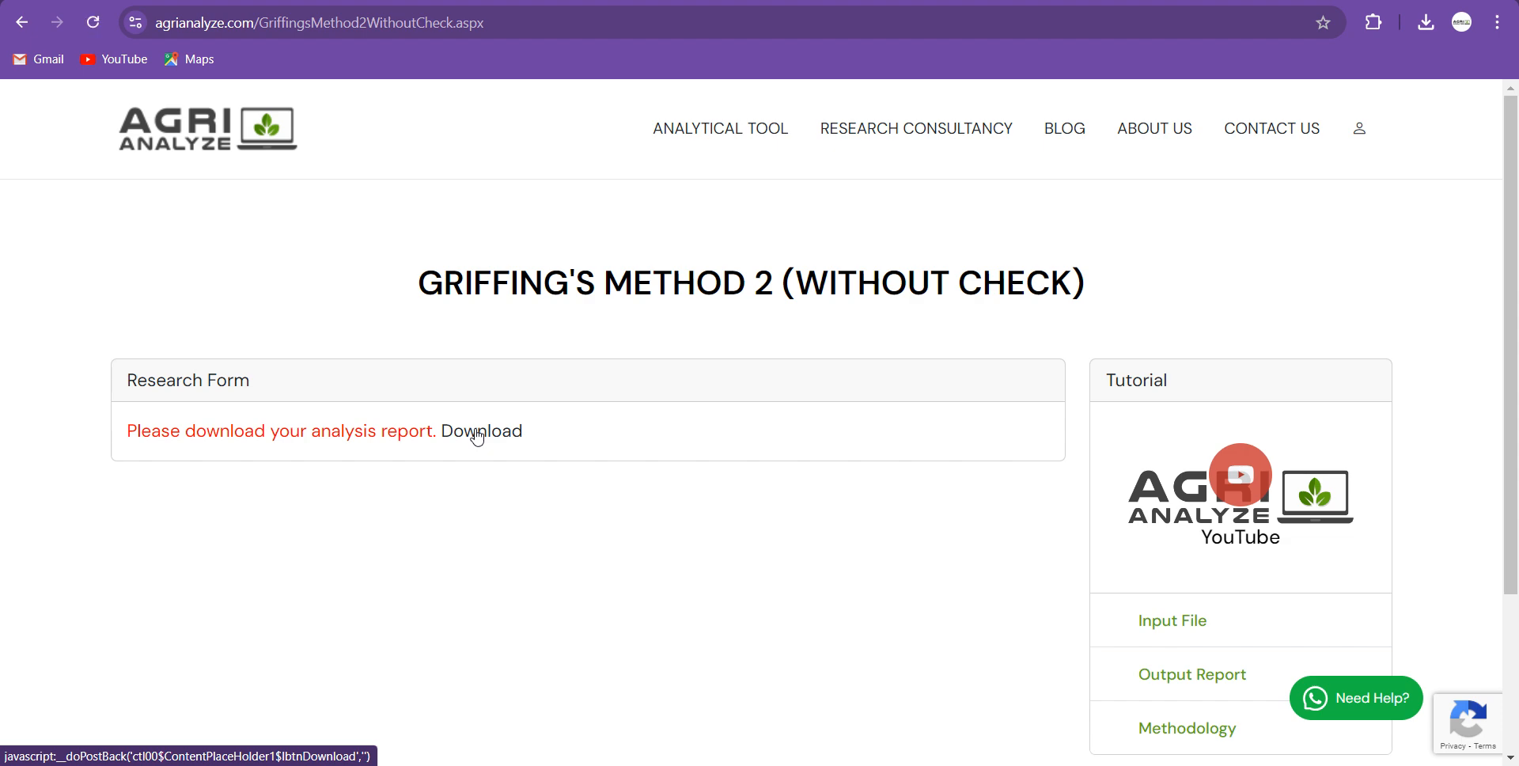
click(481, 431)
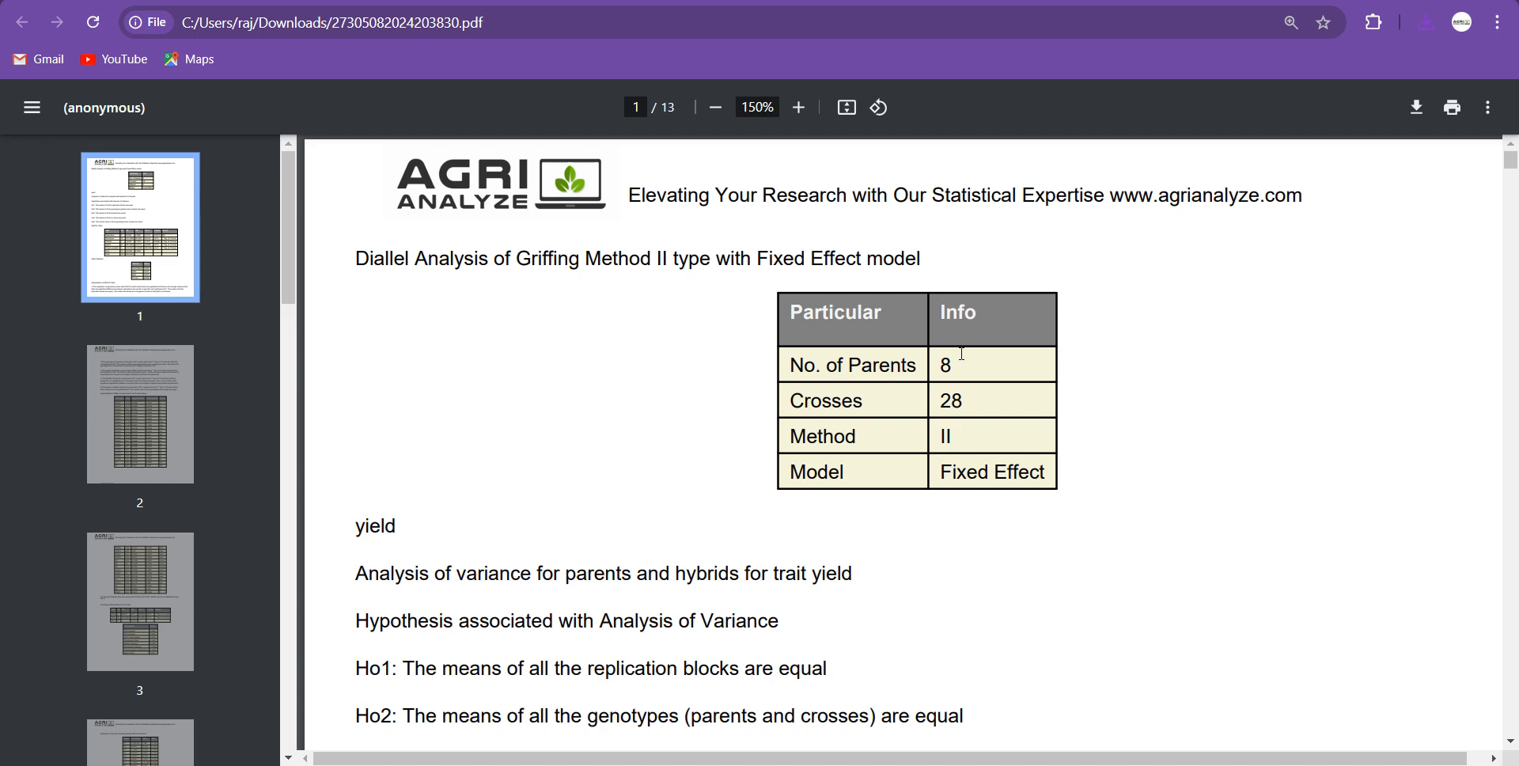
mouse_move(592, 161)
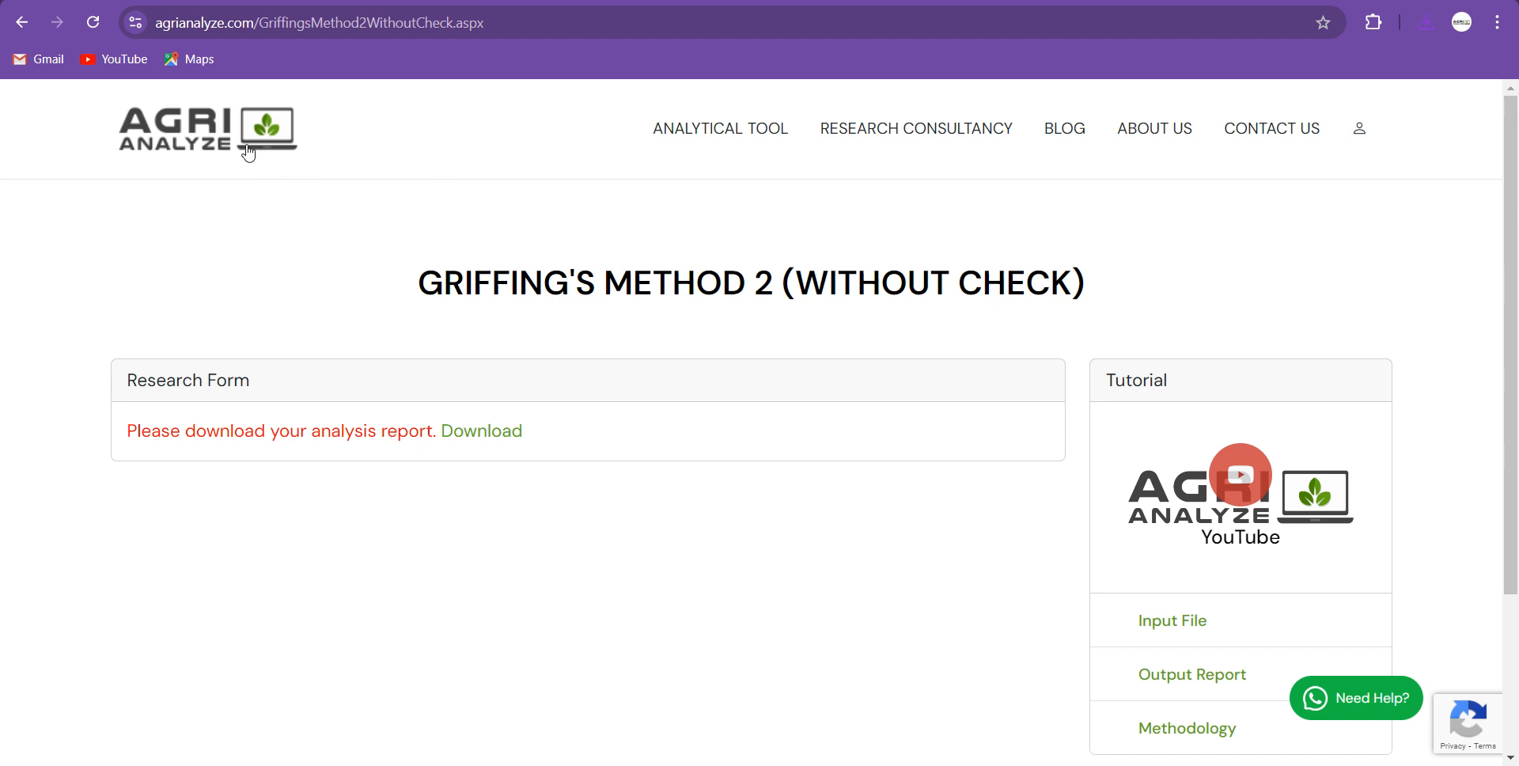
Leave the 13-page Chrome PDF report and switch back to Agri Analyze.
click(720, 128)
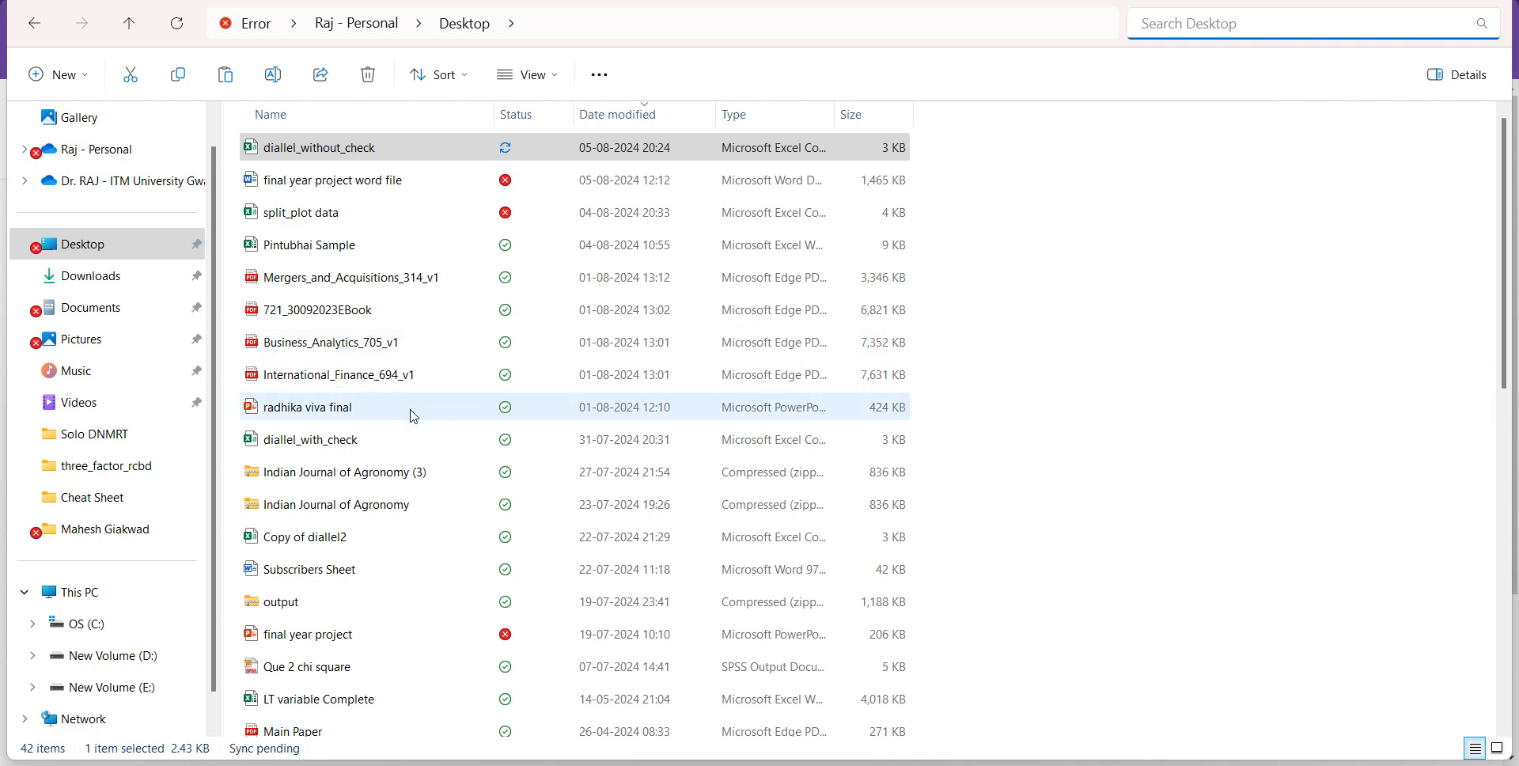
Open the diallel_with_check workbook from the Desktop folder in Excel.
click(311, 438)
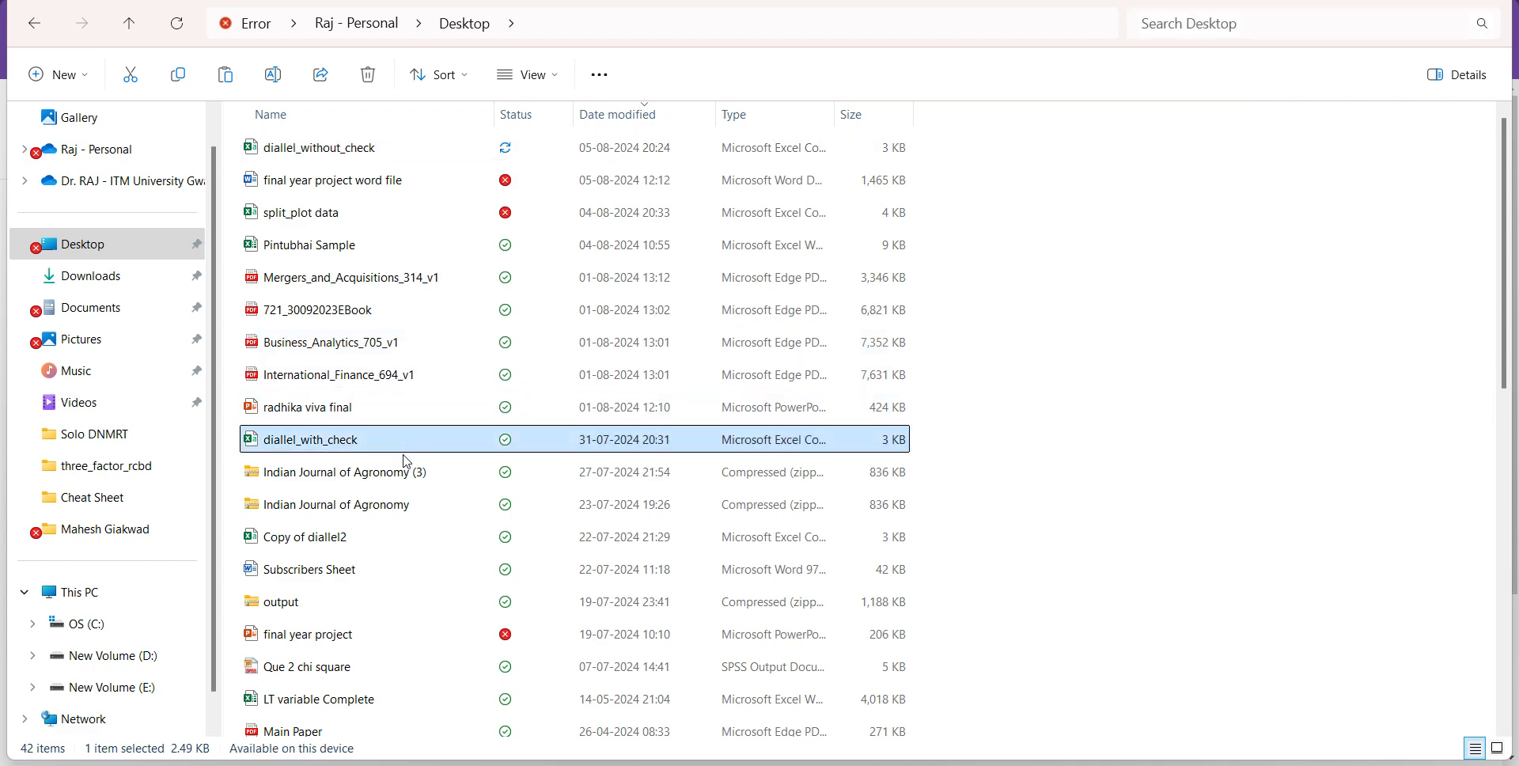
double_click(310, 439)
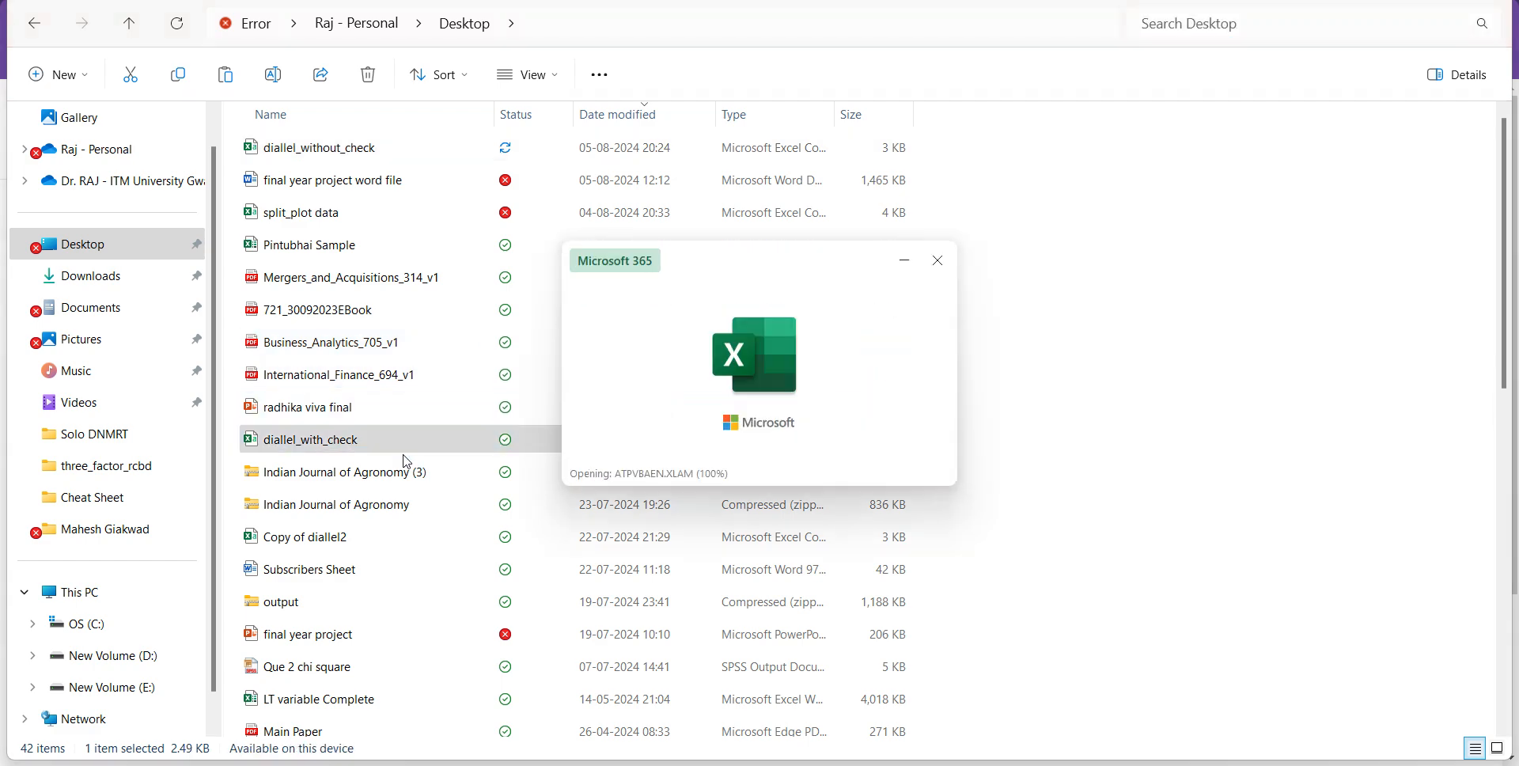
double_click(310, 438)
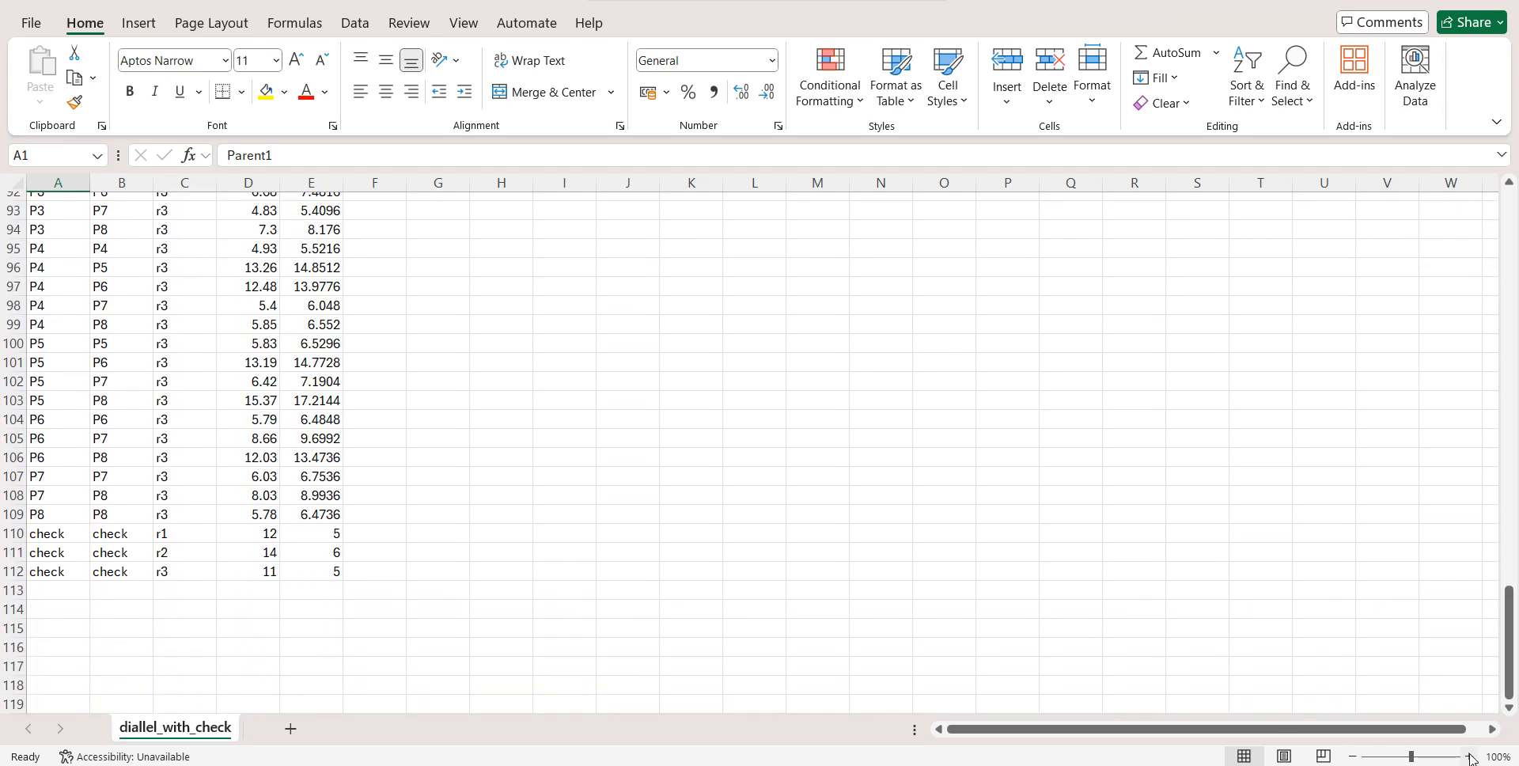
Zoom in and highlight the three check rows' entries and replication labels r1–r3, then return to the browser.
click(1471, 756)
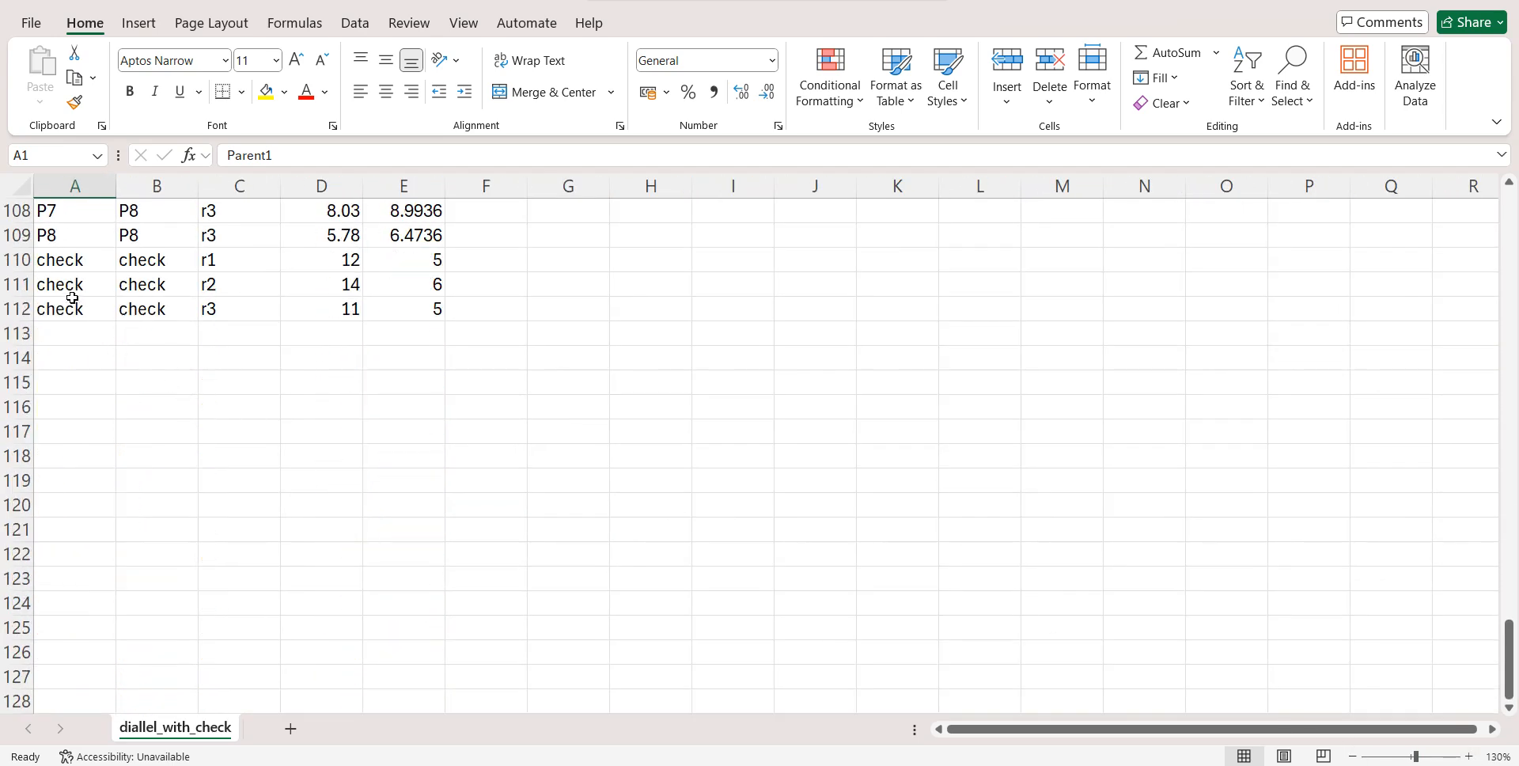
drag(60, 260, 208, 309)
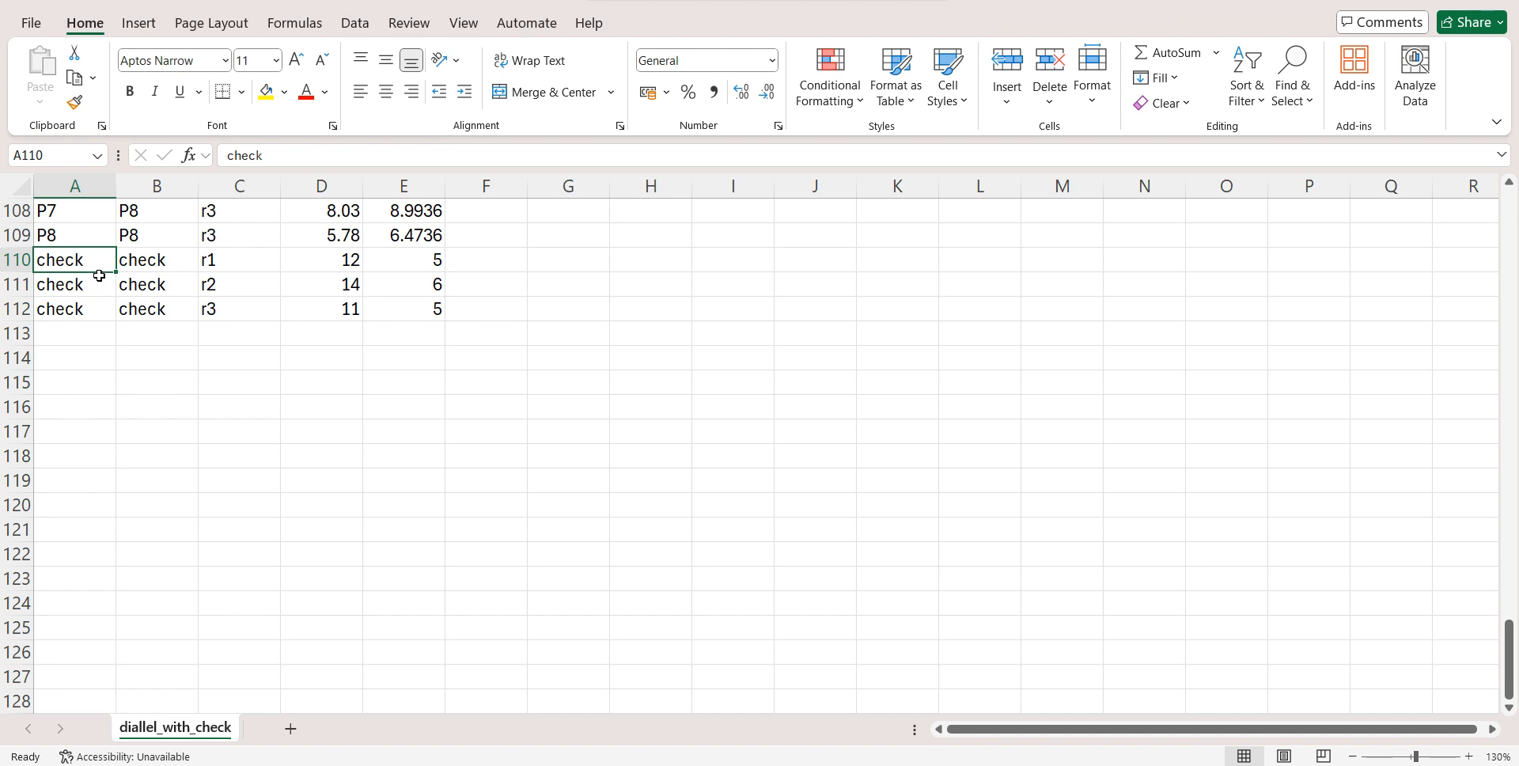
mouse_move(73, 254)
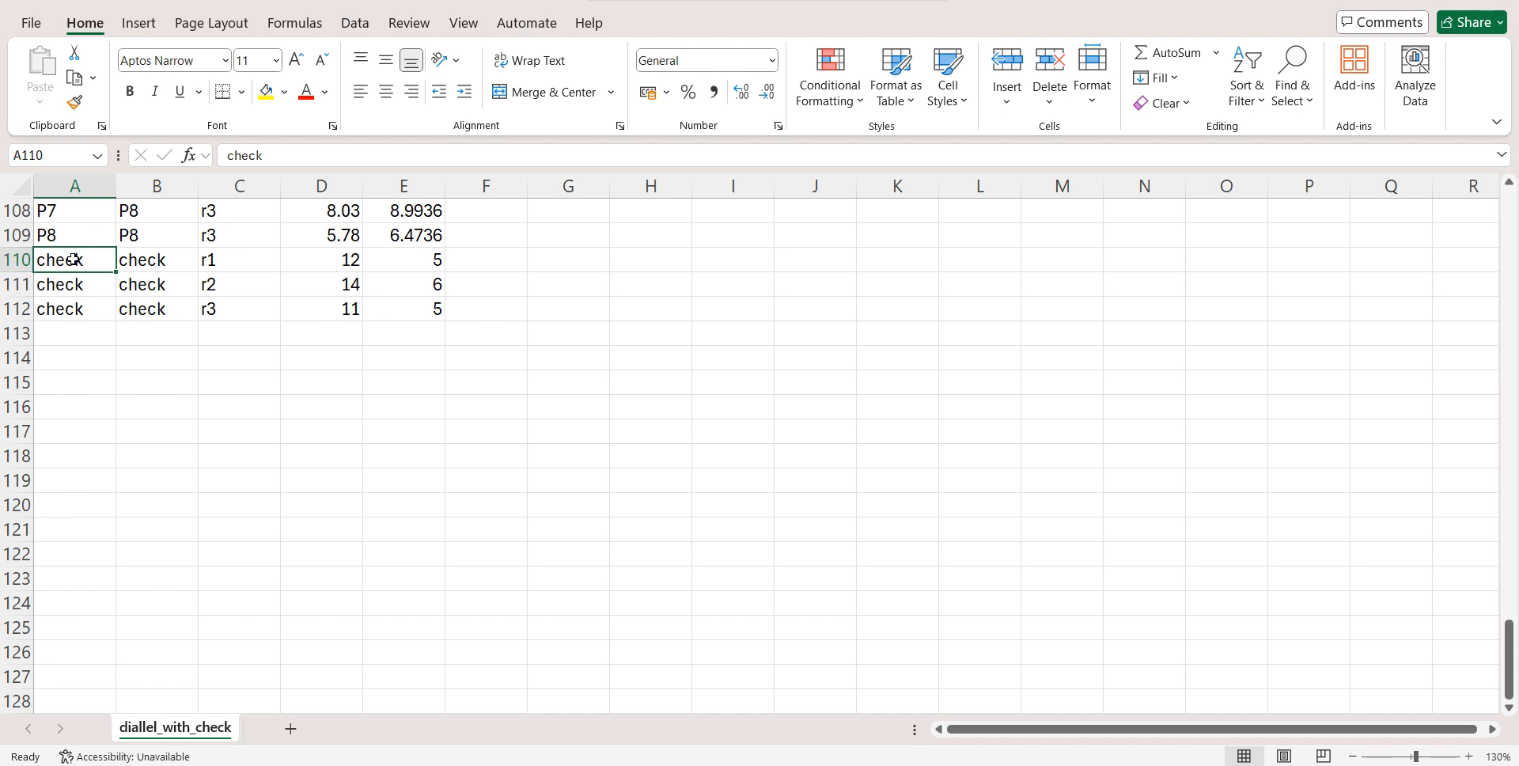
mouse_move(147, 255)
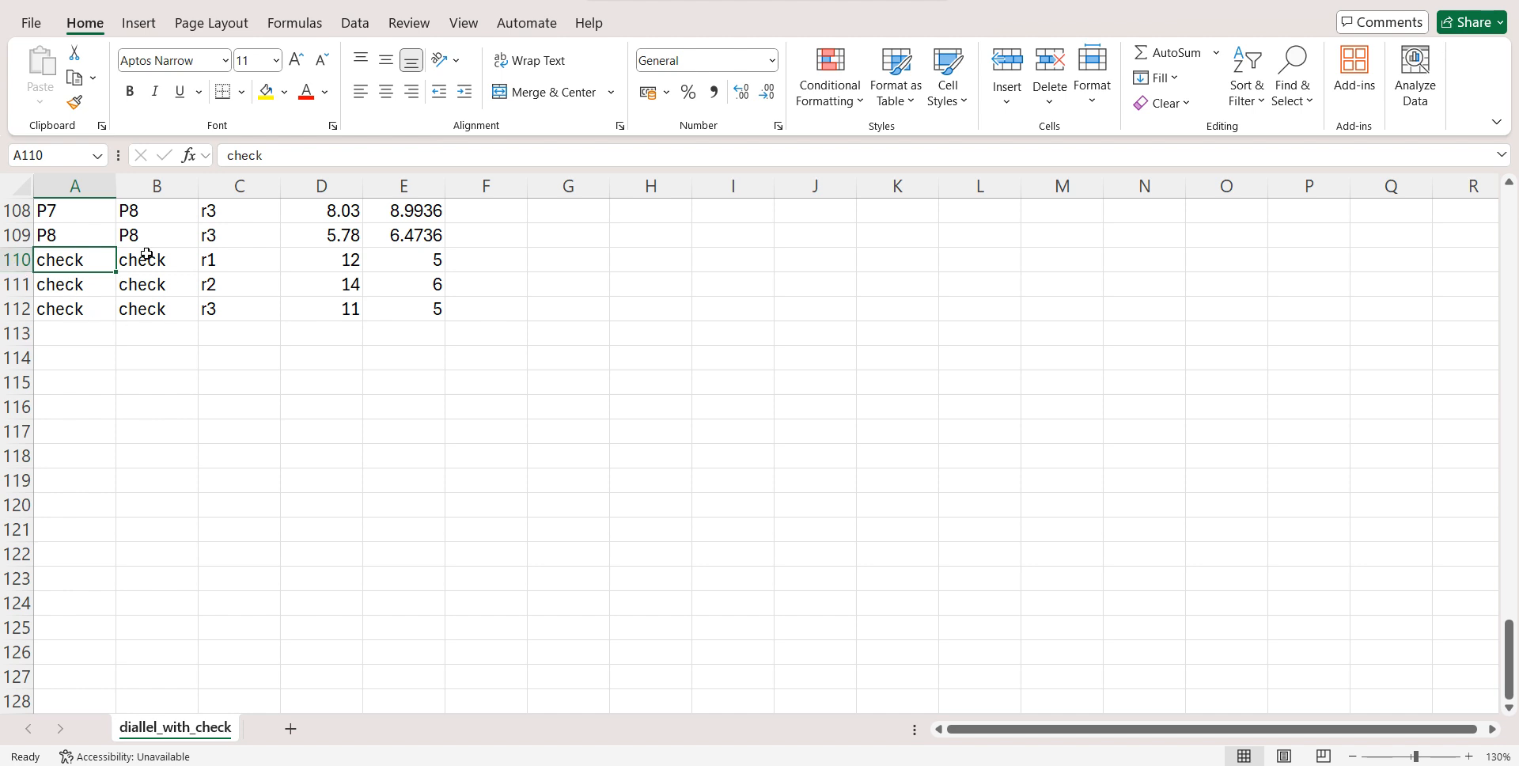
mouse_move(224, 264)
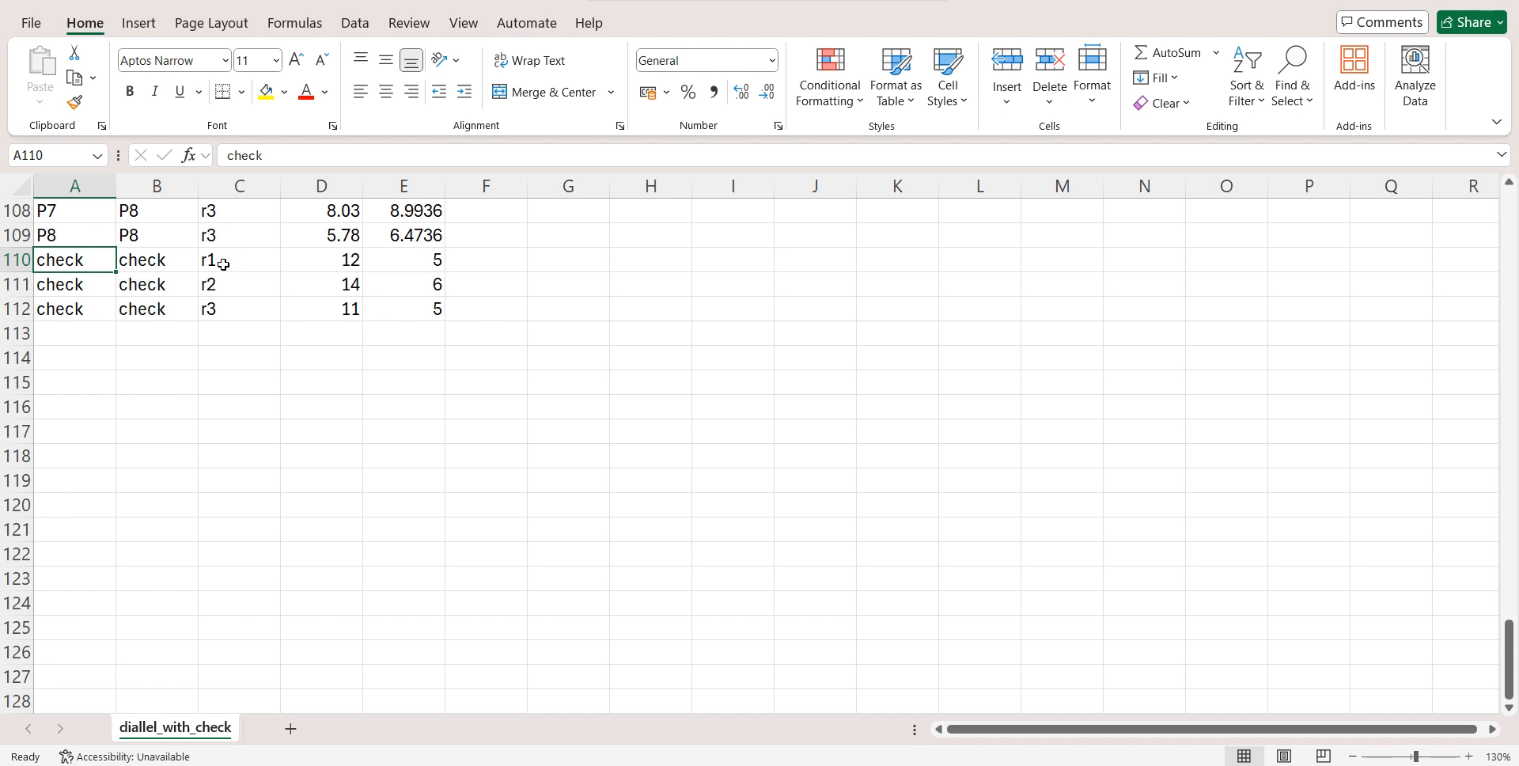
drag(238, 260, 238, 309)
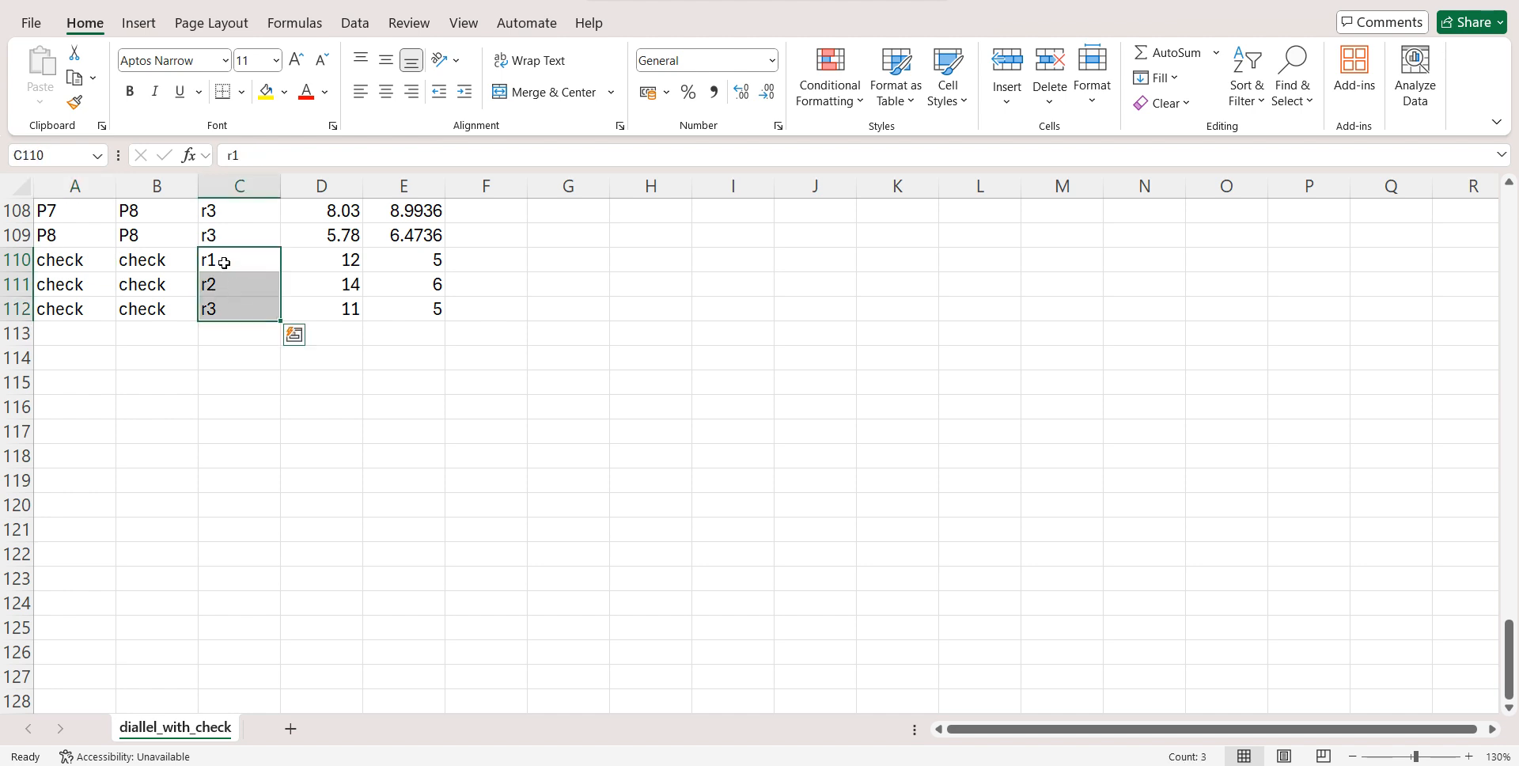
mouse_move(229, 309)
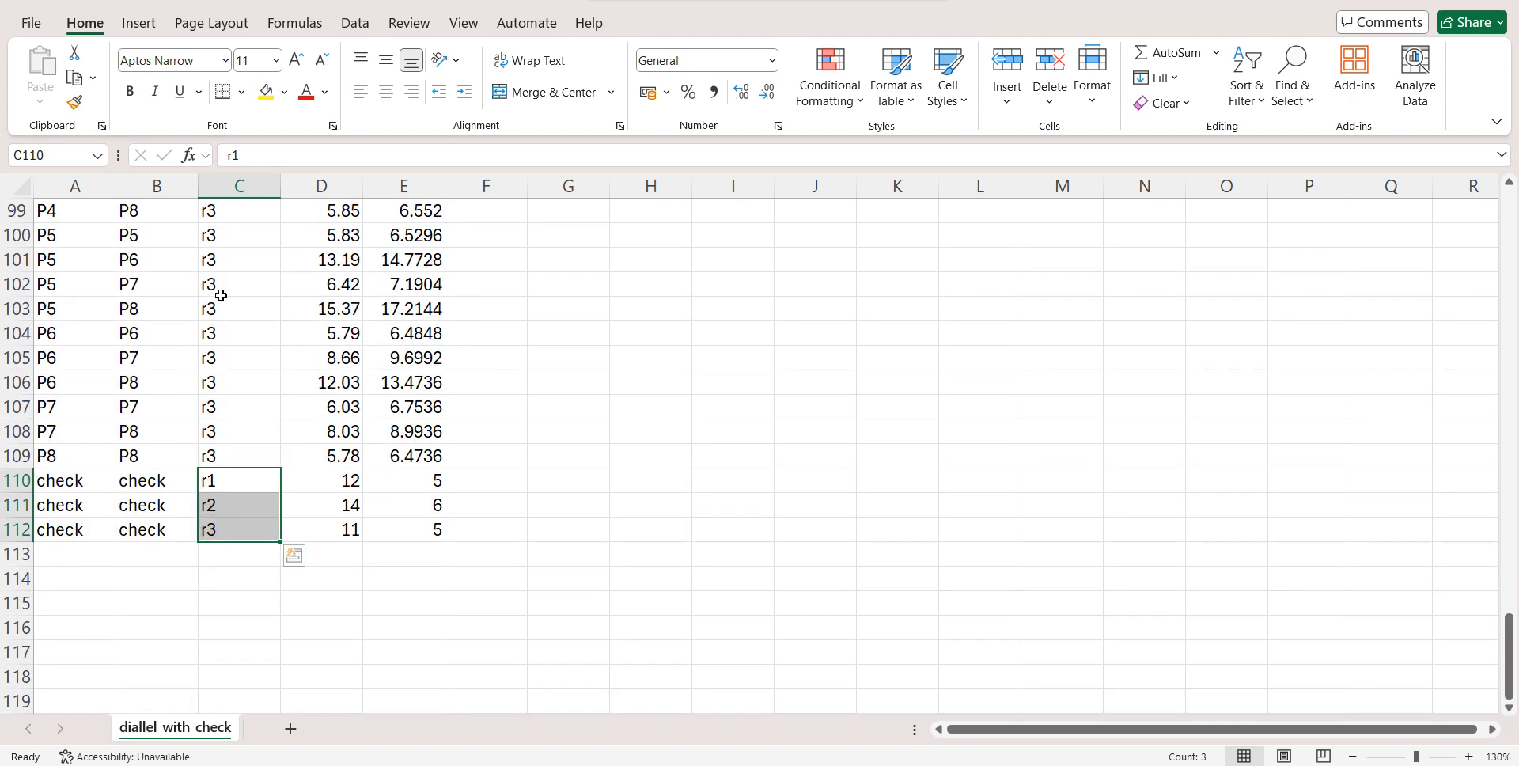
mouse_move(402, 466)
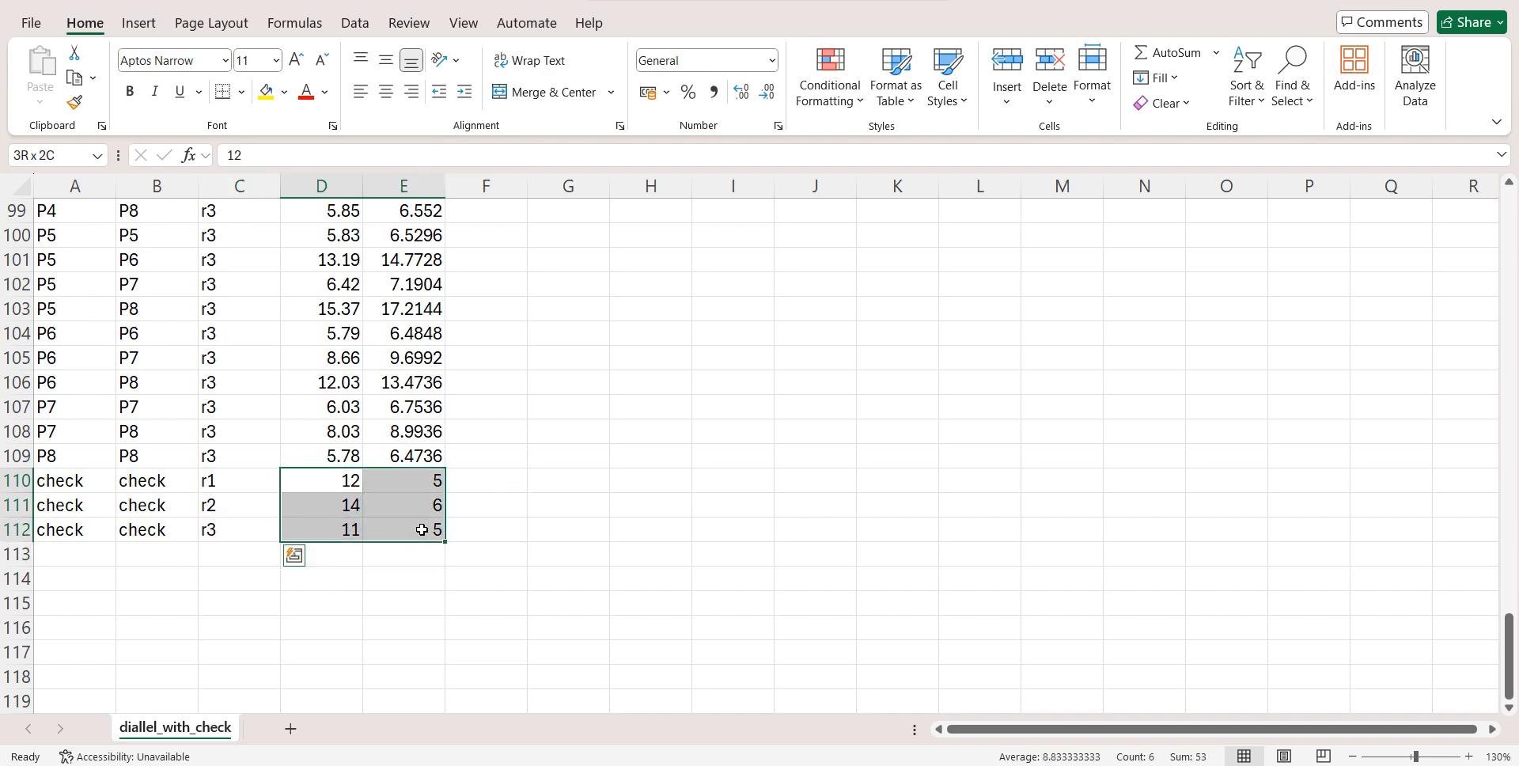
click(58, 487)
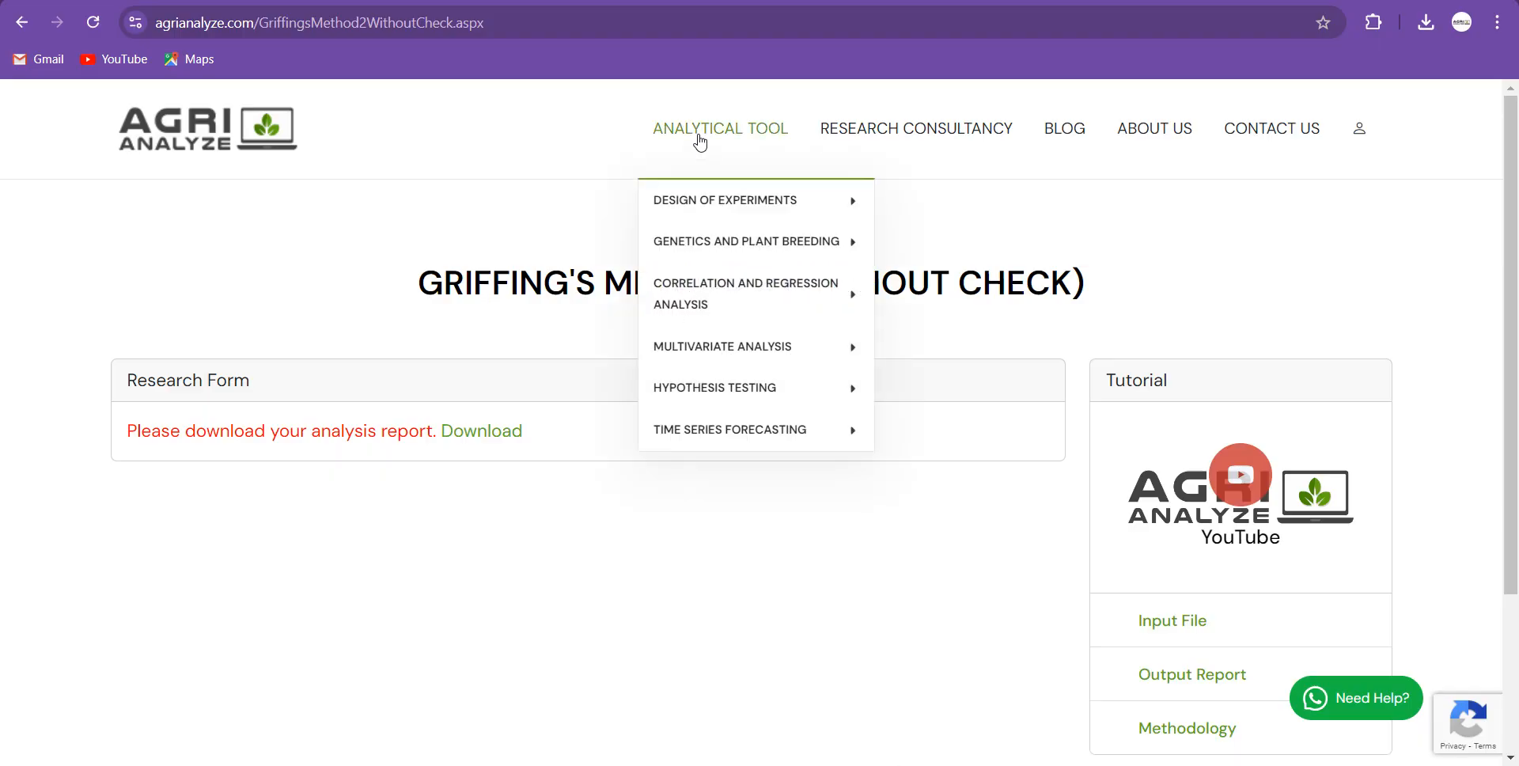
mouse_move(725, 199)
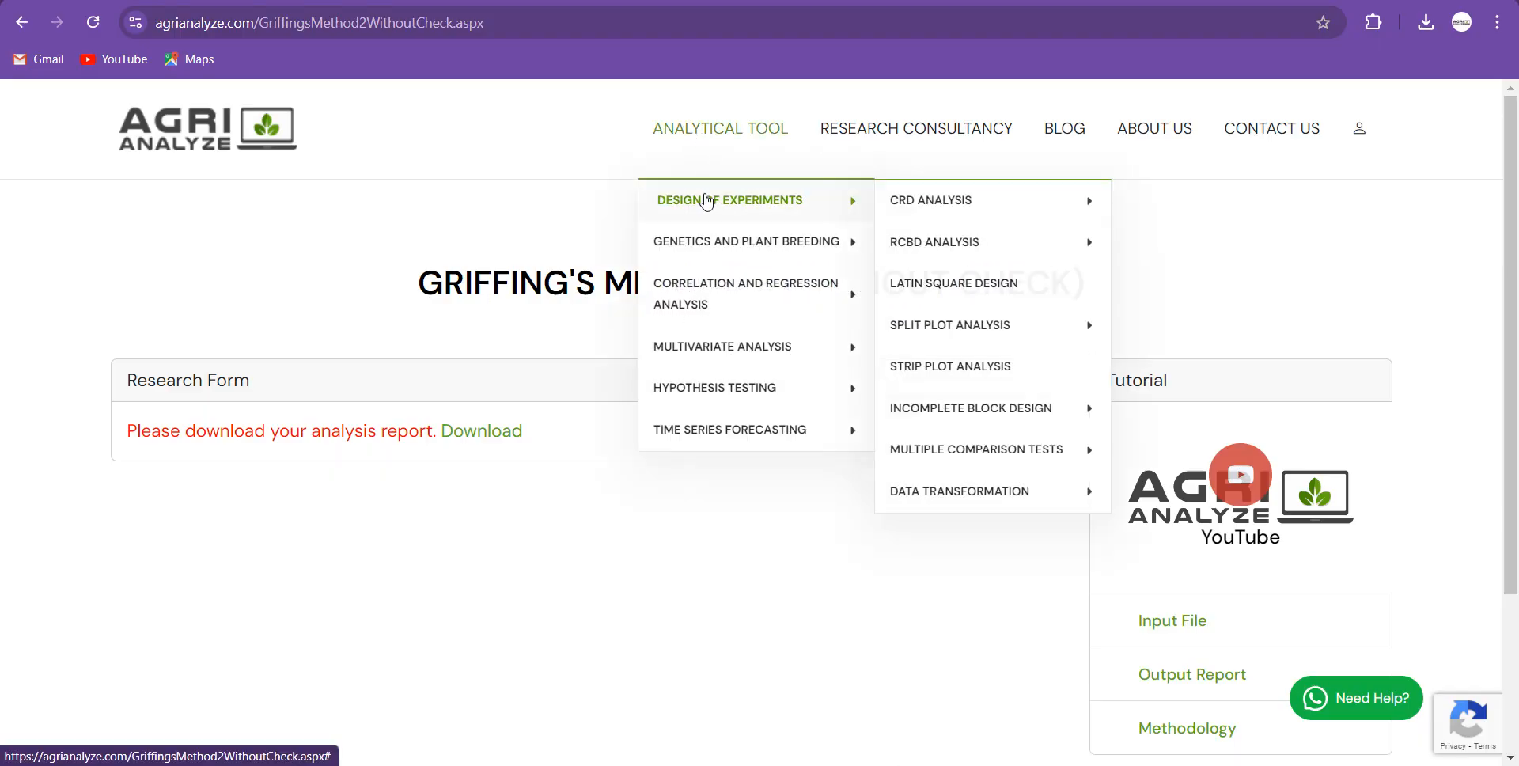
mouse_move(746, 241)
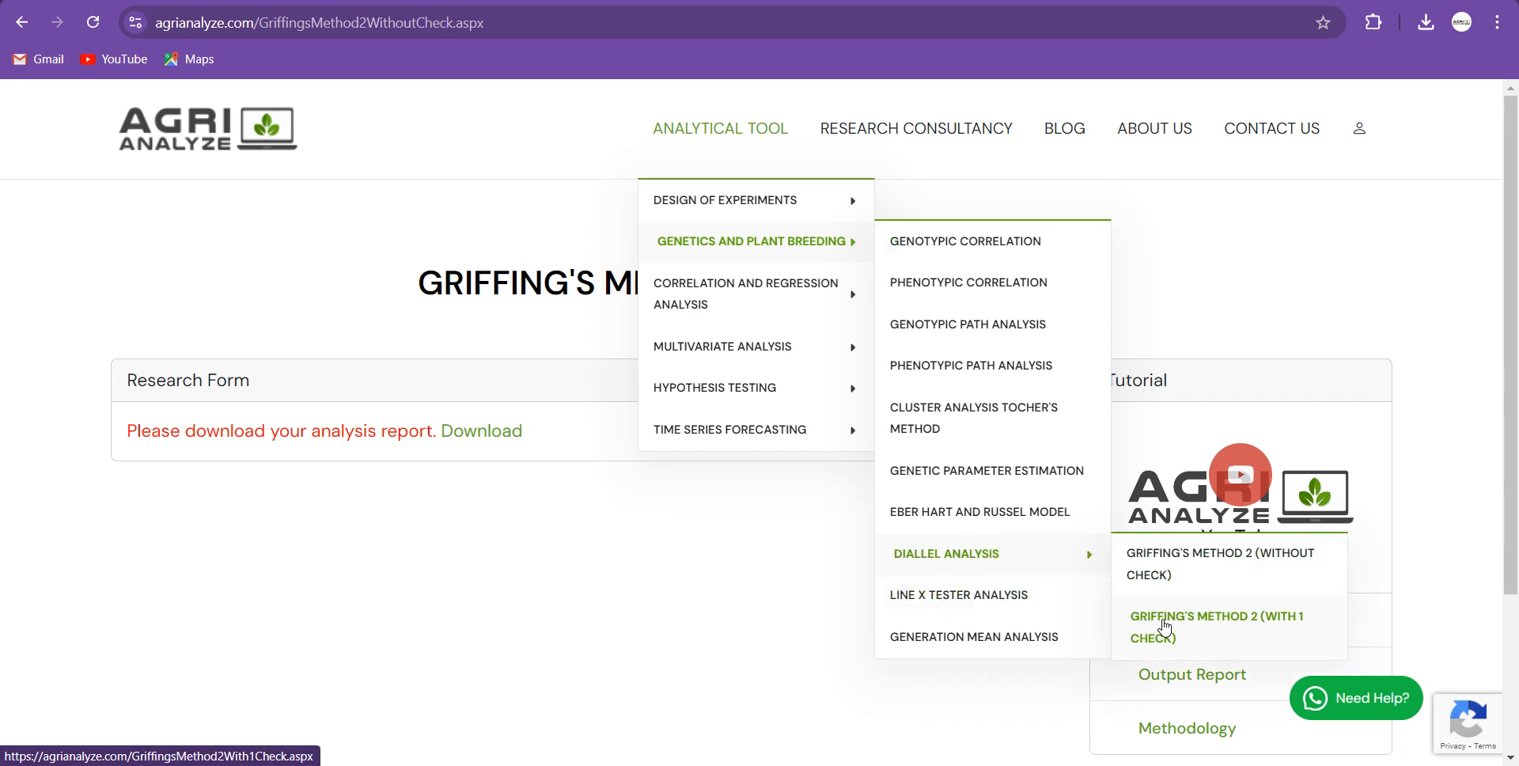
Start Griffing's Method 2 (With 1 Check) and upload the data CSV.
click(1216, 625)
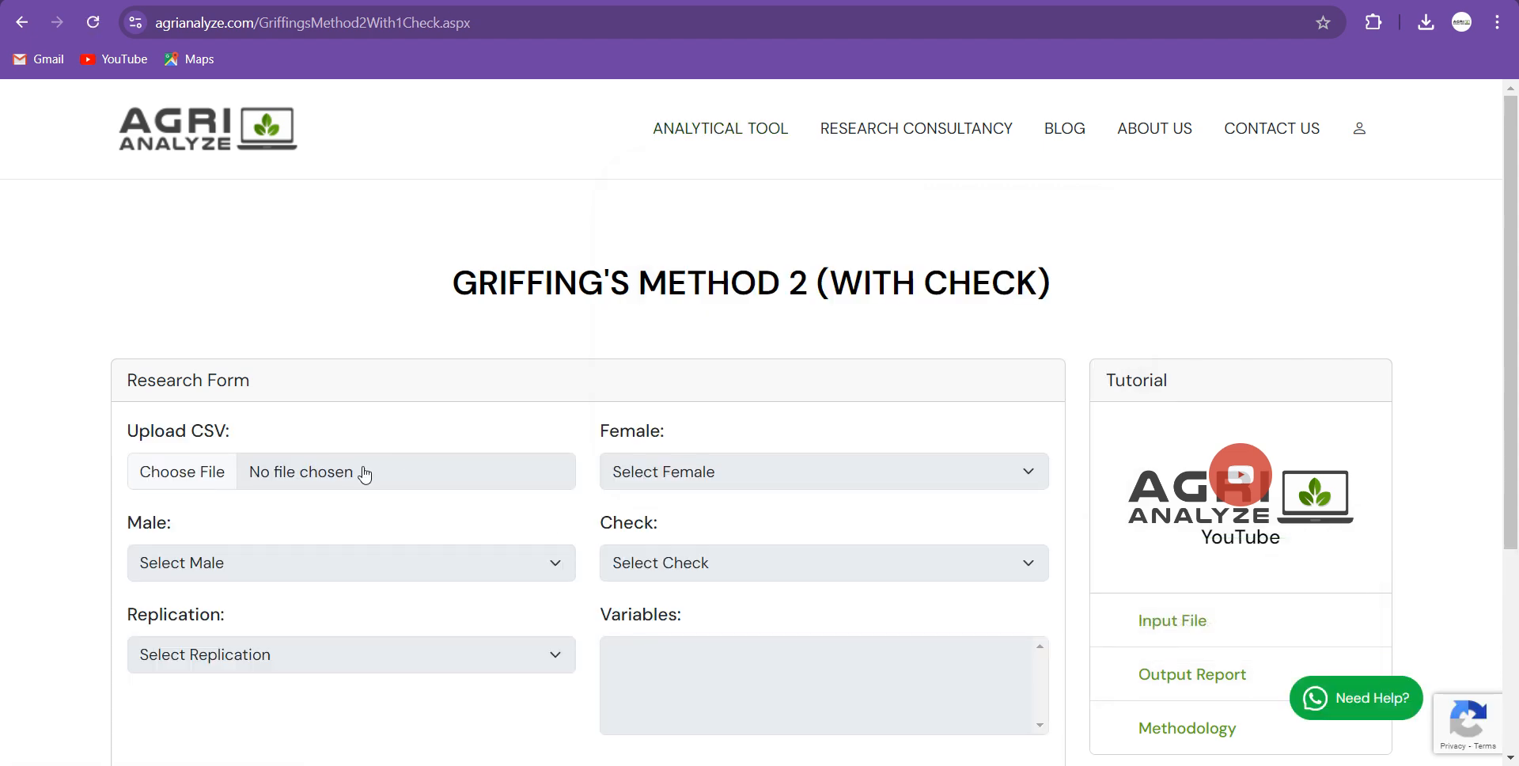
click(181, 471)
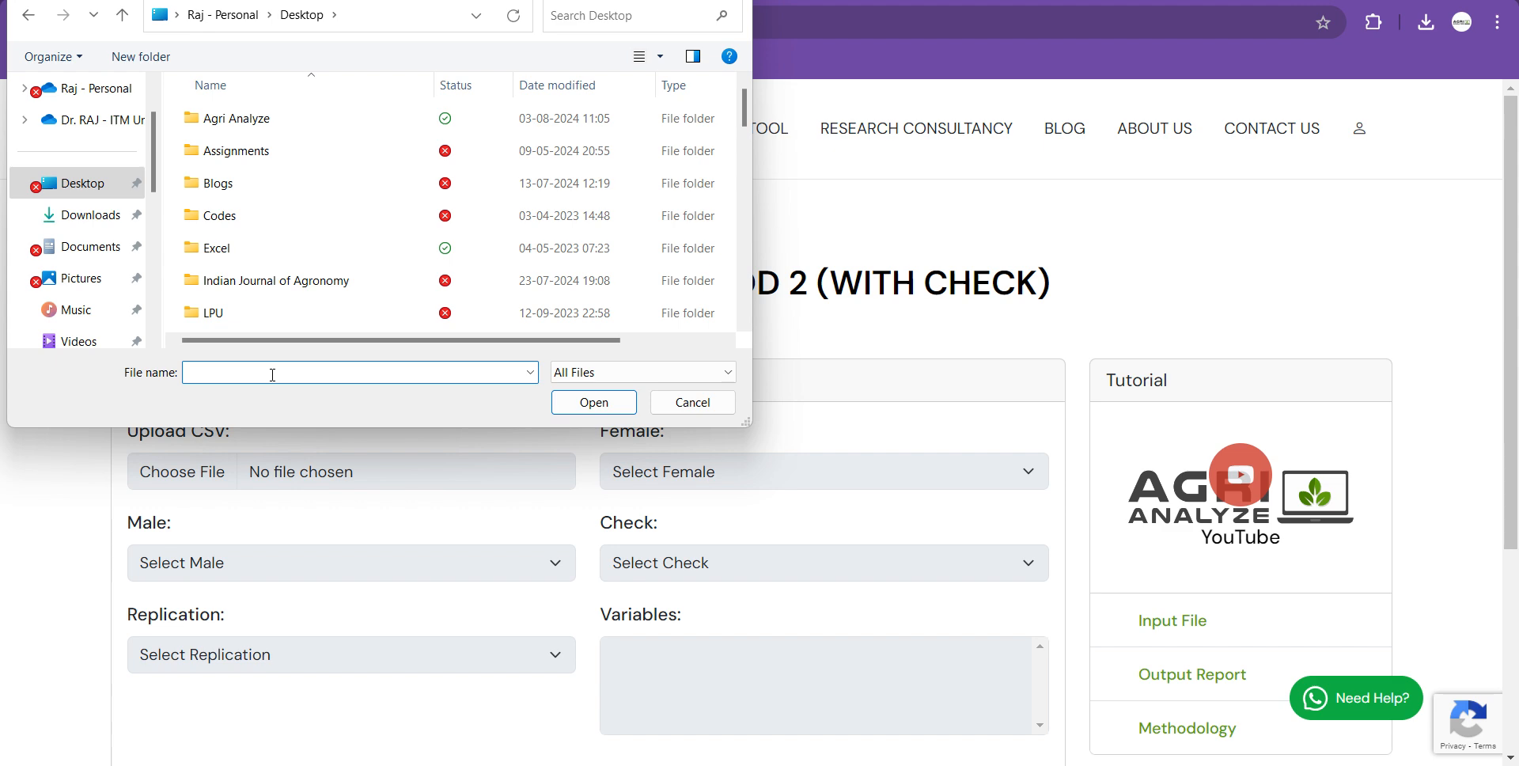
click(593, 402)
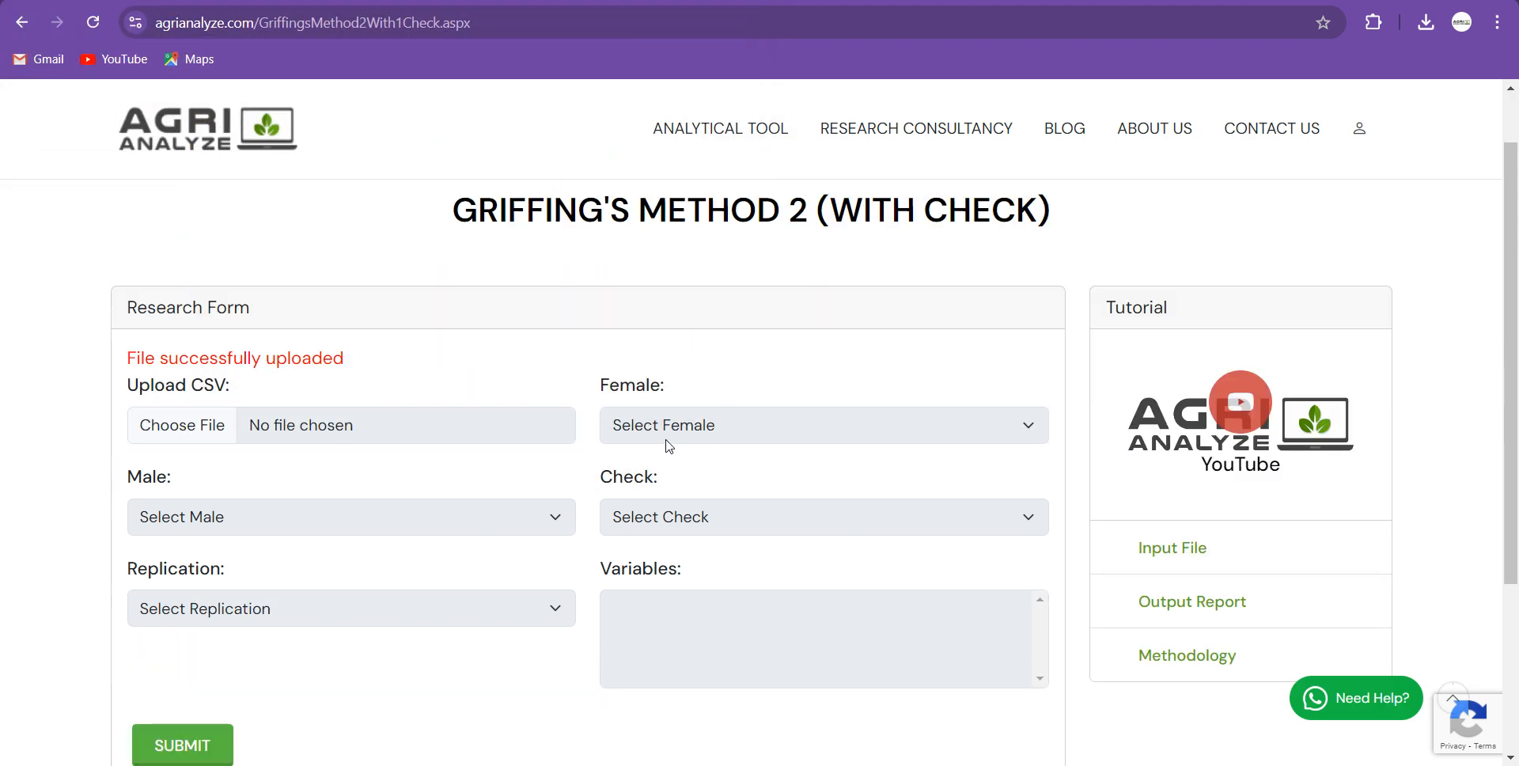
Set Parent1 as female parent and check as the check column, then submit.
click(821, 424)
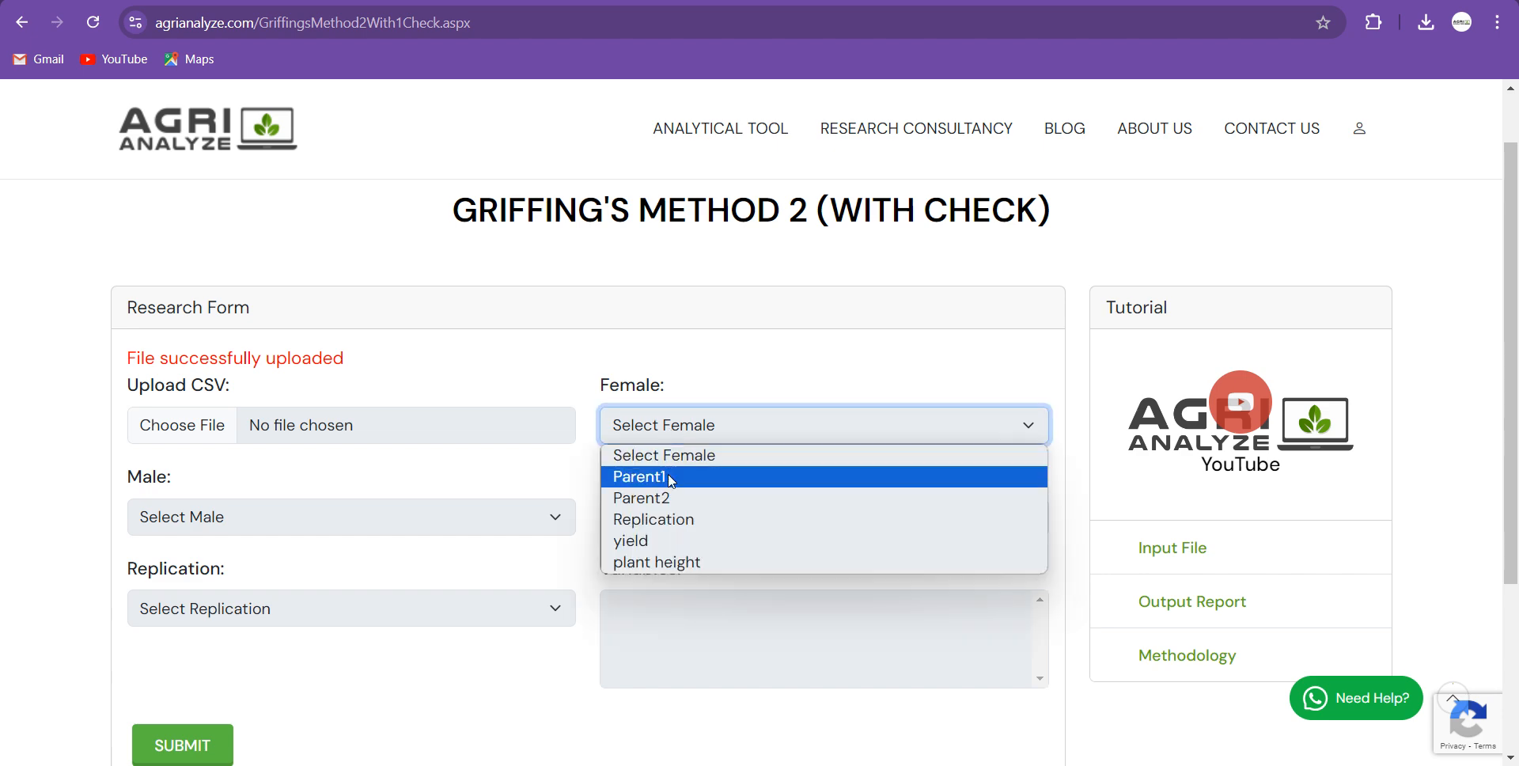
click(641, 476)
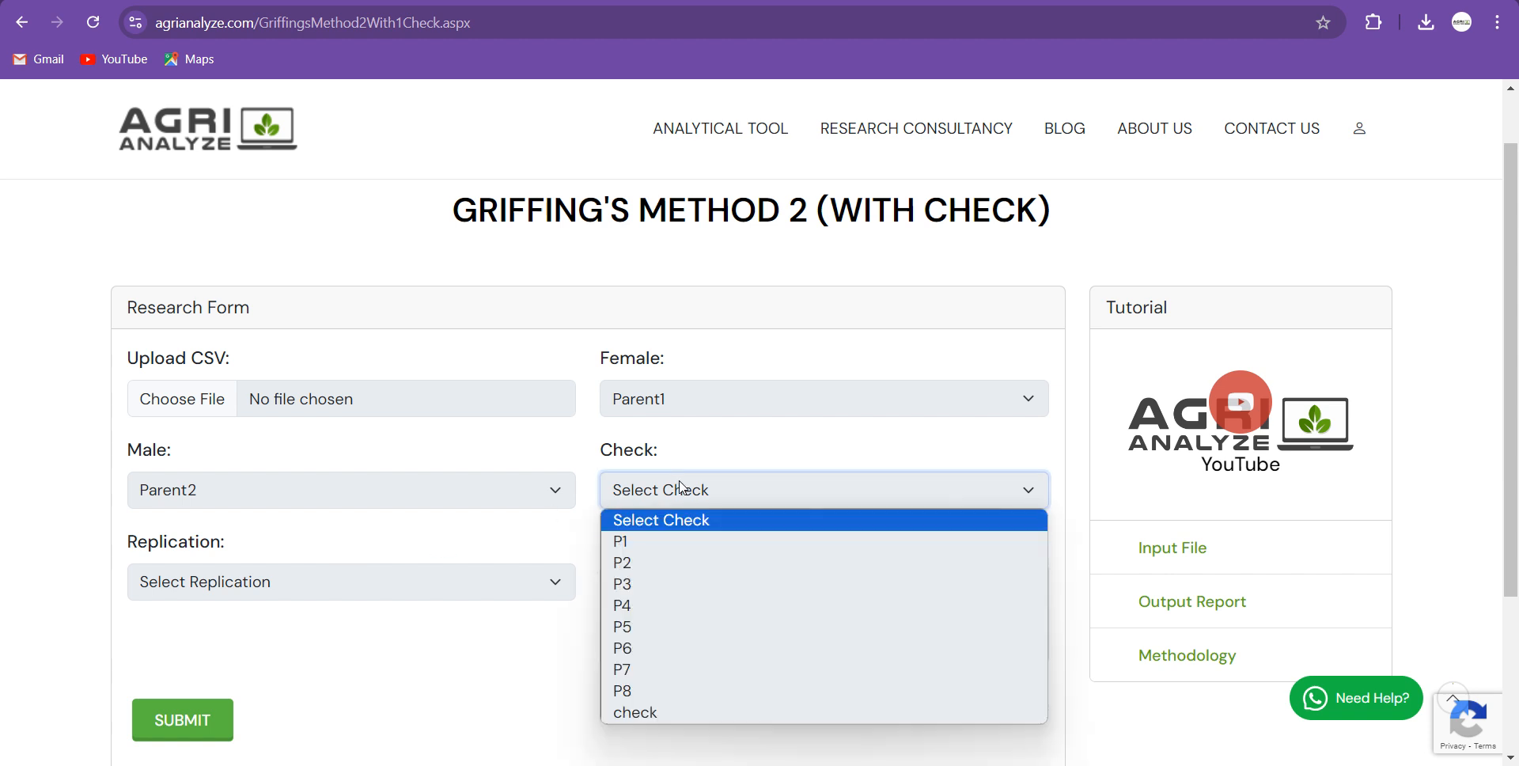
mouse_move(633, 711)
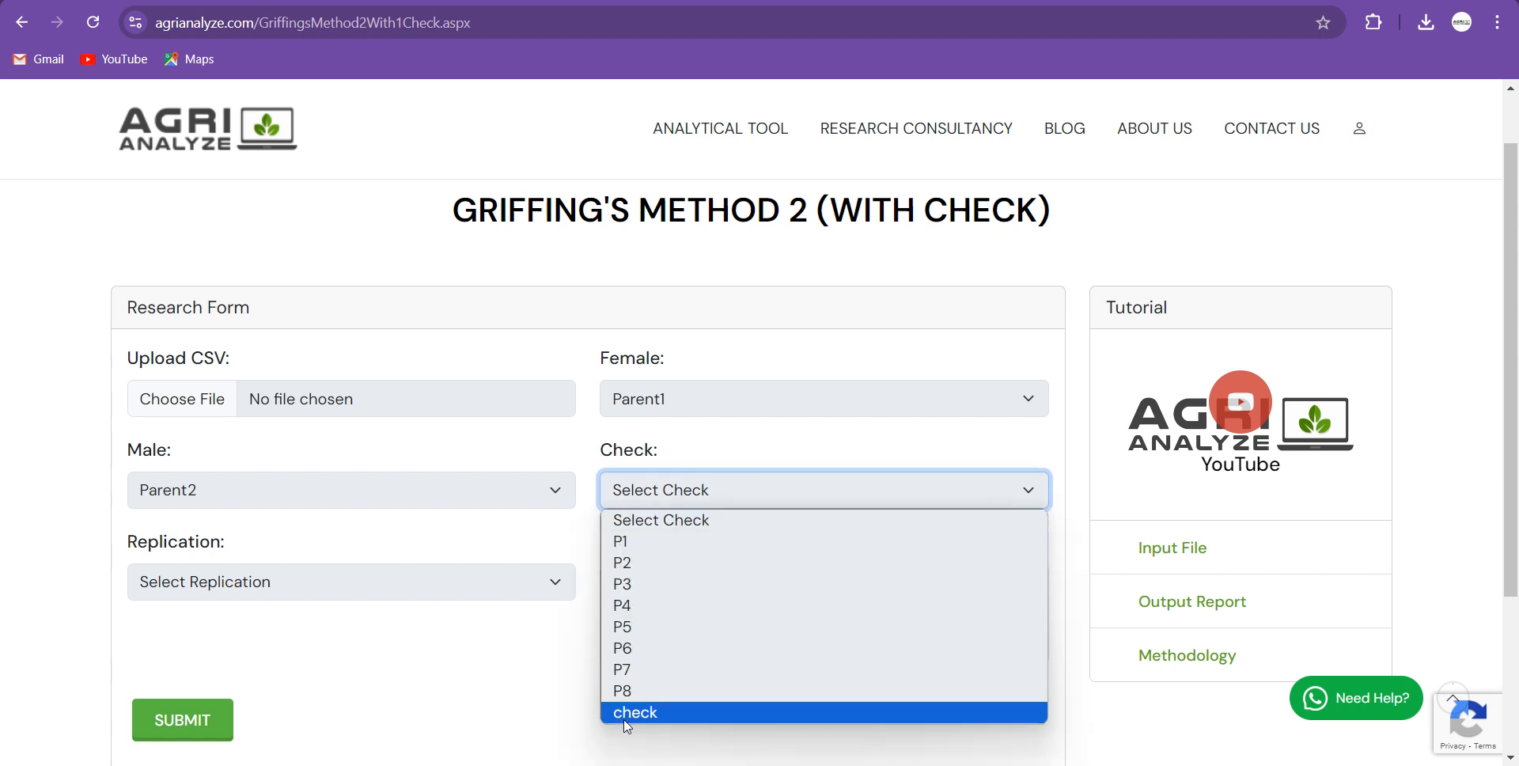
click(634, 711)
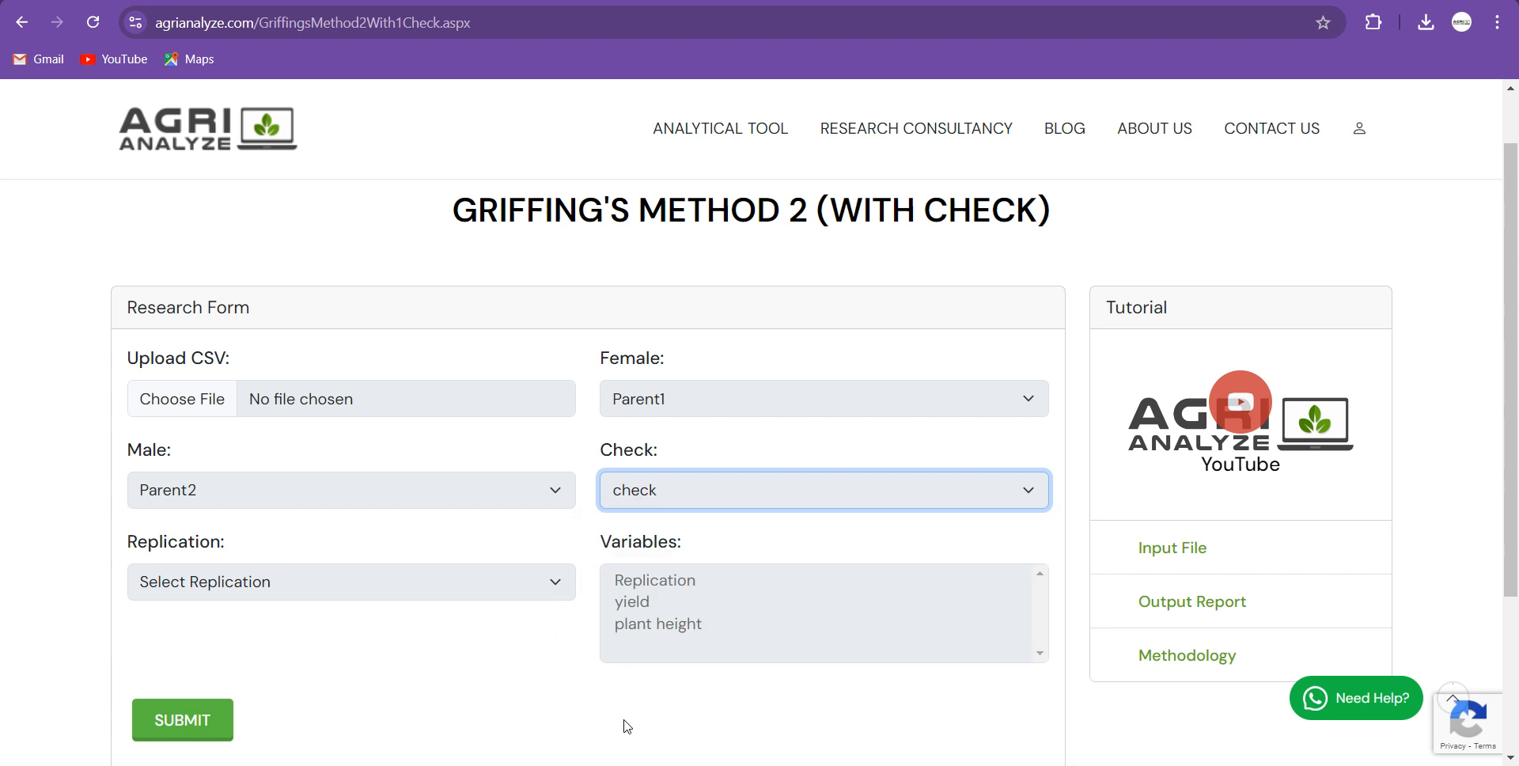
mouse_move(422, 574)
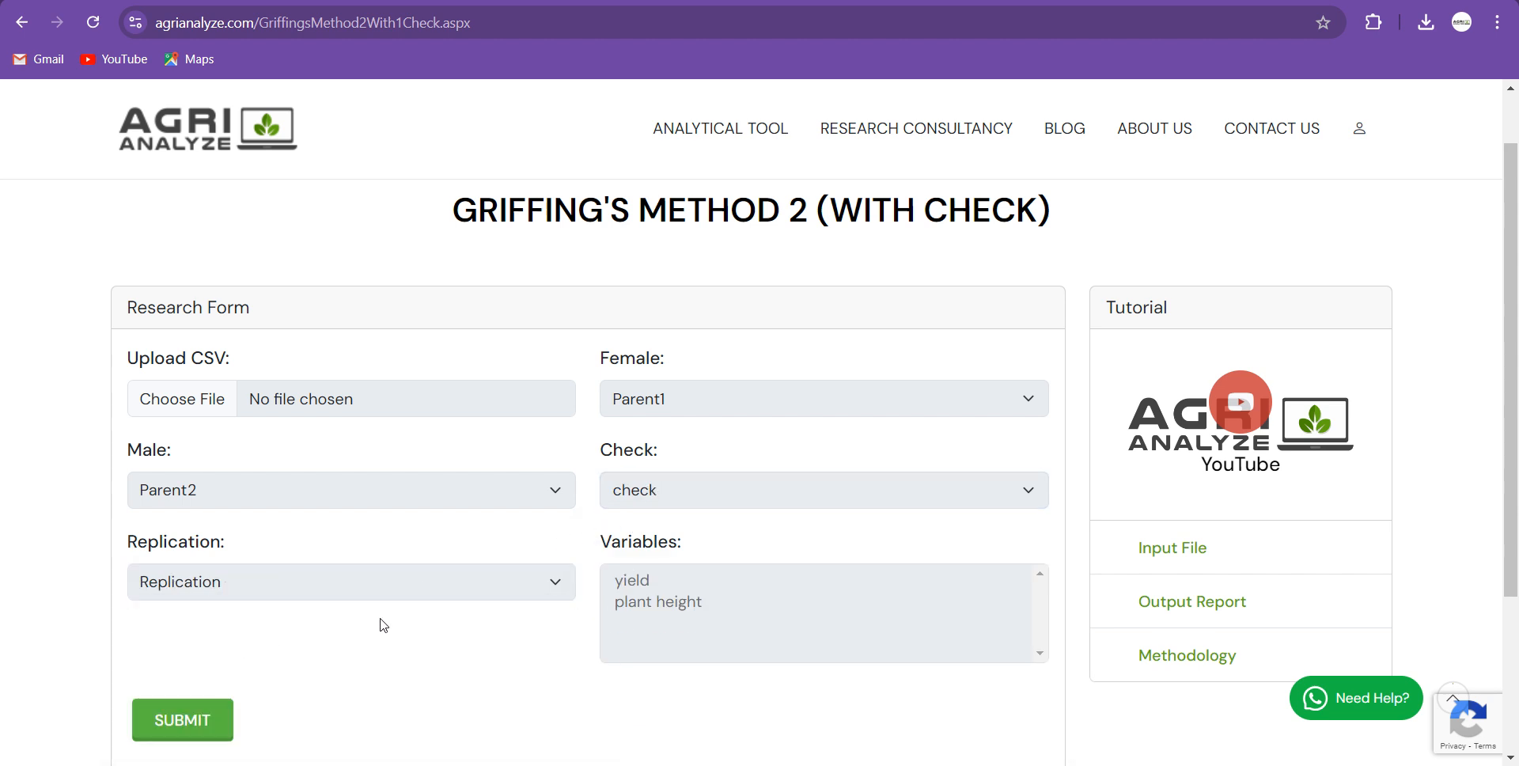
mouse_move(655, 580)
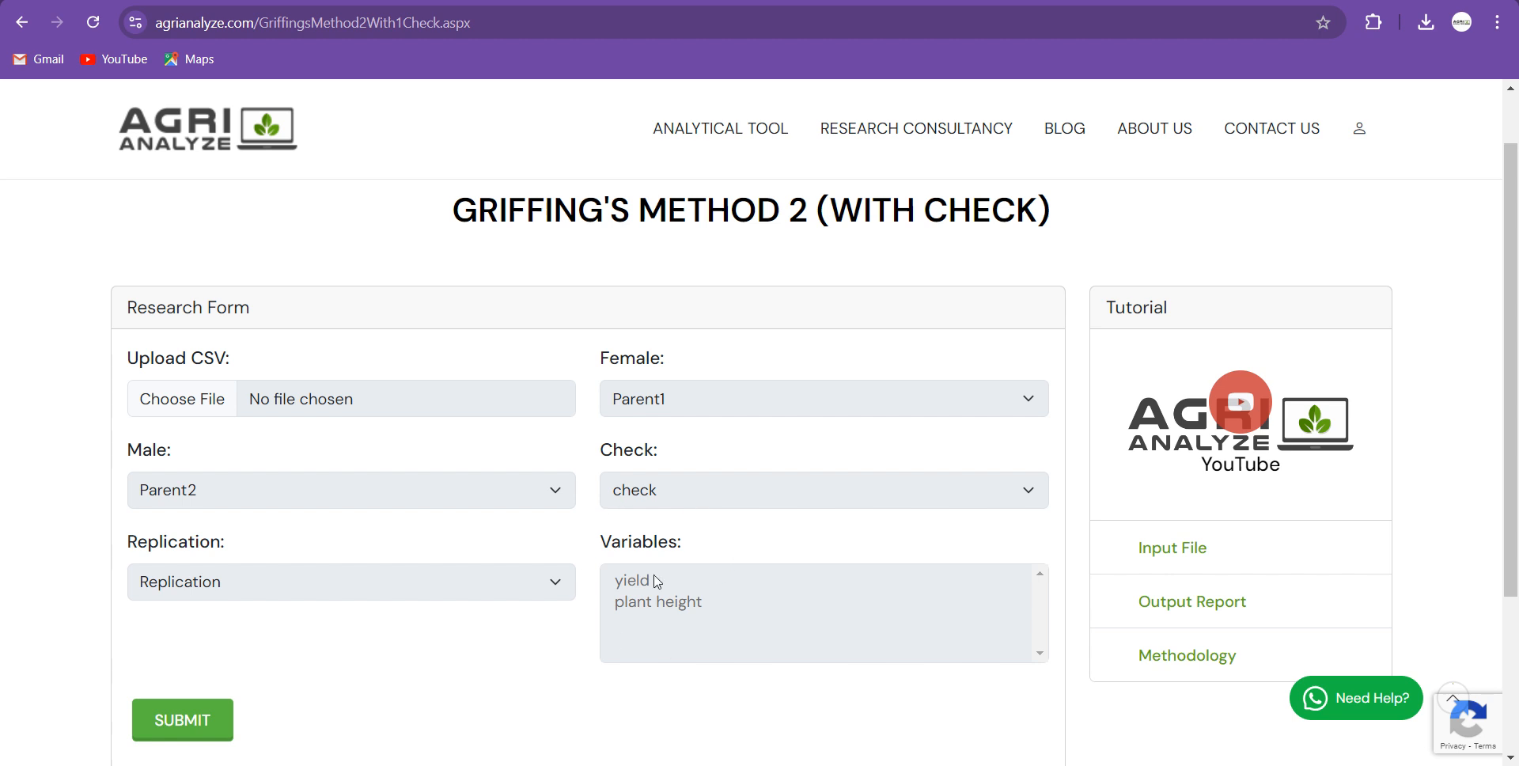
mouse_move(623, 583)
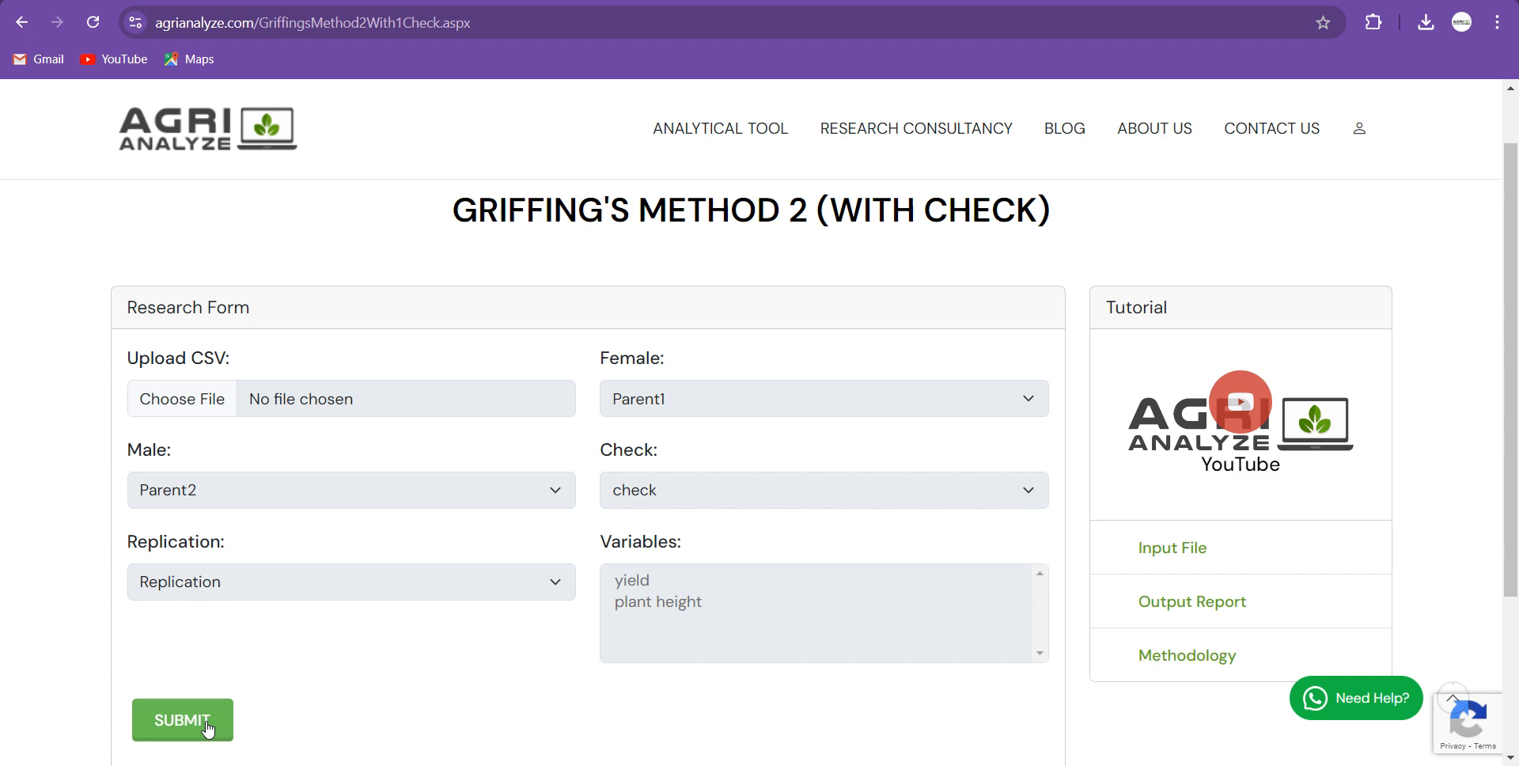
click(182, 719)
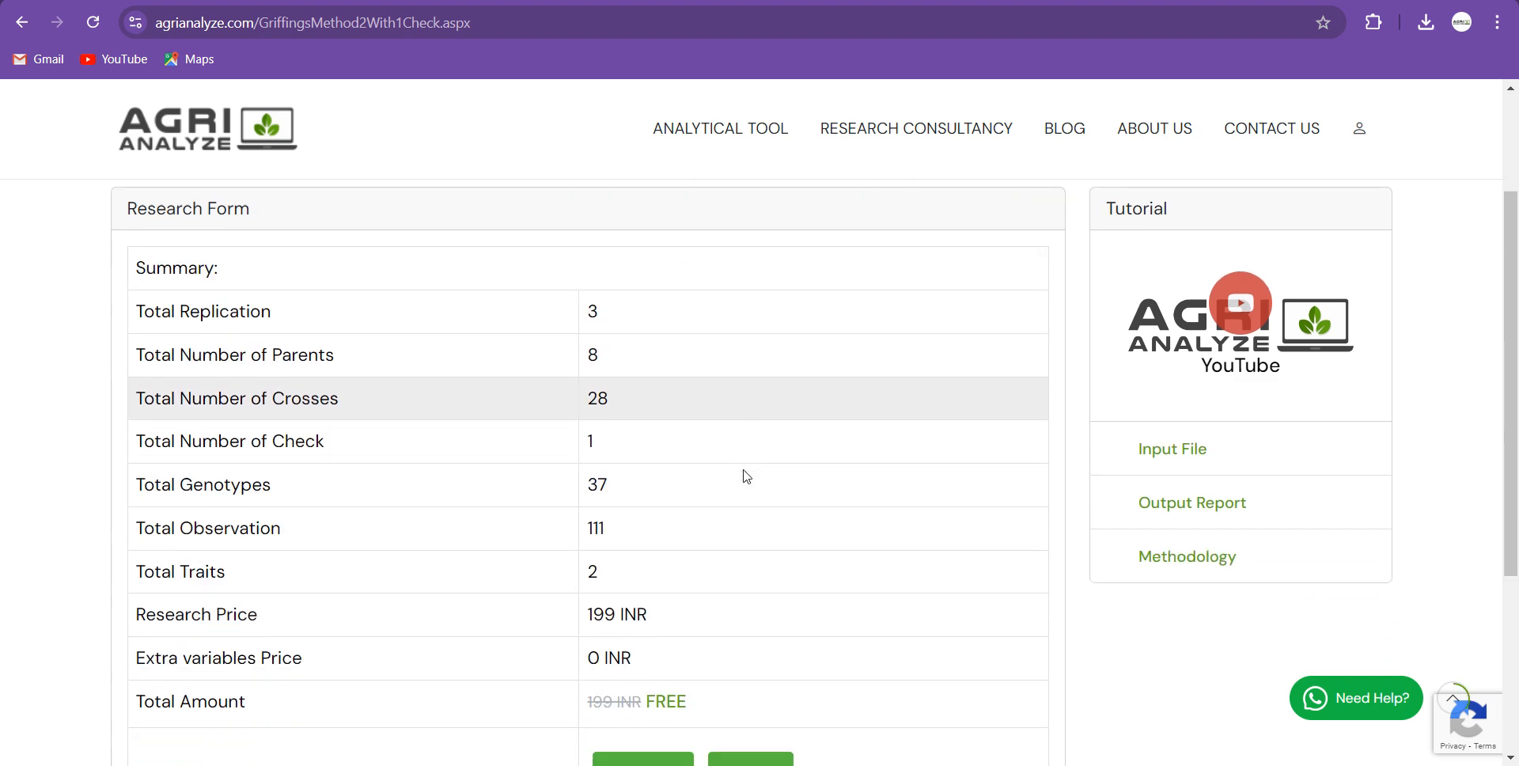
mouse_move(627, 442)
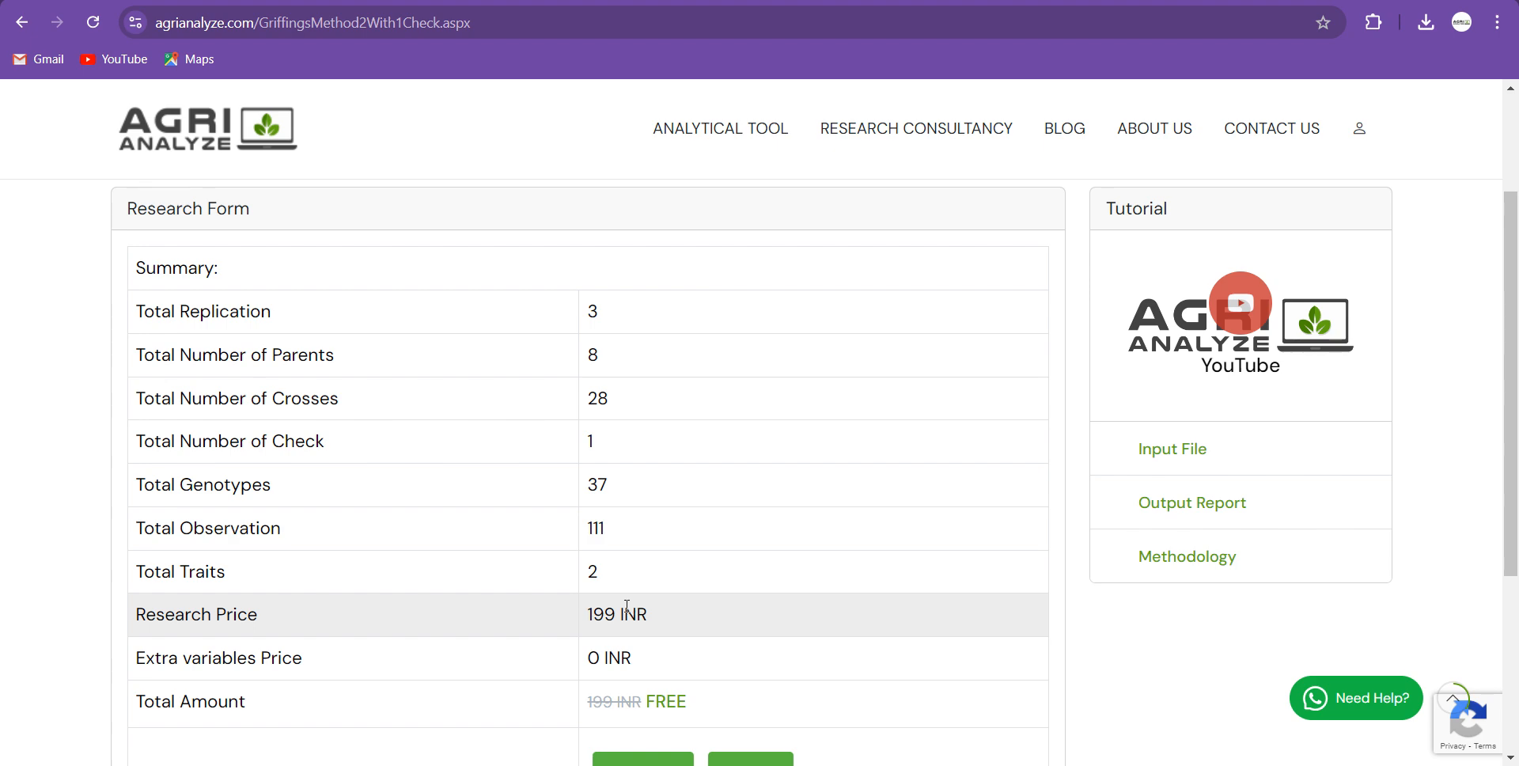
Confirm the 8-parent, 28-cross, one-check summary and download the 15-page report PDF.
scroll(down, 3)
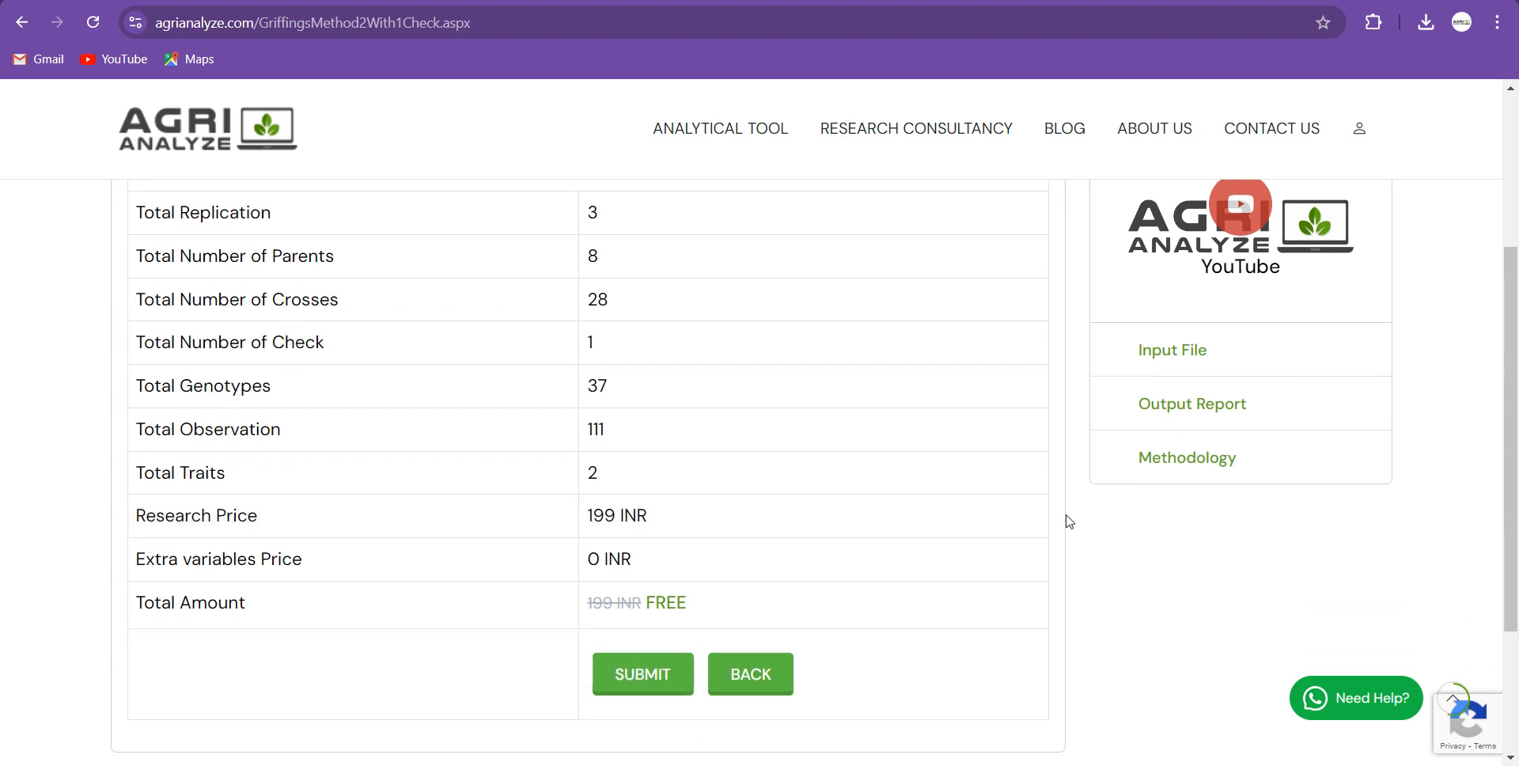
click(641, 674)
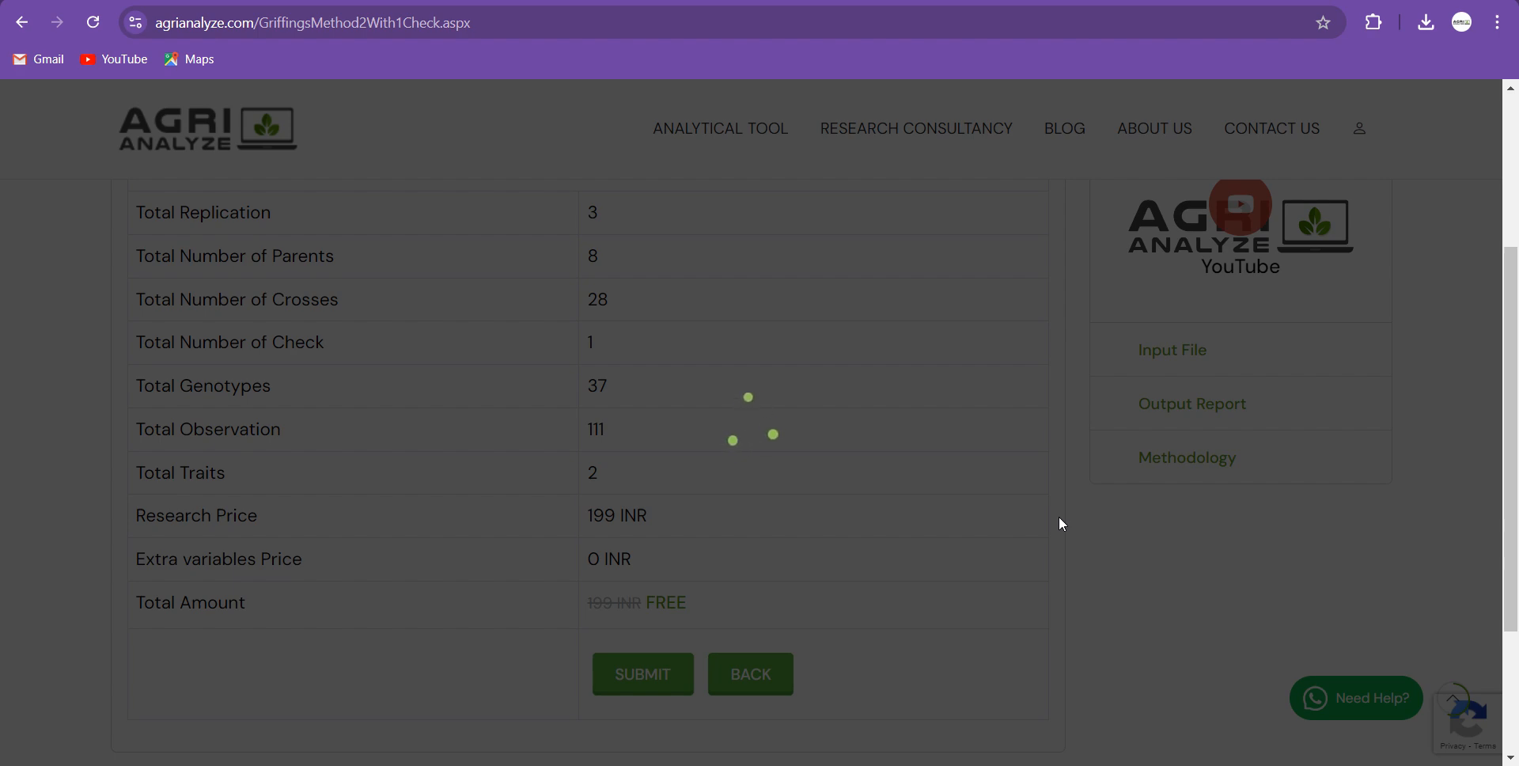
click(641, 674)
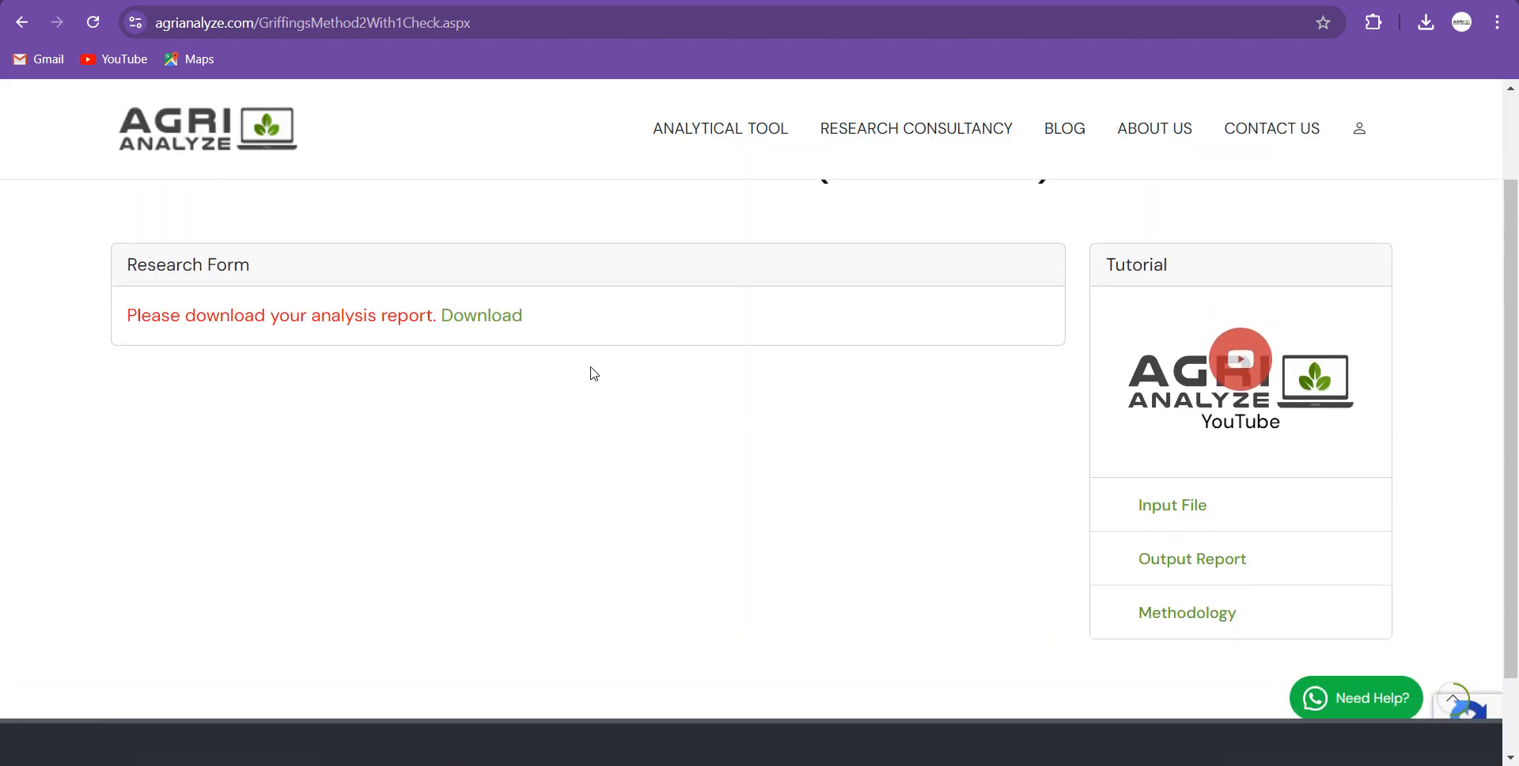
mouse_move(480, 314)
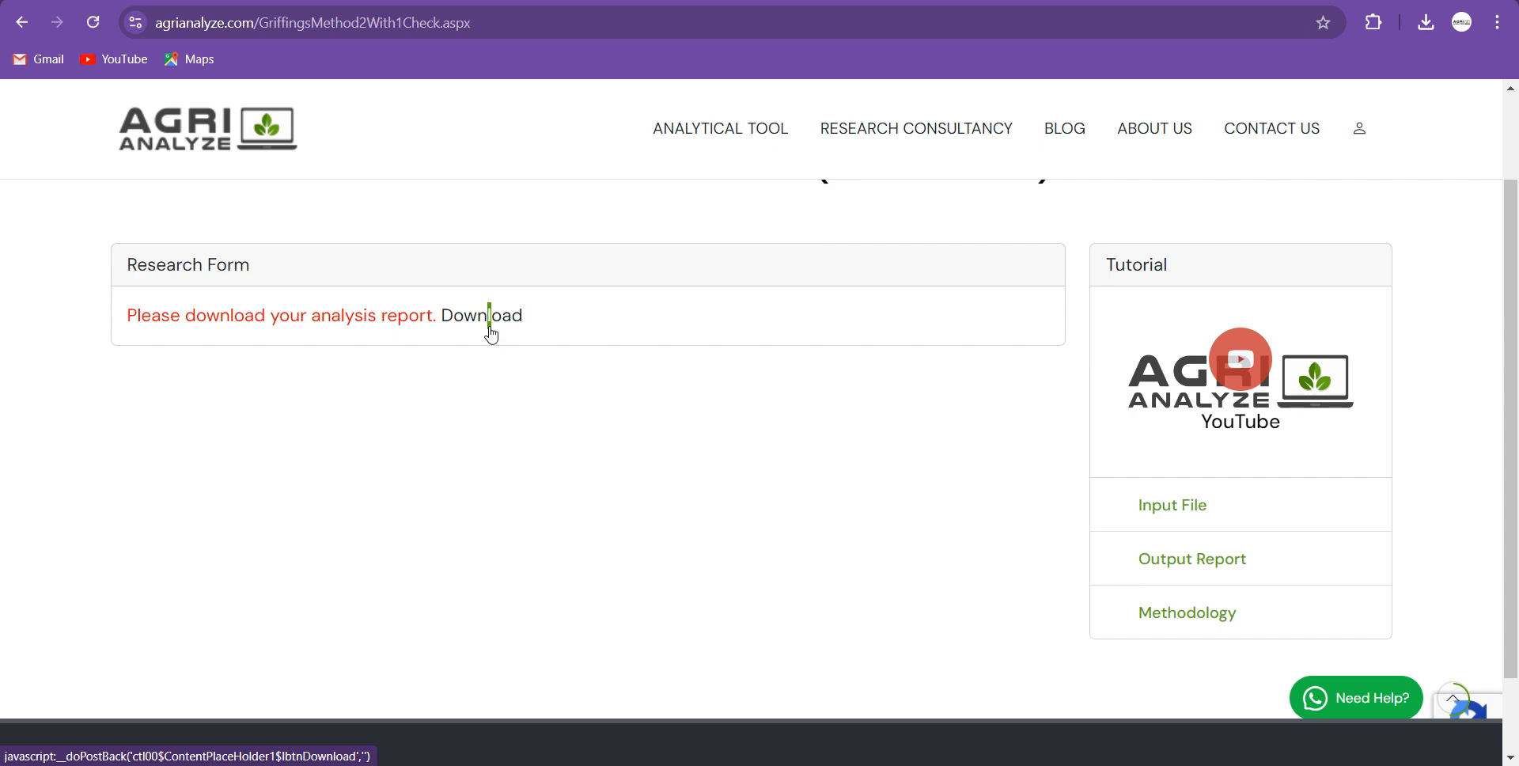
click(480, 316)
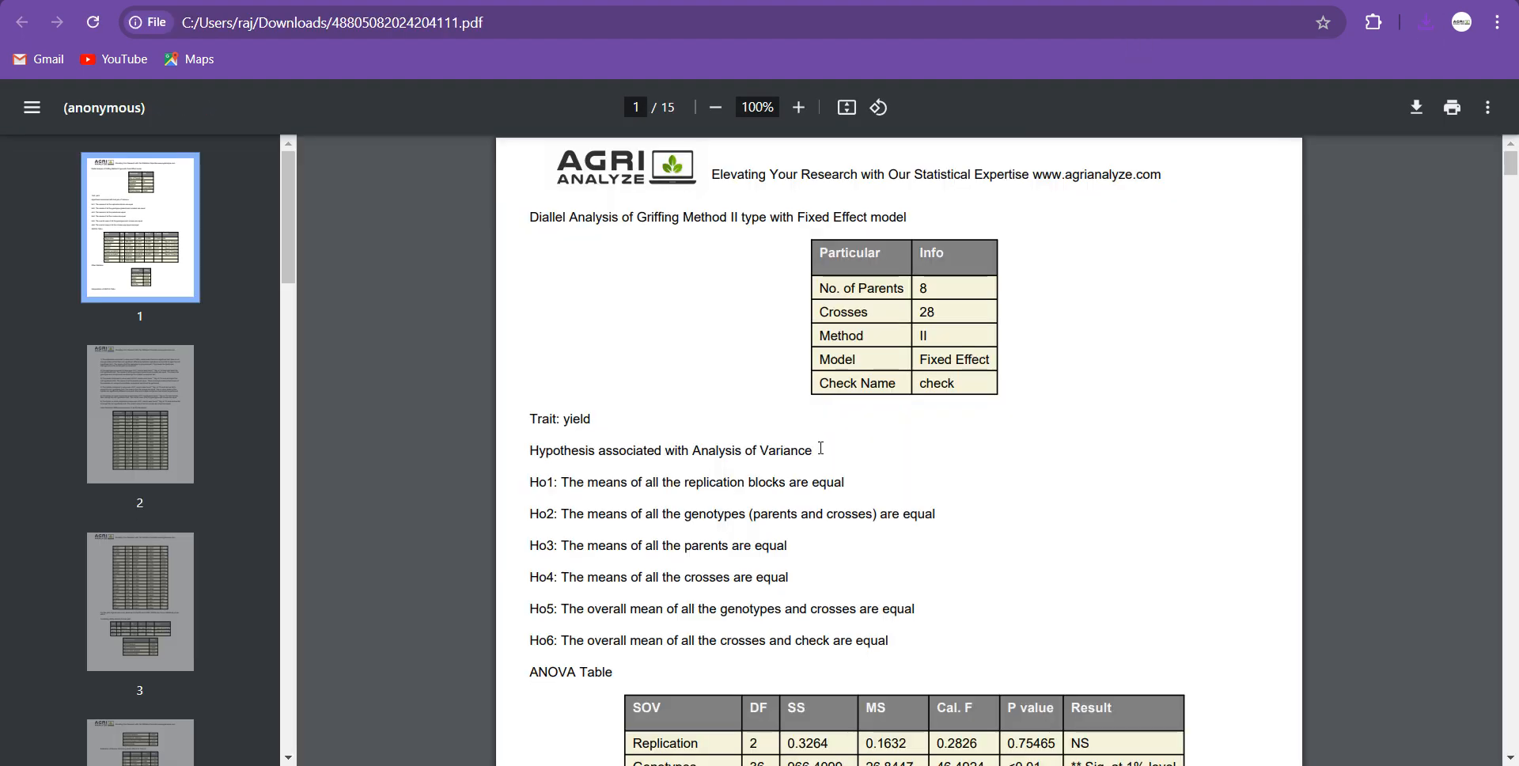
Zoom the PDF to 125% and scroll to page 7's heterosis over standard check heading, highlighting it.
click(797, 106)
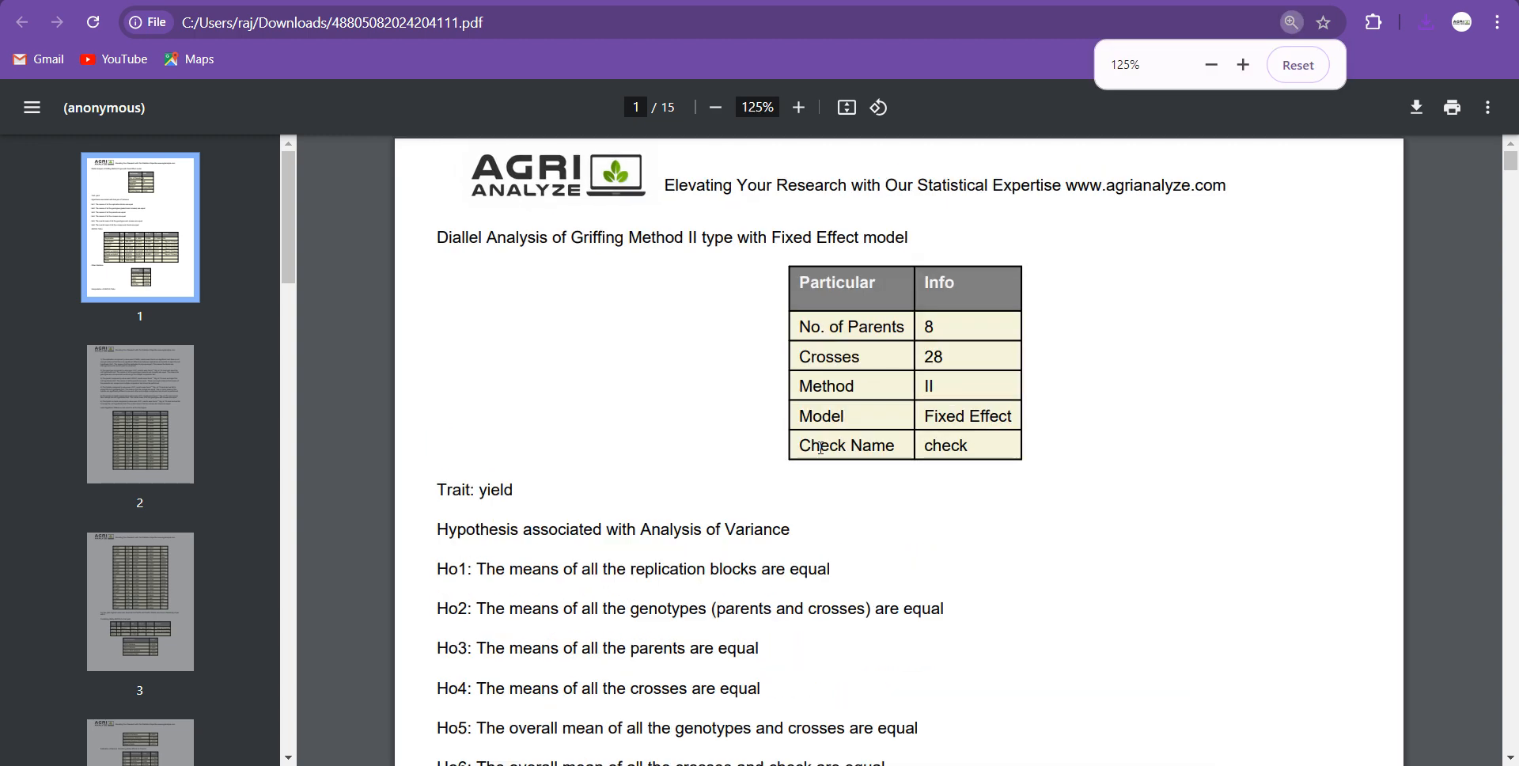
scroll(down, 3)
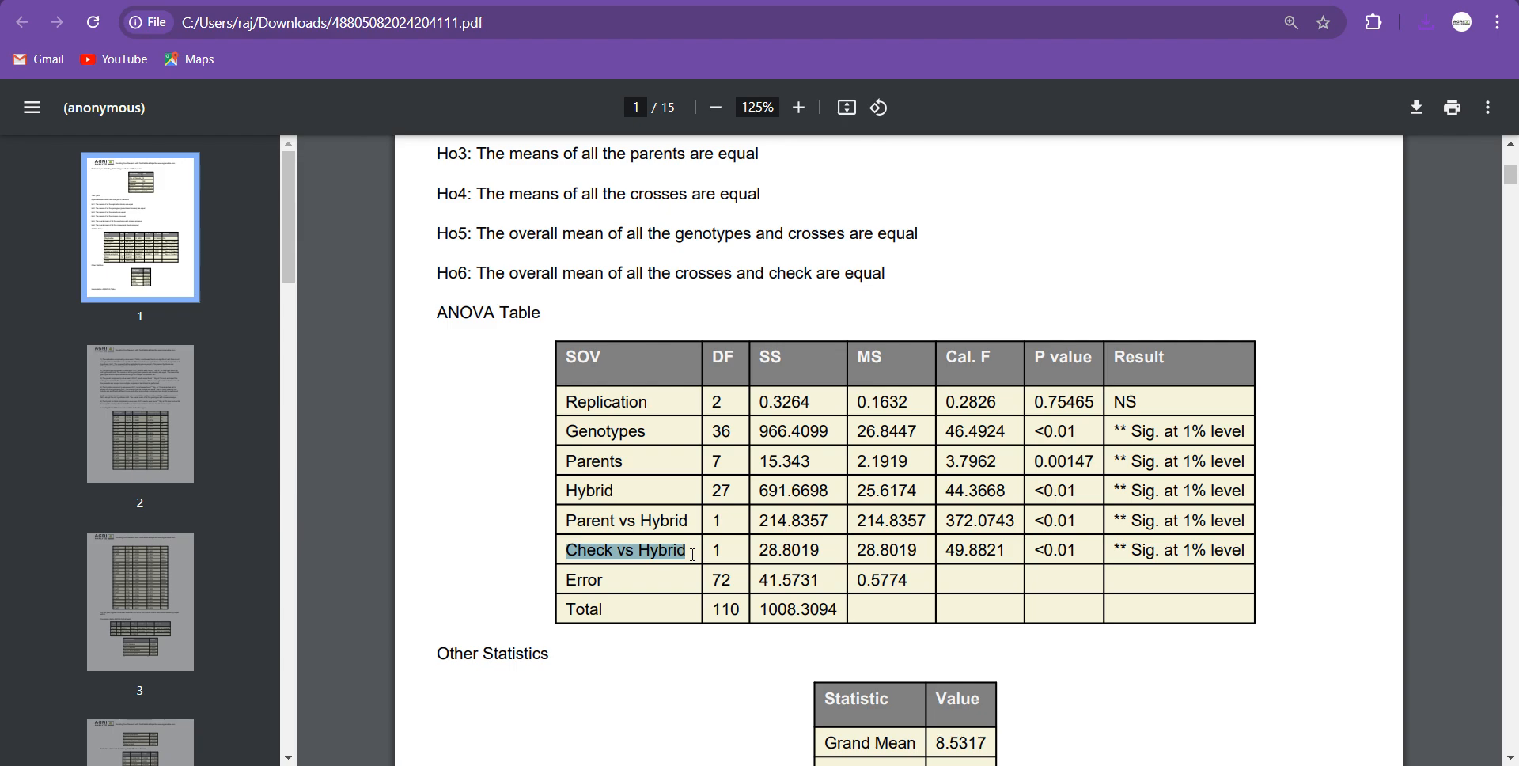
scroll(down, 3)
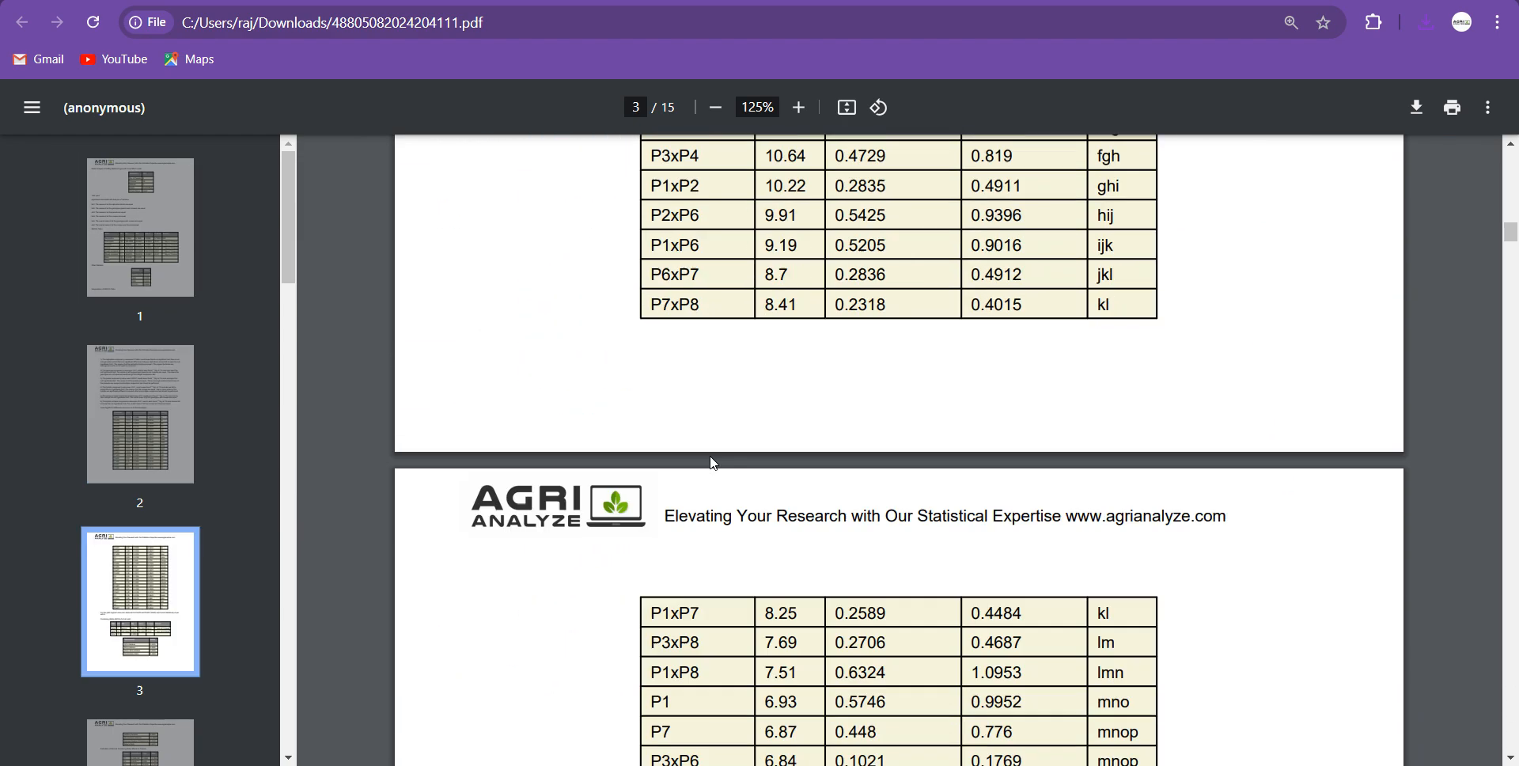
scroll(down, 3)
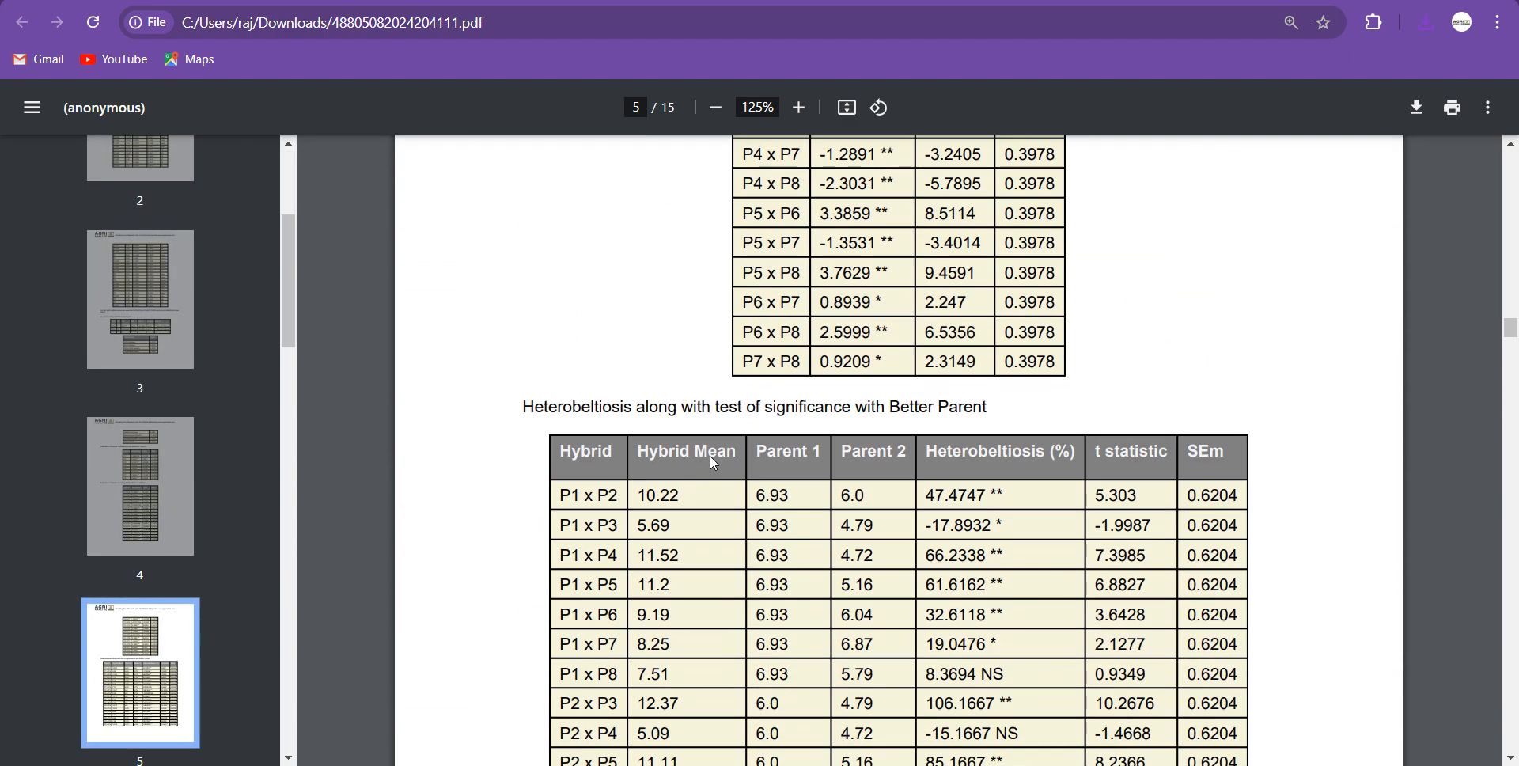
scroll(down, 3)
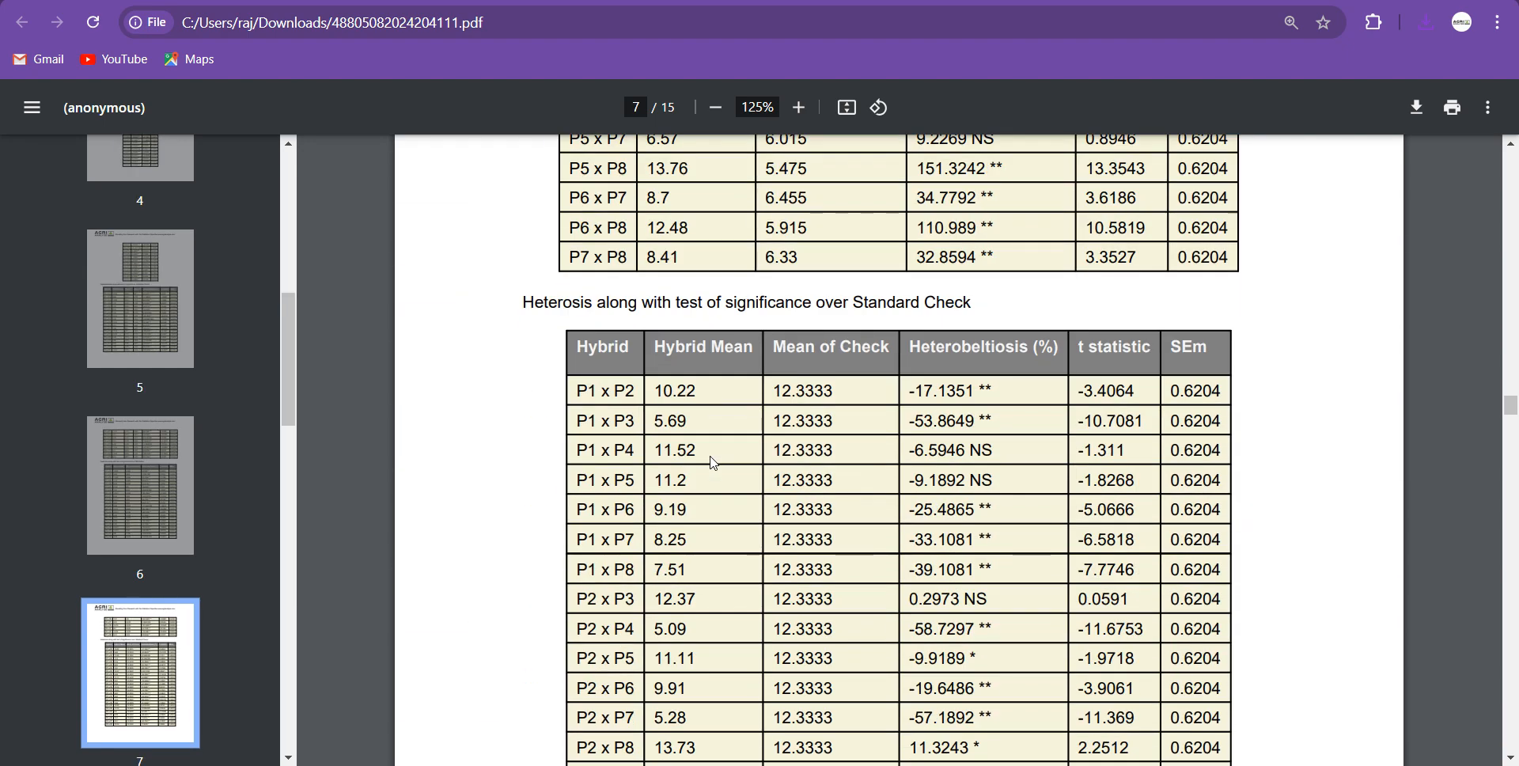
drag(523, 301, 948, 301)
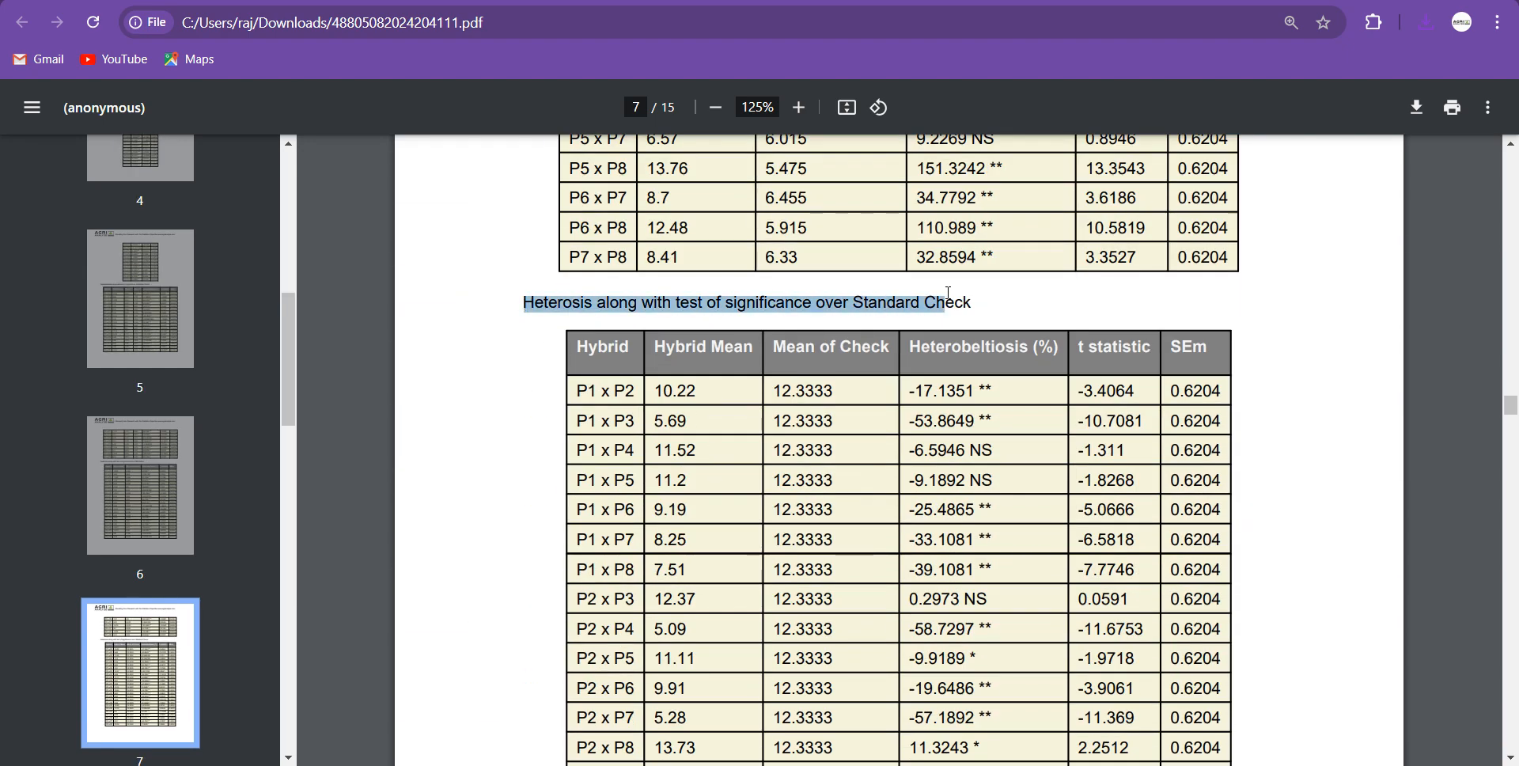
scroll(down, 3)
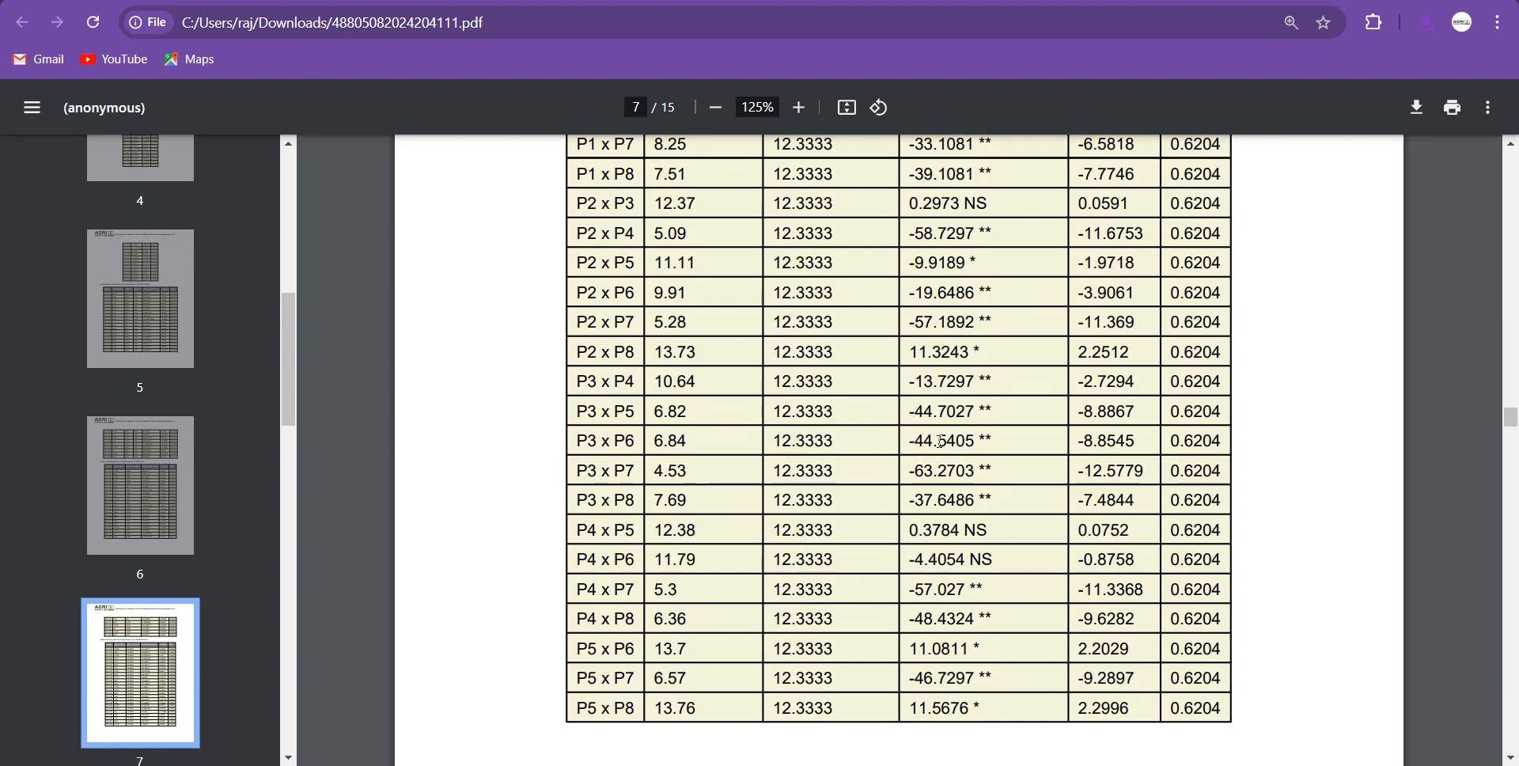